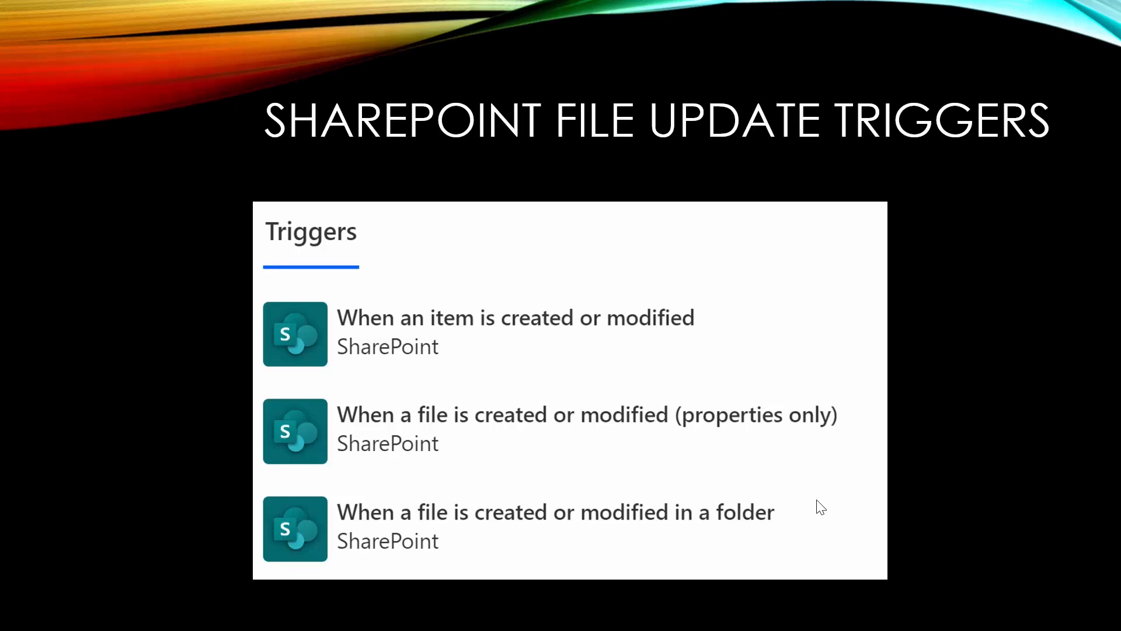
mouse_move(584, 456)
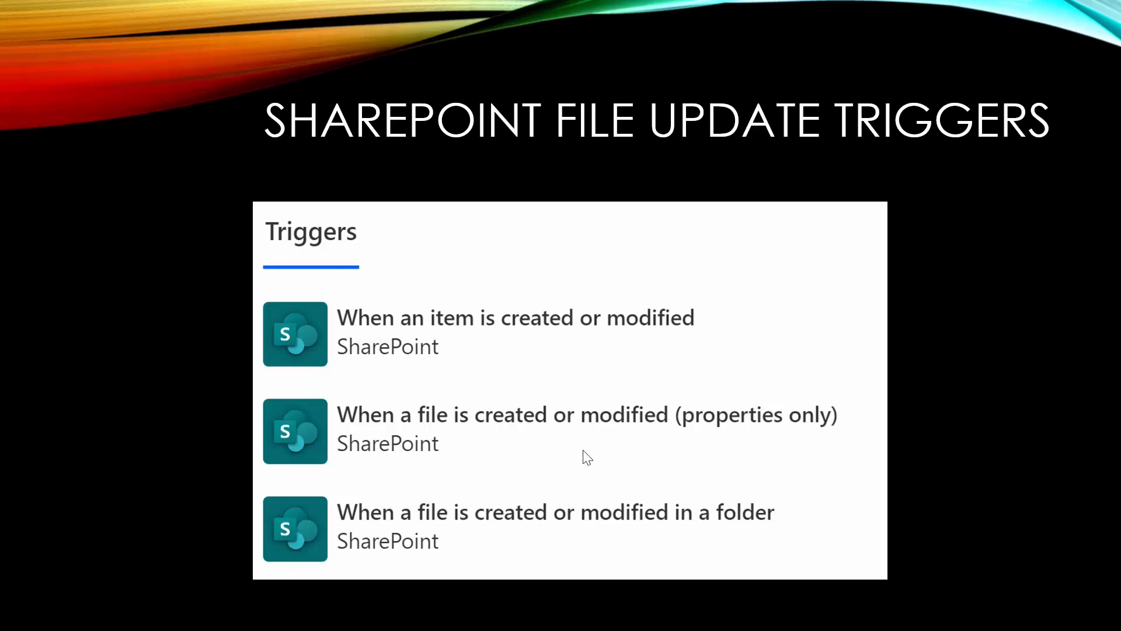
mouse_move(324, 566)
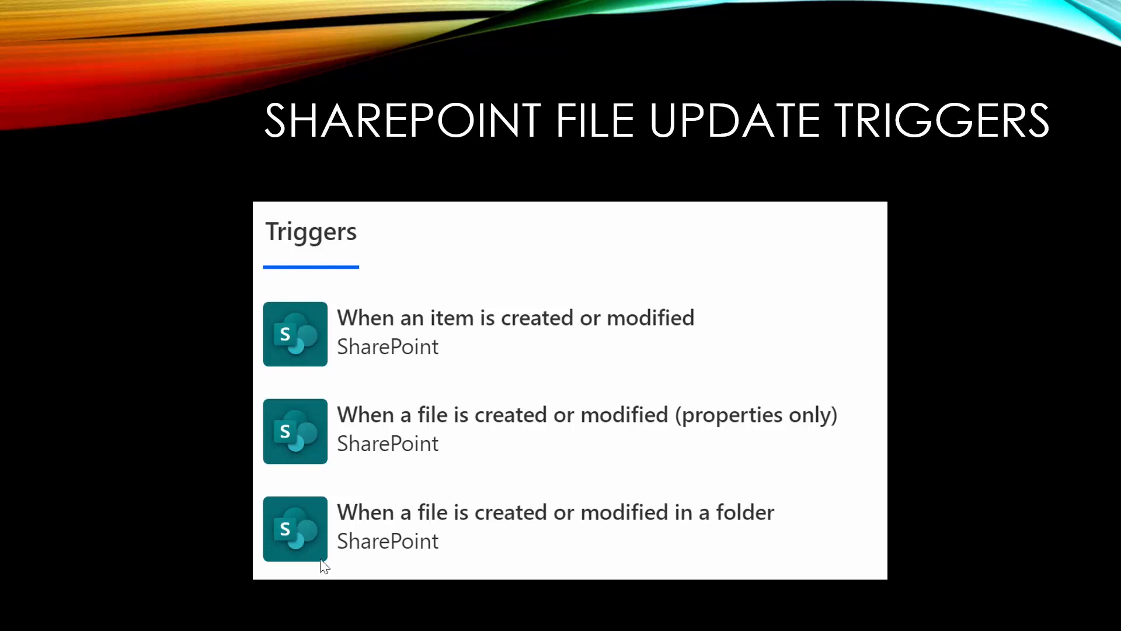
mouse_move(389, 376)
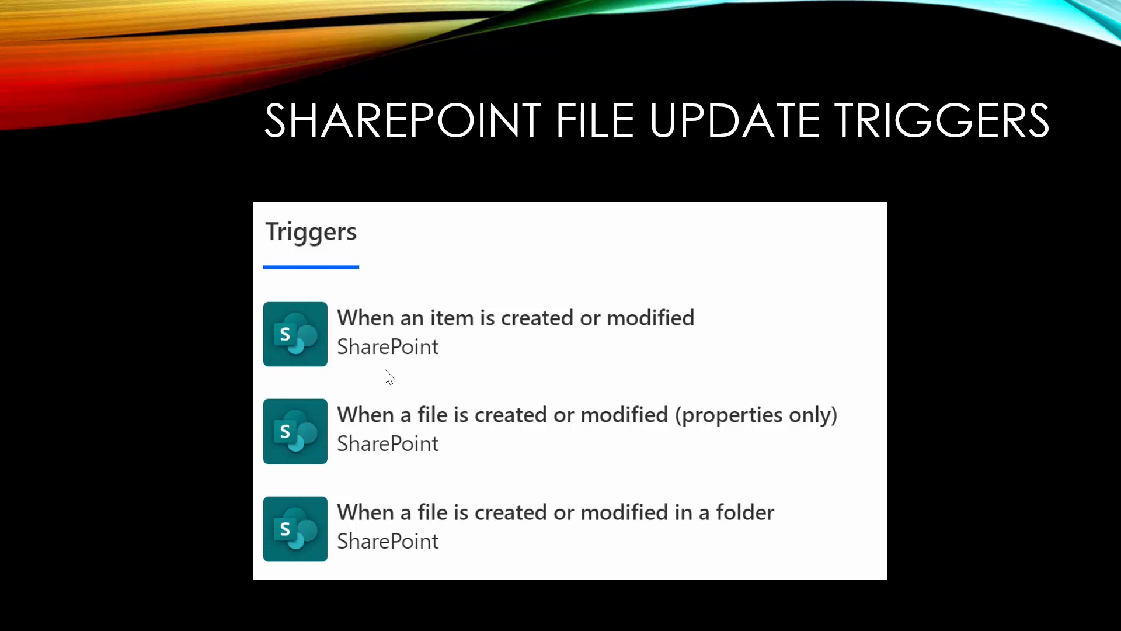
mouse_move(551, 342)
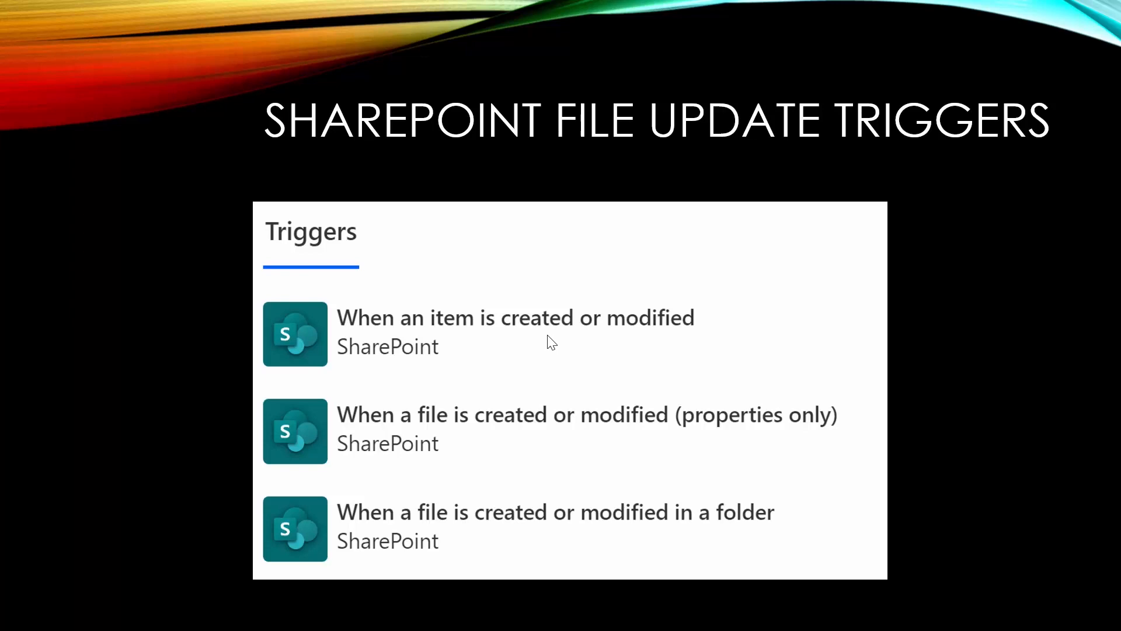
mouse_move(556, 284)
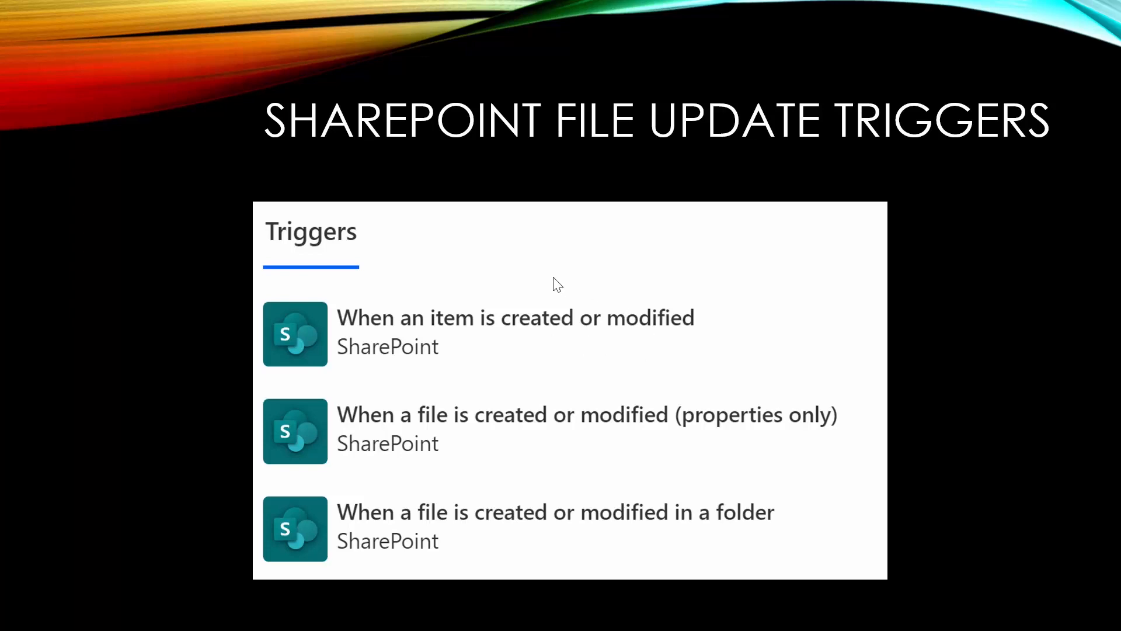
mouse_move(487, 357)
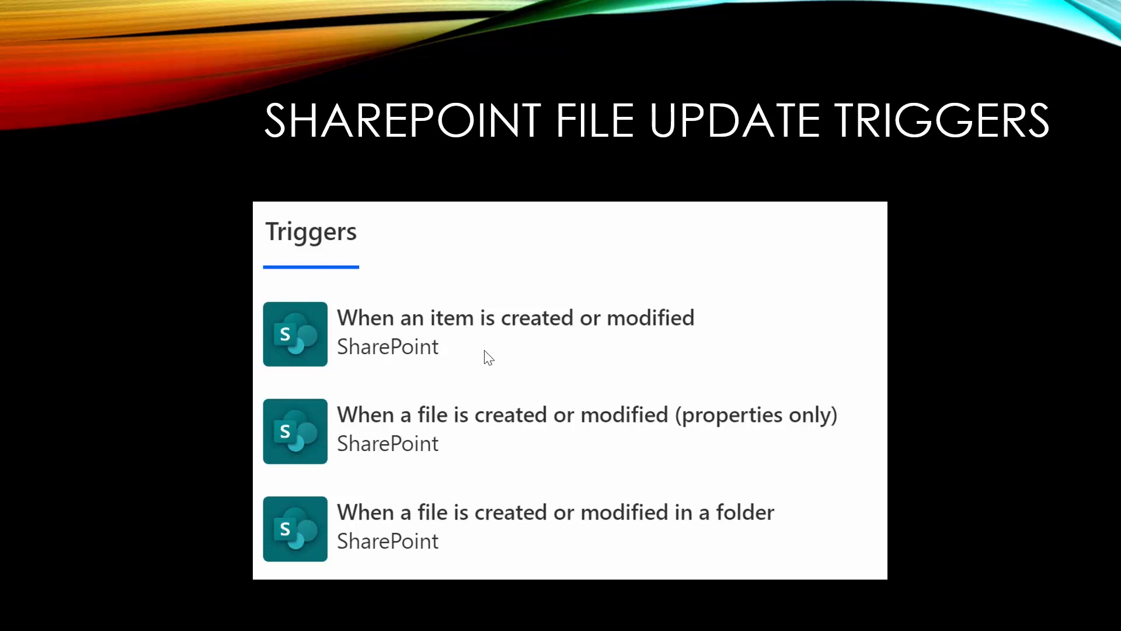
mouse_move(446, 362)
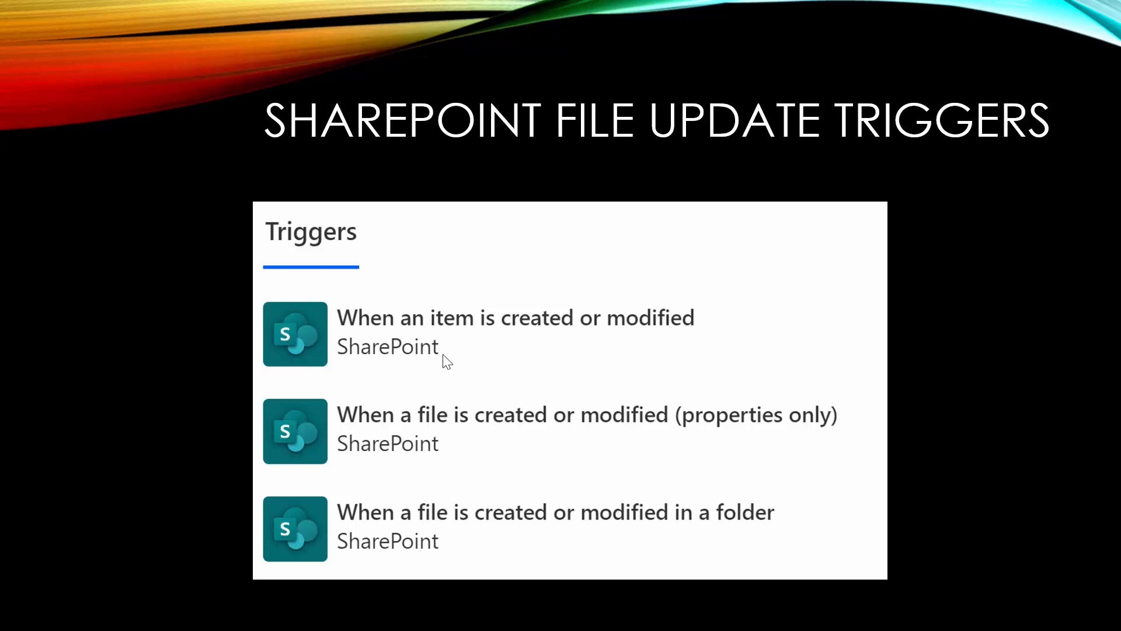
mouse_move(455, 475)
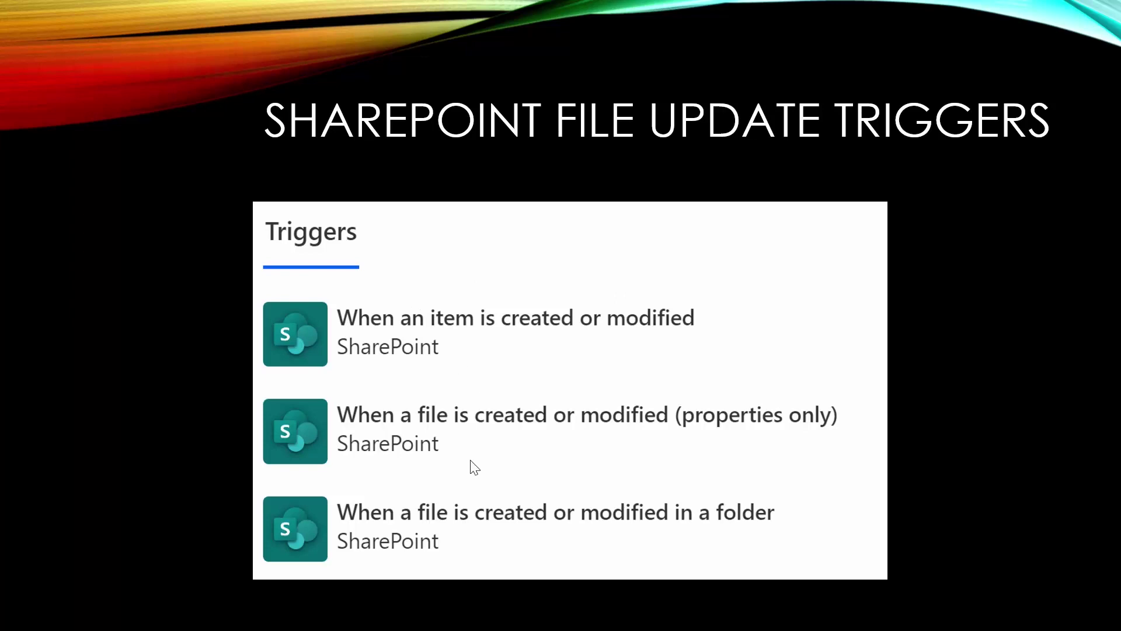
mouse_move(469, 512)
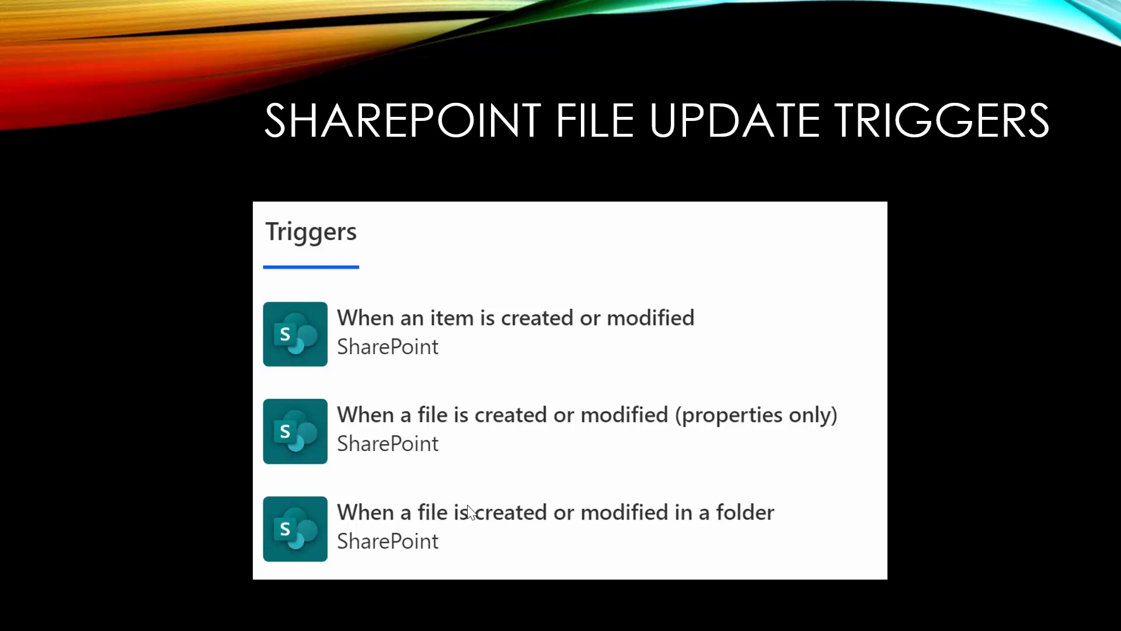
mouse_move(748, 527)
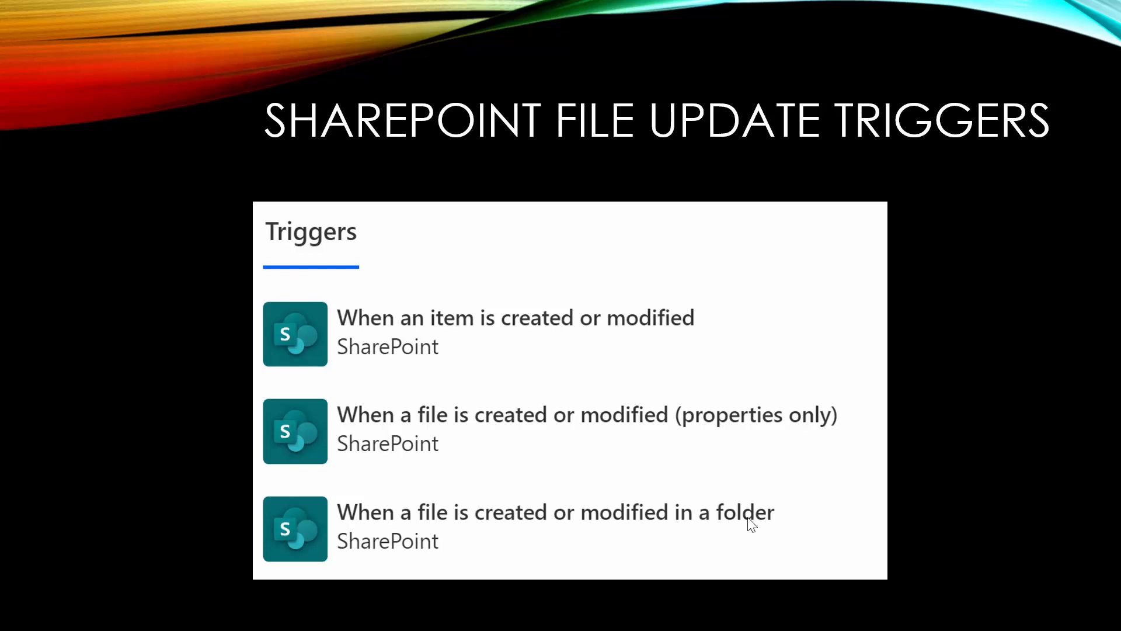
mouse_move(713, 549)
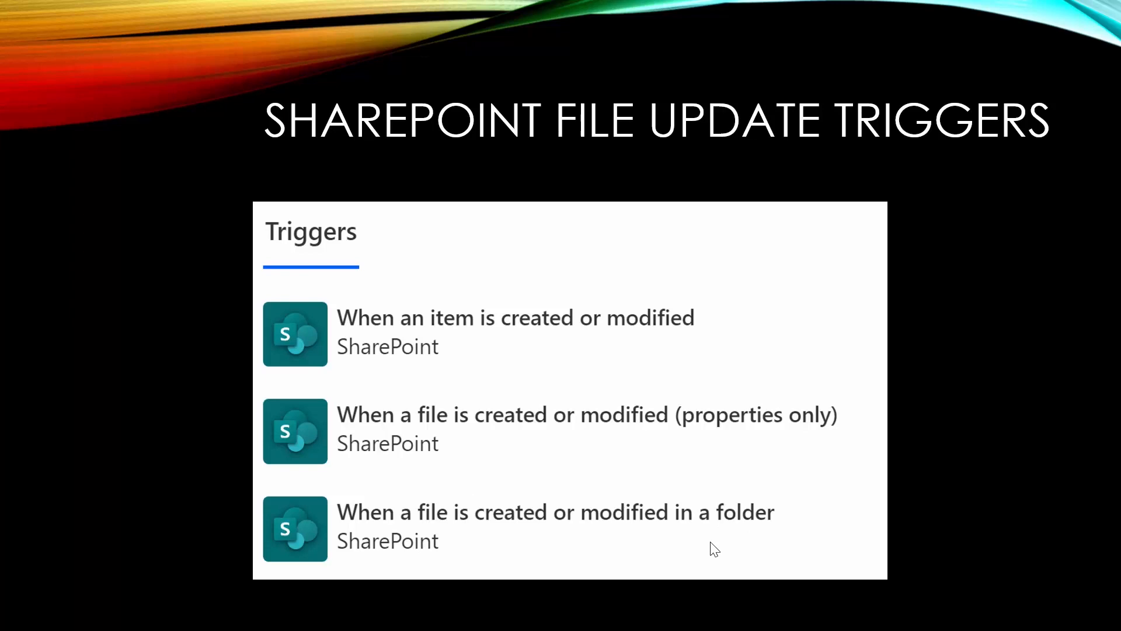
mouse_move(121, 442)
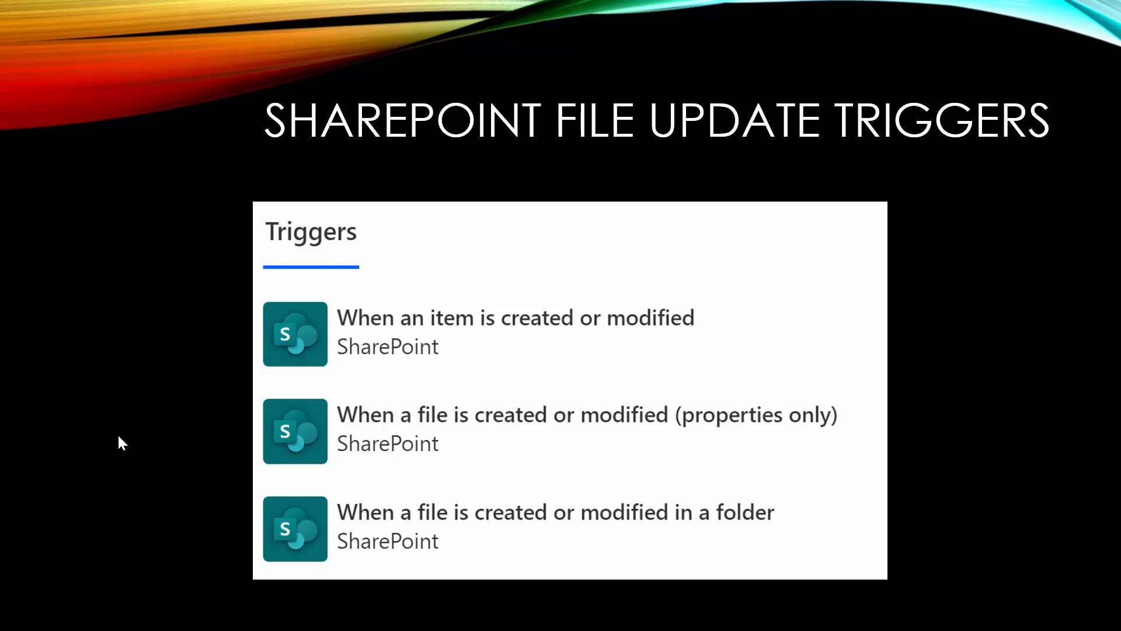
mouse_move(502, 482)
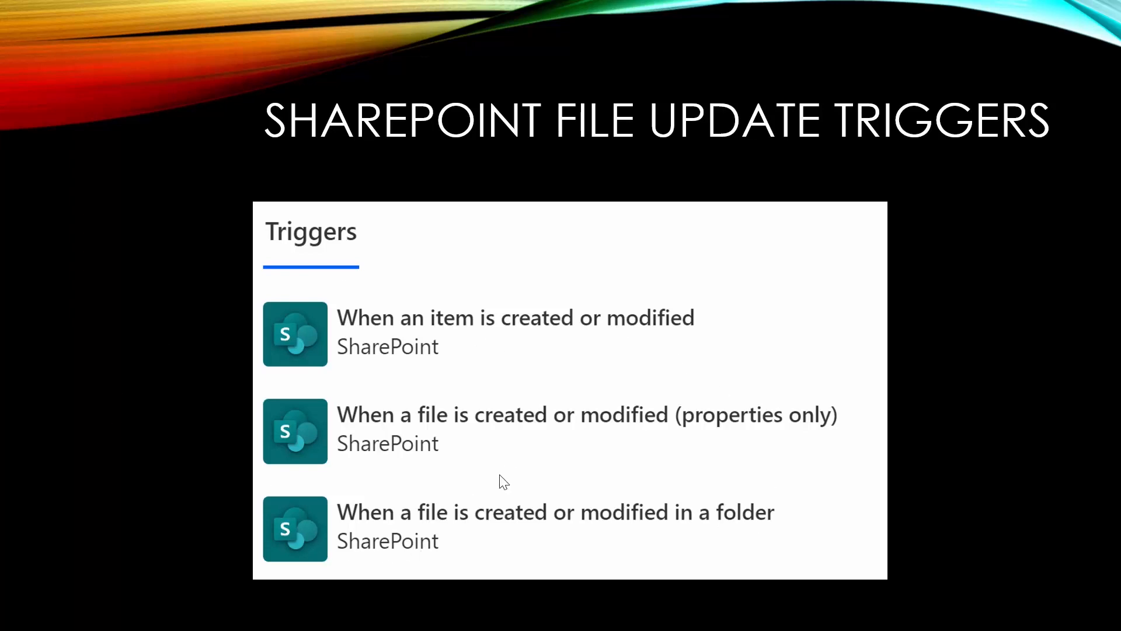
mouse_move(470, 323)
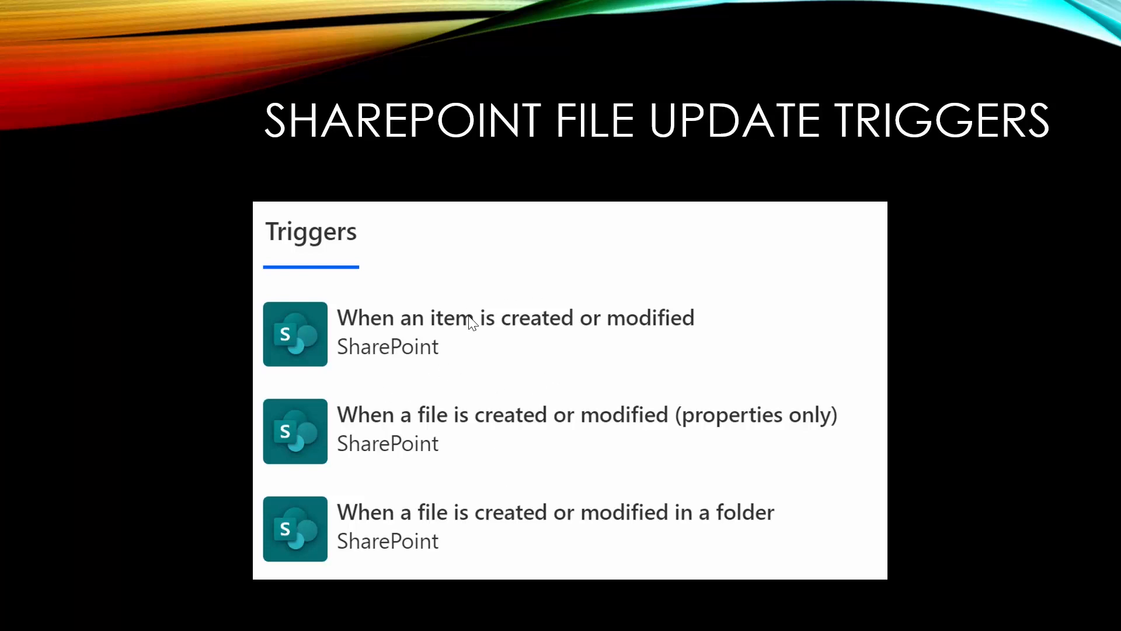
mouse_move(473, 344)
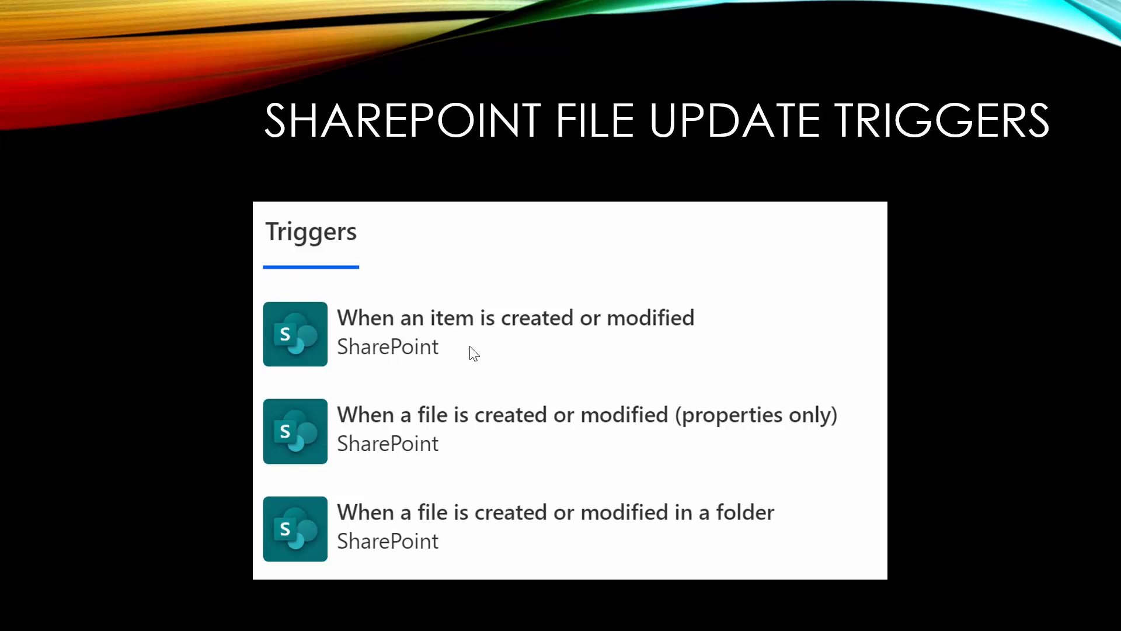
mouse_move(401, 326)
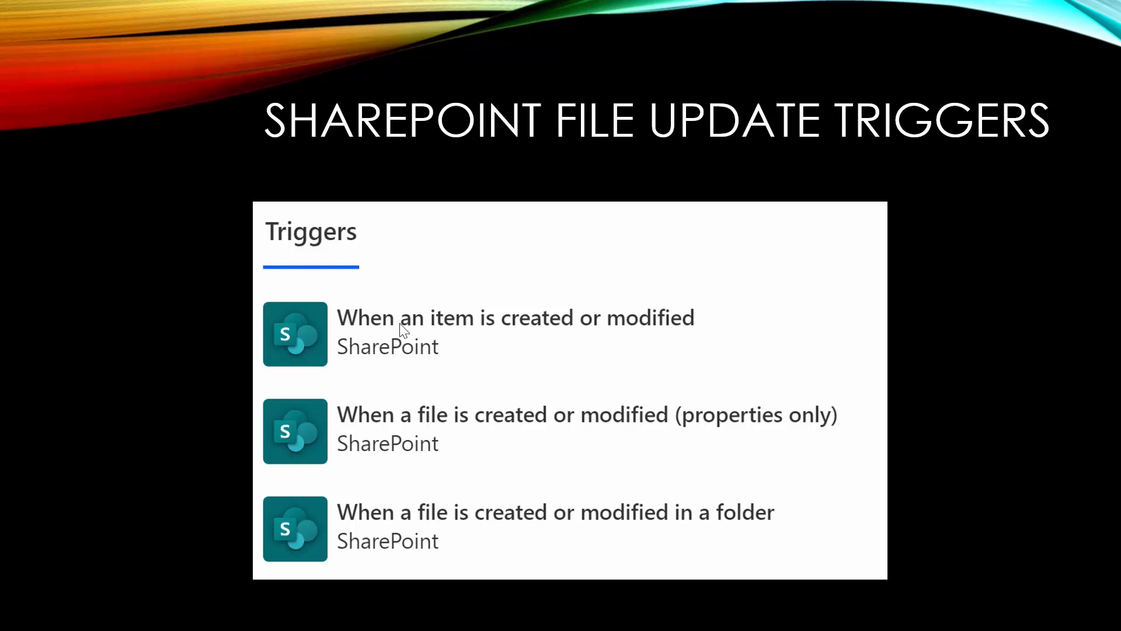
mouse_move(495, 358)
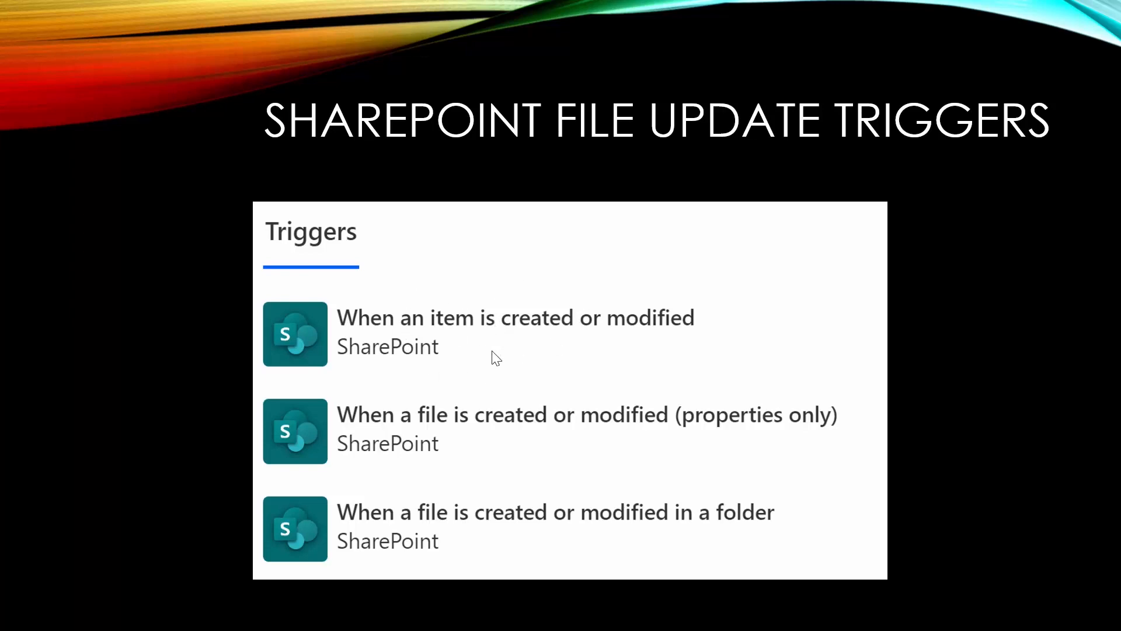
mouse_move(441, 539)
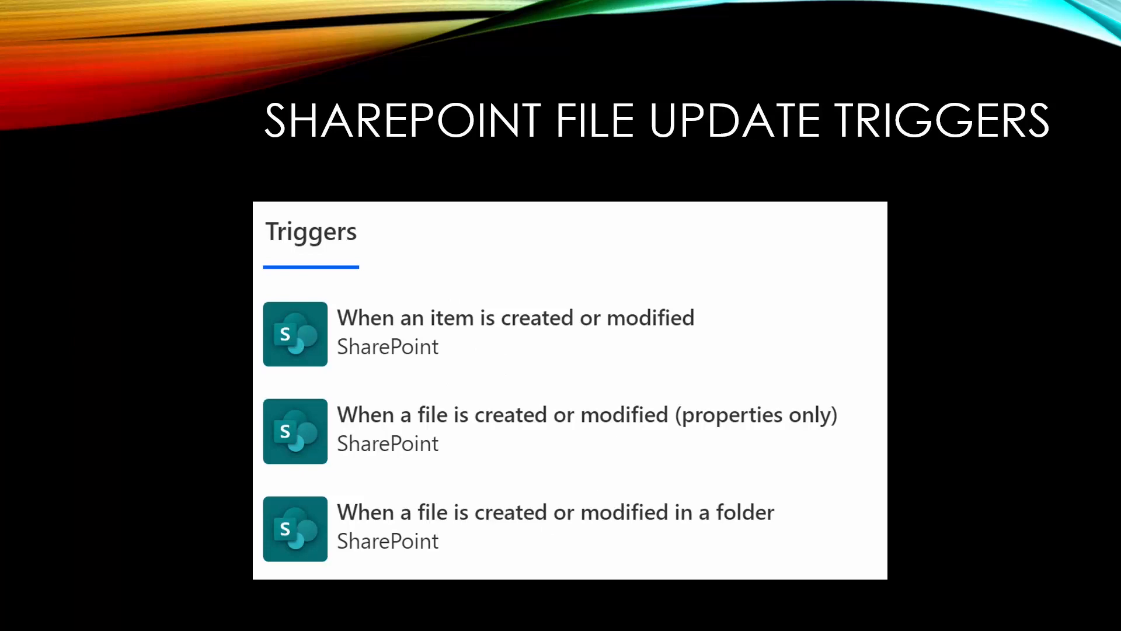
- Bring Test01.docx and Test02.docx from the Temp folder into the Lib01 library
click(562, 525)
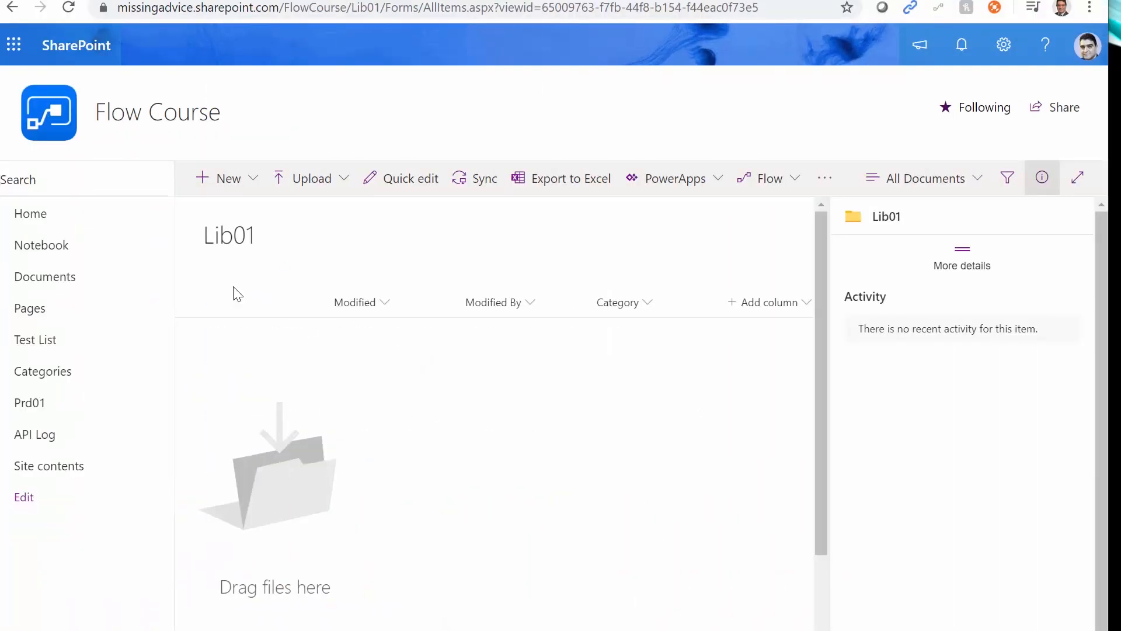
mouse_move(506, 543)
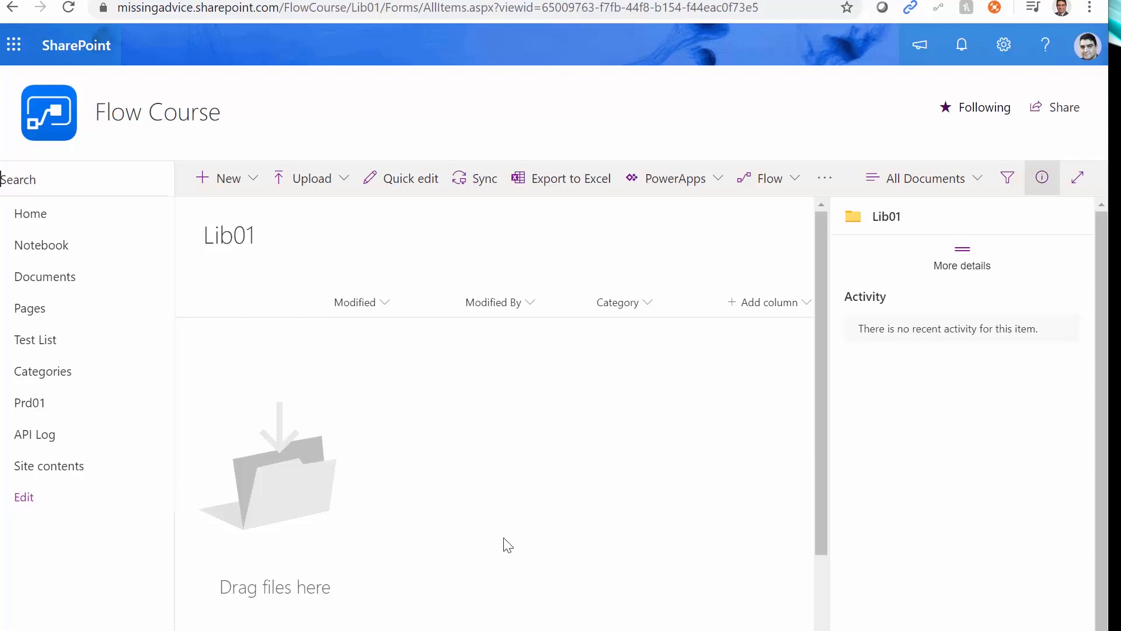
mouse_move(650, 327)
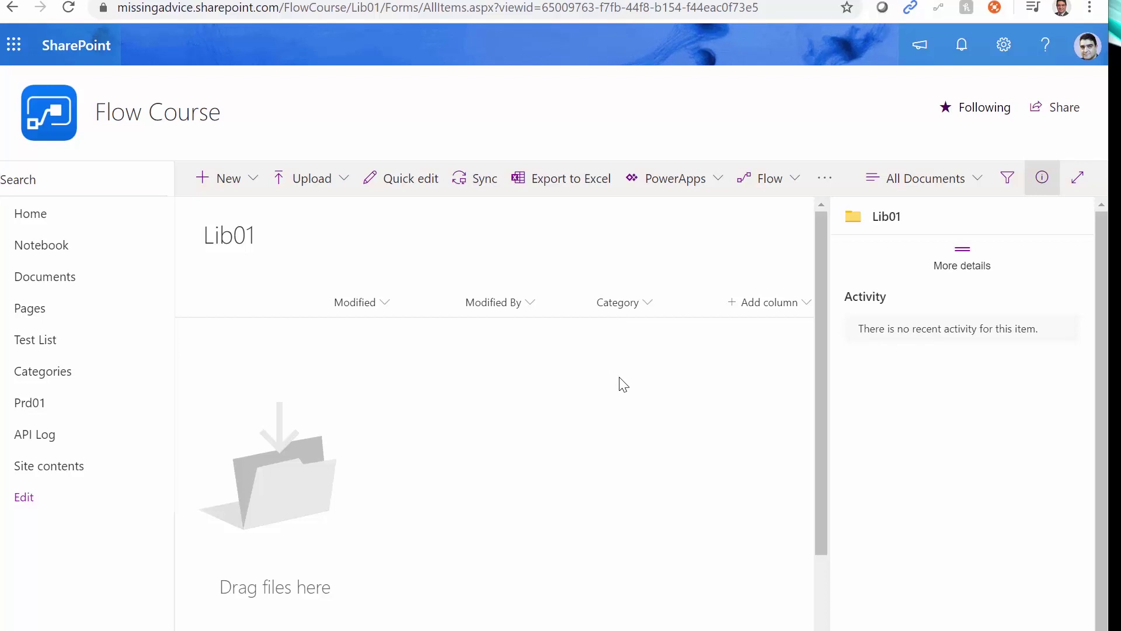
mouse_move(644, 379)
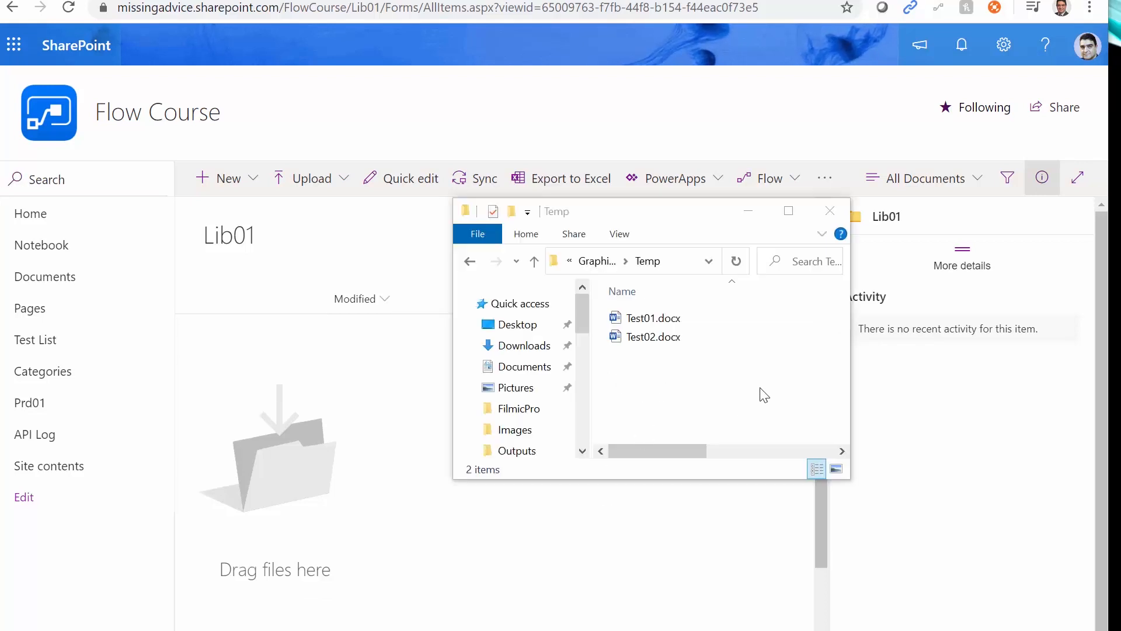
mouse_move(691, 375)
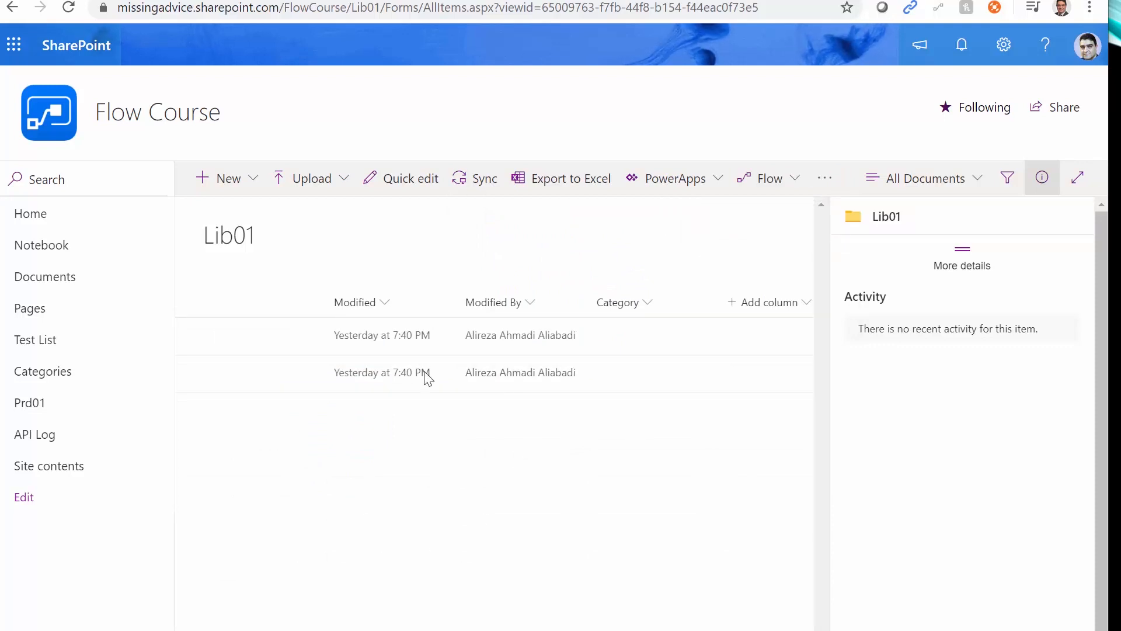
- Give Test01.docx in Lib01 the Category Marketing via Edit all properties
click(218, 335)
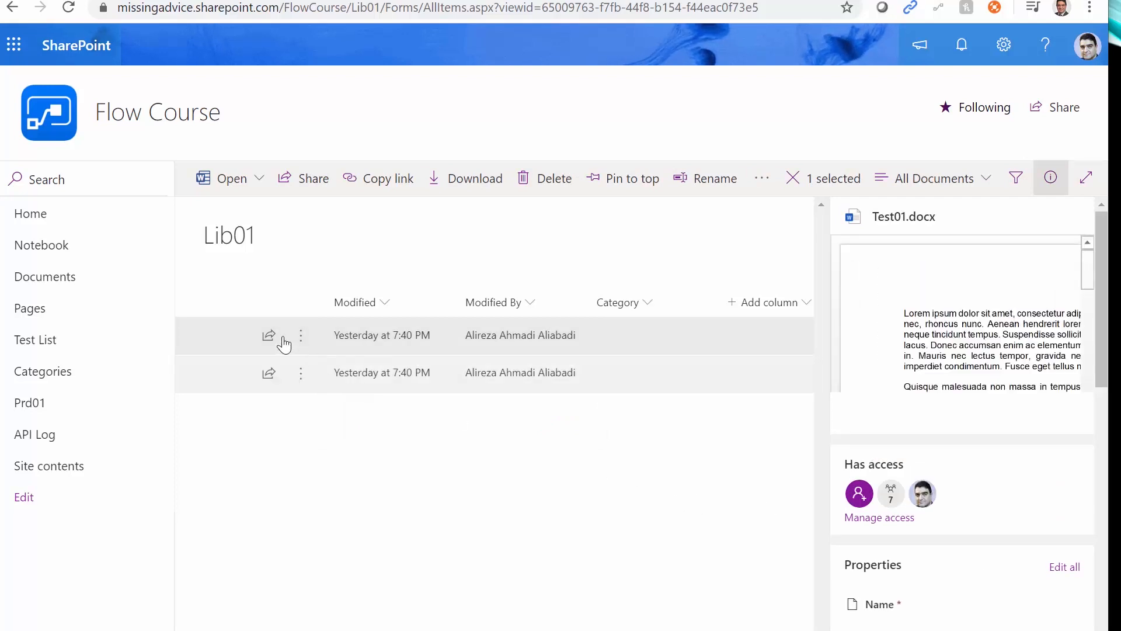
scroll(down, 3)
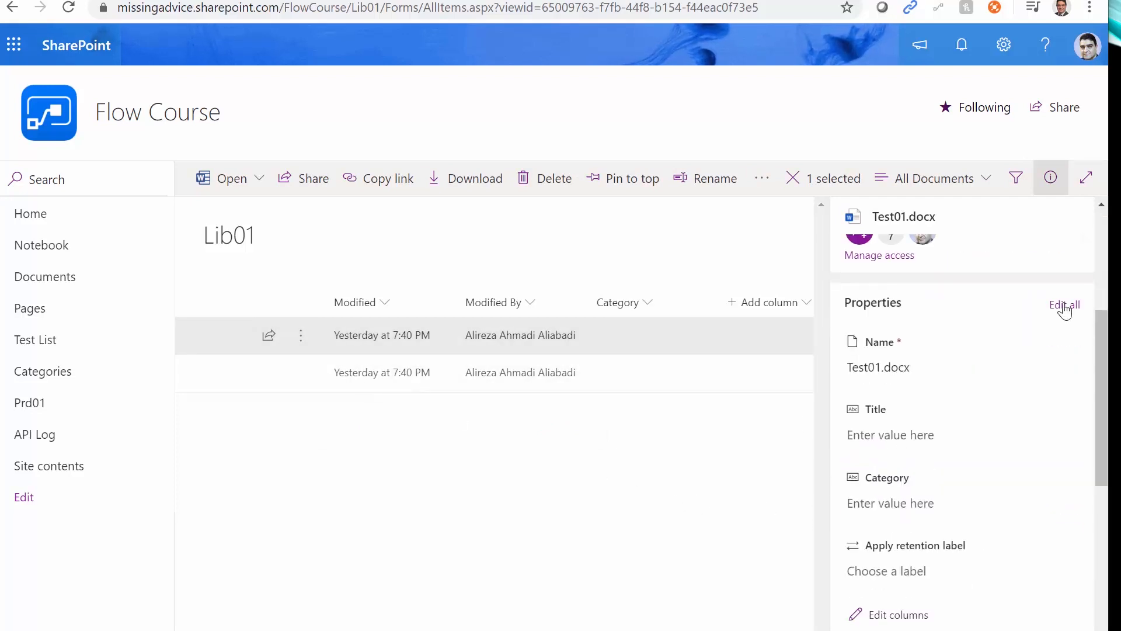
click(1064, 304)
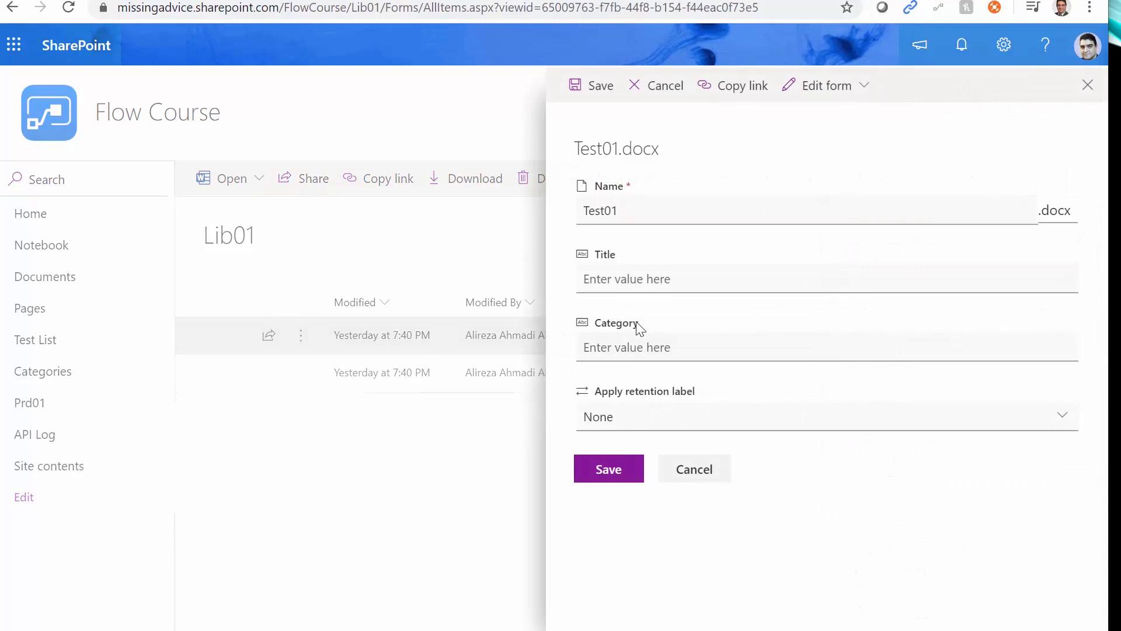
text(Mar)
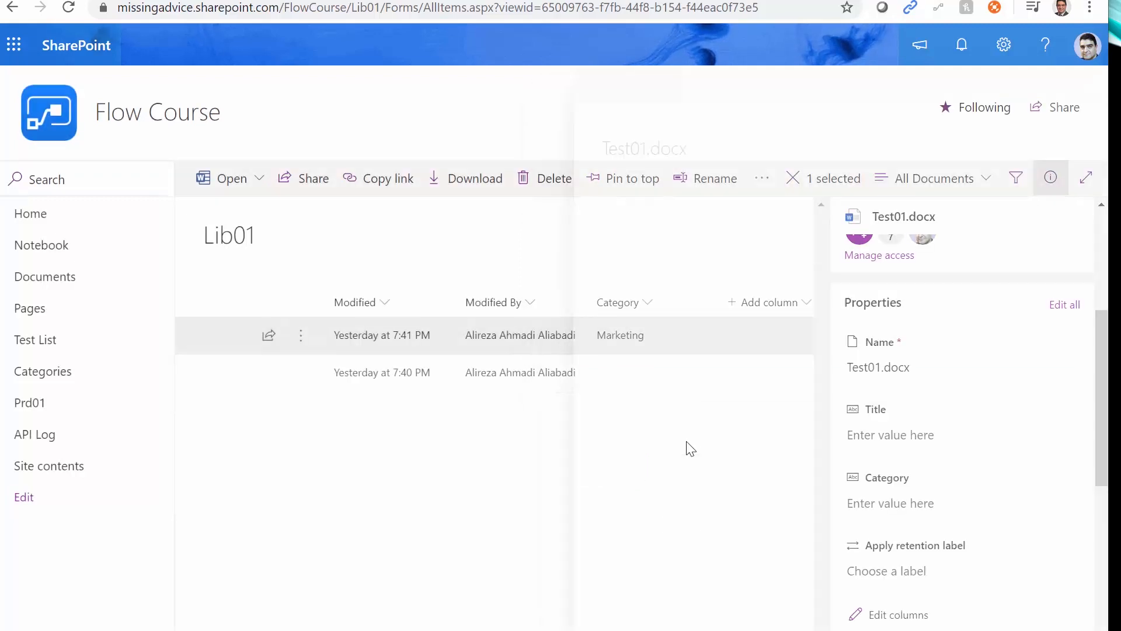
- Give Test02.docx the Category Training and save its properties
click(380, 373)
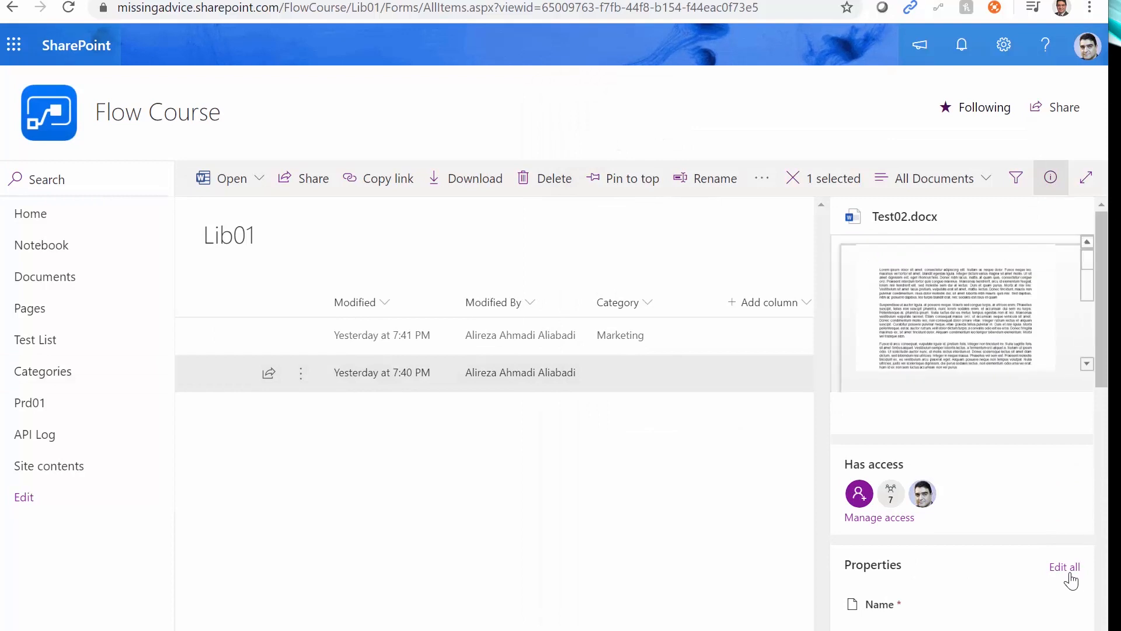
click(1065, 566)
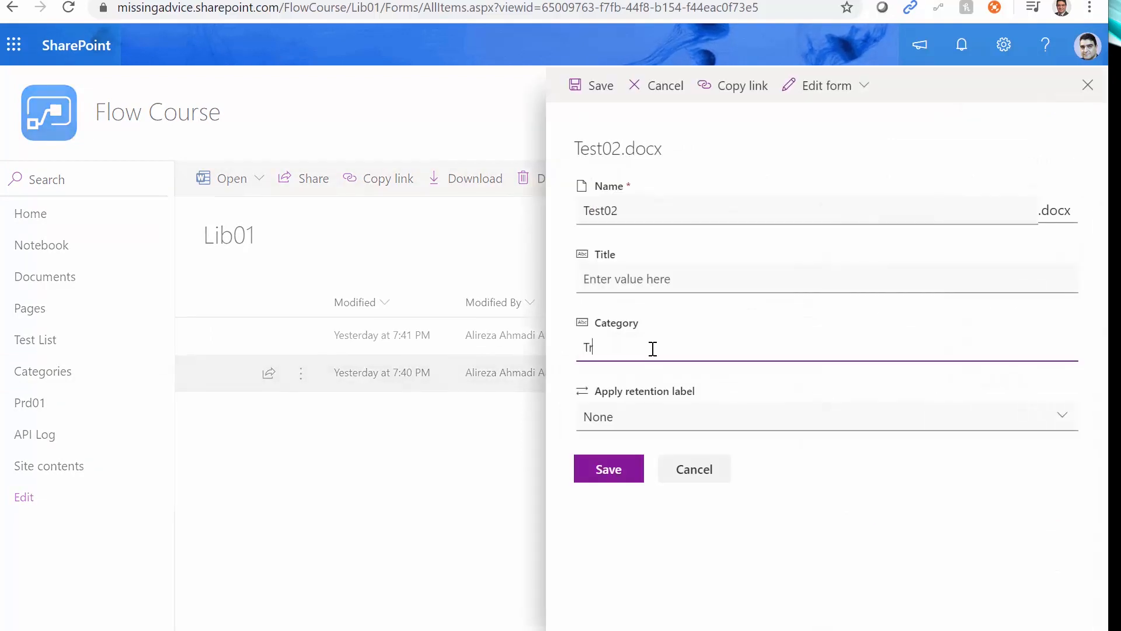
text(raining)
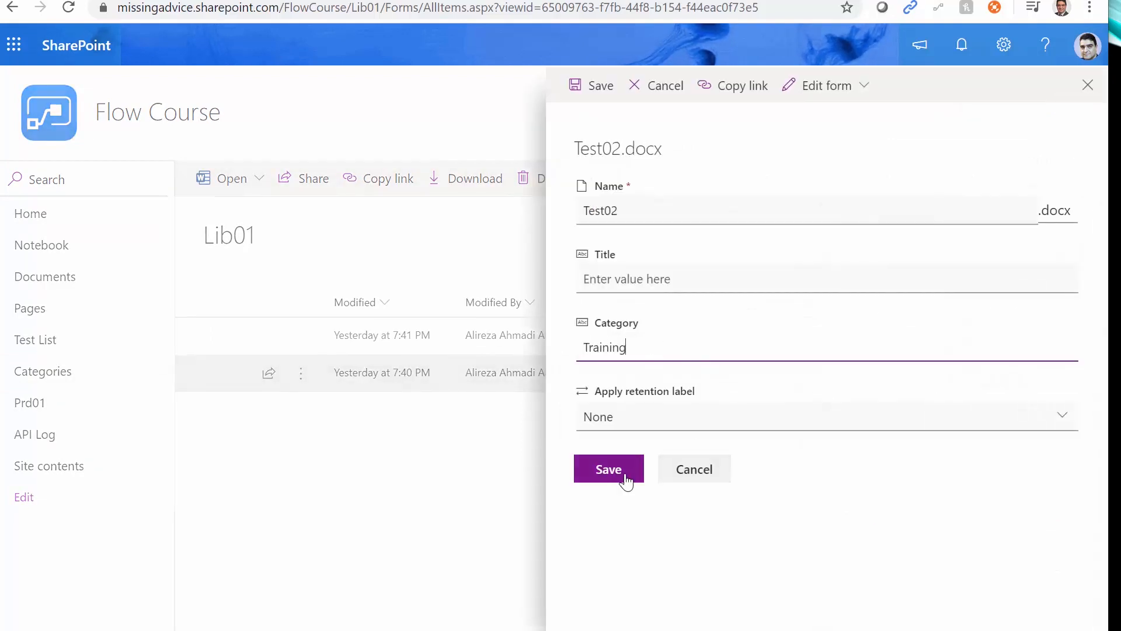
click(608, 469)
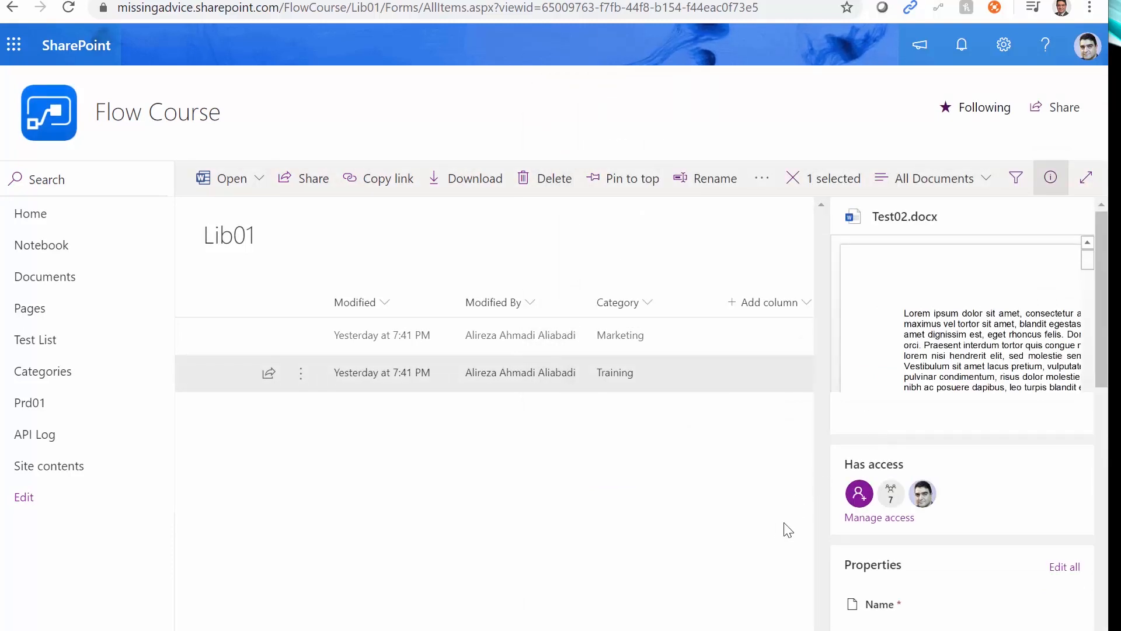
mouse_move(580, 485)
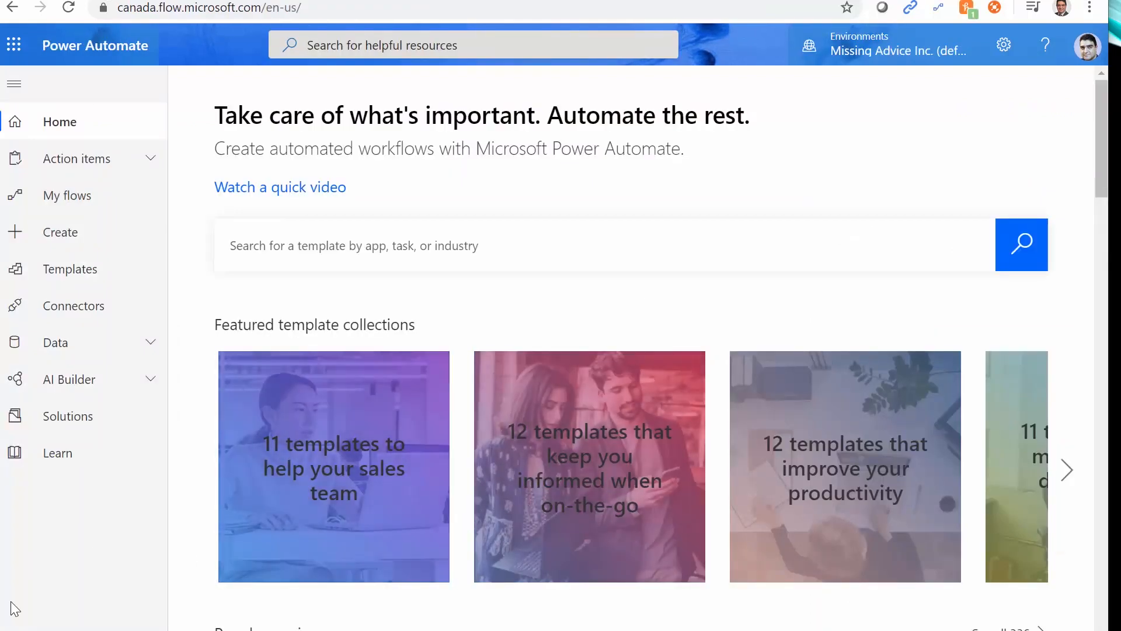
- Create a new Instant cloud flow and skip the trigger choice to get a blank untitled flow
click(61, 232)
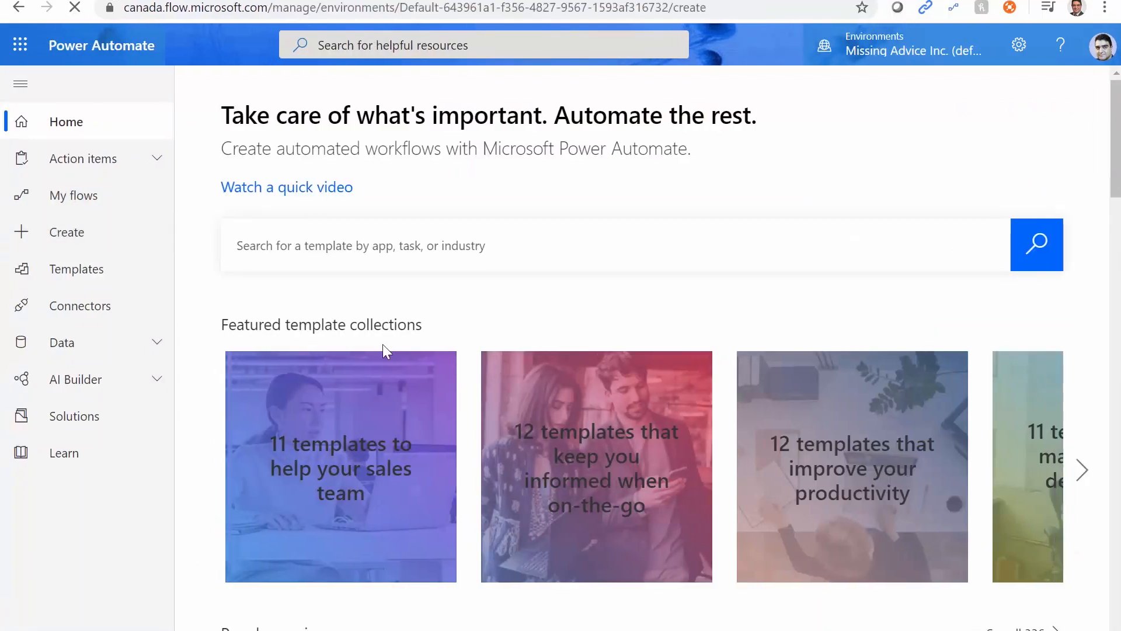
click(66, 232)
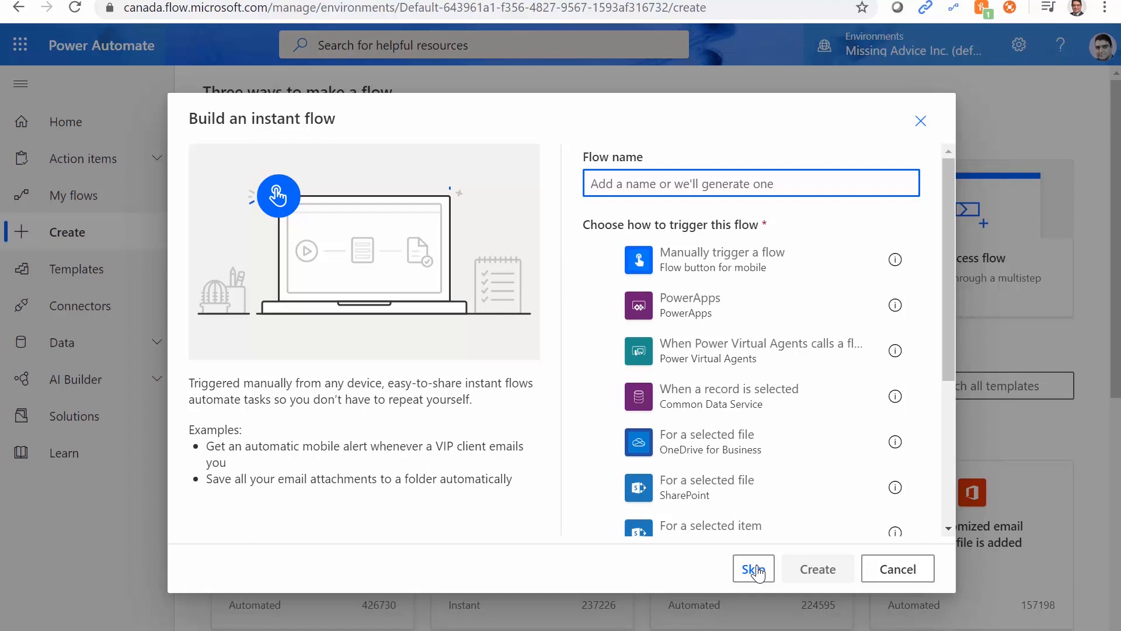
click(753, 568)
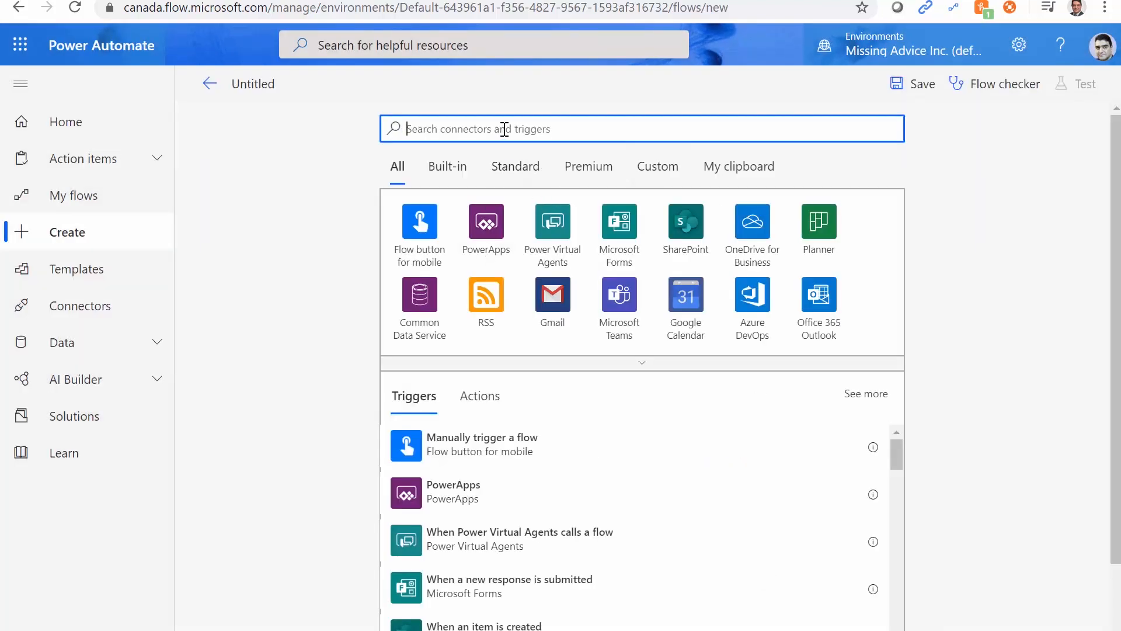
- Choose the SharePoint trigger 'When a file is created or modified in a folder' for the flow
text(SharePoint)
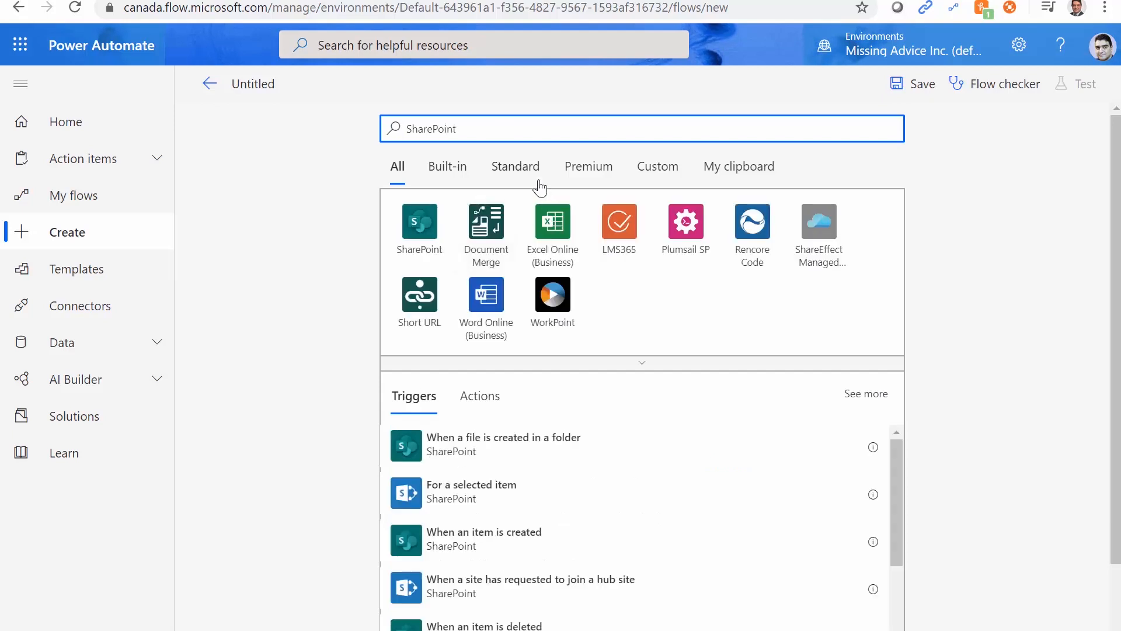
click(419, 221)
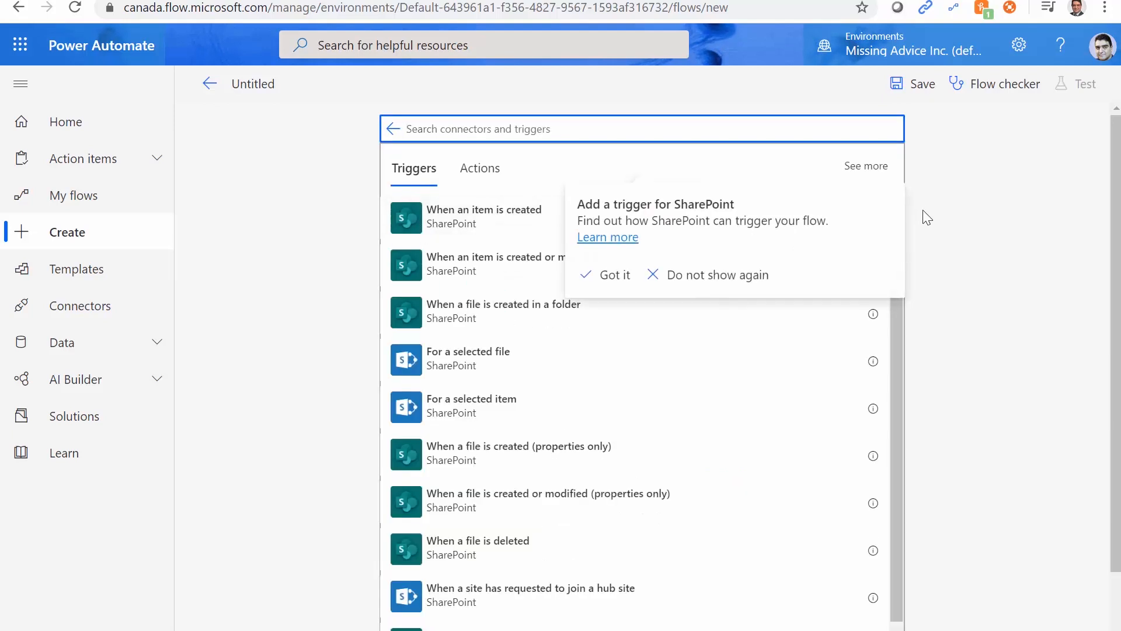
click(505, 129)
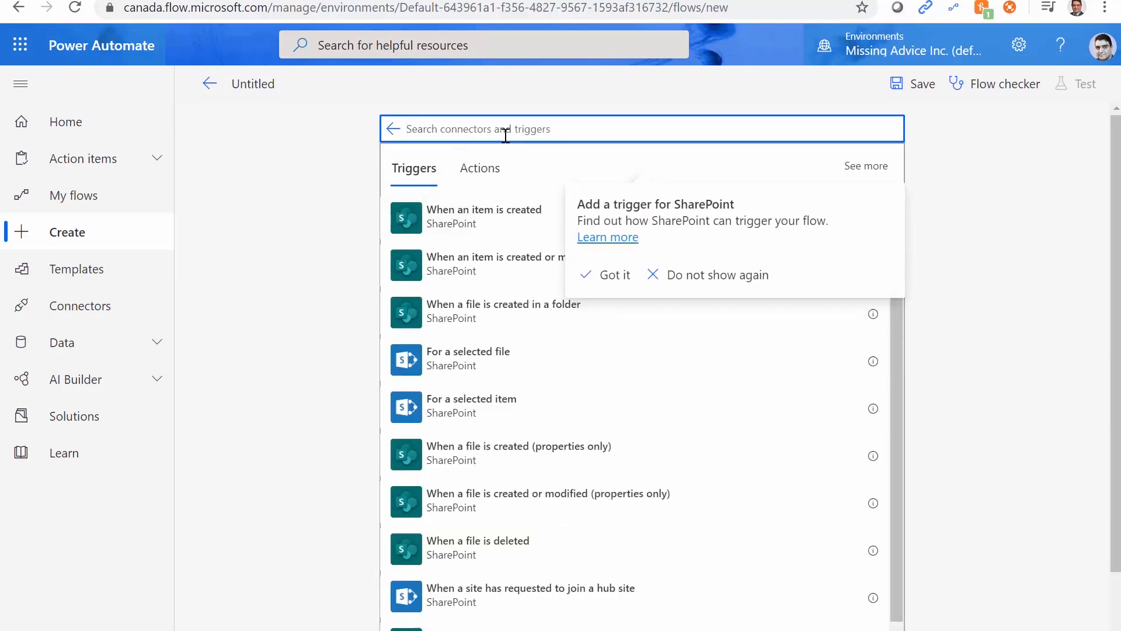
text(Modified)
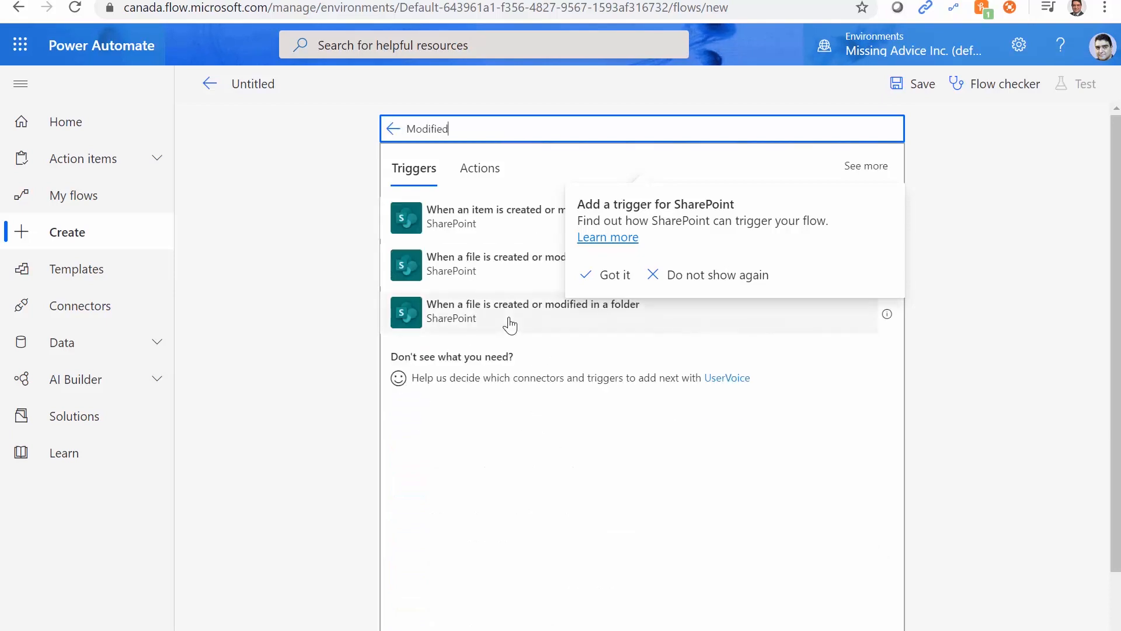
click(615, 274)
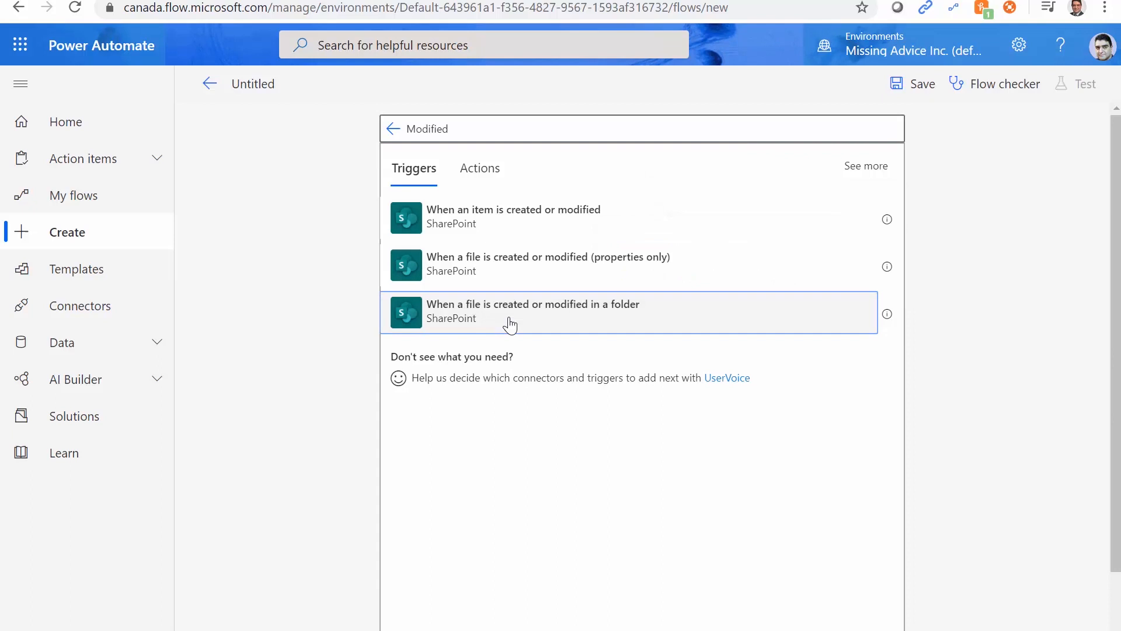
click(510, 311)
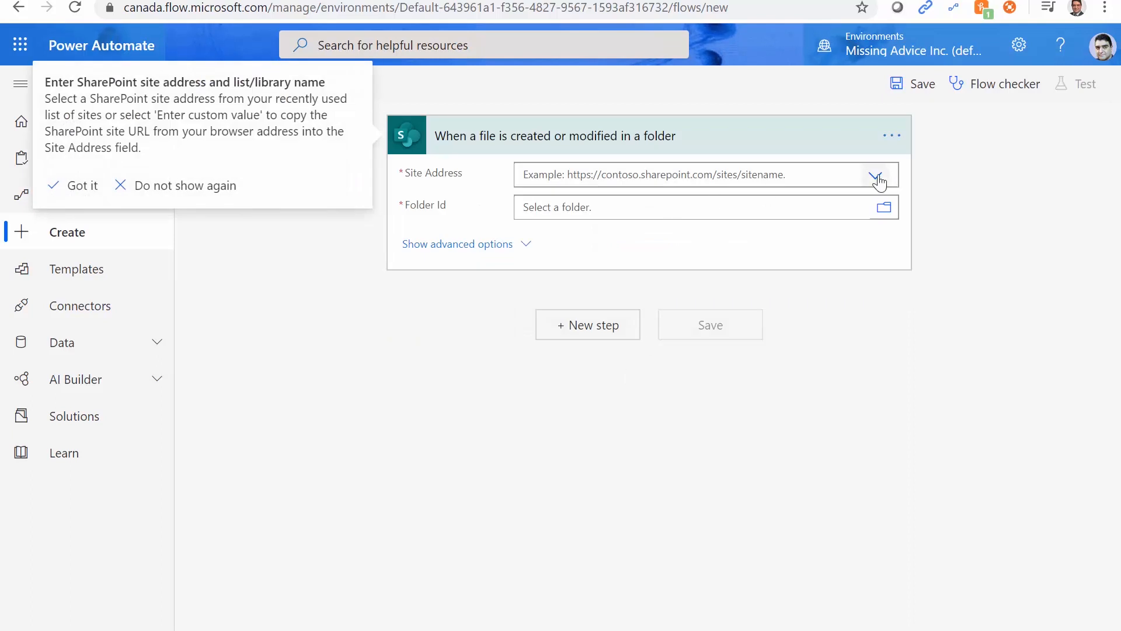
click(875, 176)
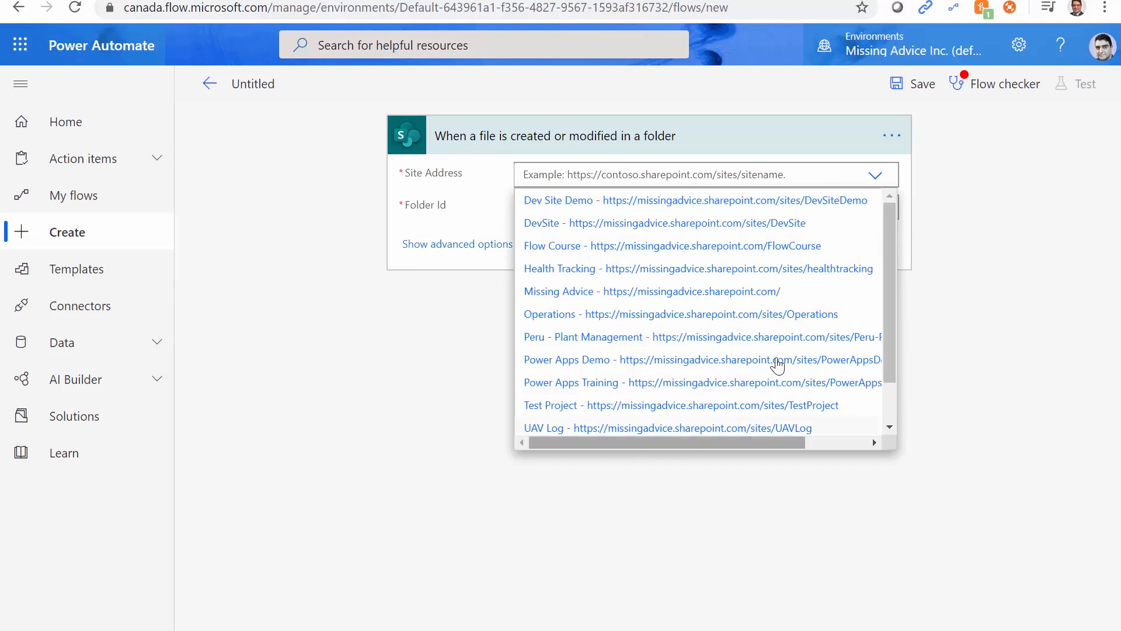
mouse_move(721, 344)
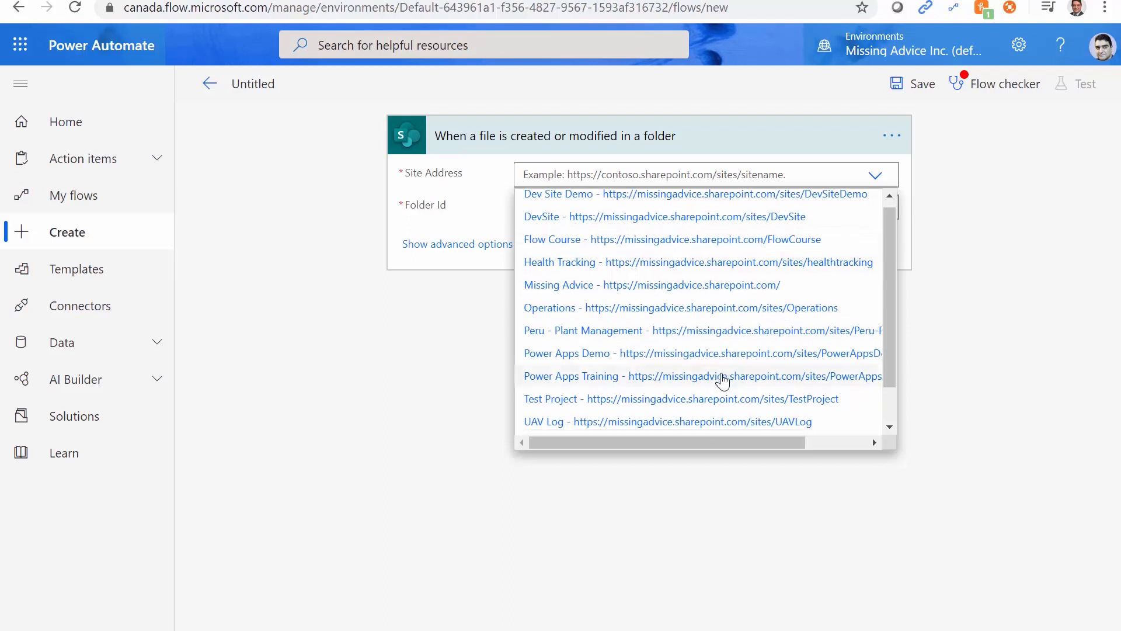
- Set the trigger's Site Address to the Flow Course site URL as a custom value
scroll(down, 3)
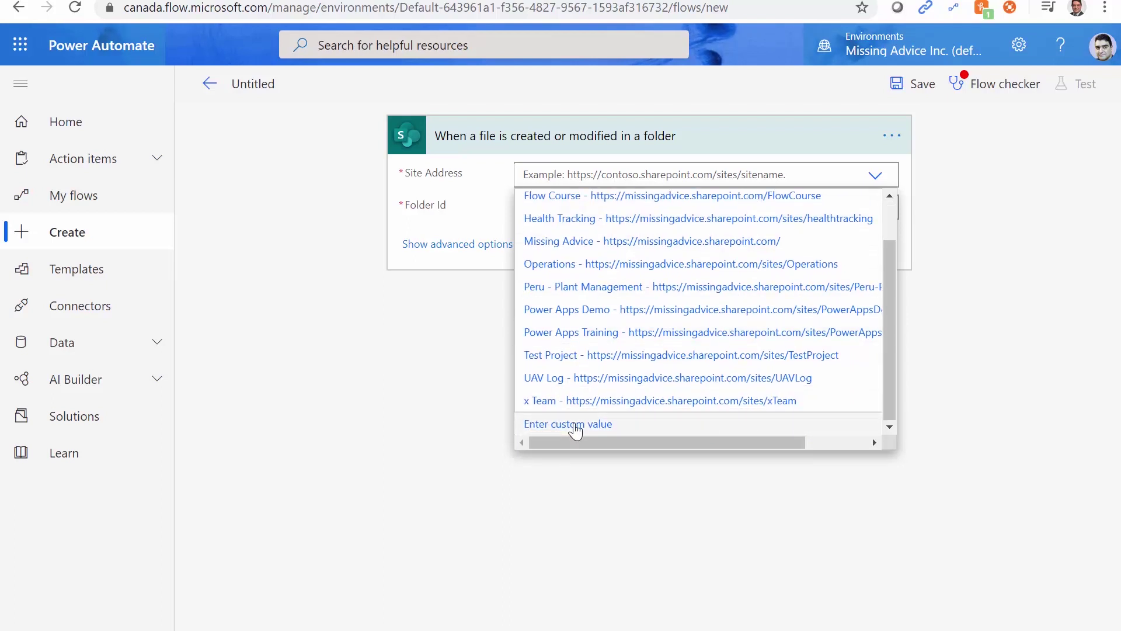
click(567, 424)
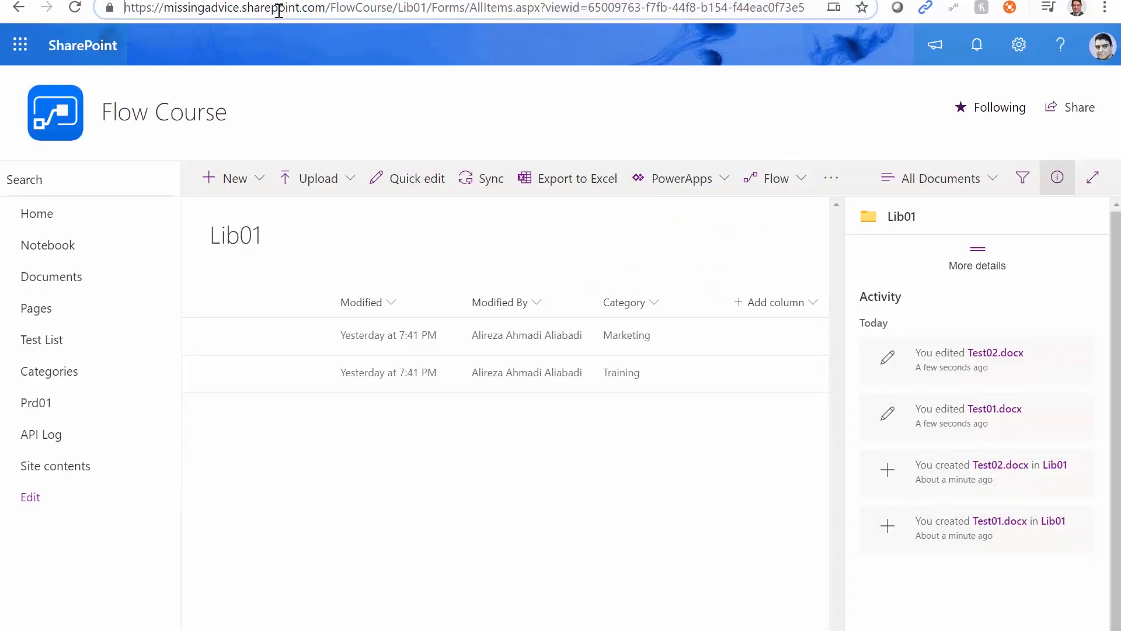
double_click(278, 12)
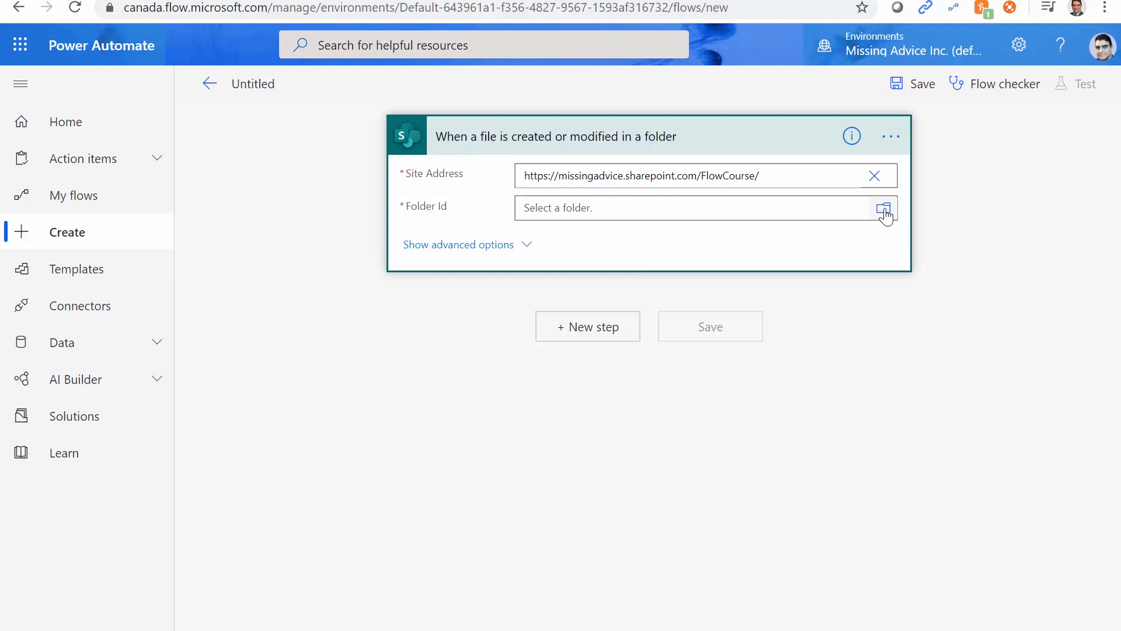
- Set the trigger's Folder Id to /Lib01 using the folder picker
click(885, 209)
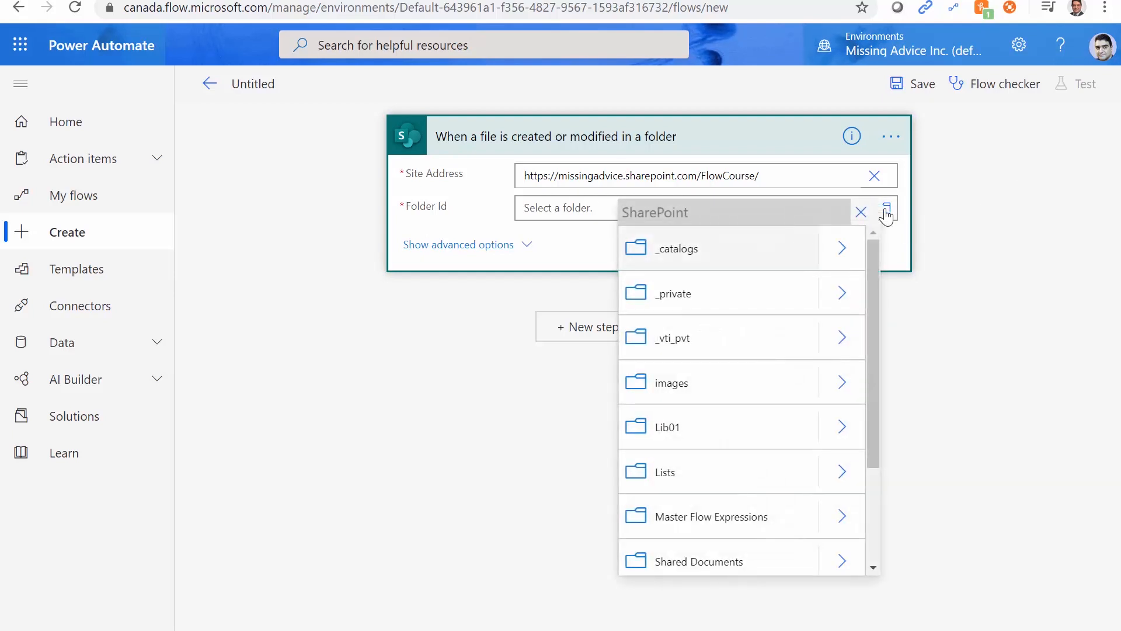
mouse_move(759, 466)
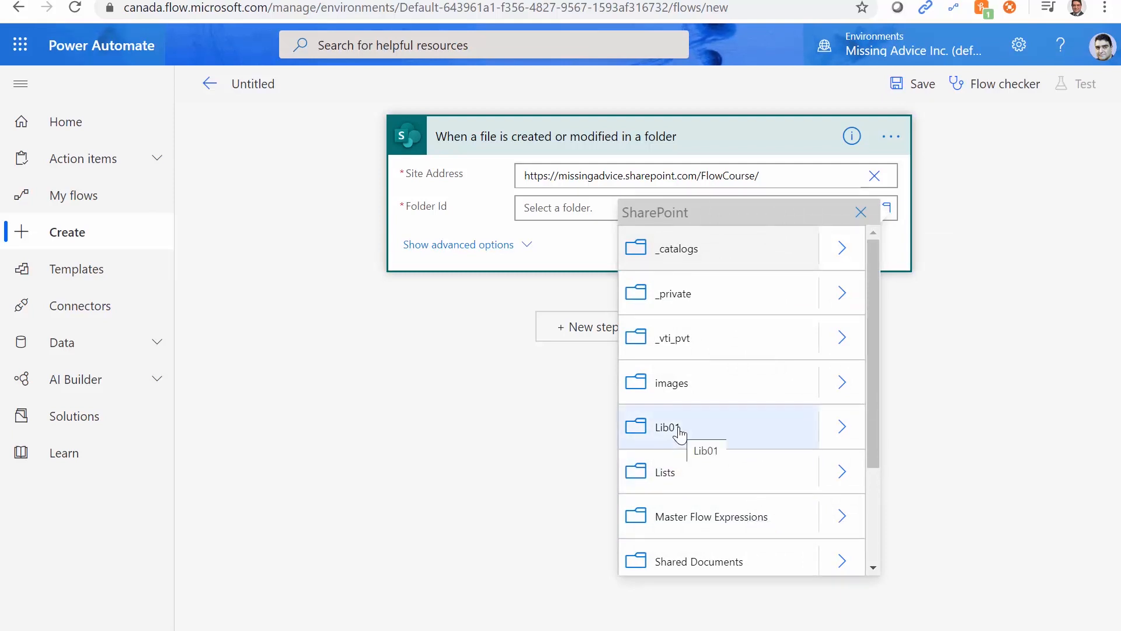
click(667, 427)
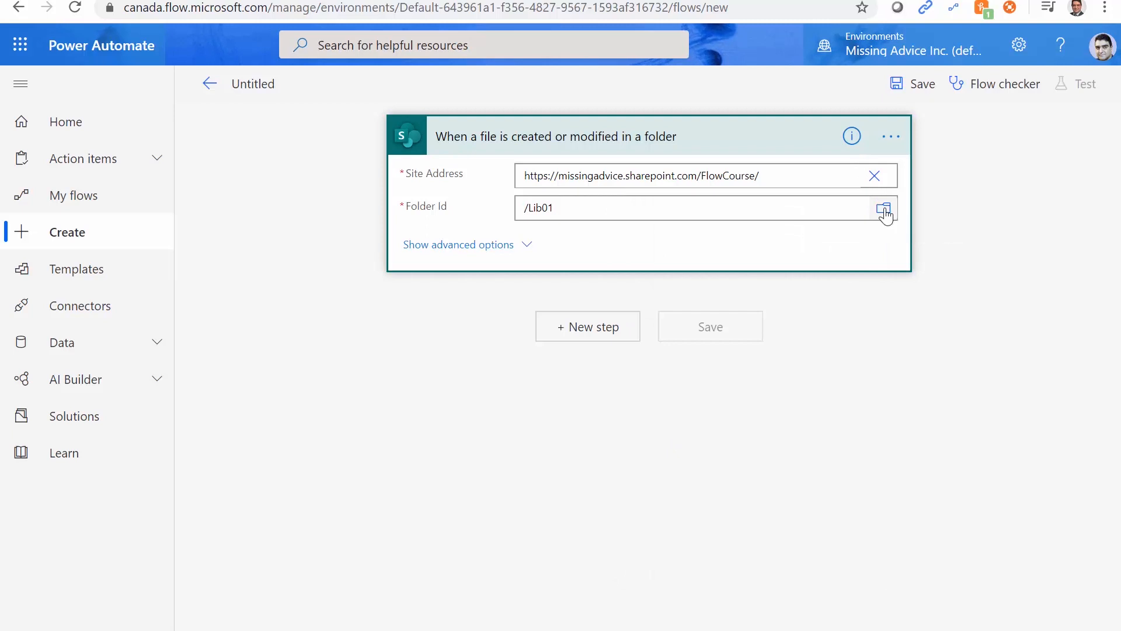
click(884, 208)
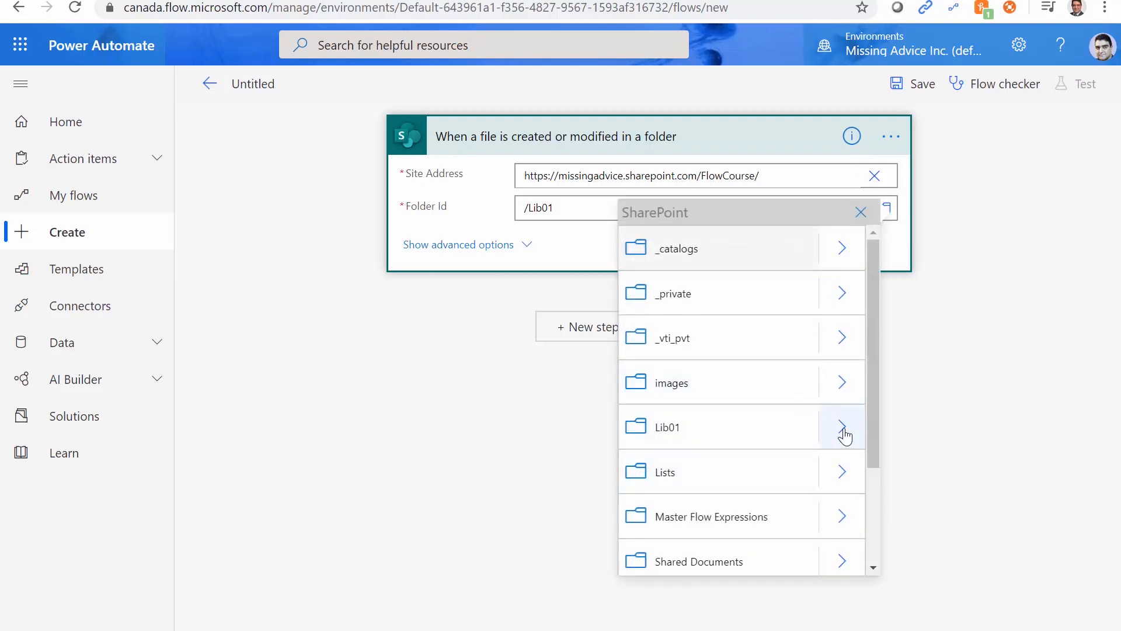
click(842, 427)
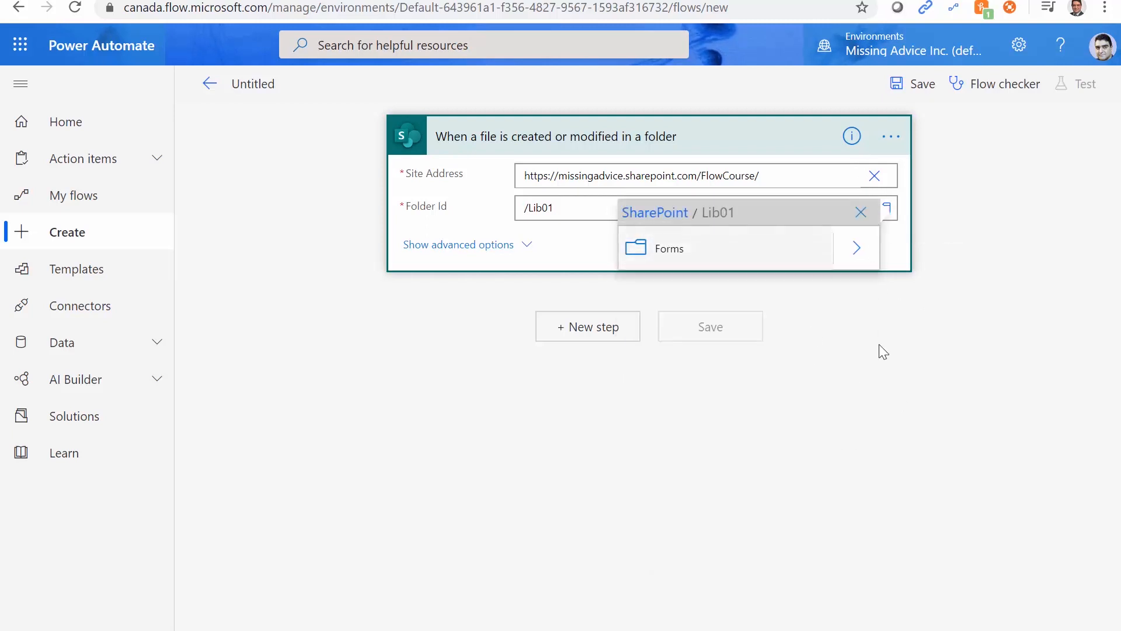
mouse_move(699, 264)
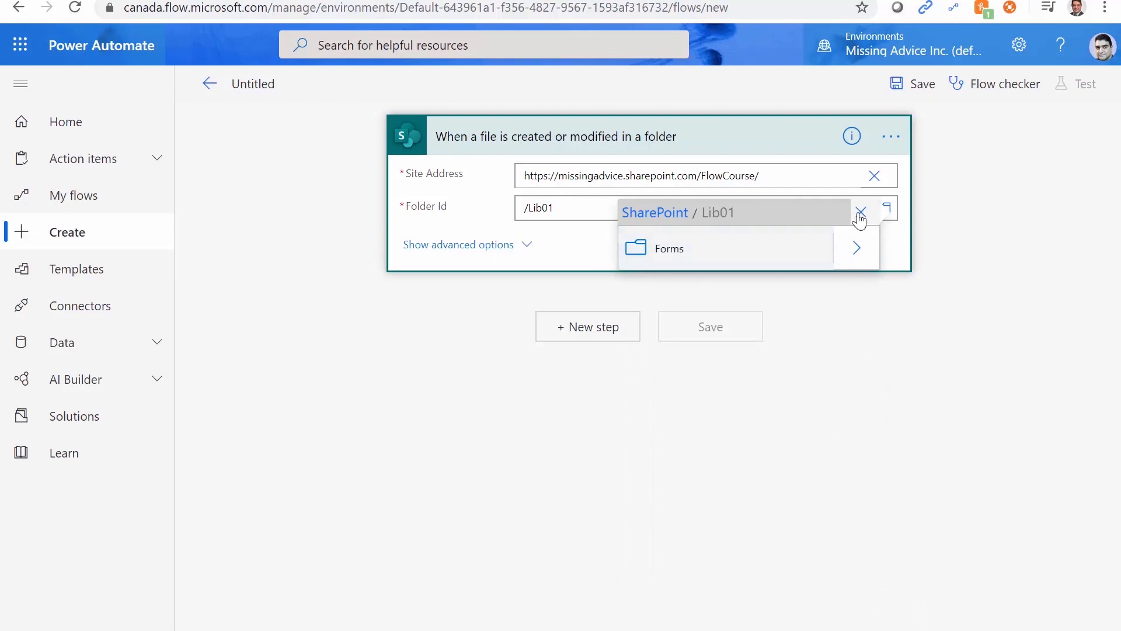
click(860, 212)
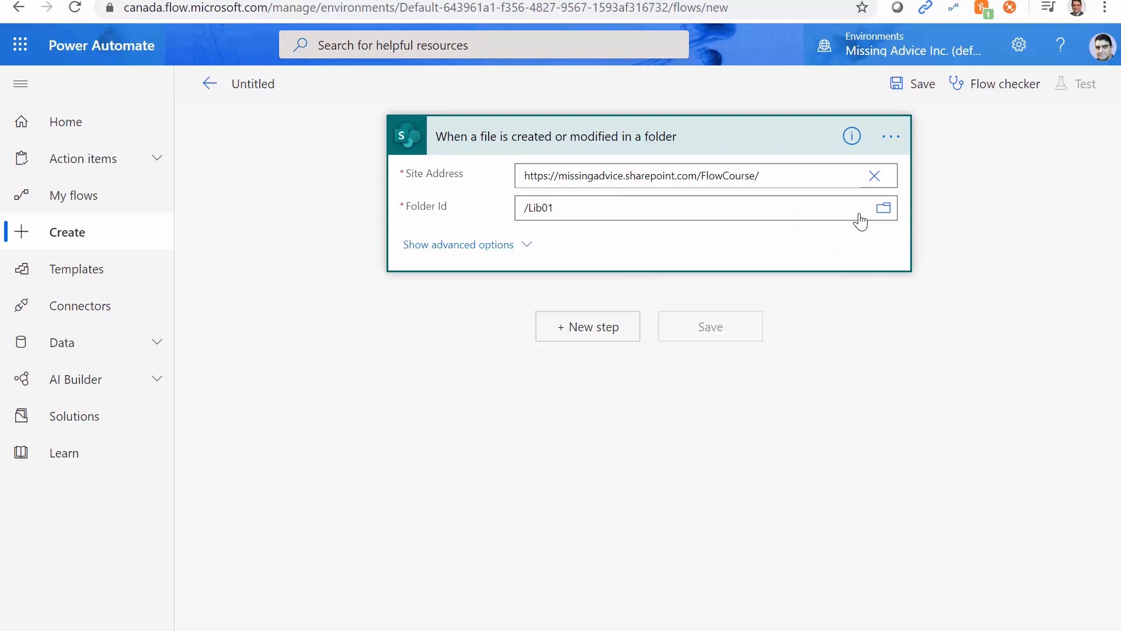
mouse_move(640, 359)
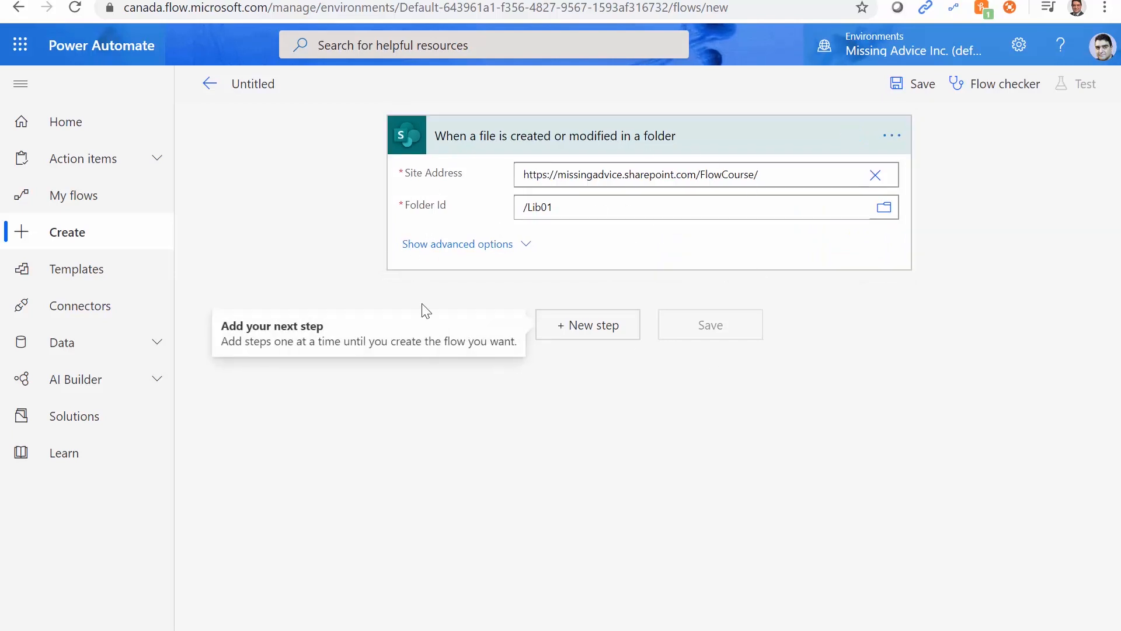
mouse_move(746, 319)
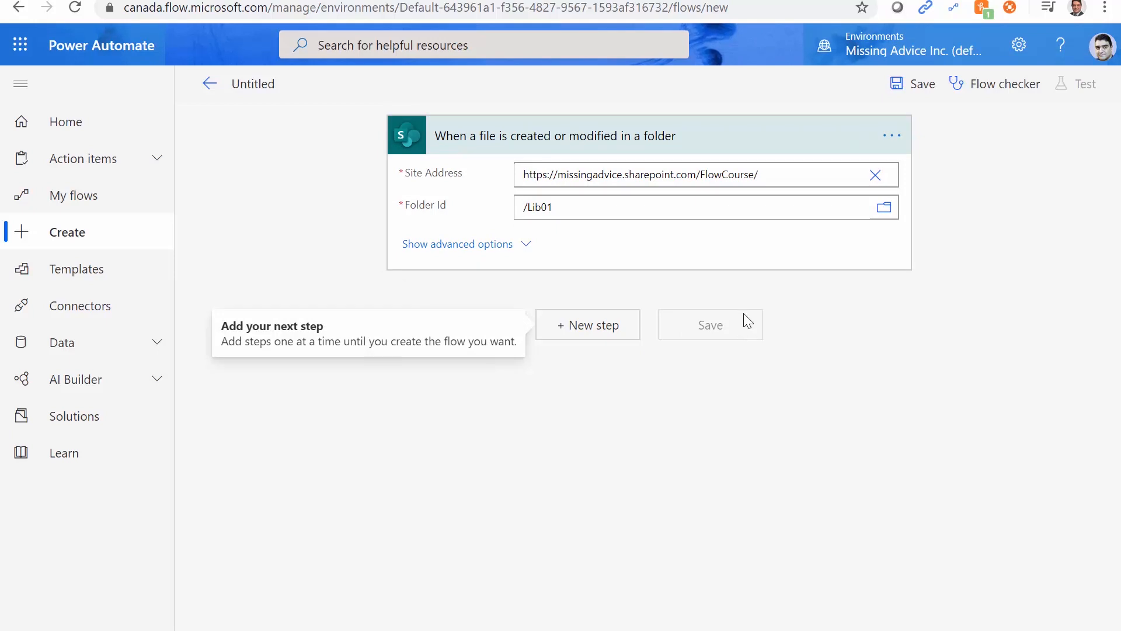
mouse_move(755, 376)
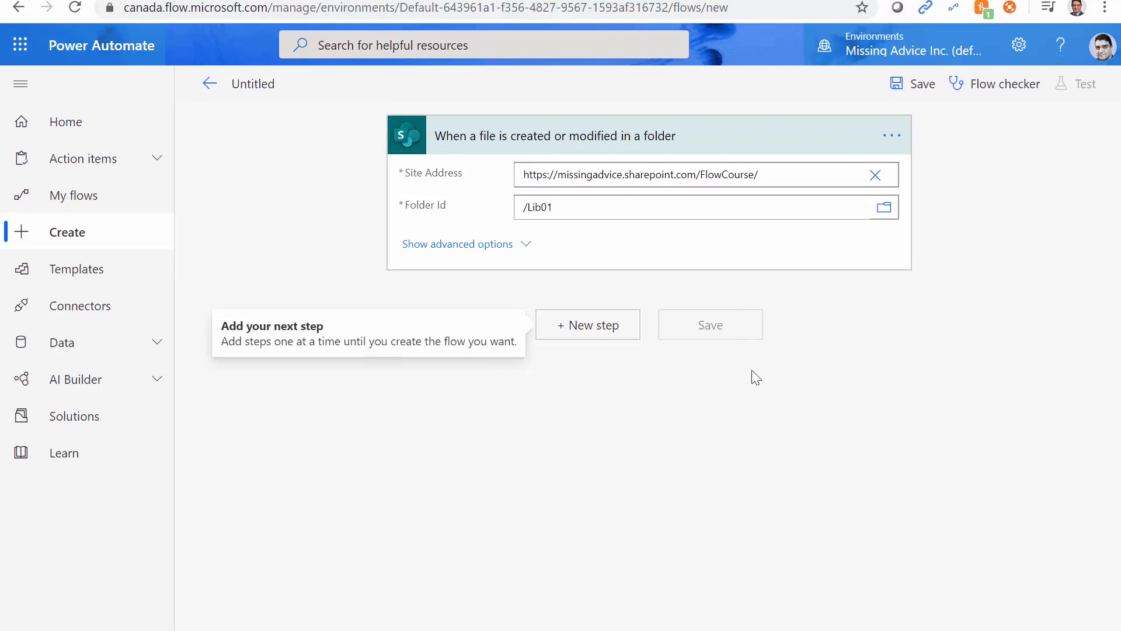
- Rename the untitled flow to 'Sp Library watch'
click(252, 84)
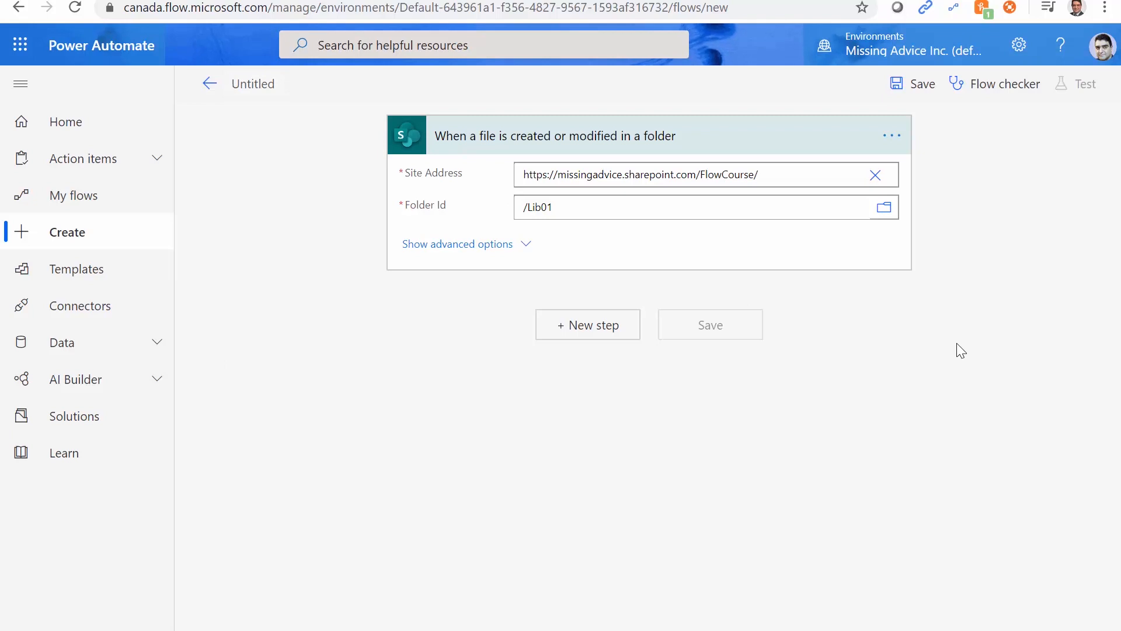
text(Sp Library w)
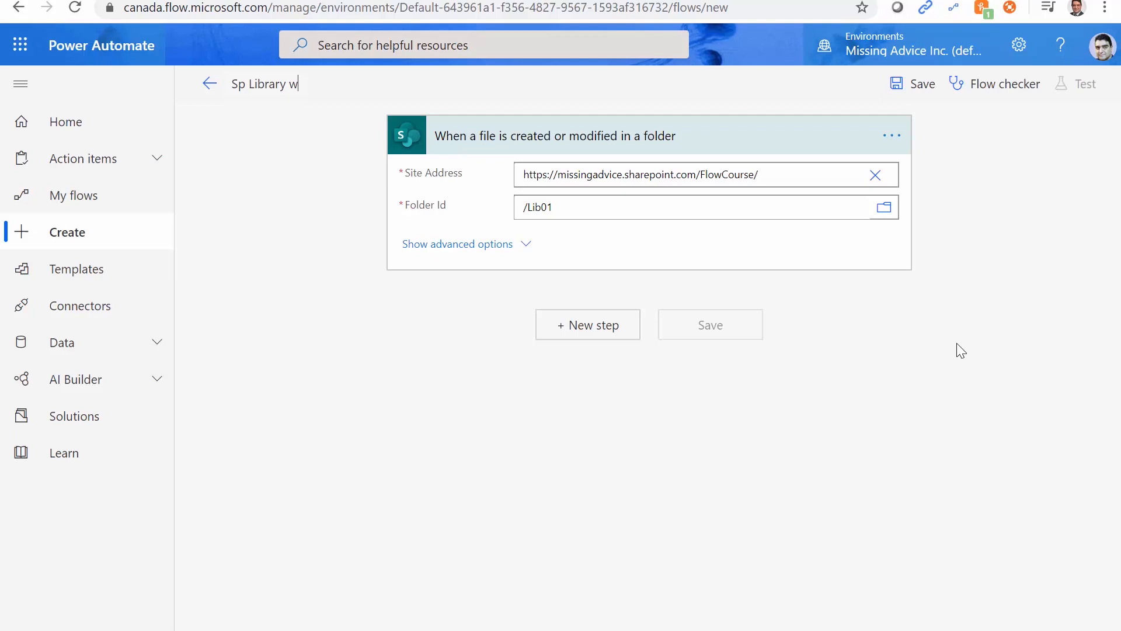
text(atch)
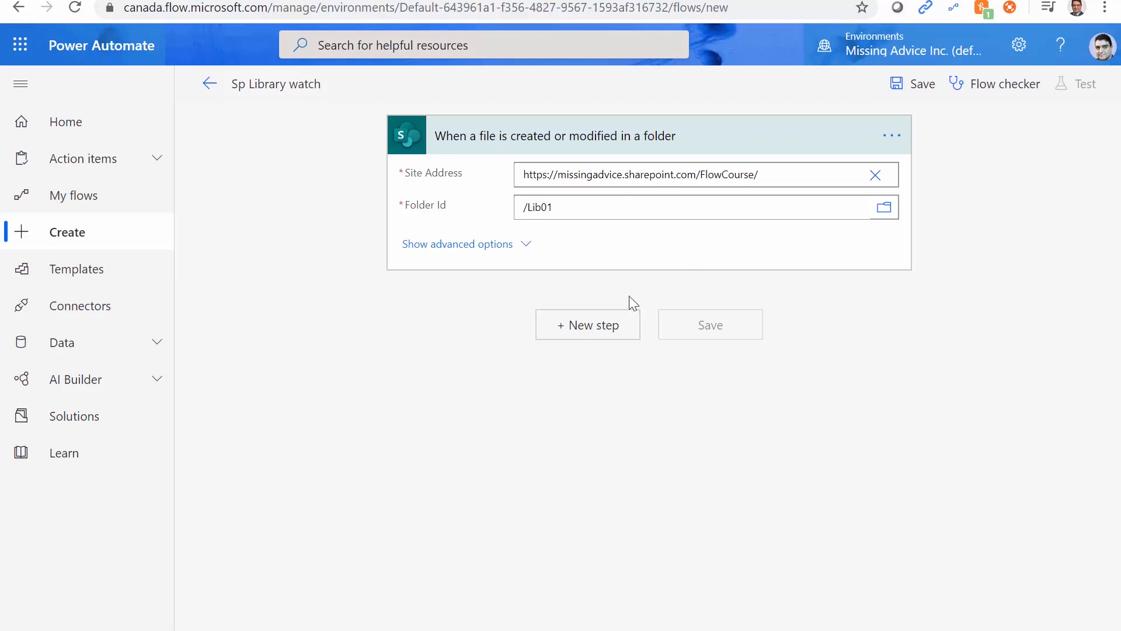
click(588, 325)
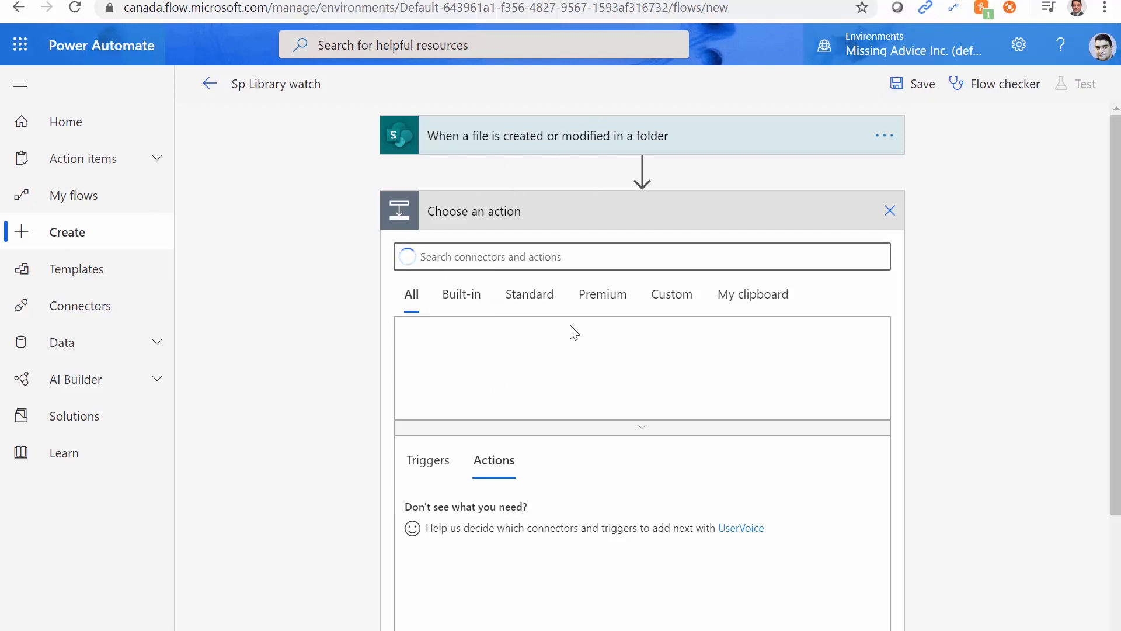
- Add a Compose action after the trigger and start an expression for its Inputs
text(Compose)
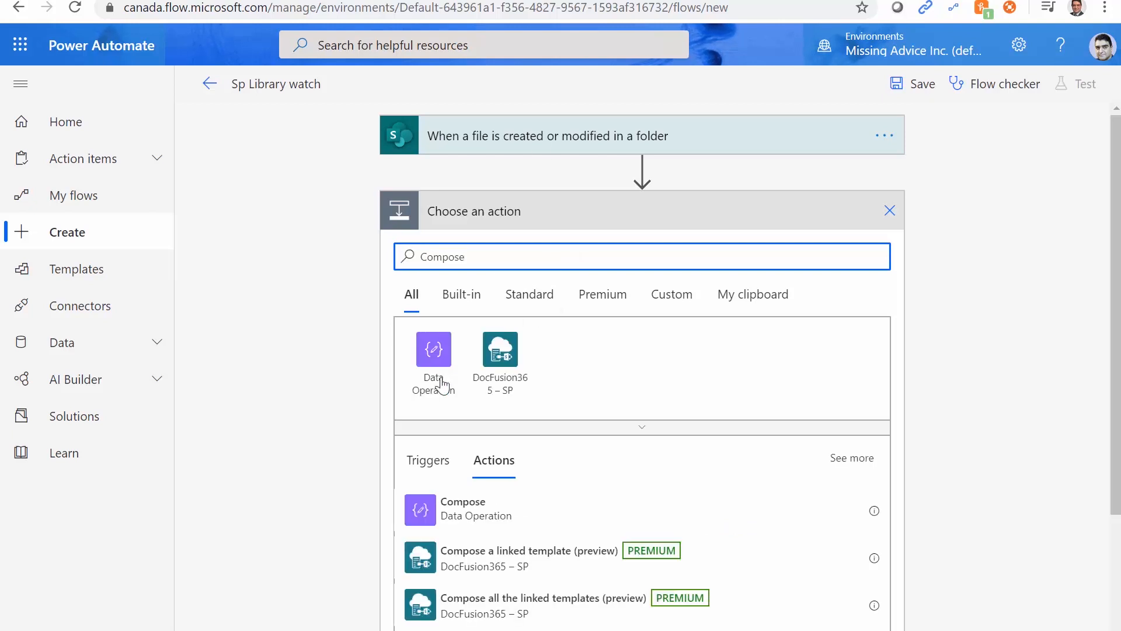
click(463, 510)
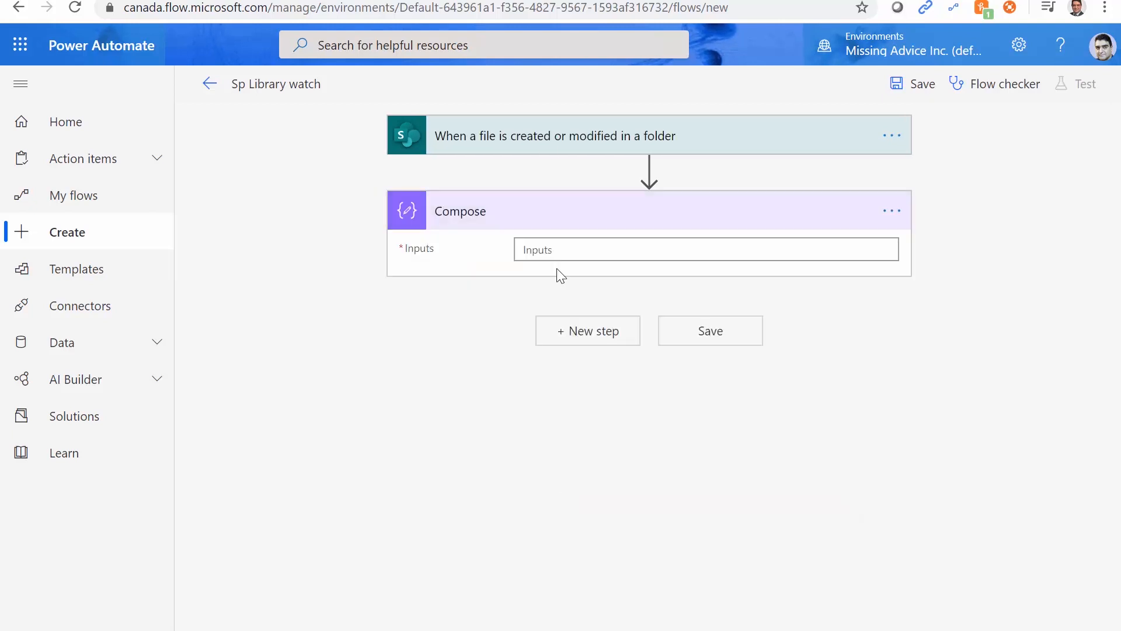
click(698, 250)
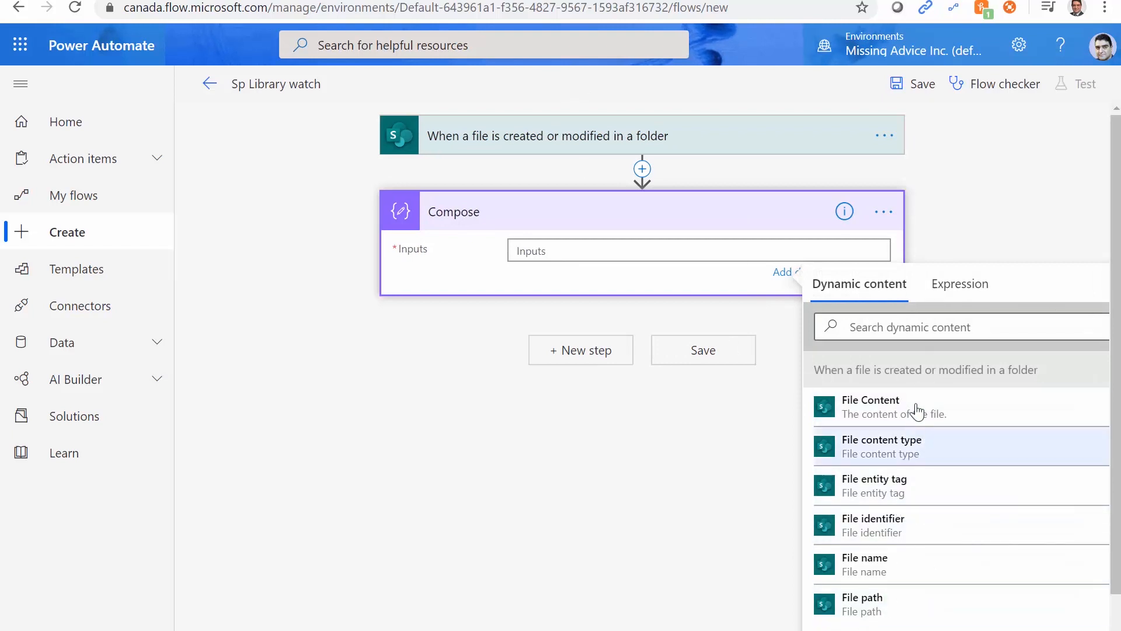
mouse_move(924, 580)
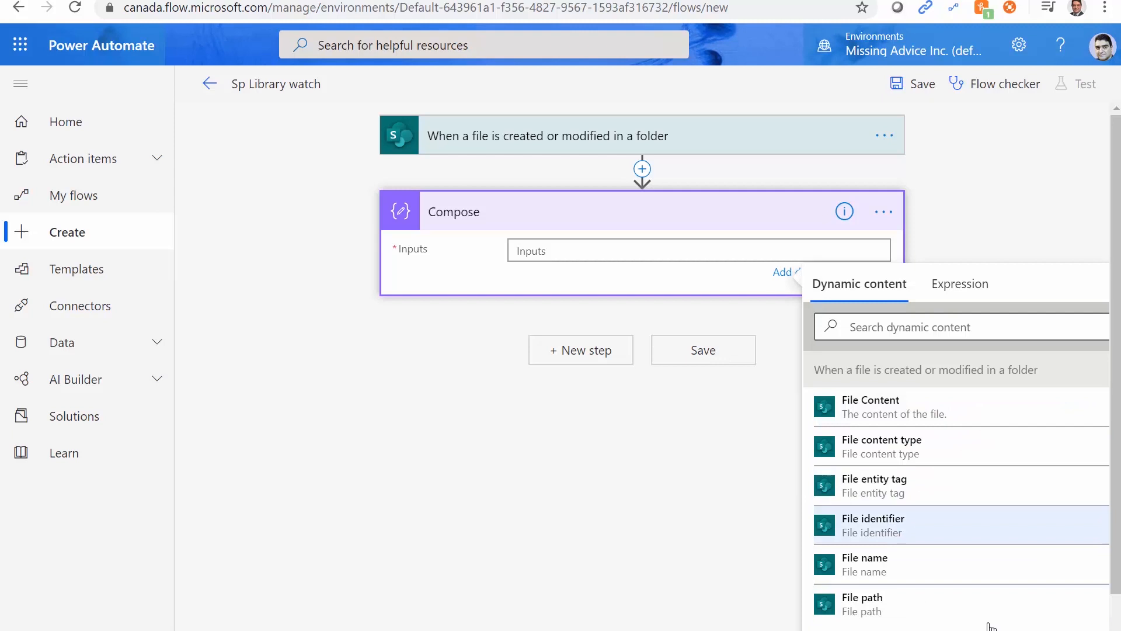
scroll(down, 3)
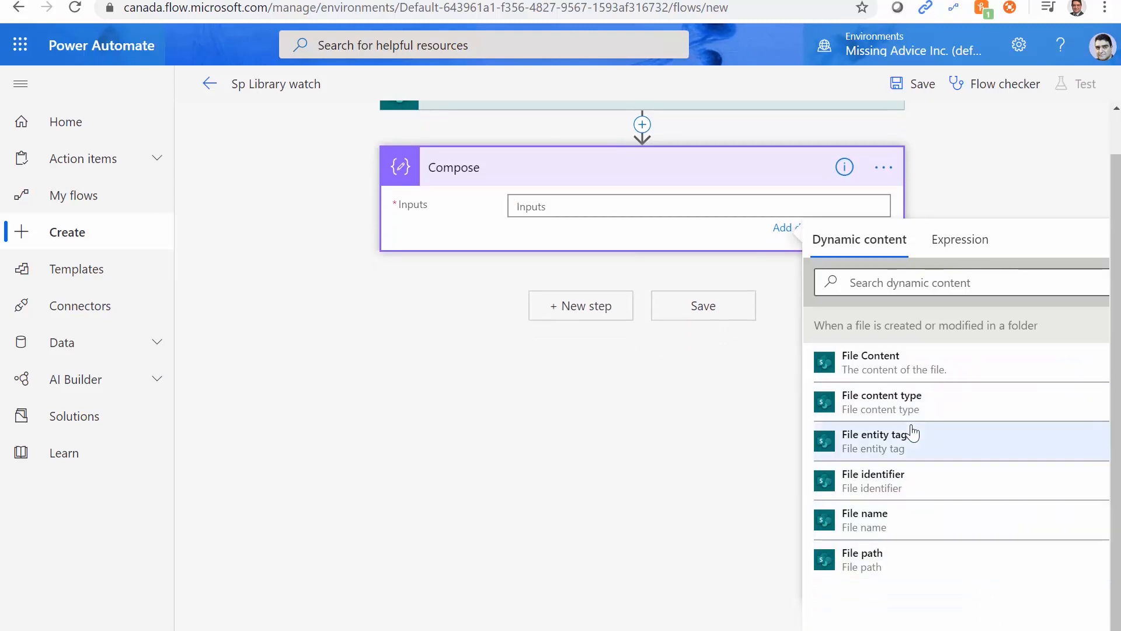
mouse_move(838, 481)
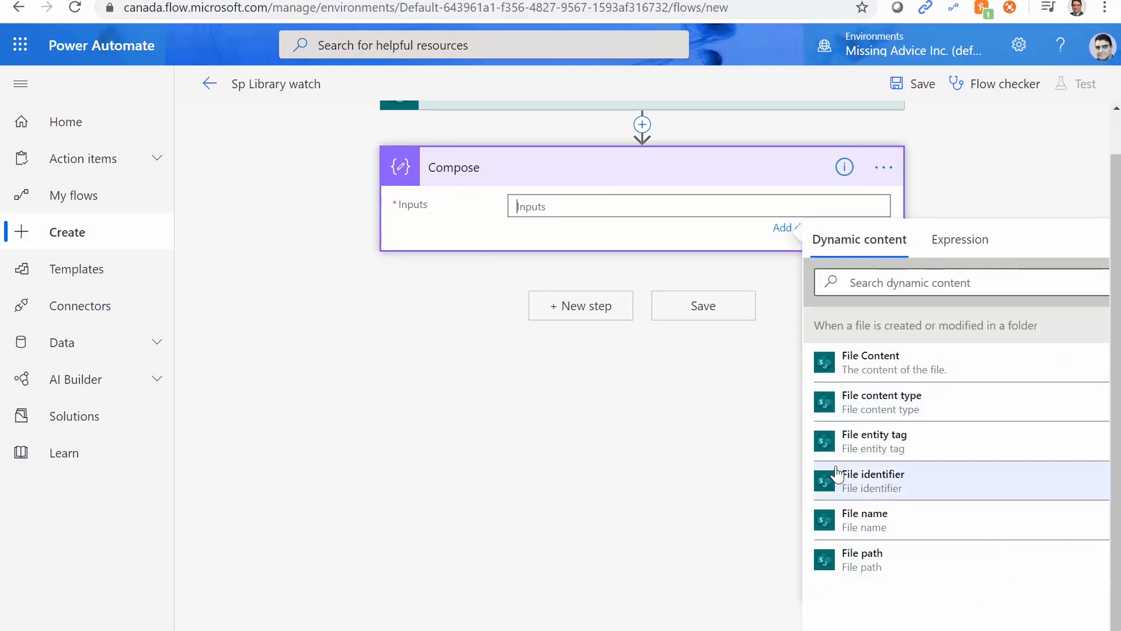
click(960, 239)
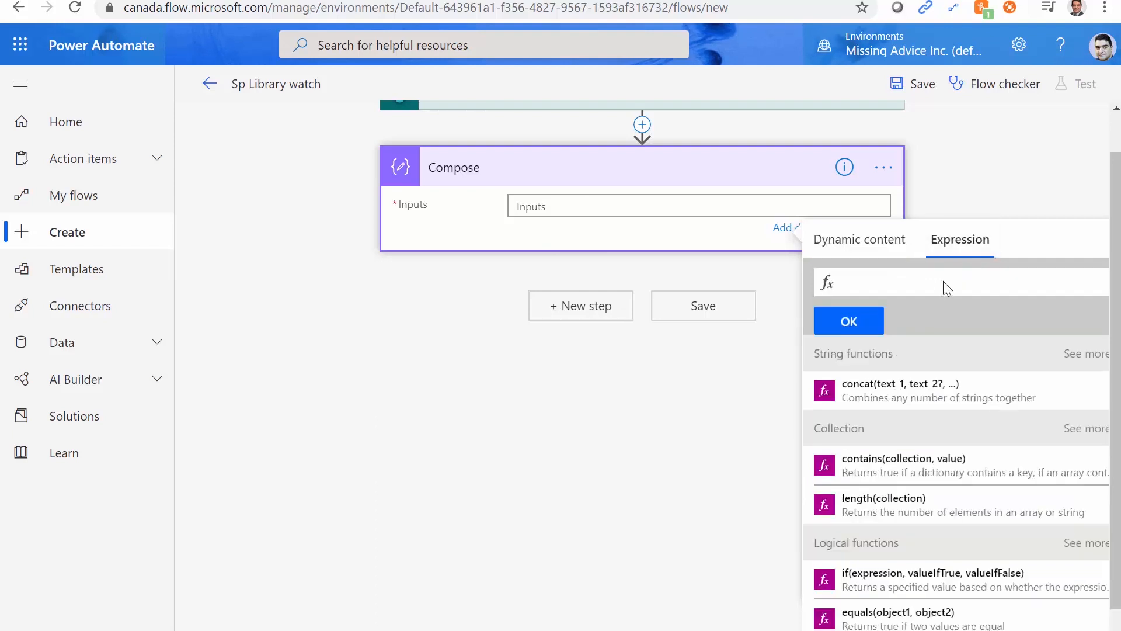
- Insert the triggerOutputs() expression into the Compose Inputs
text(triggero)
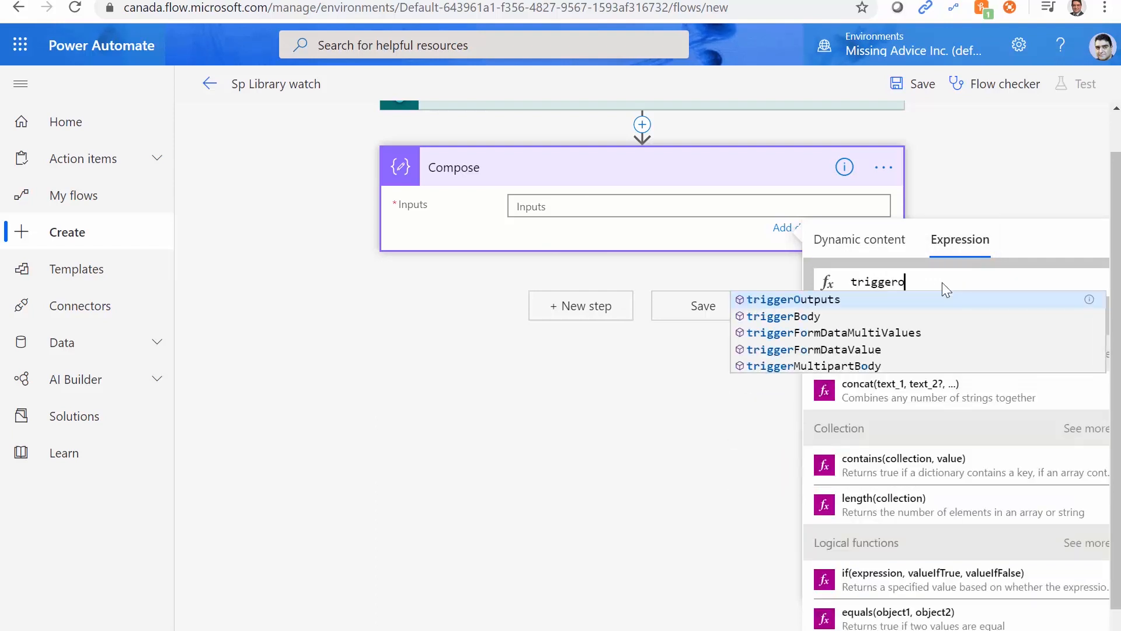
click(793, 300)
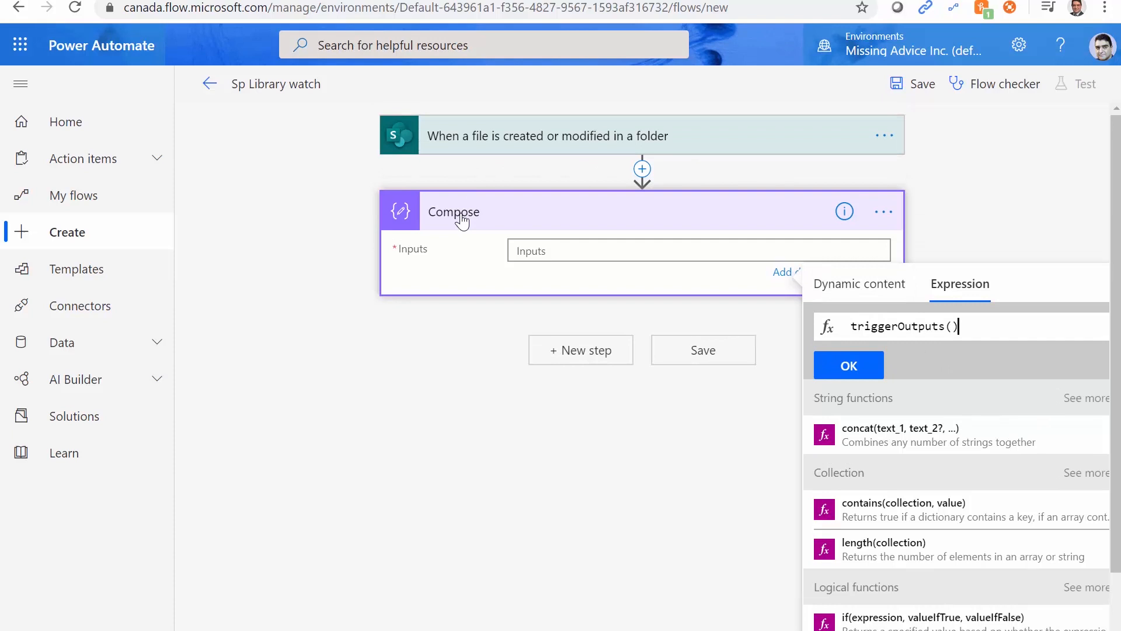
mouse_move(611, 123)
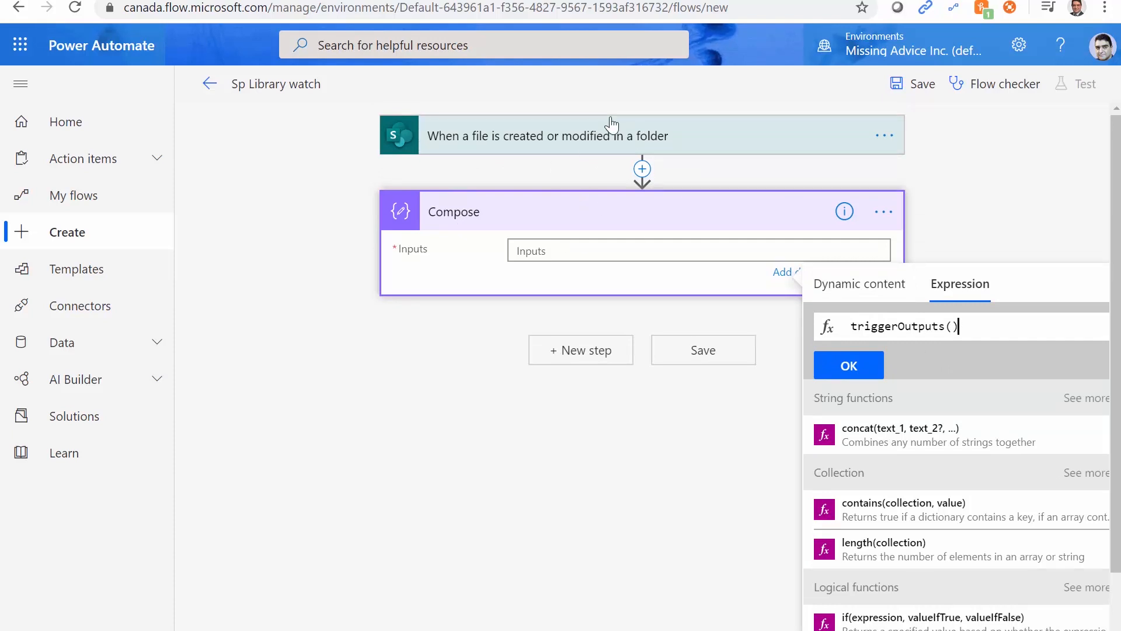
mouse_move(580, 270)
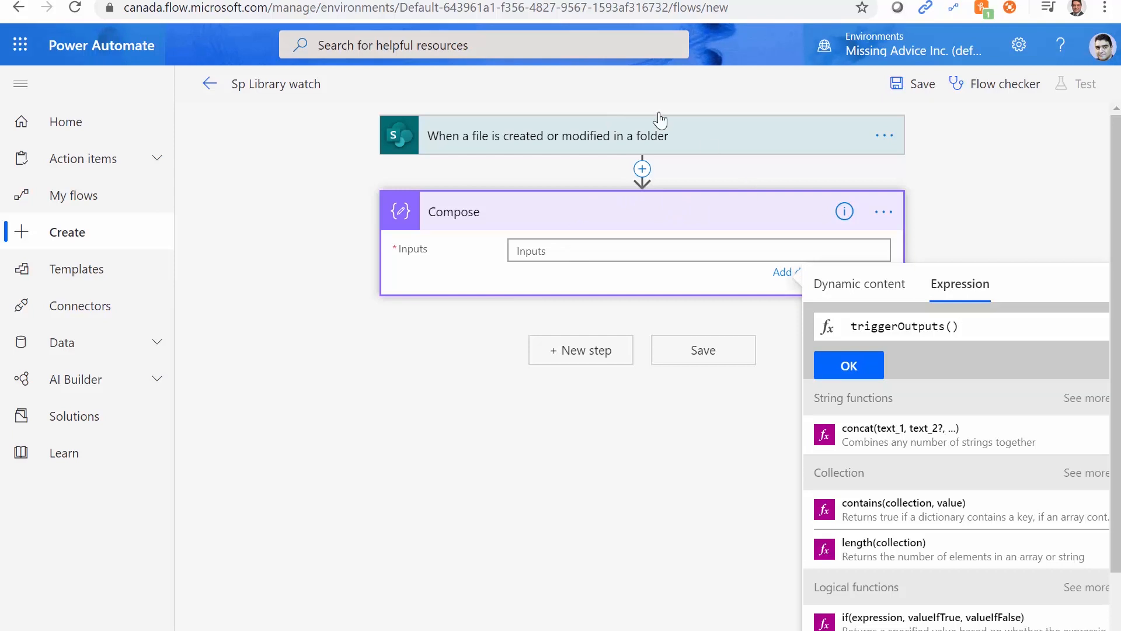
mouse_move(578, 175)
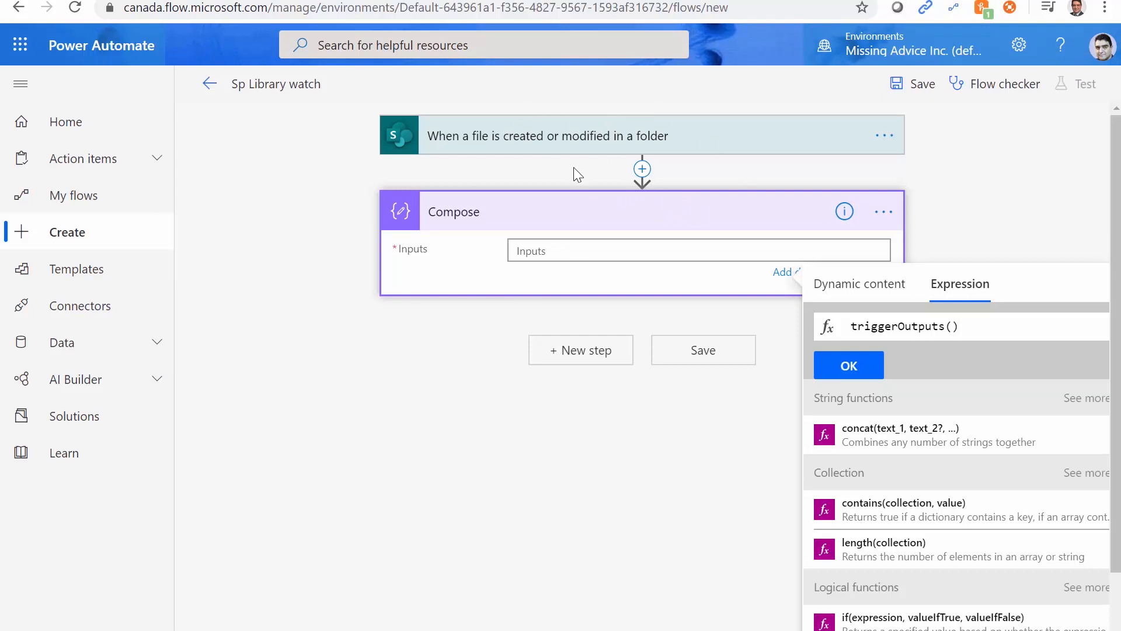
click(848, 378)
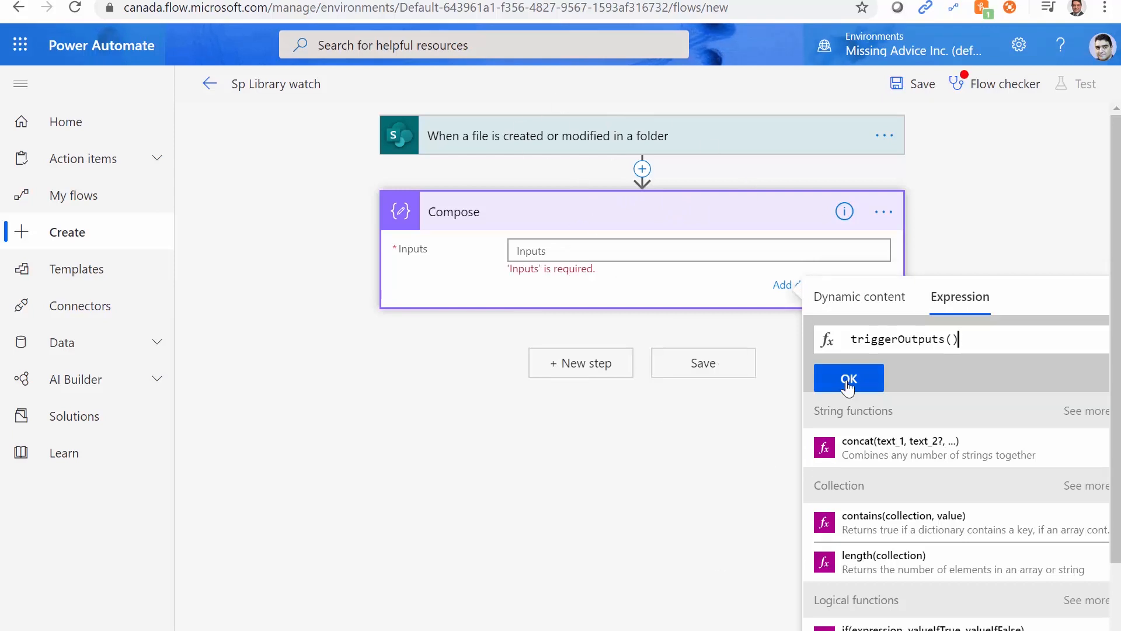
click(848, 378)
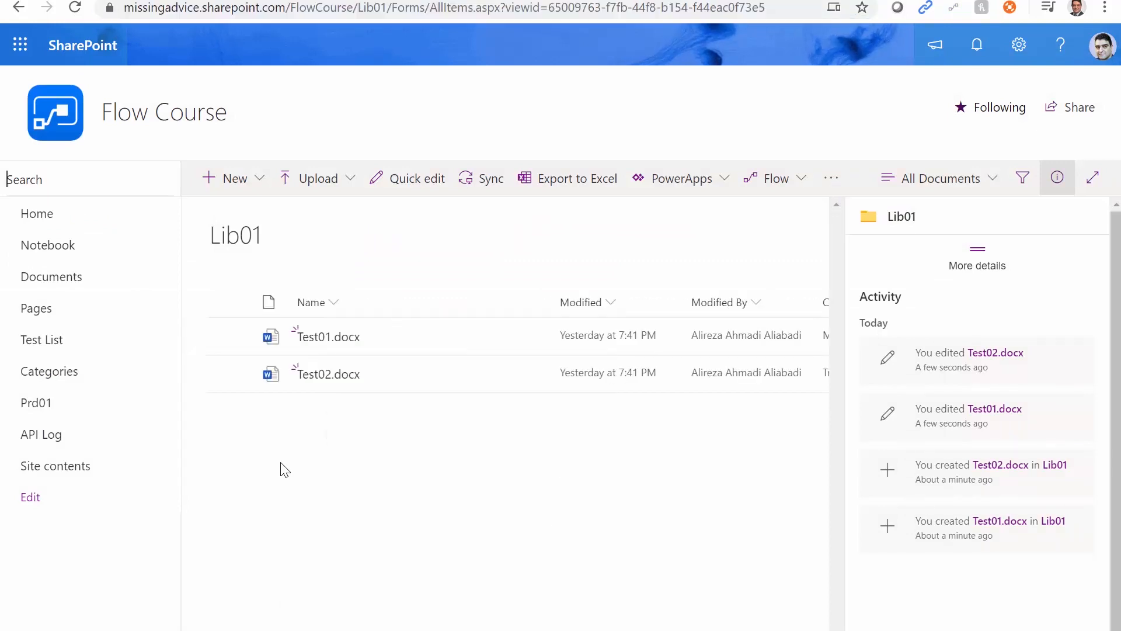
mouse_move(321, 342)
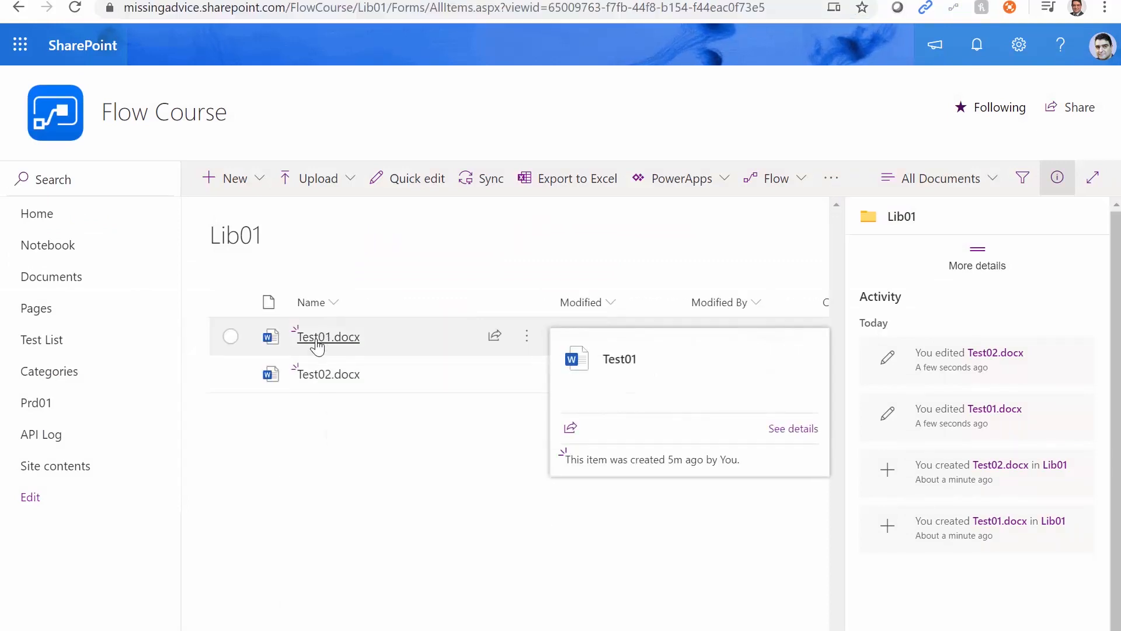
- Open Test01.docx in Word for the web and type 'djfkdjklfsg' to modify it
click(327, 337)
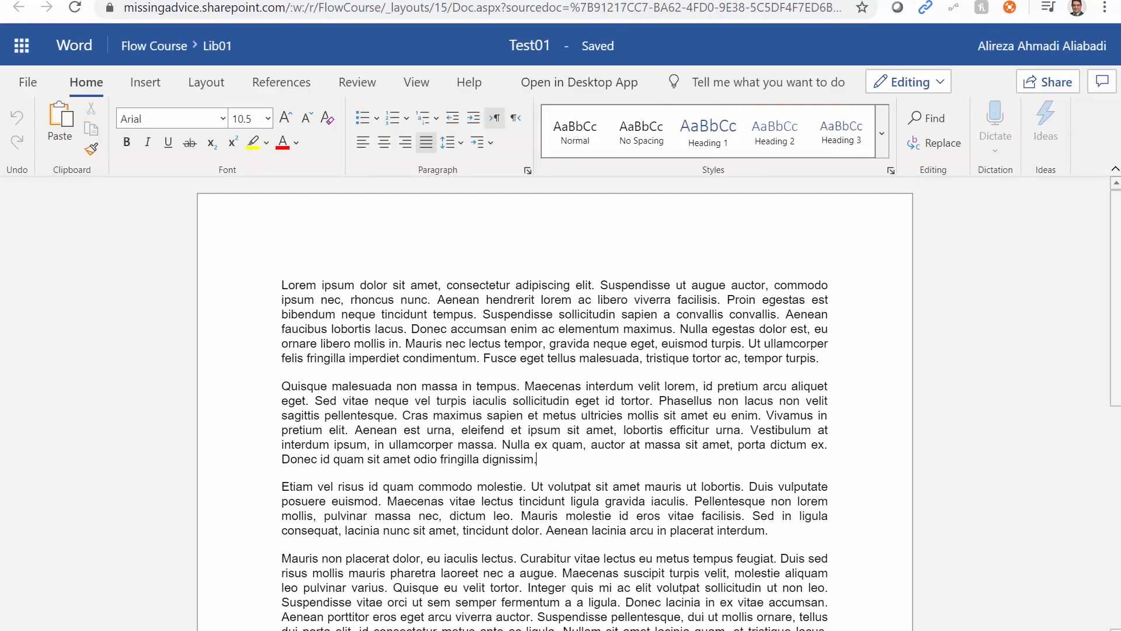
text(djfkdjklfsg)
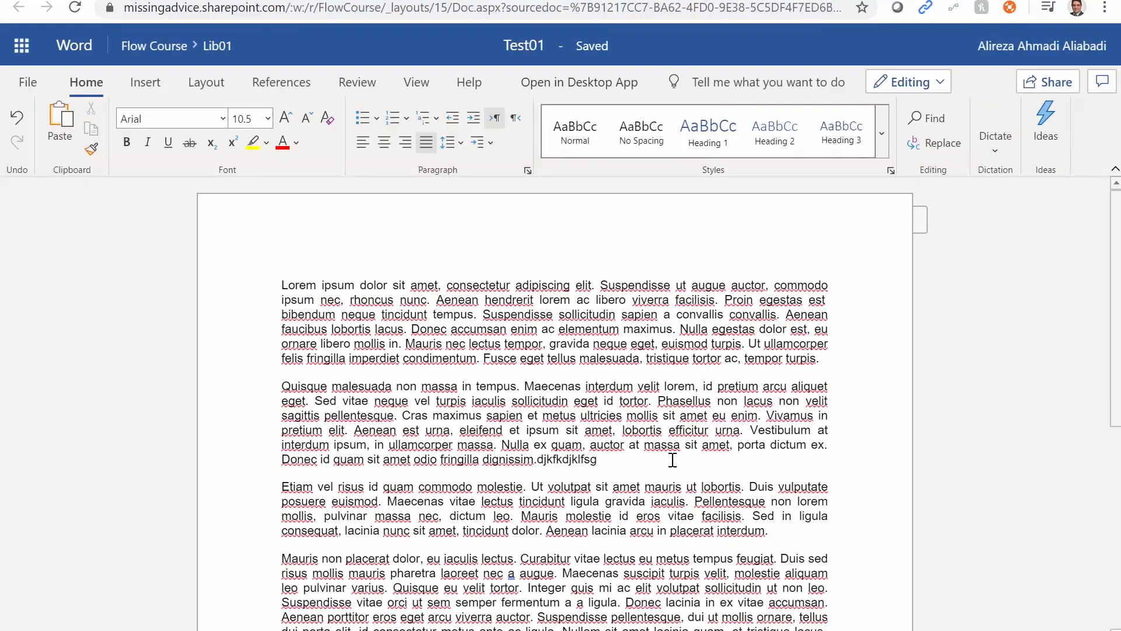
mouse_move(163, 53)
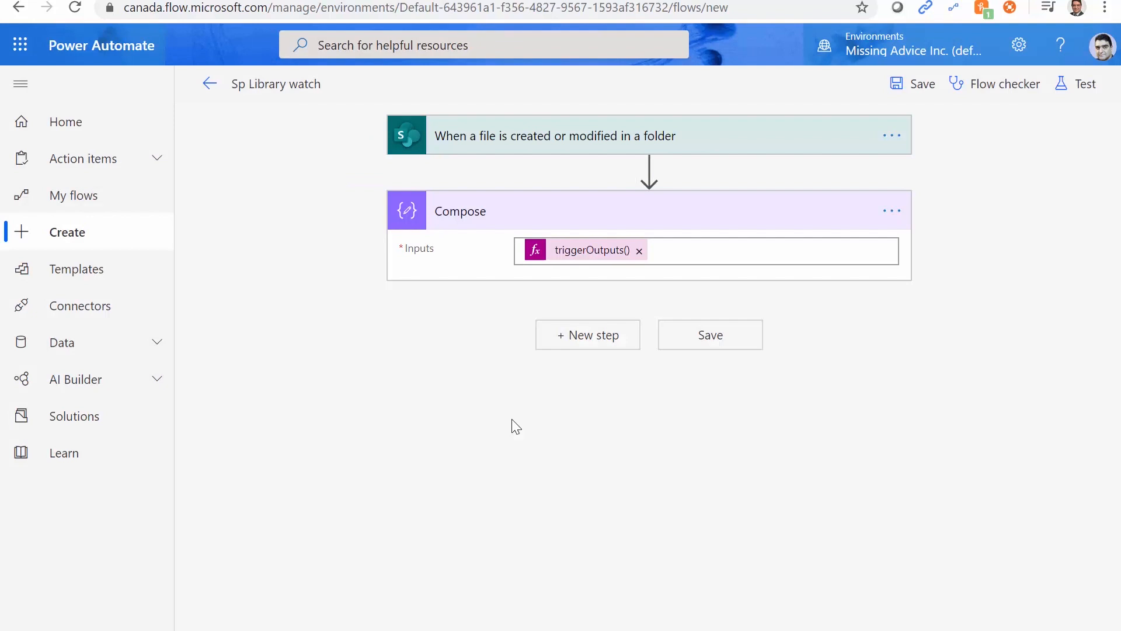
- Leave the Sp Library watch editor for My flows, confirming the browser's leave-page dialog
click(710, 334)
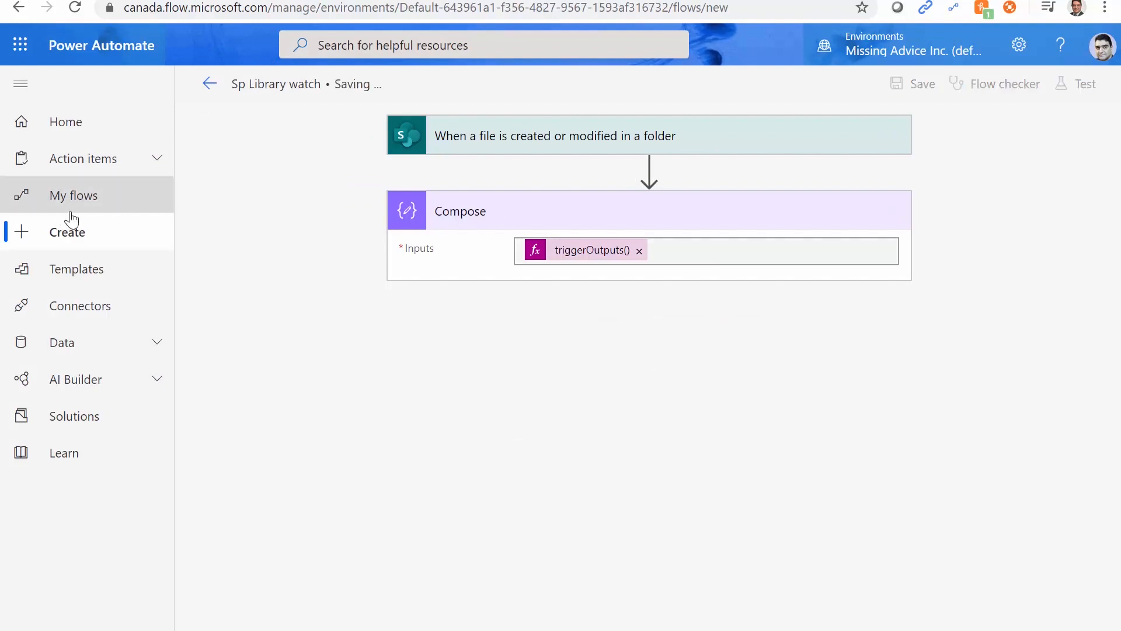
mouse_move(167, 130)
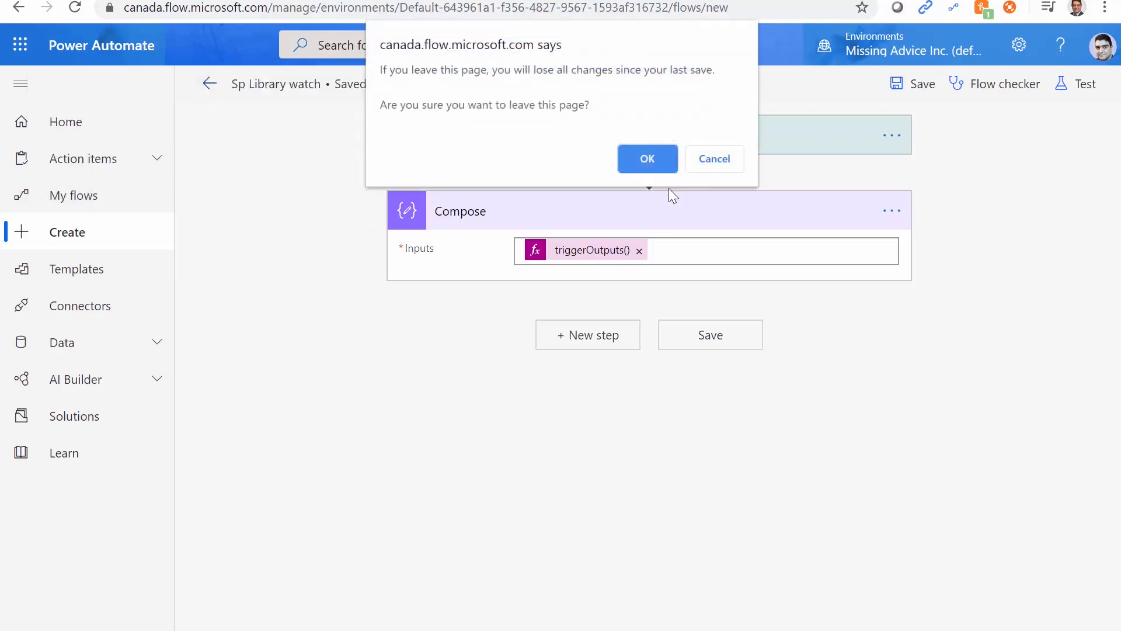
click(647, 158)
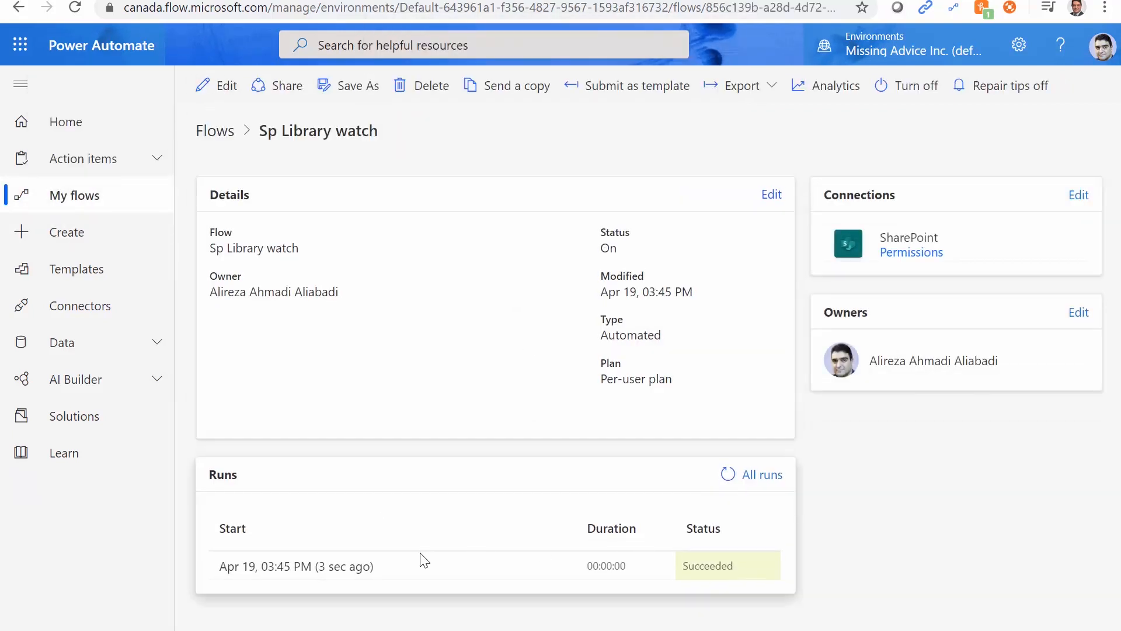
- Review the latest successful run's Compose output with the changed file's headers and body
click(296, 566)
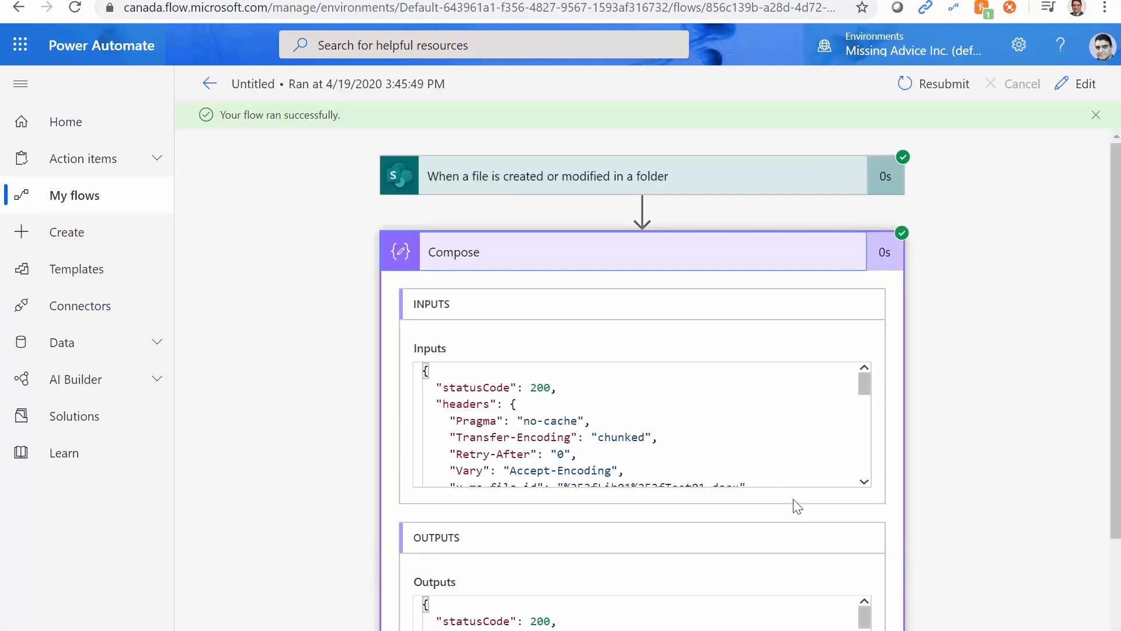
scroll(down, 3)
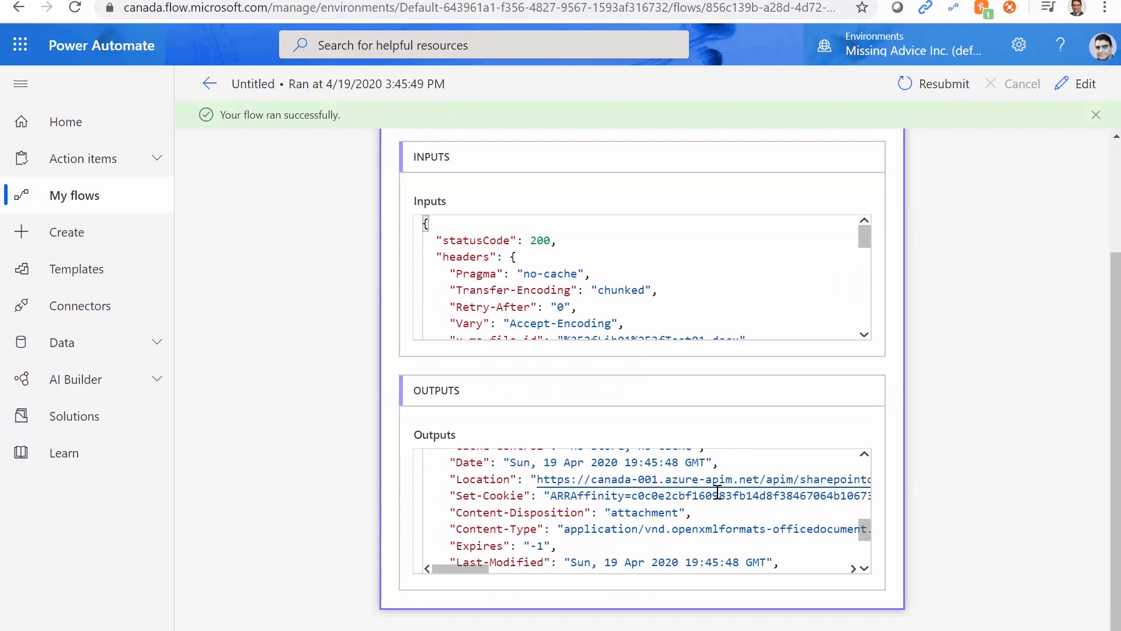
scroll(down, 3)
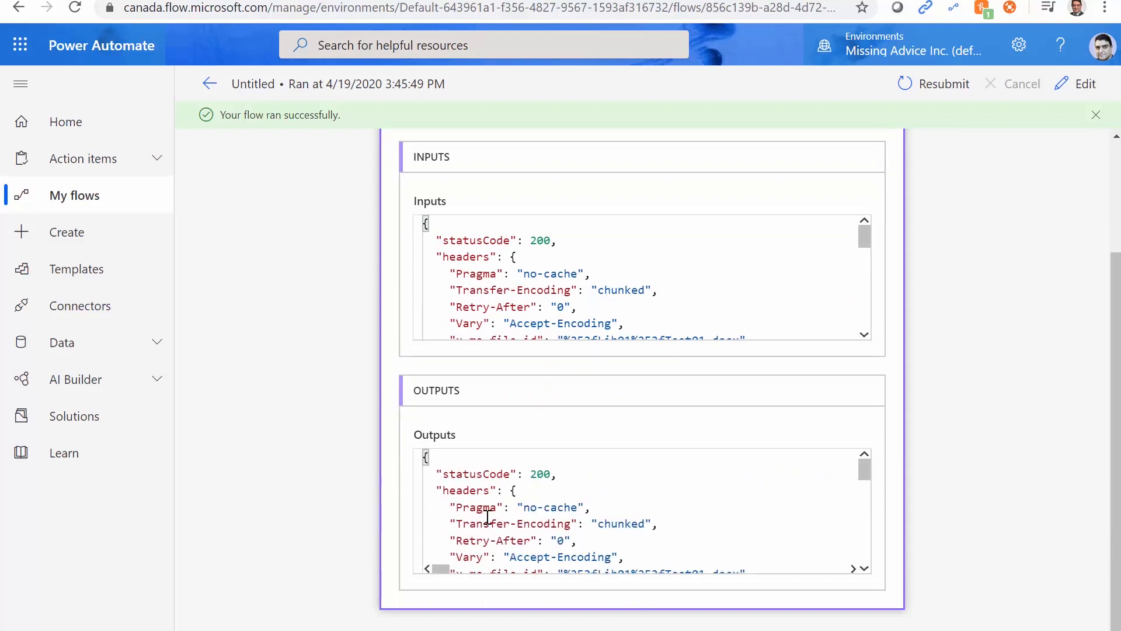
scroll(down, 3)
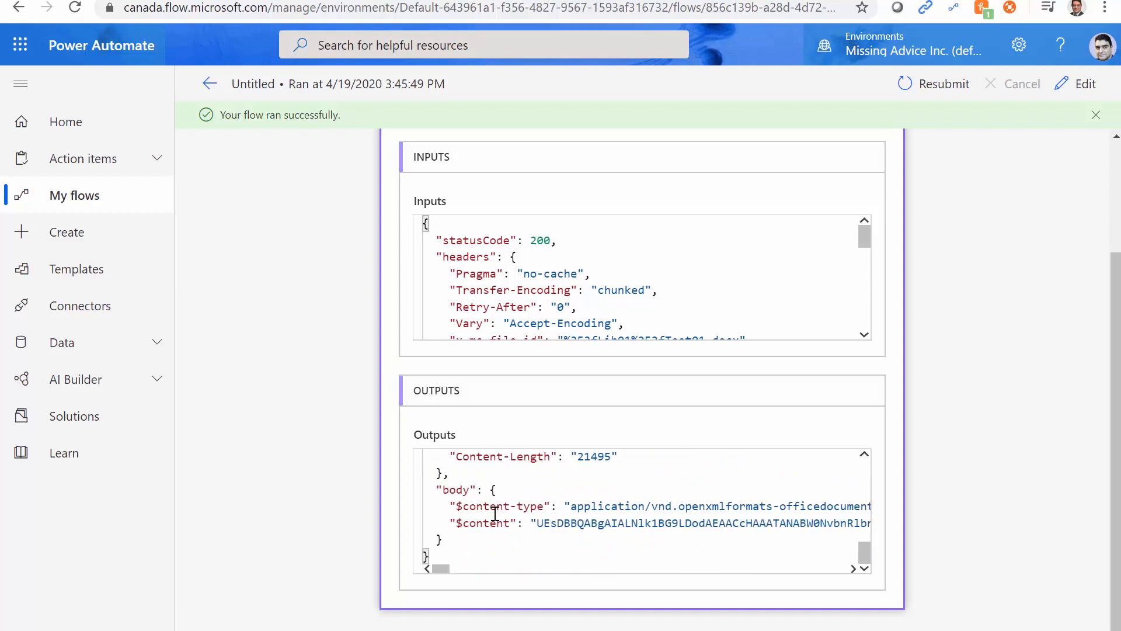
mouse_move(557, 541)
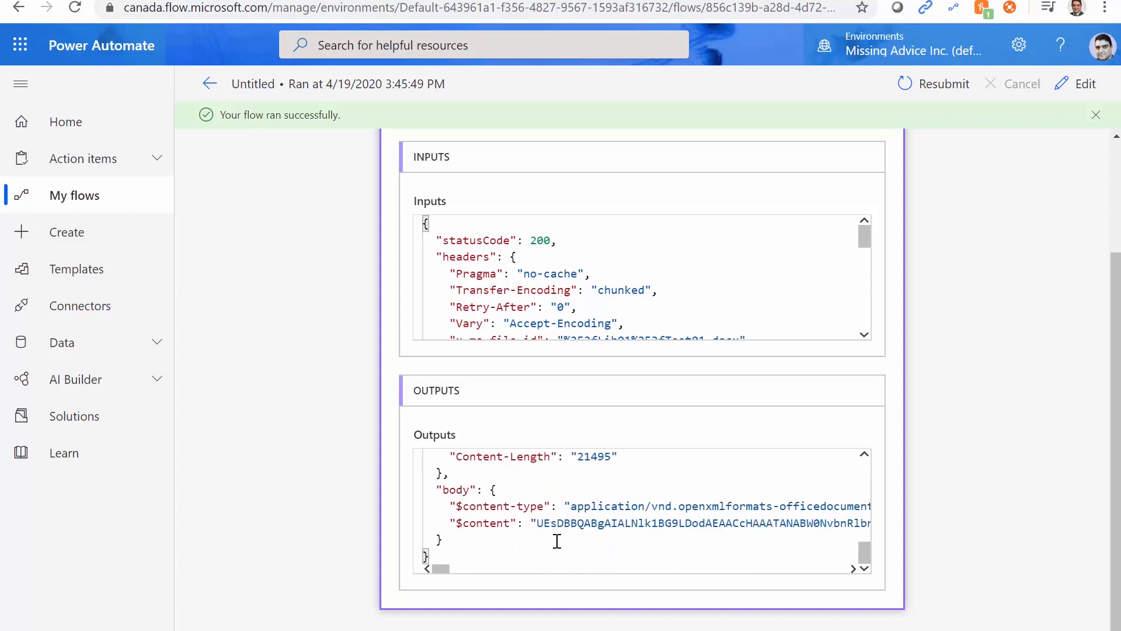
mouse_move(632, 516)
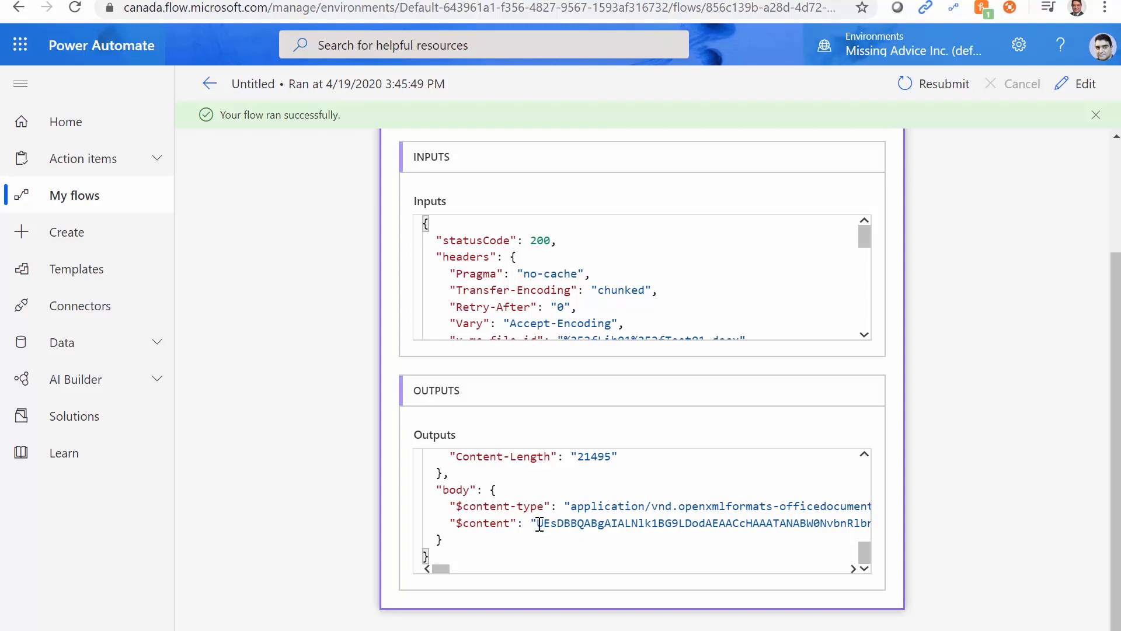
drag(537, 523, 747, 523)
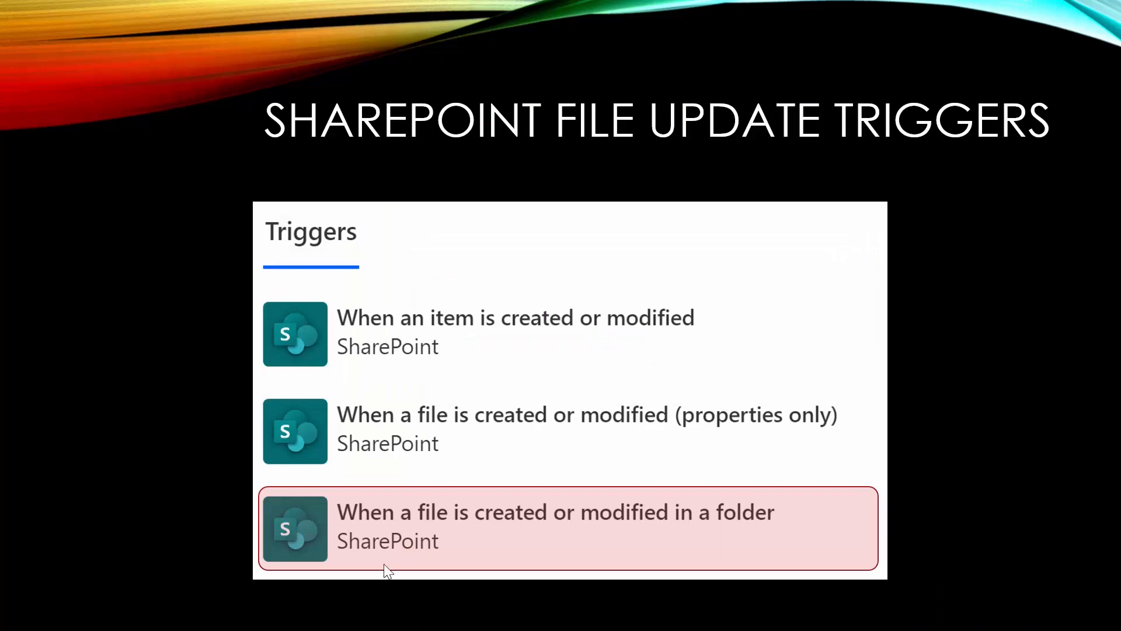
mouse_move(544, 535)
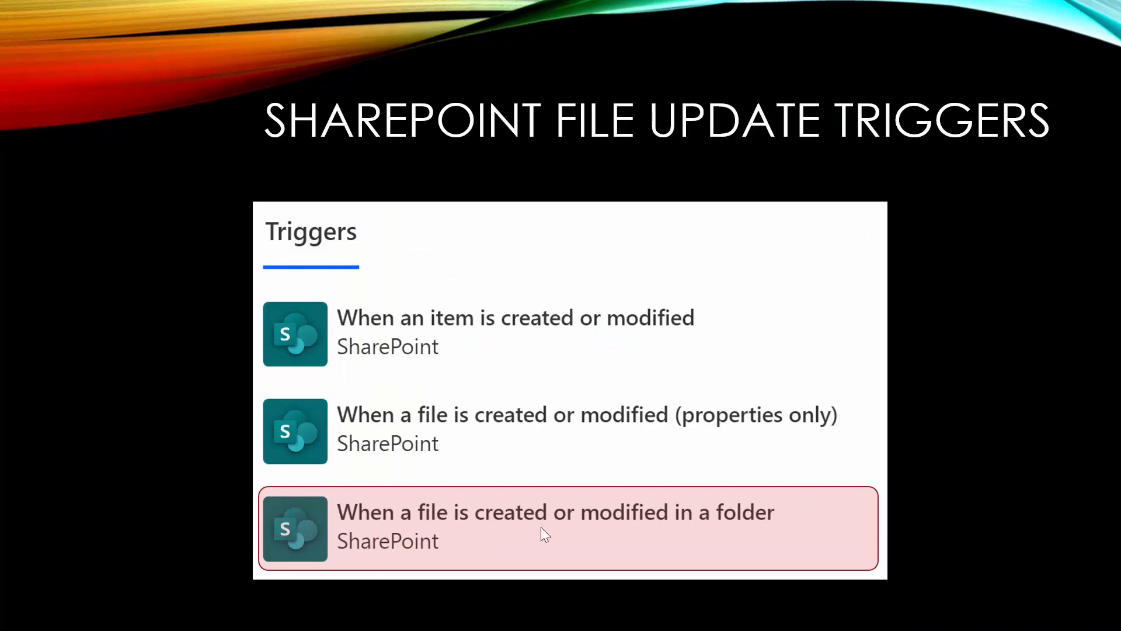
mouse_move(690, 543)
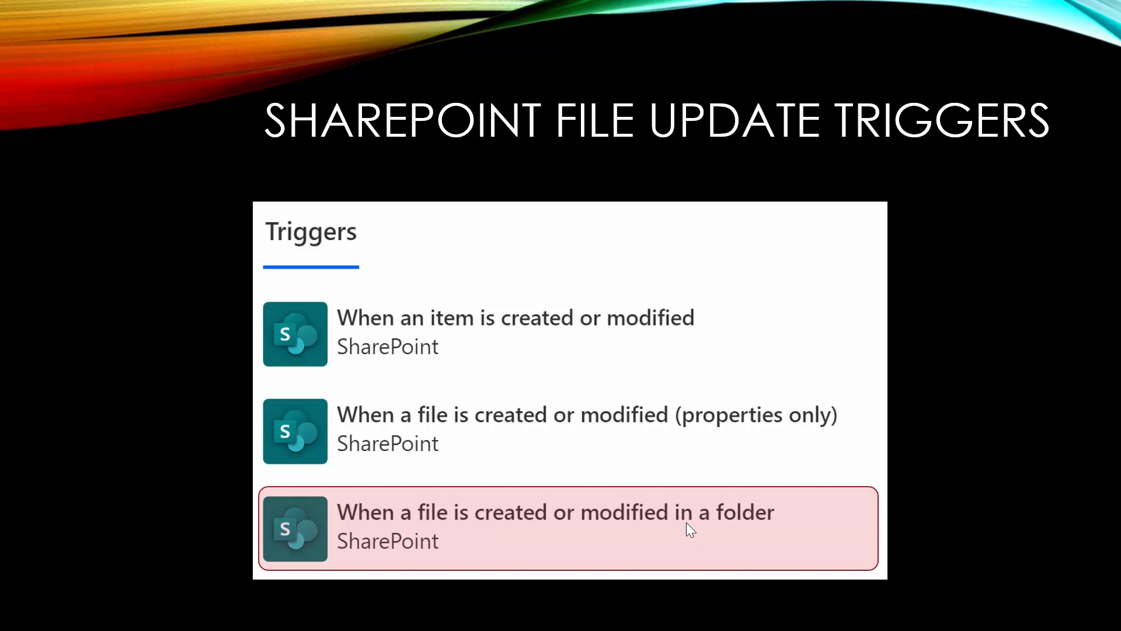
mouse_move(529, 196)
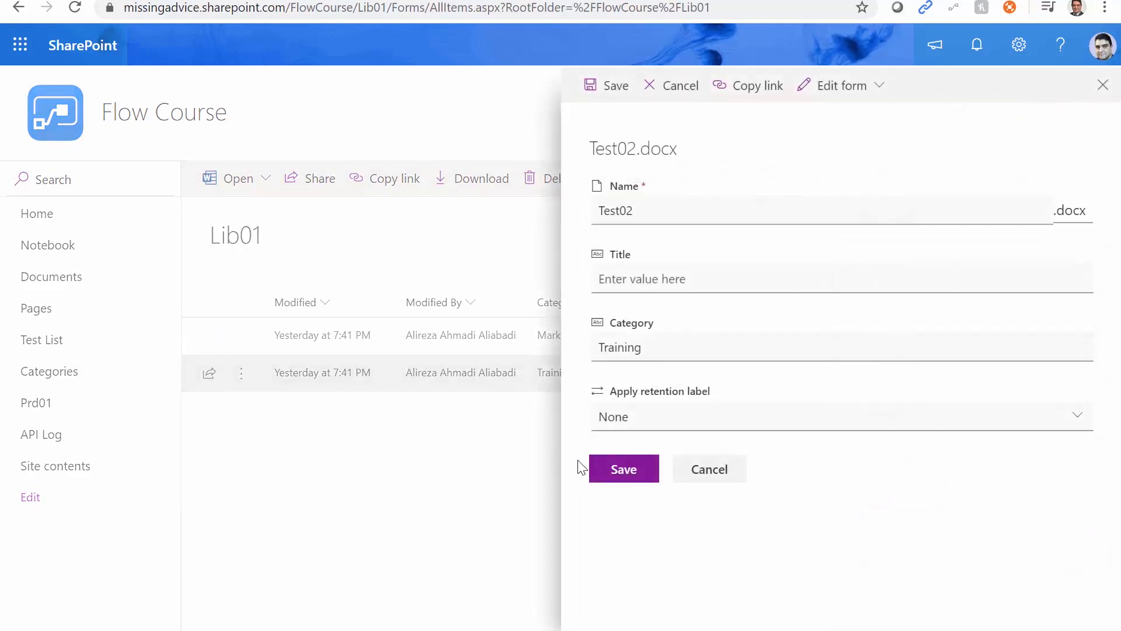
- Retype Test02.docx's Category from Training to Business and save the properties
double_click(619, 347)
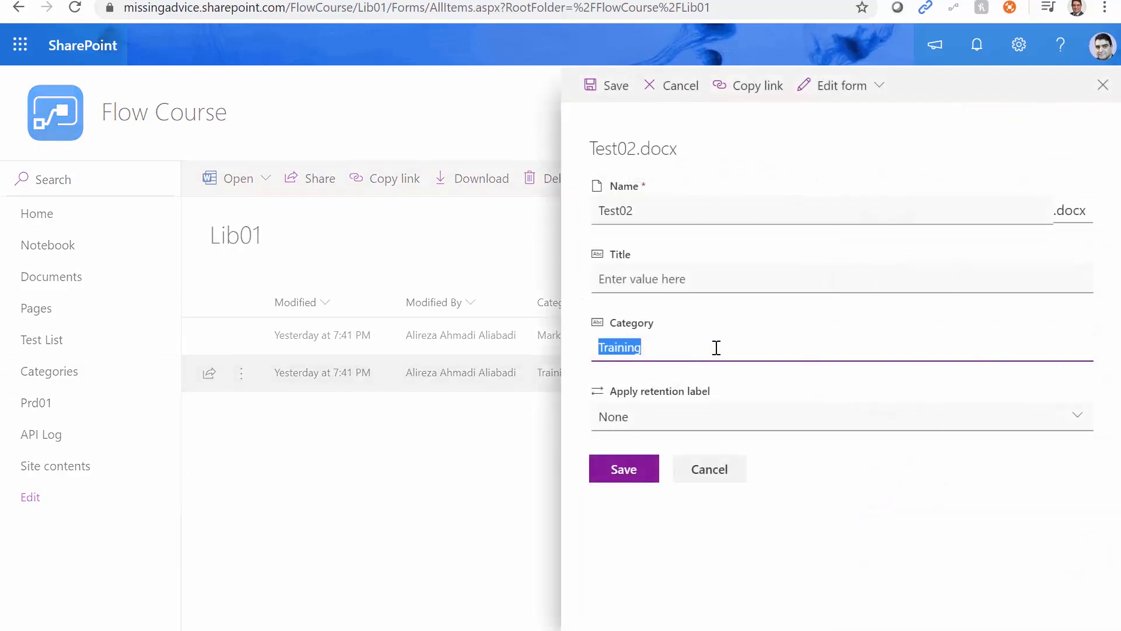
text(Business)
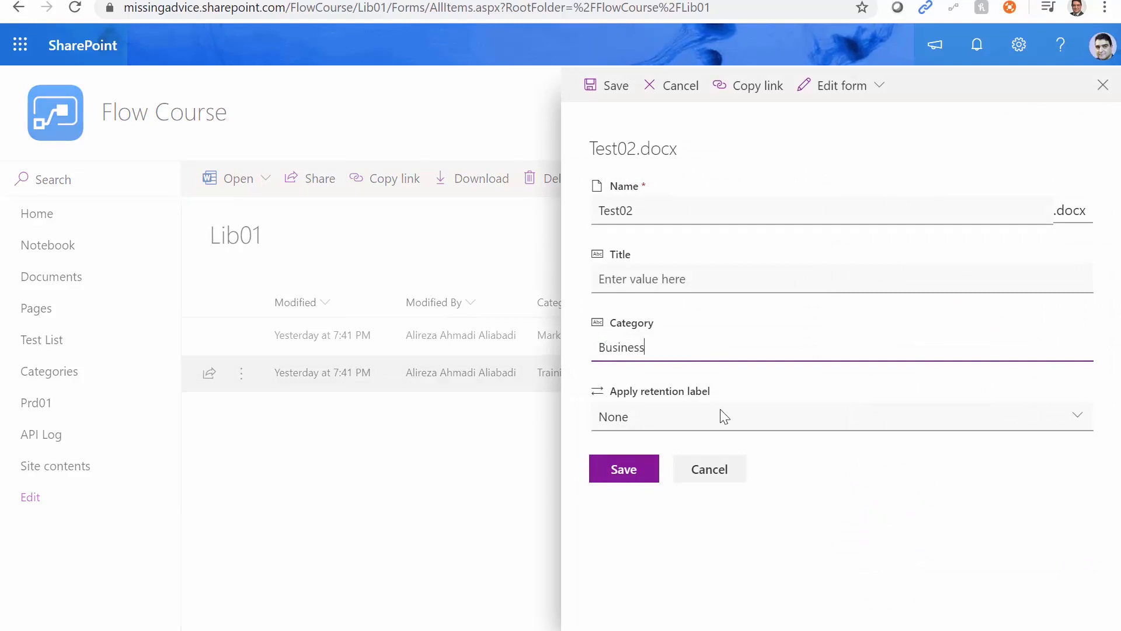
click(624, 469)
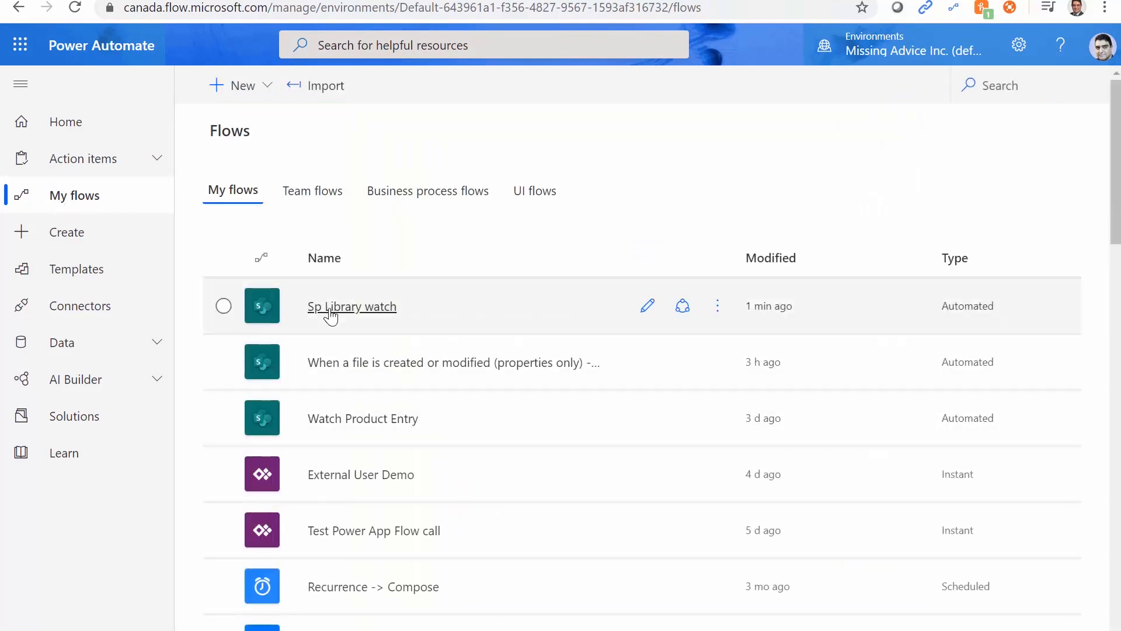
- From My flows, refresh Sp Library watch's run list and open the most recent run
click(352, 307)
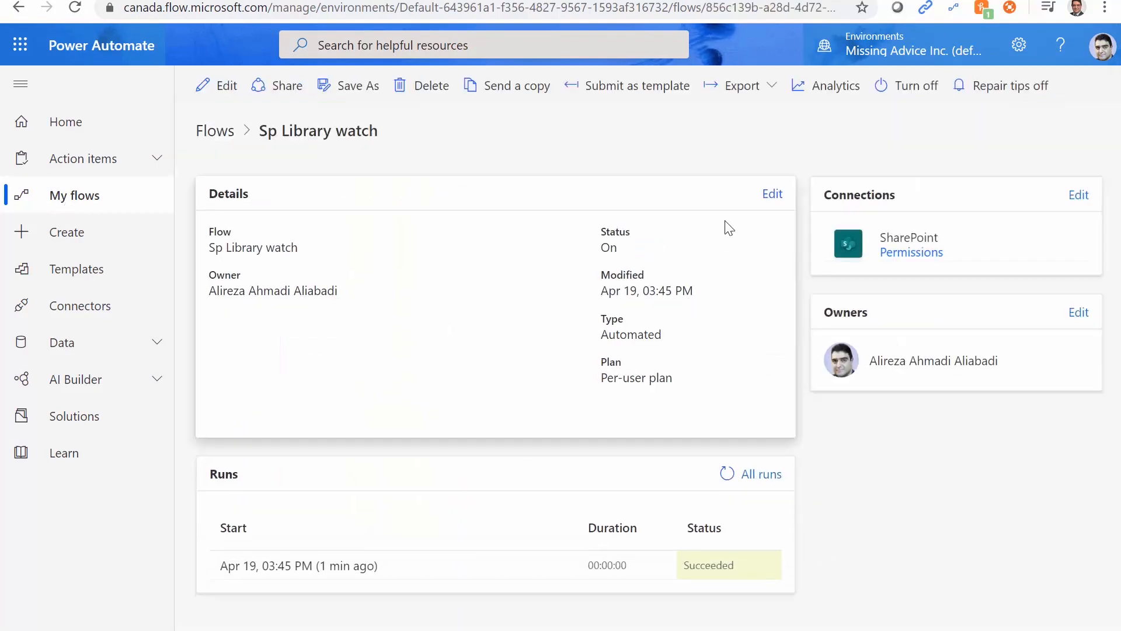
click(726, 474)
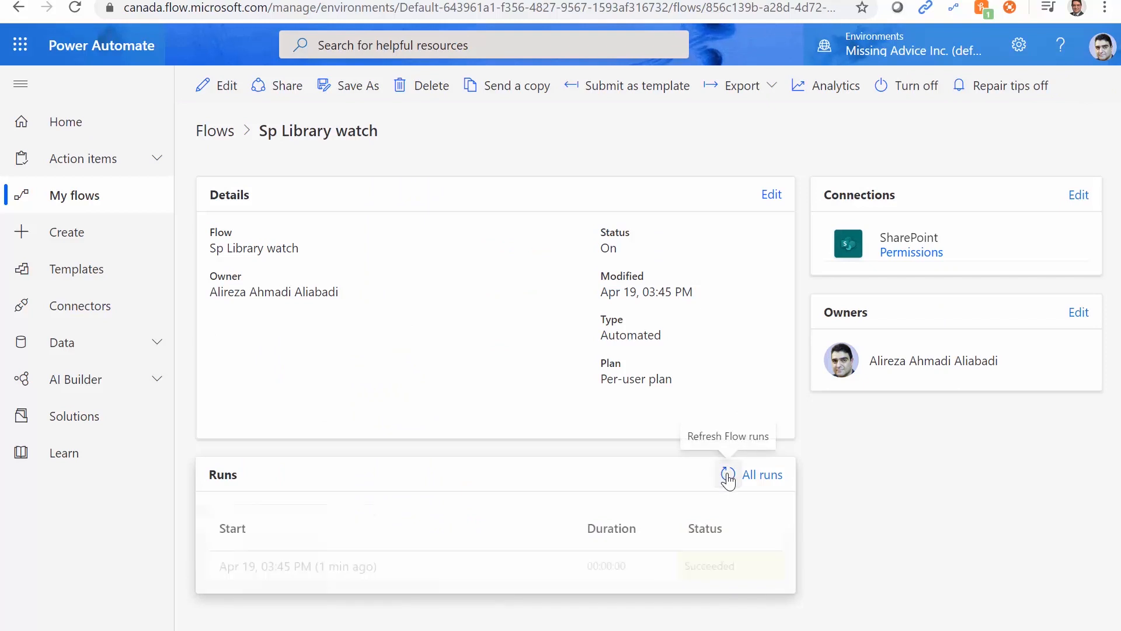
click(727, 474)
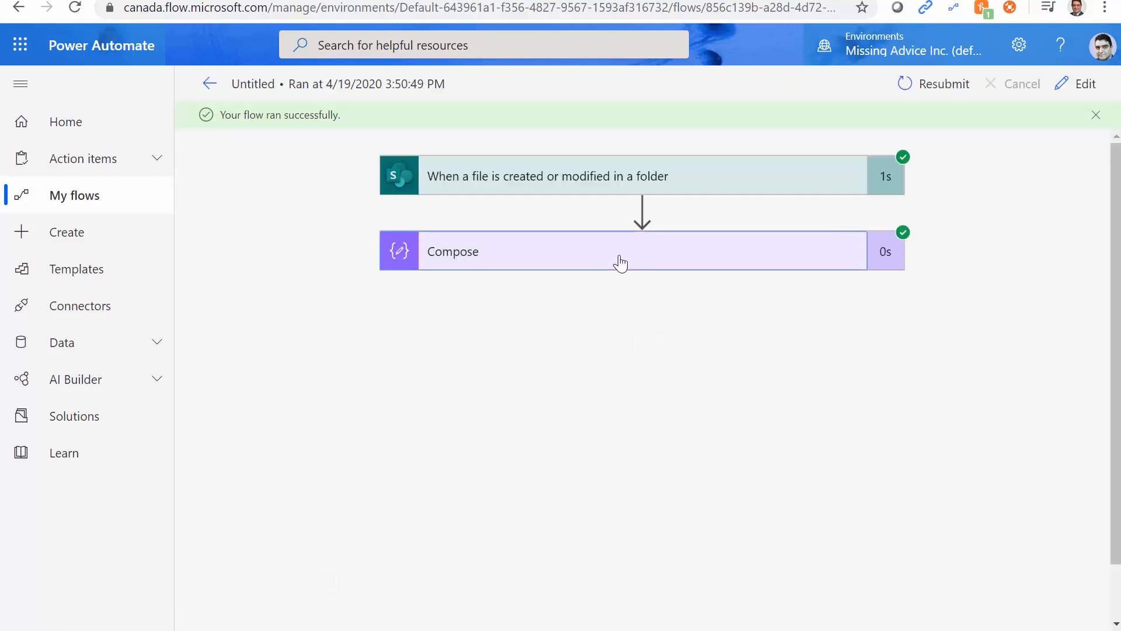
- Expand the run's Compose step to see its inputs and outputs with status code and headers
click(621, 252)
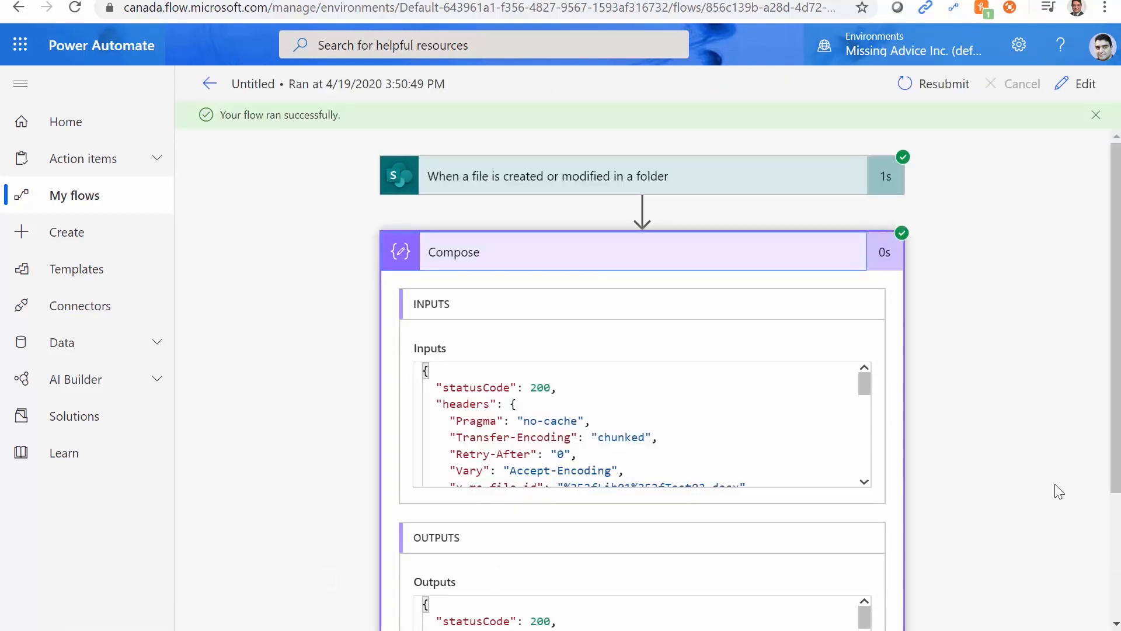
scroll(down, 3)
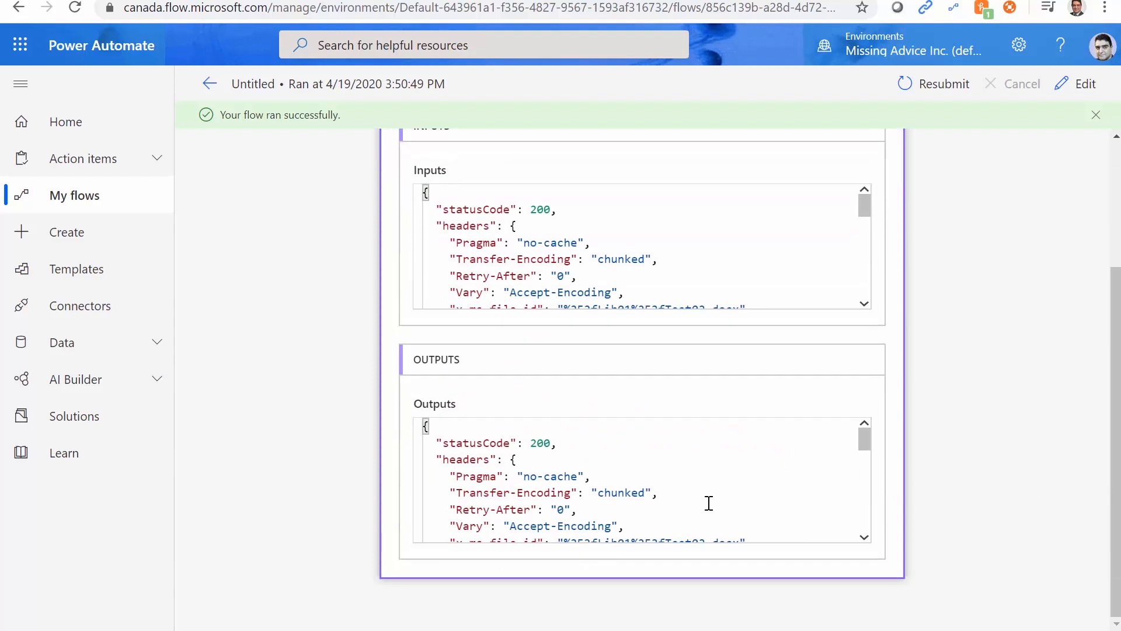
scroll(up, 3)
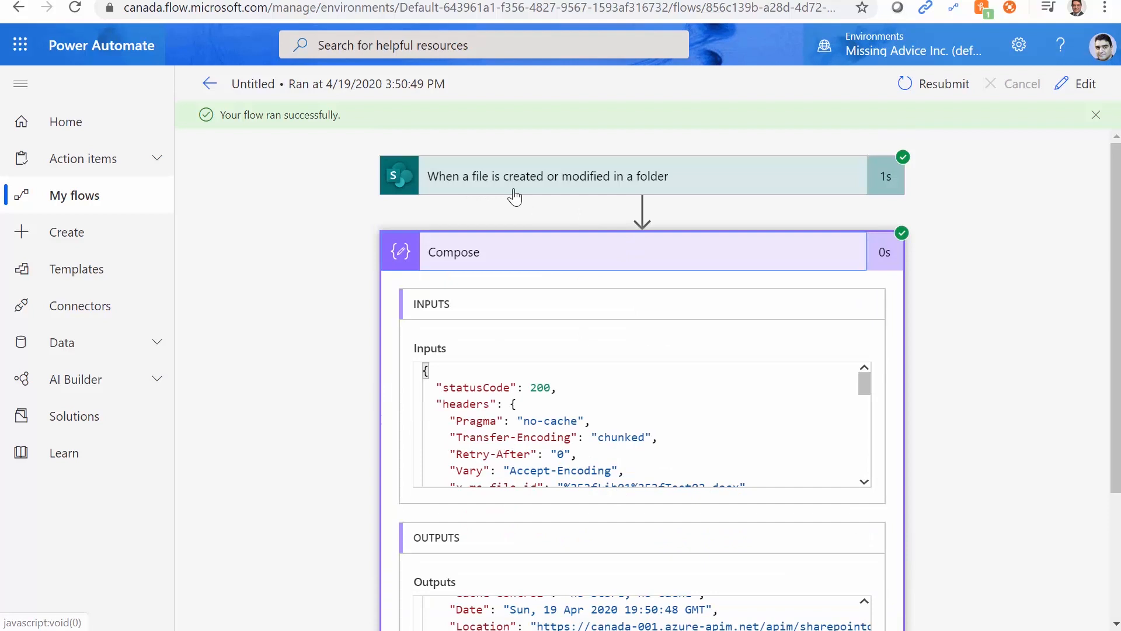
mouse_move(566, 193)
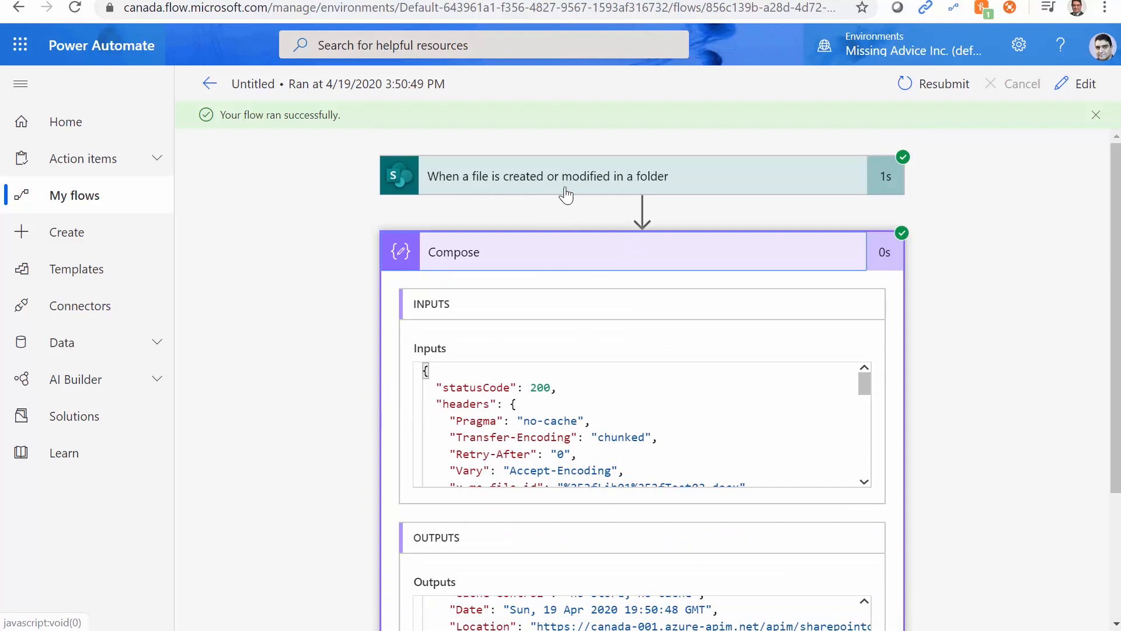
mouse_move(605, 346)
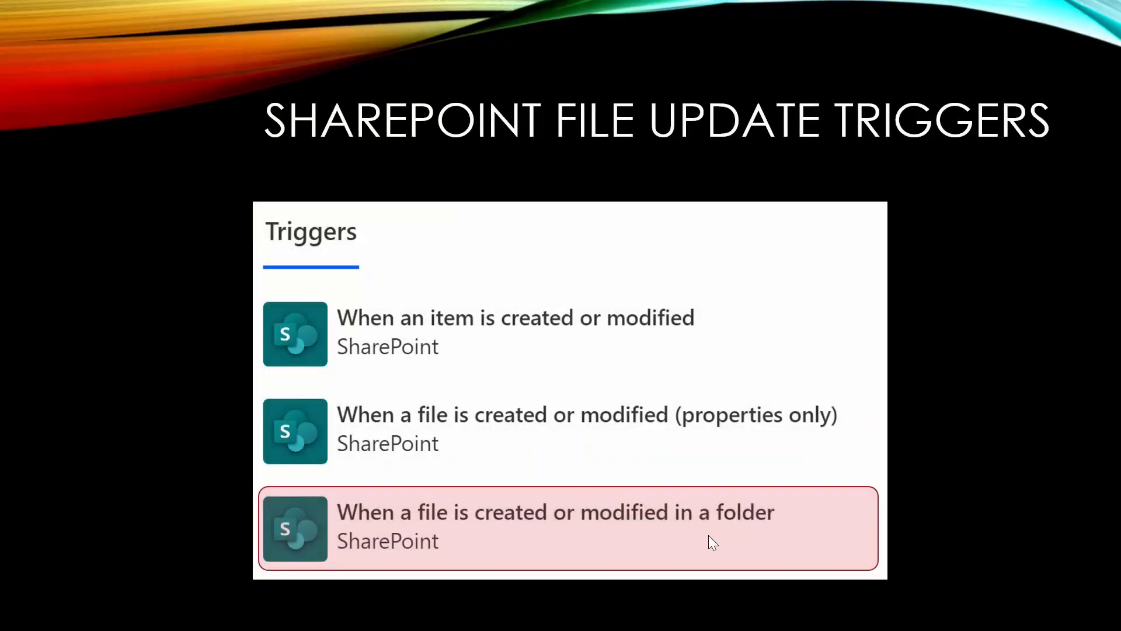
mouse_move(833, 542)
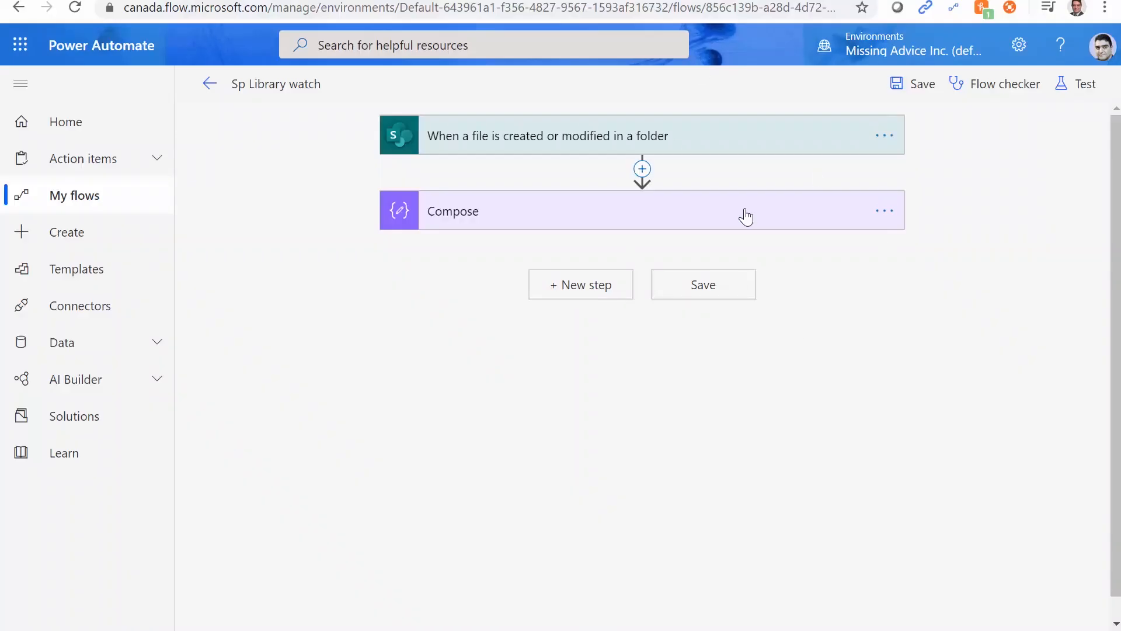
- Start replacing the trigger and search the SharePoint connector for 'Modified' triggers
click(884, 135)
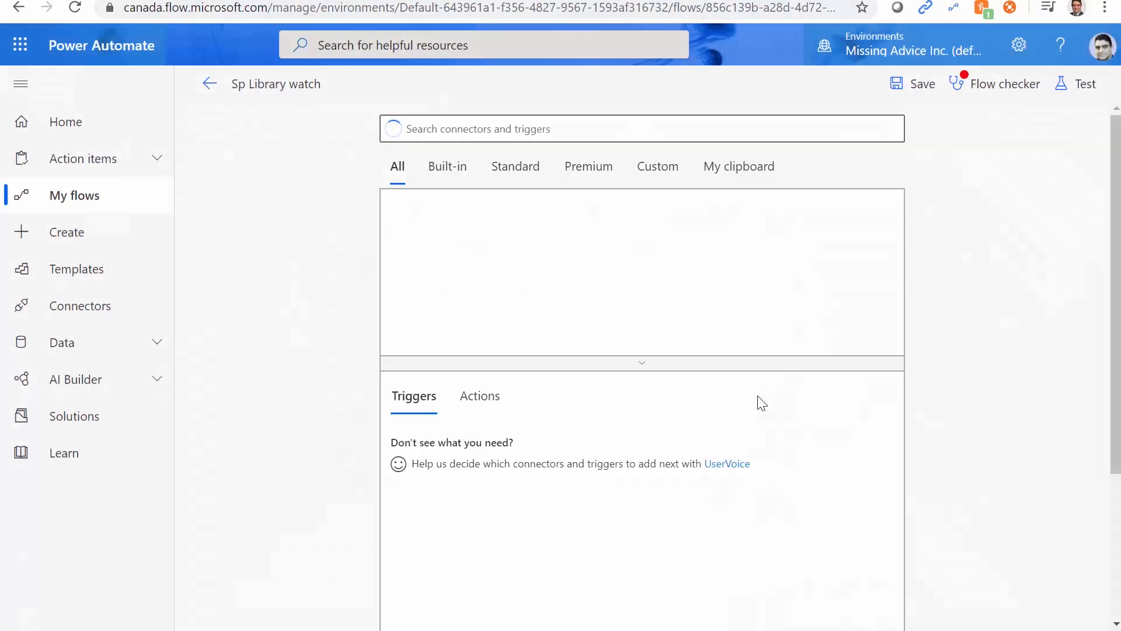
text(Sha)
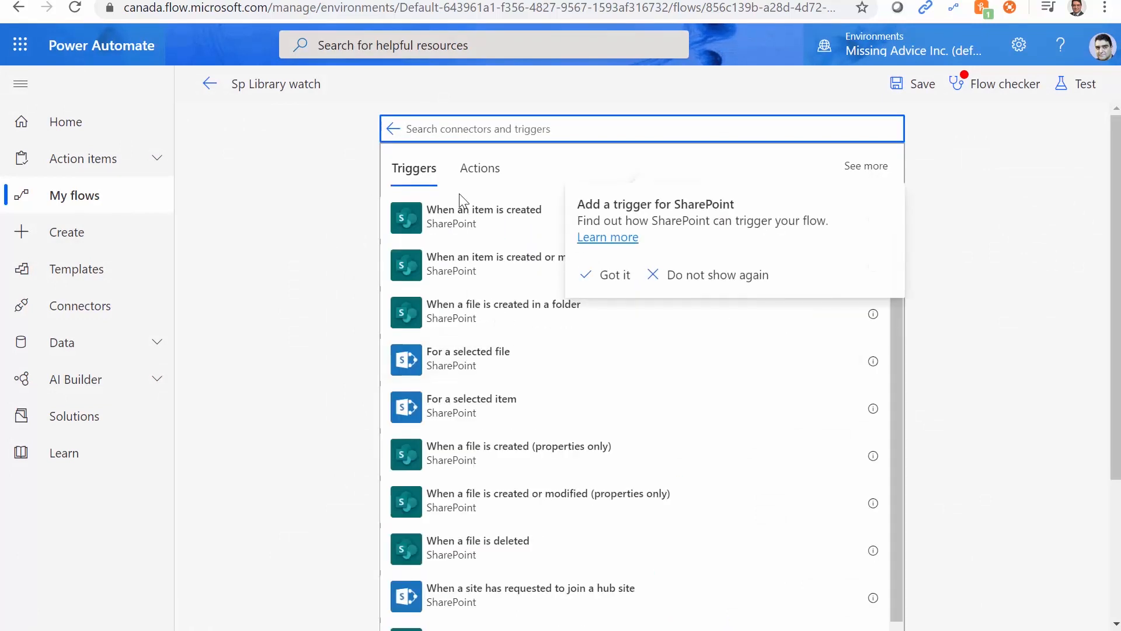
click(629, 129)
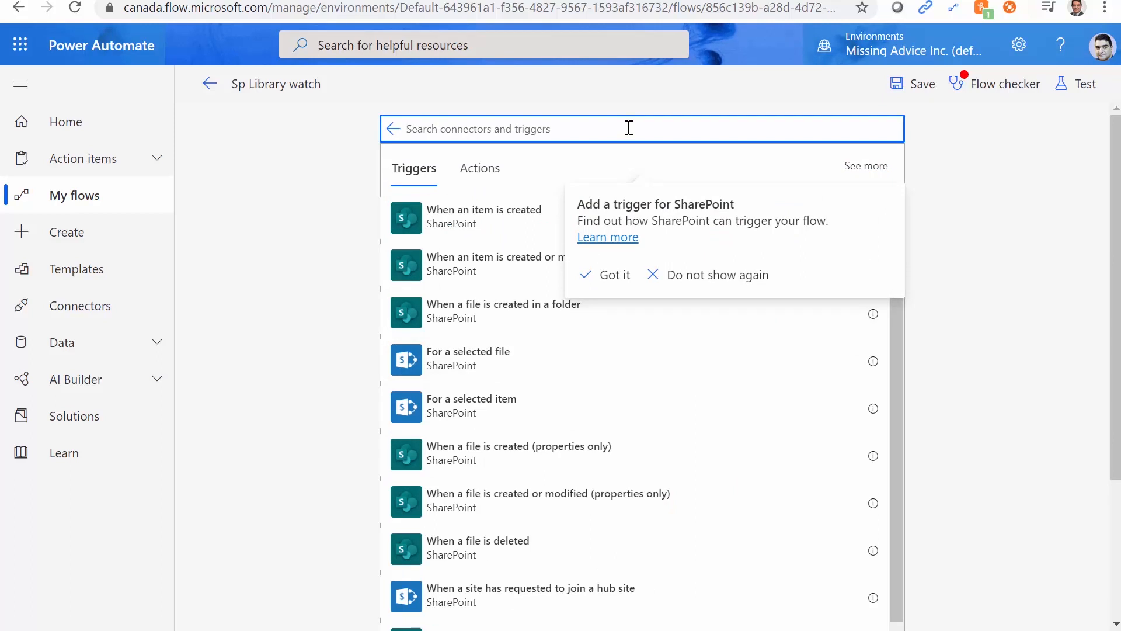
text(Modif)
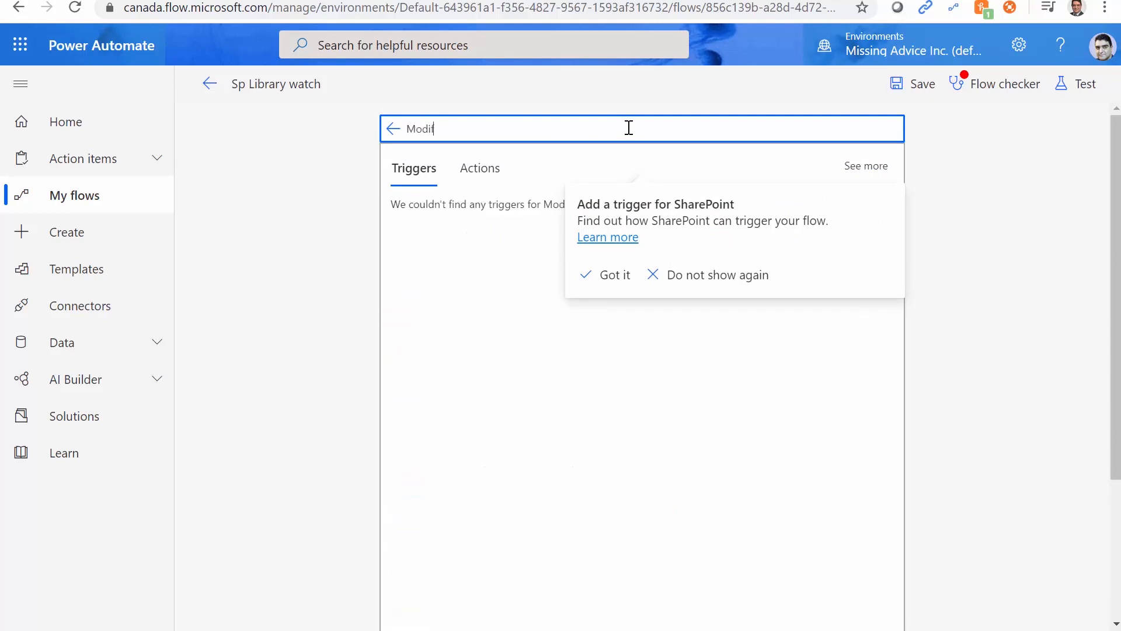
text(ied)
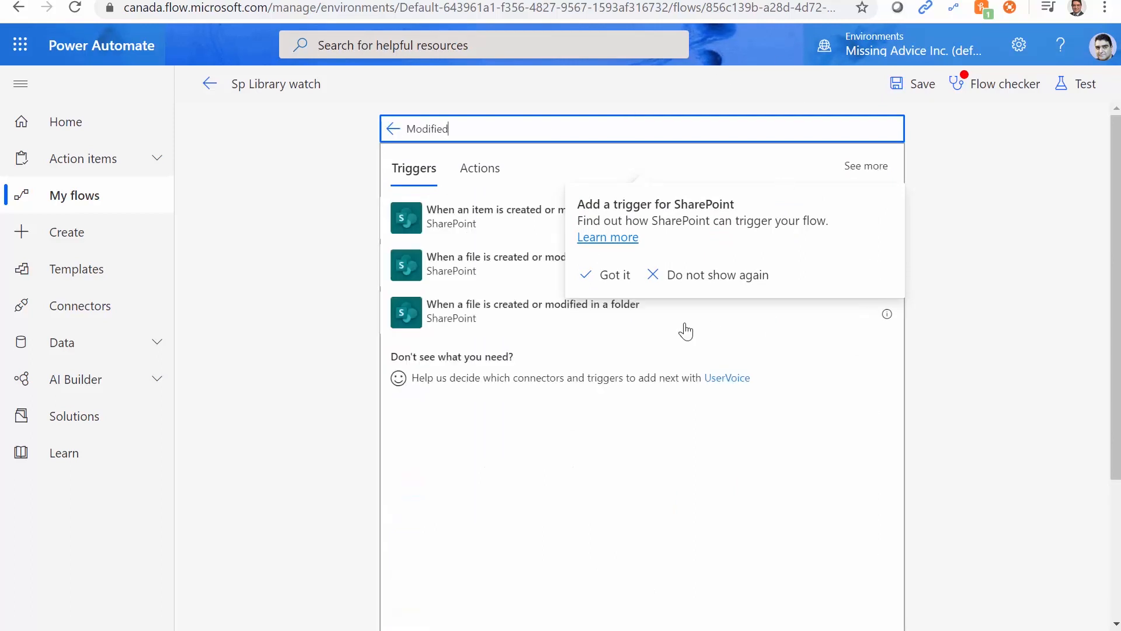
- Dismiss the tip and choose When a file is created or modified (properties only)
click(615, 275)
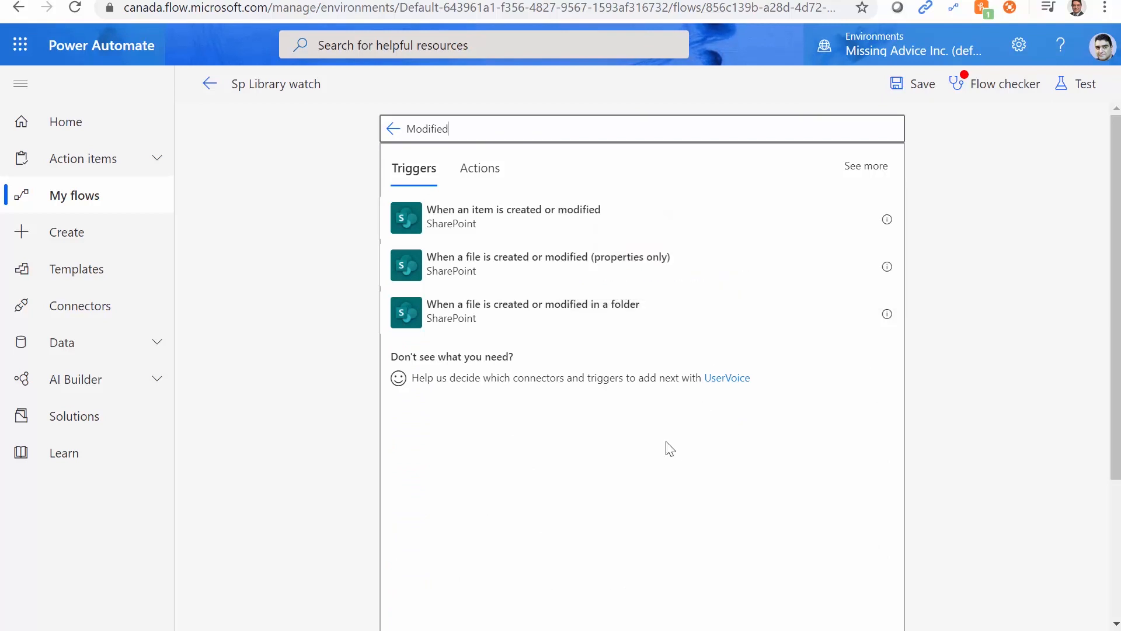
mouse_move(458, 271)
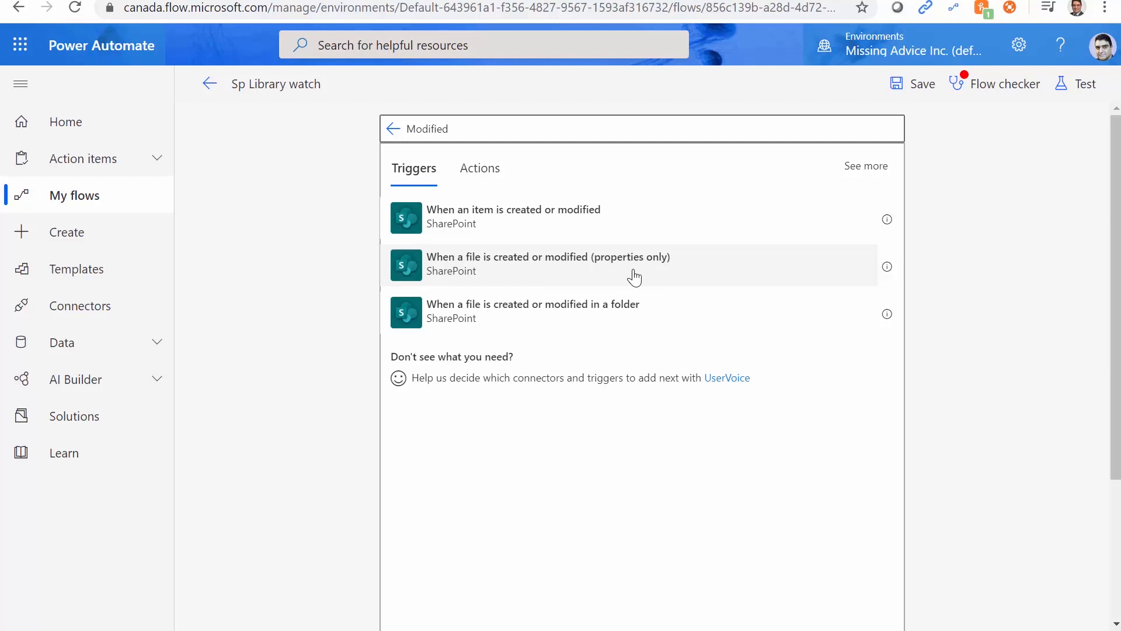
click(549, 265)
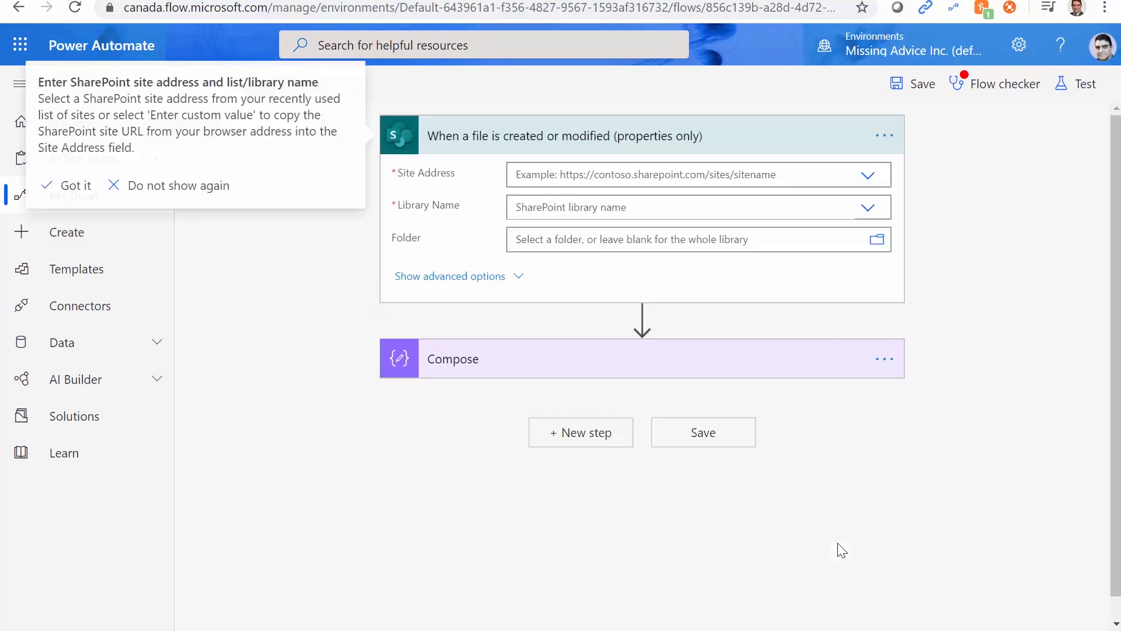
- Set Site Address to Flow Course and Library Name to Lib01, browsing folders but leaving Folder blank
click(869, 175)
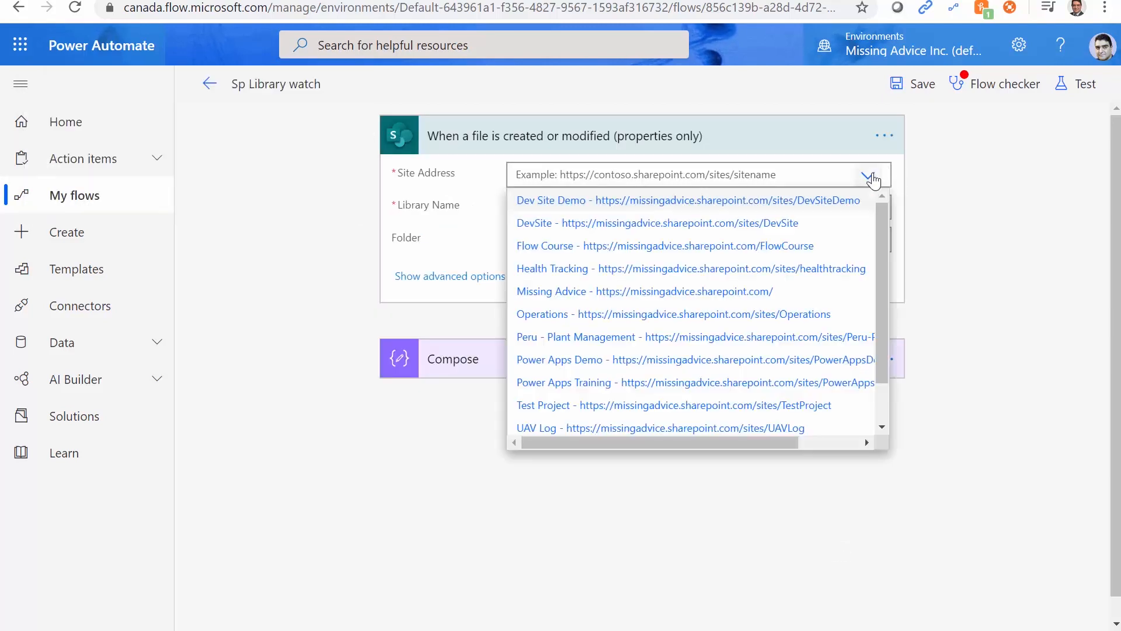
click(545, 246)
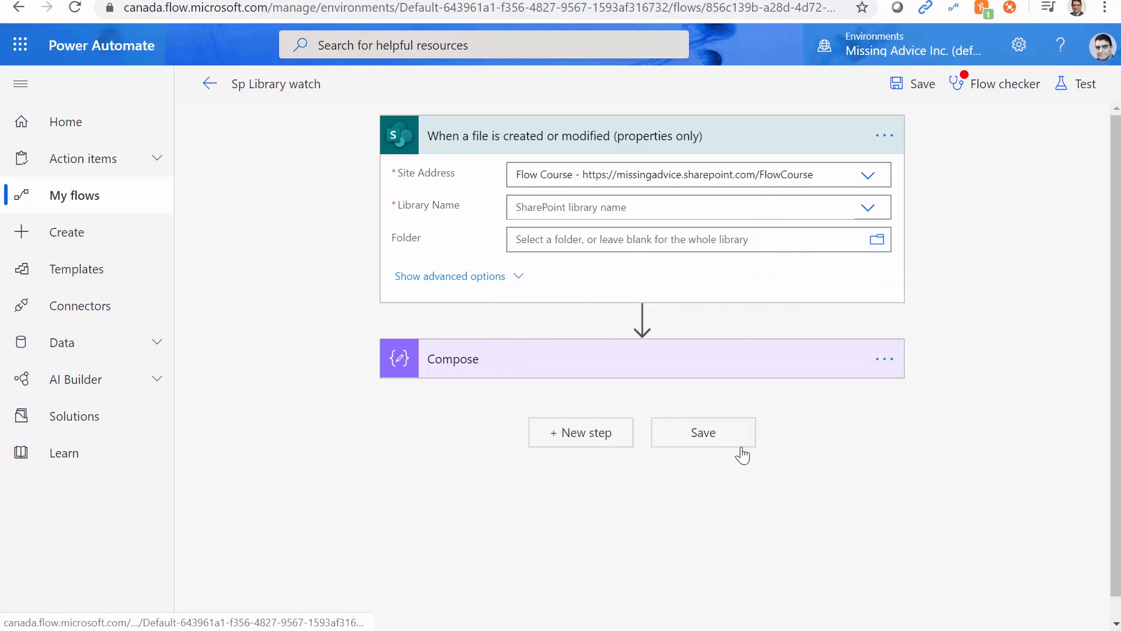
click(869, 207)
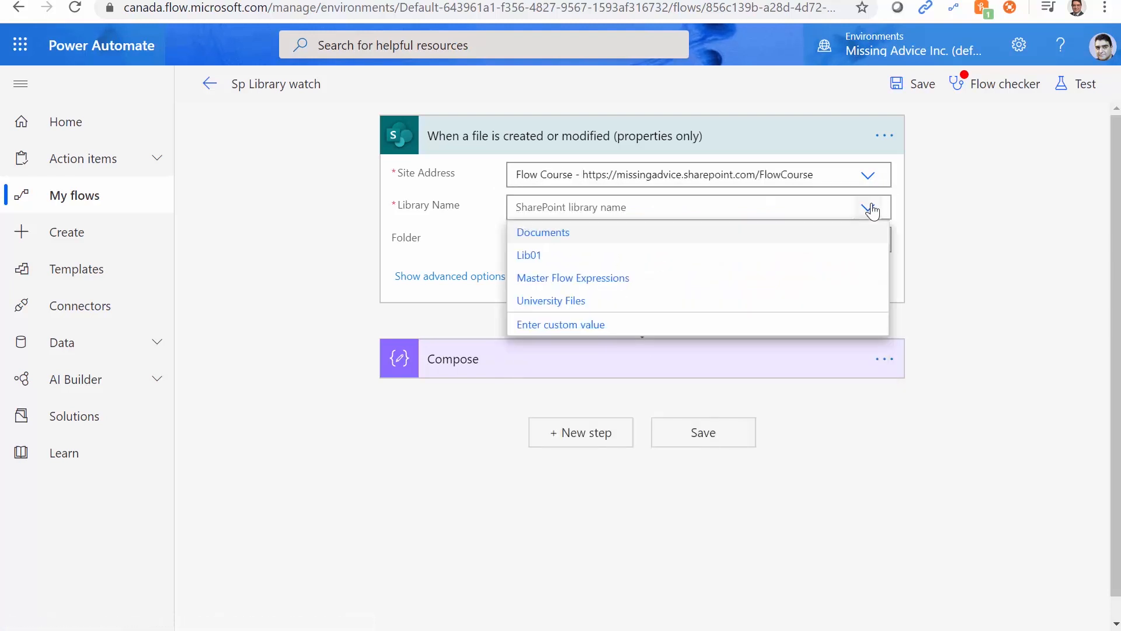
click(529, 254)
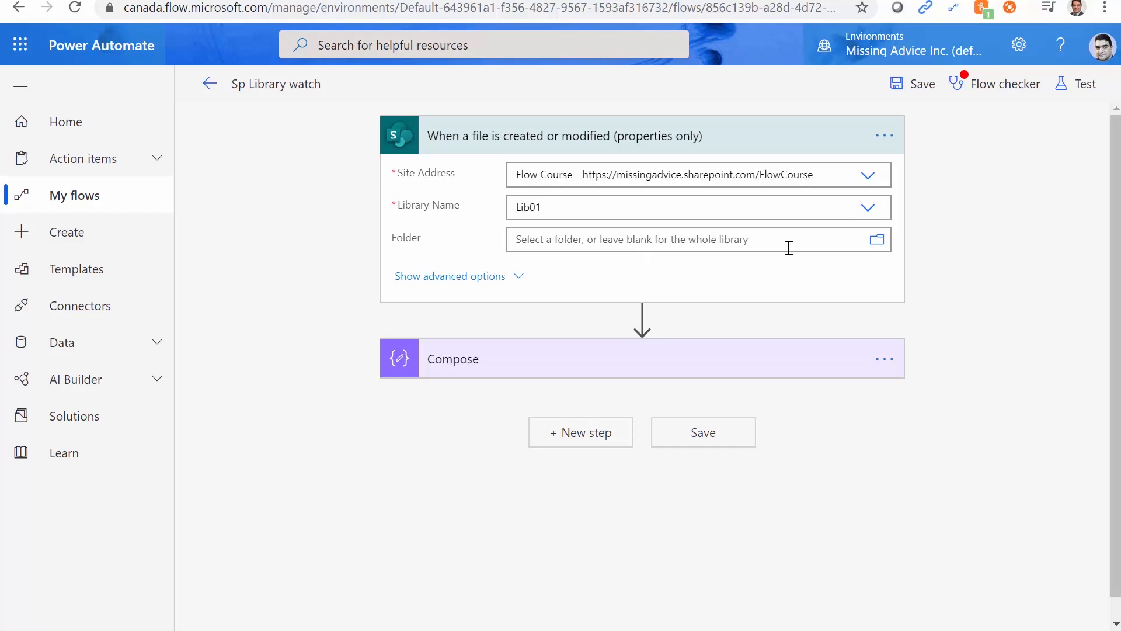
click(877, 240)
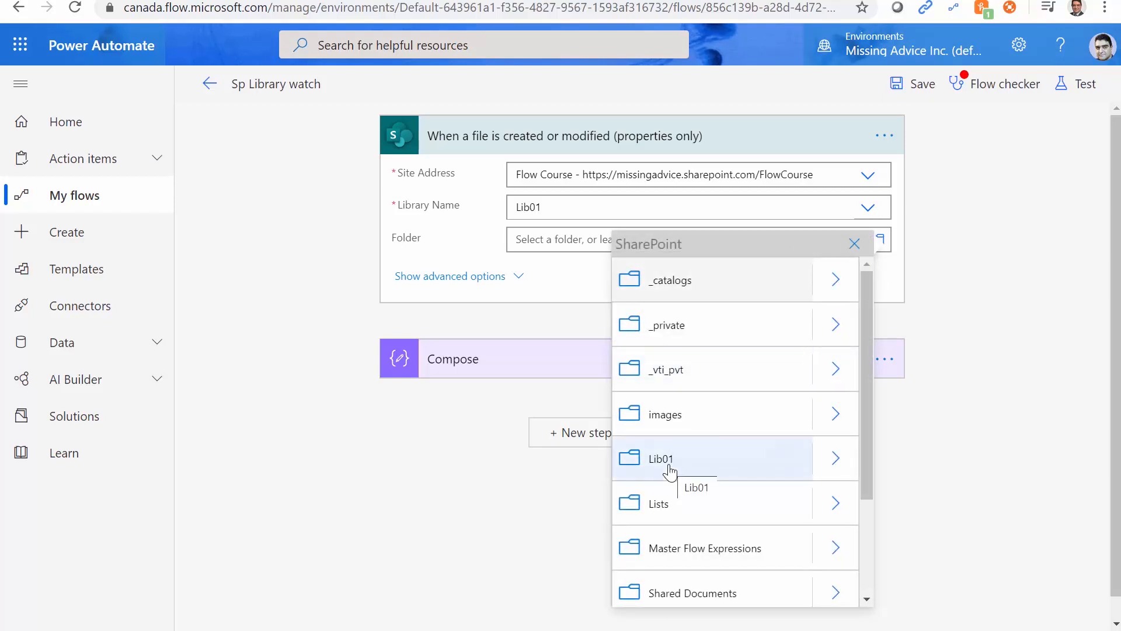
click(660, 458)
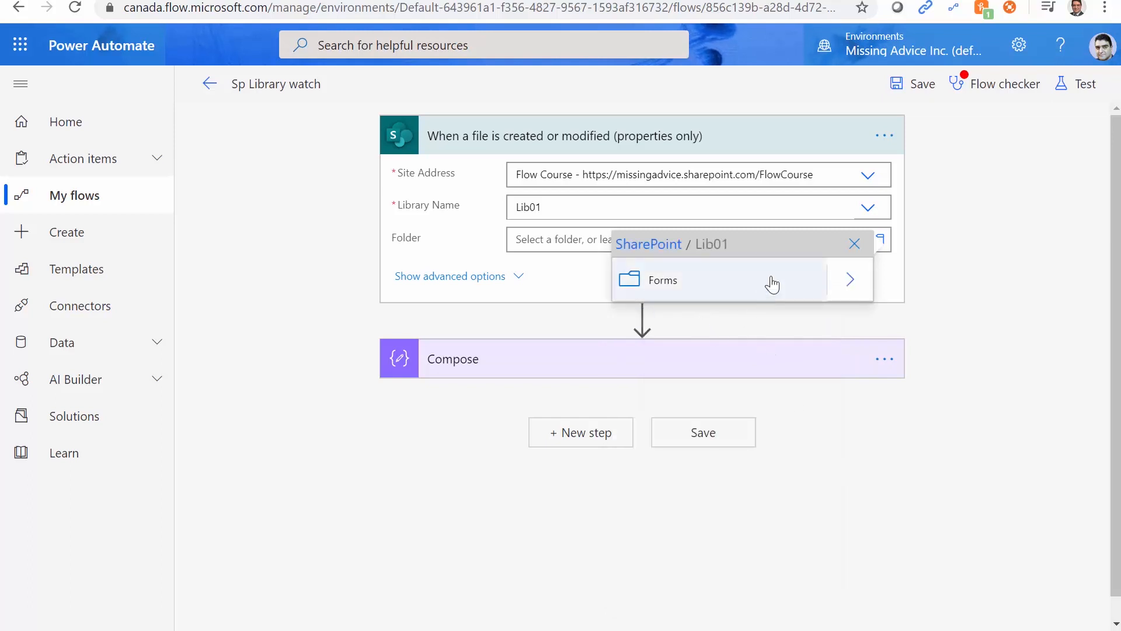
mouse_move(628, 348)
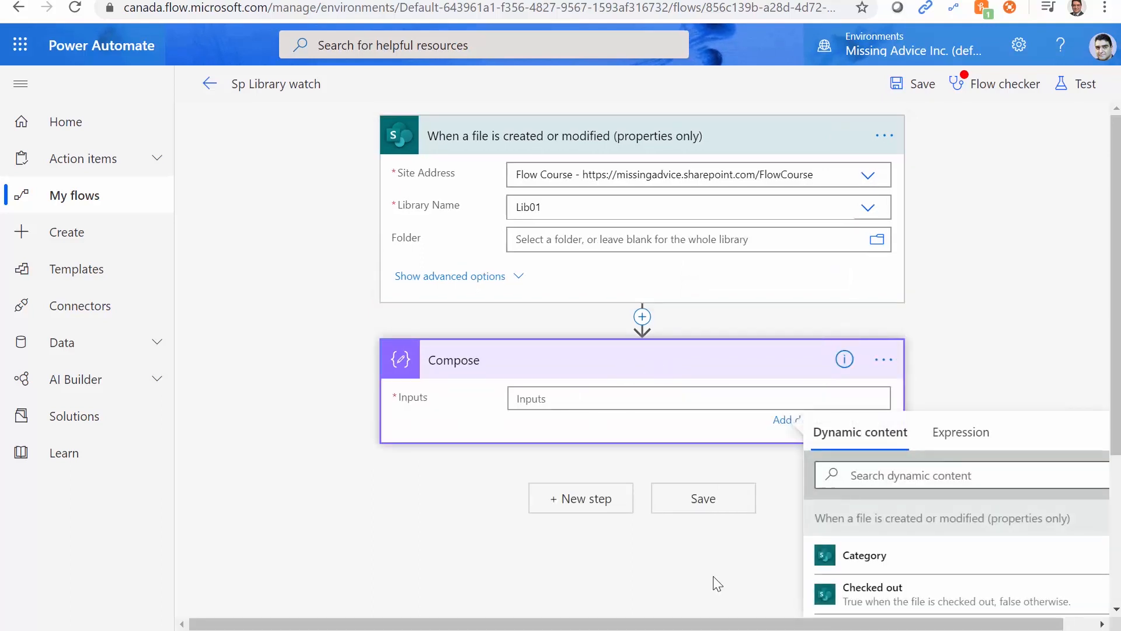
- Enter the expression triggerOutputs() as the Compose step's Inputs value
click(960, 432)
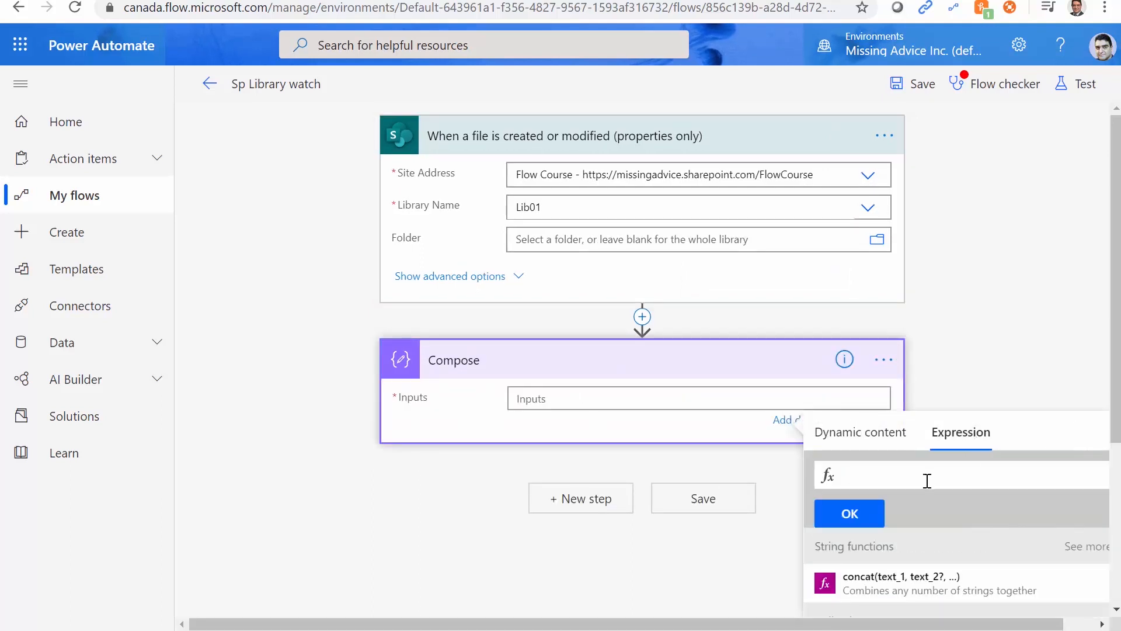
text(t)
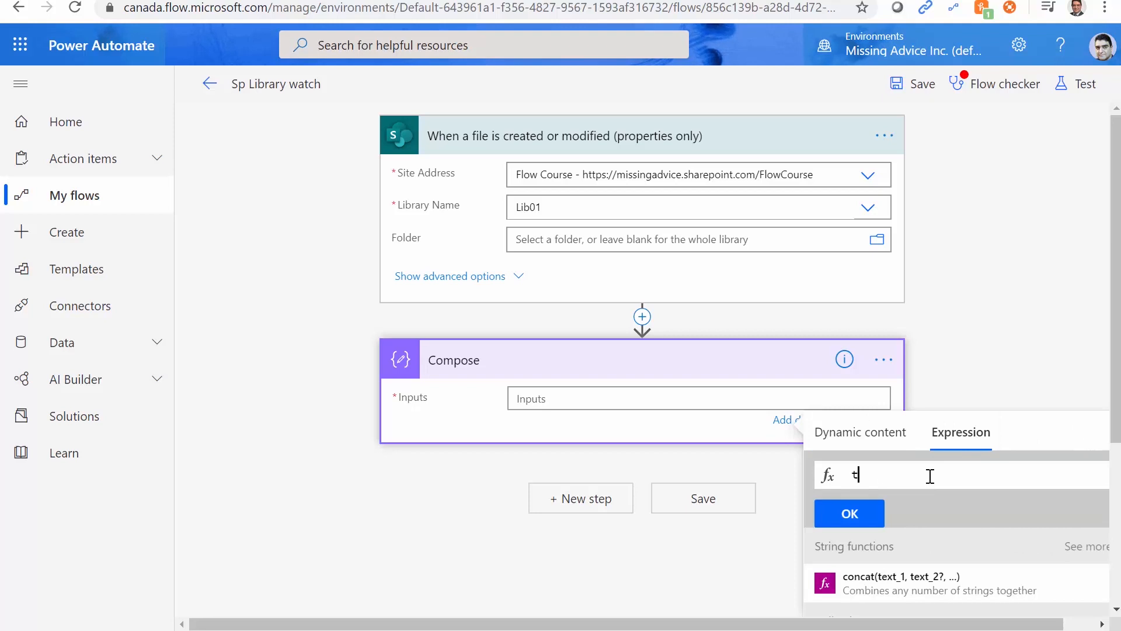
text(trigger)
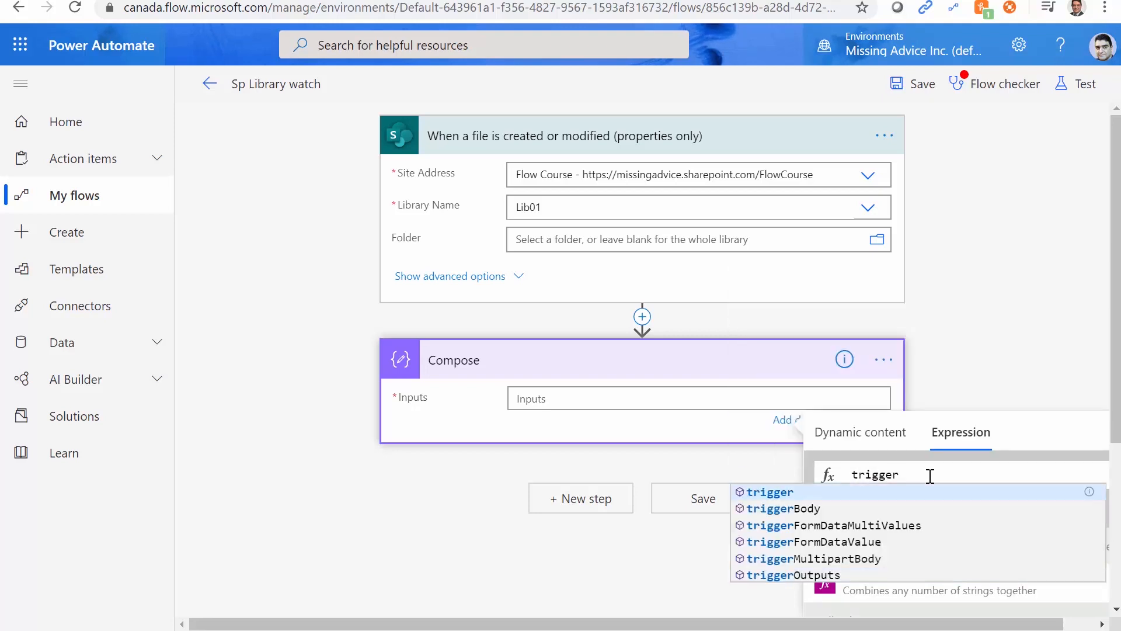
click(787, 575)
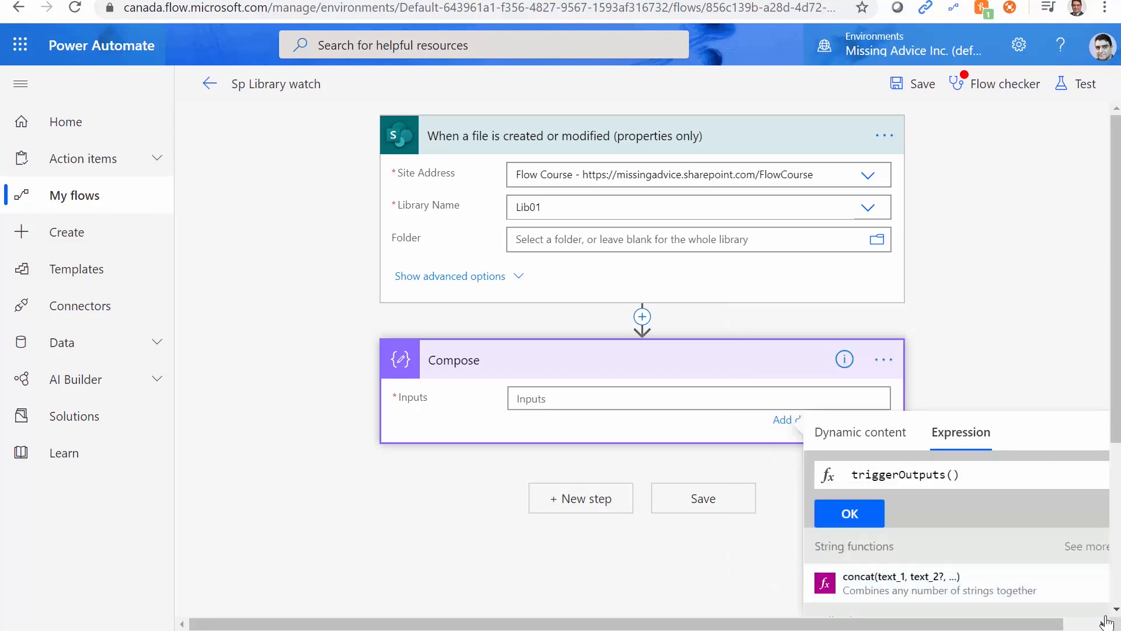
click(850, 513)
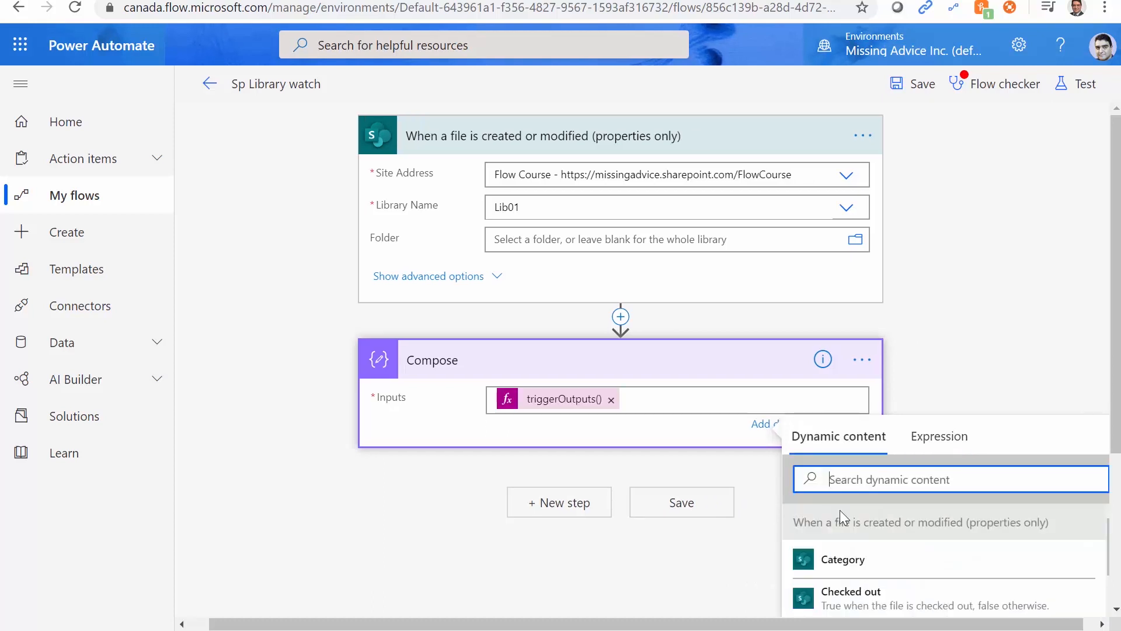
mouse_move(951, 349)
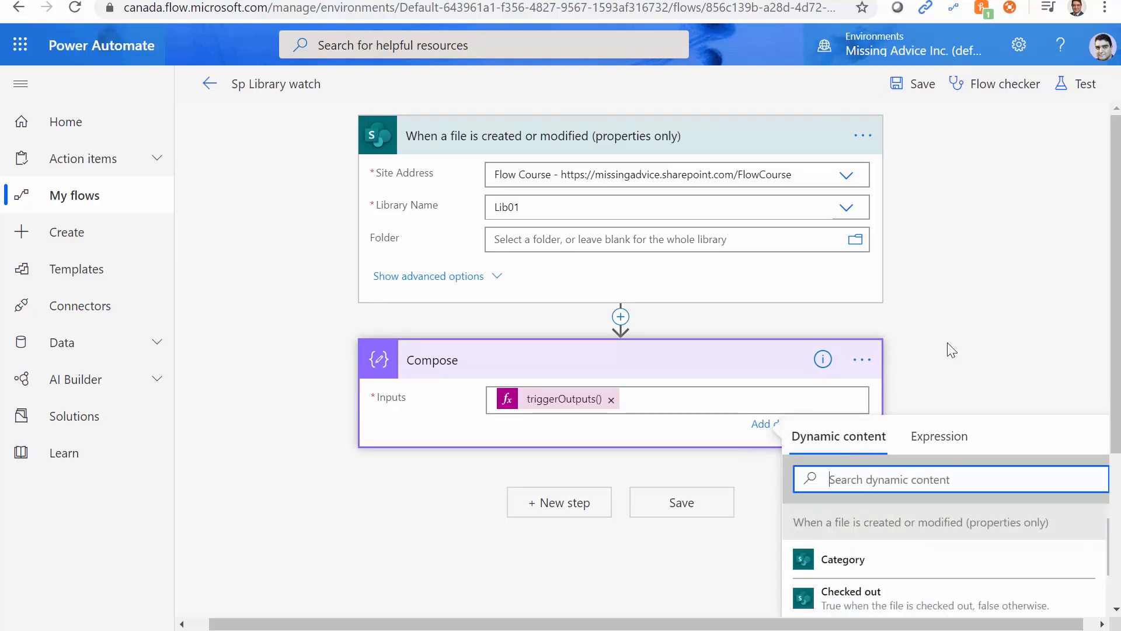
- Switch back to SharePoint and scroll through the Lib01 library
click(682, 502)
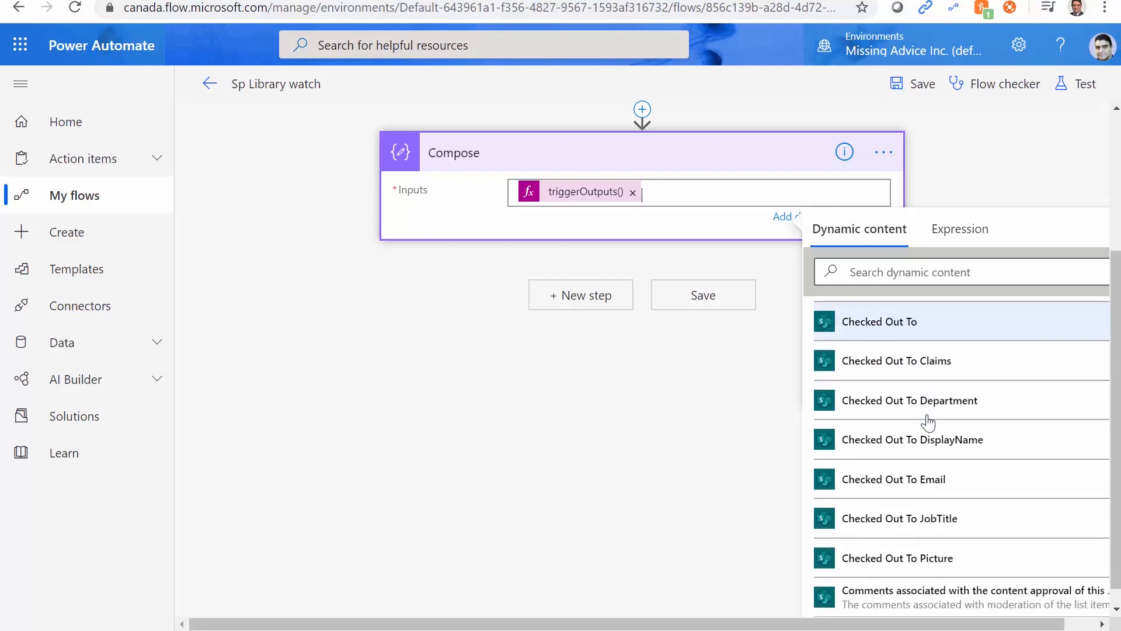
scroll(down, 3)
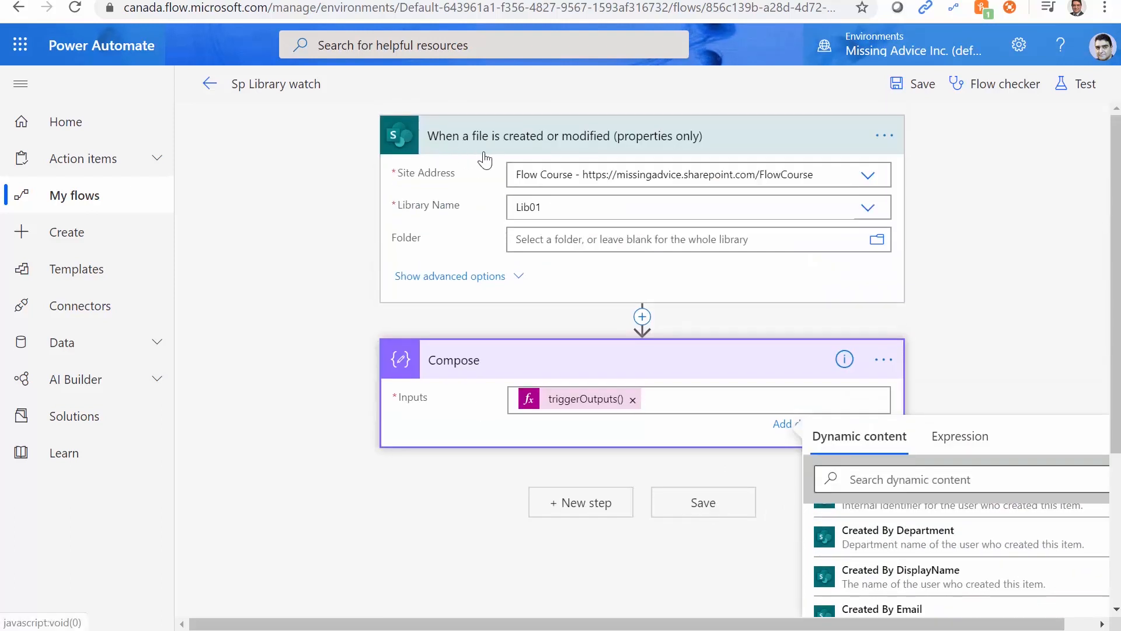
mouse_move(722, 157)
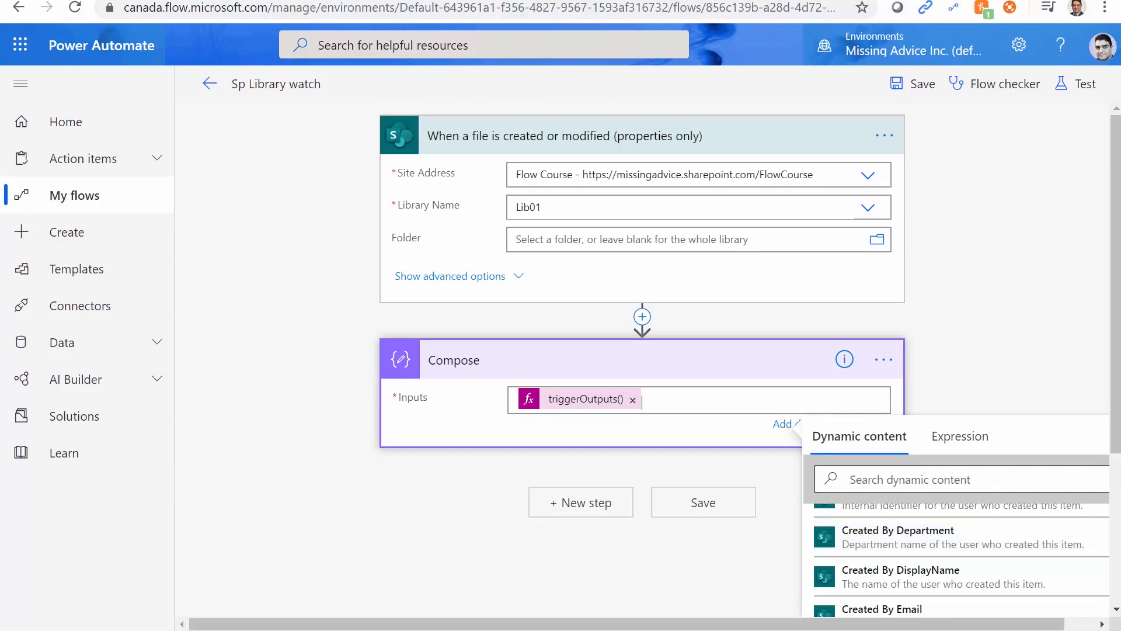
scroll(down, 3)
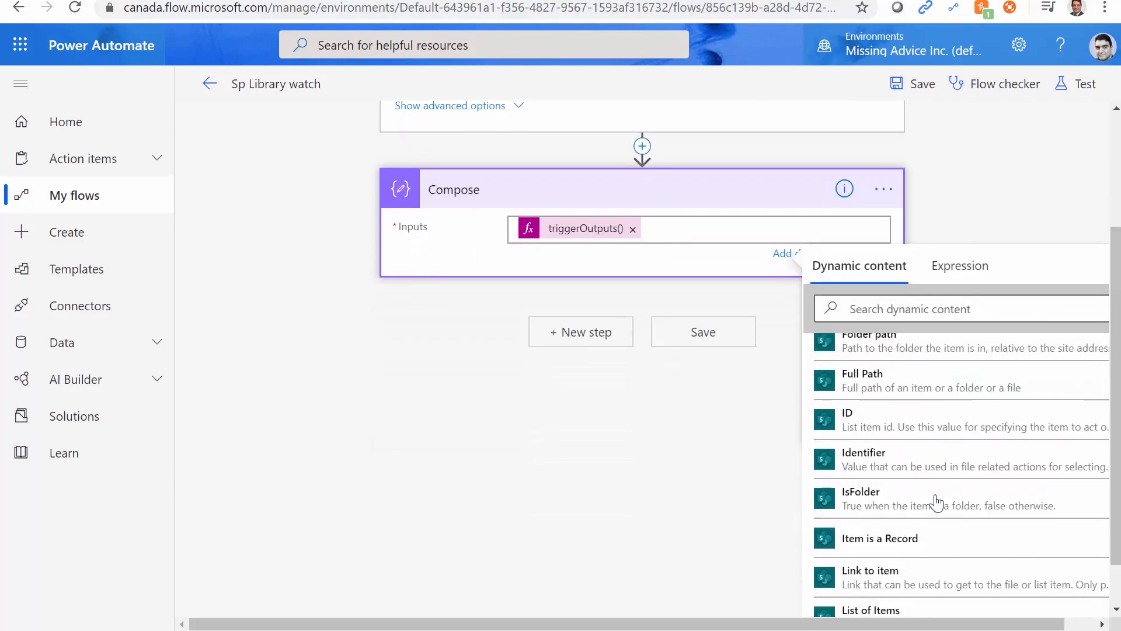
scroll(down, 3)
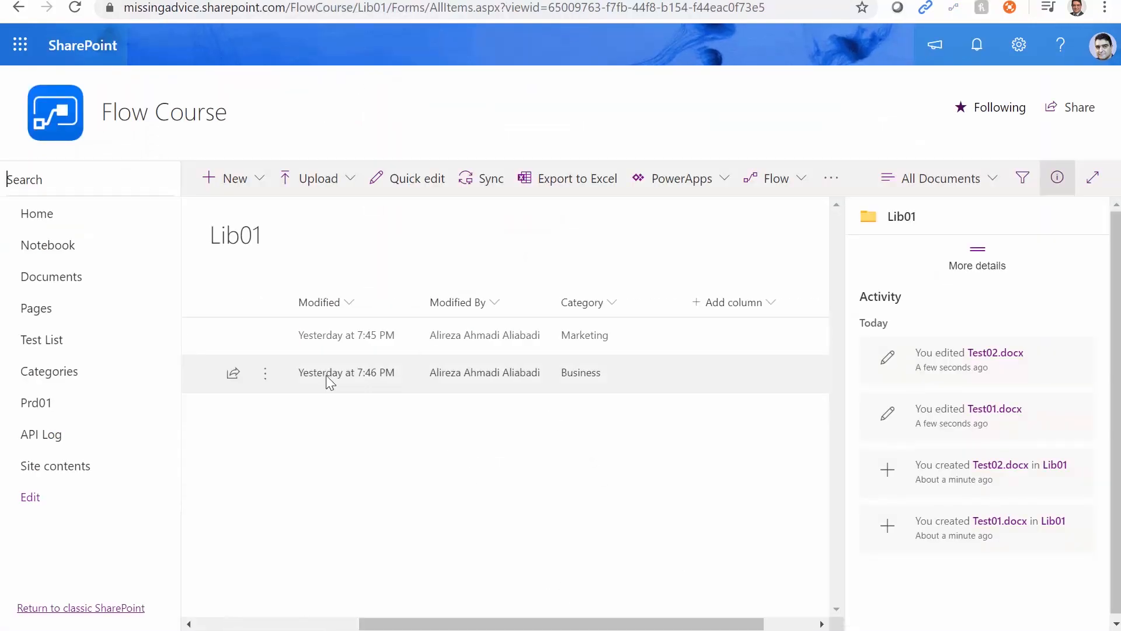
- Check Lib01's Activity pane for the recent Test01/Test02 edits, then return to the flow editor
click(346, 373)
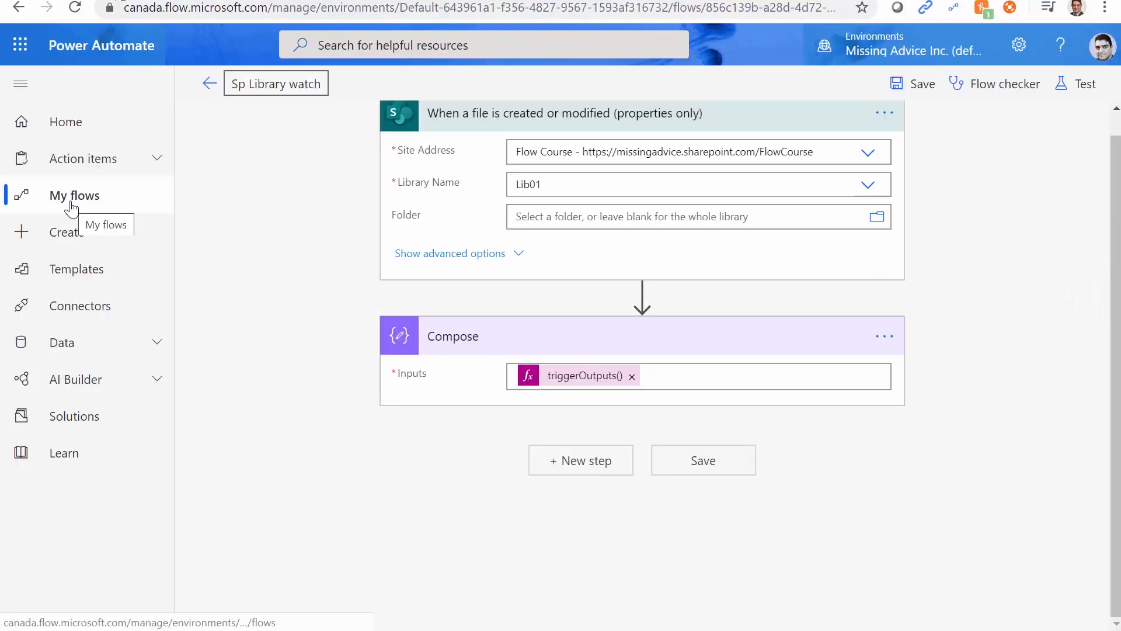
- Go back to the flow's details page and open the newest run from 3 seconds ago
click(209, 82)
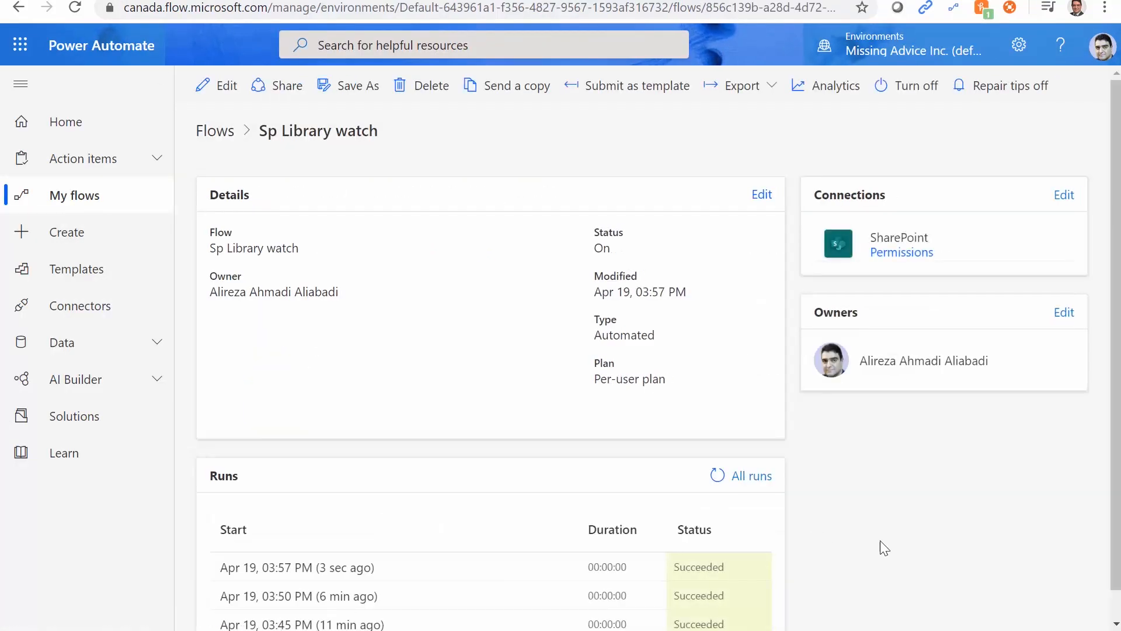
scroll(down, 3)
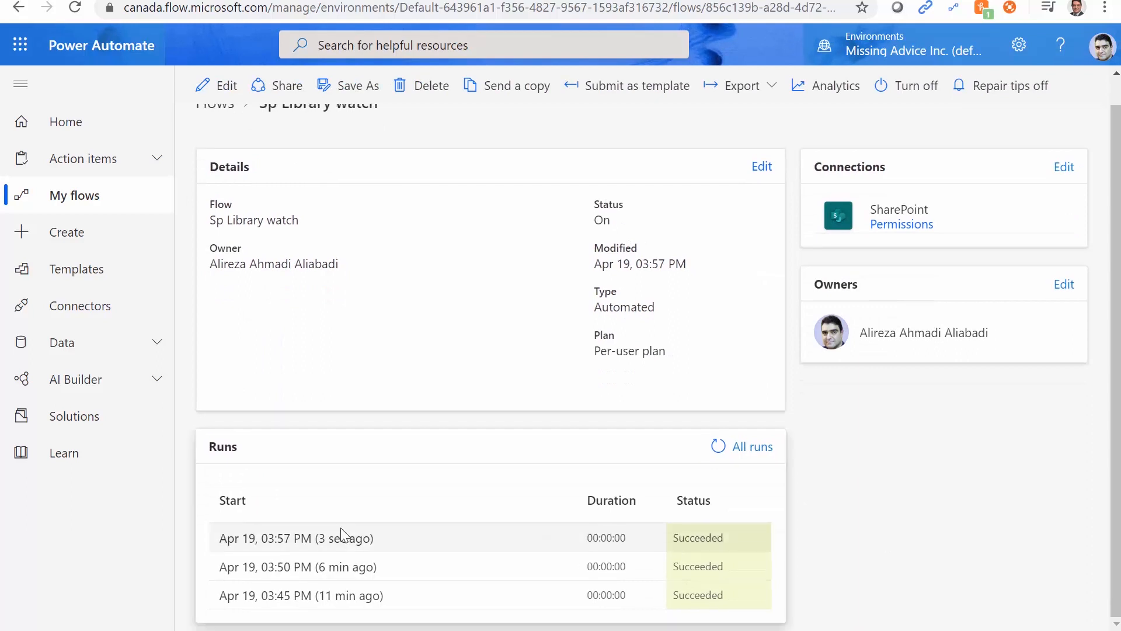
click(296, 538)
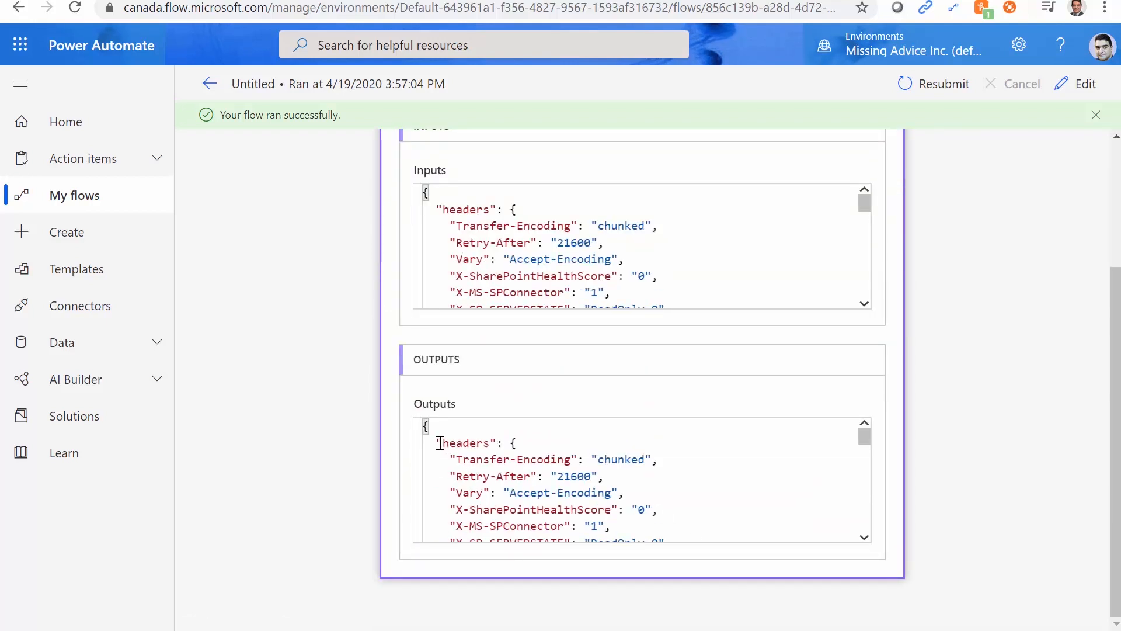
- Scroll through the Compose Outputs JSON of the 3:57 PM run, noting Test02.docx properties like Category Finance
scroll(down, 3)
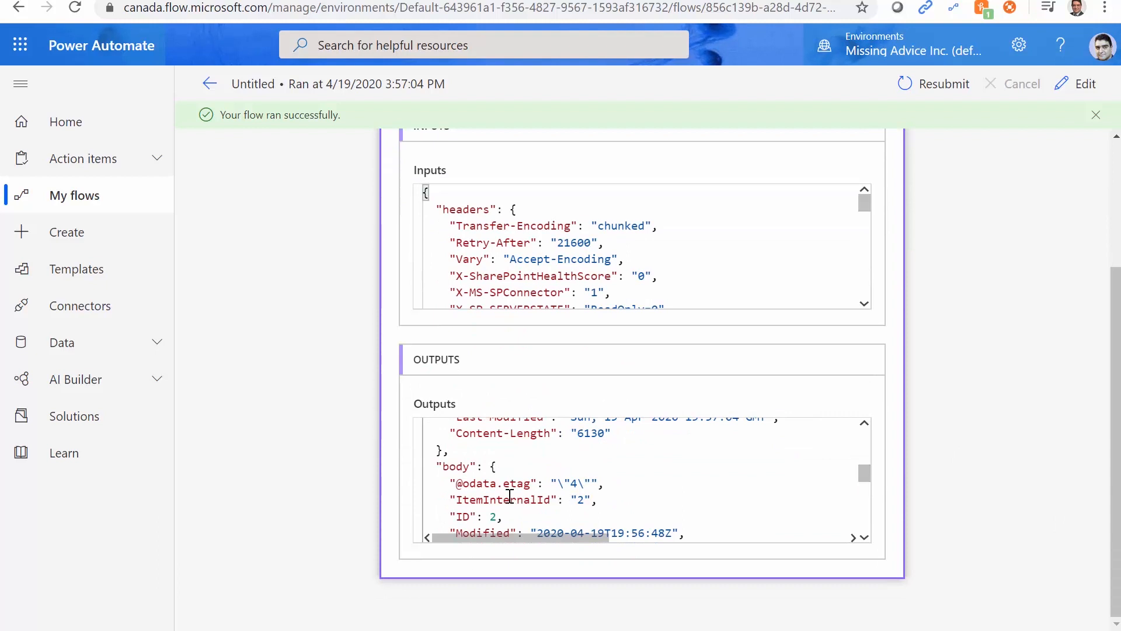
mouse_move(464, 508)
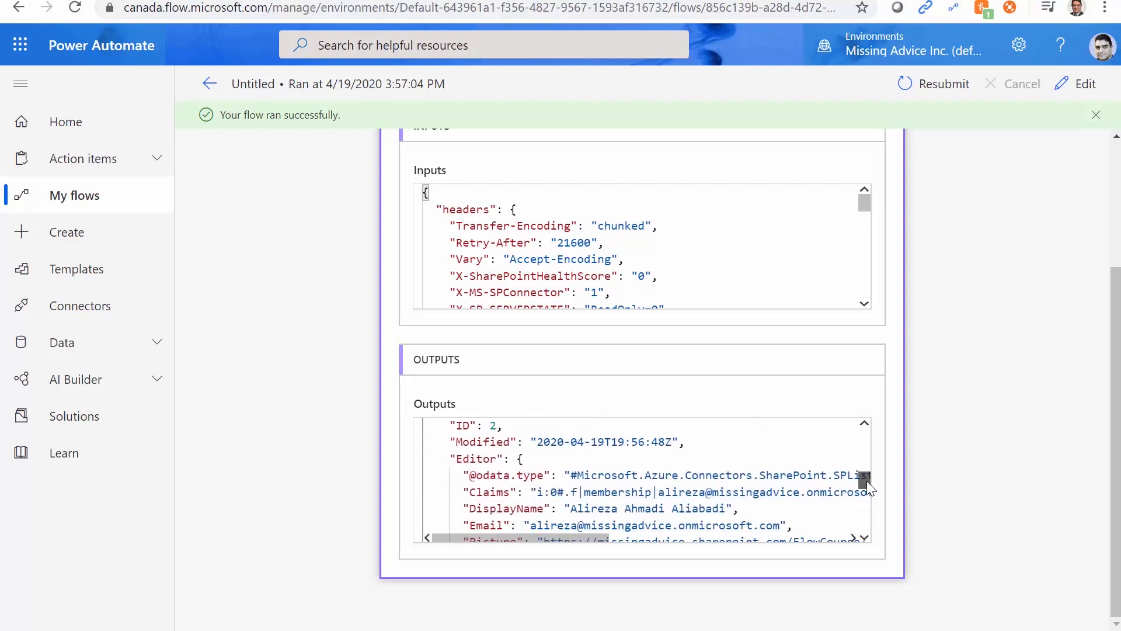
scroll(down, 3)
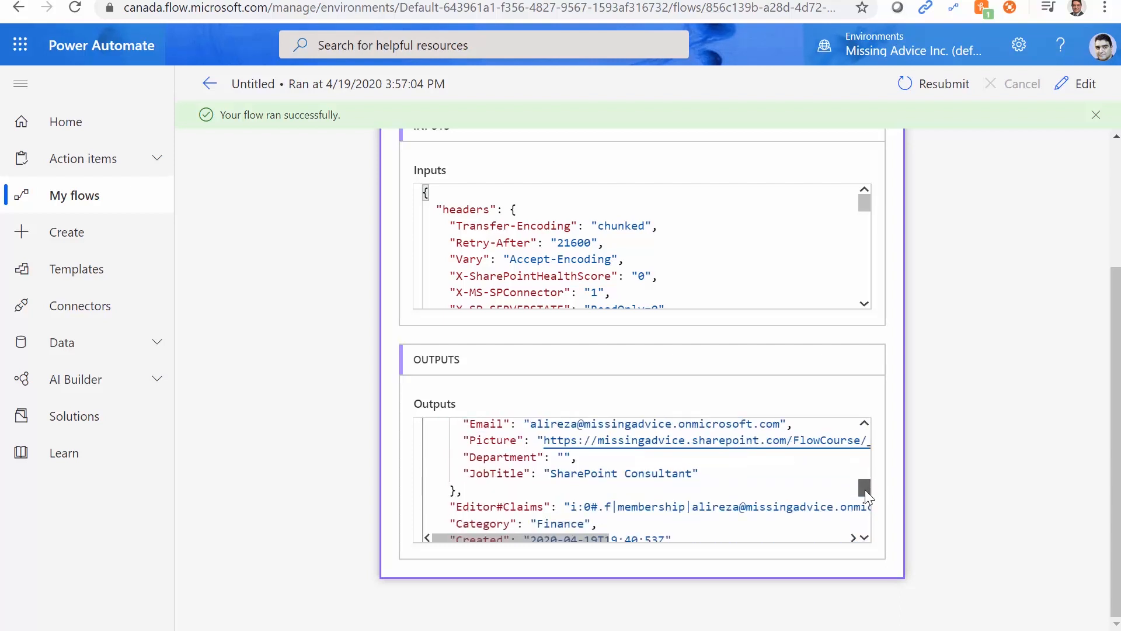
scroll(down, 3)
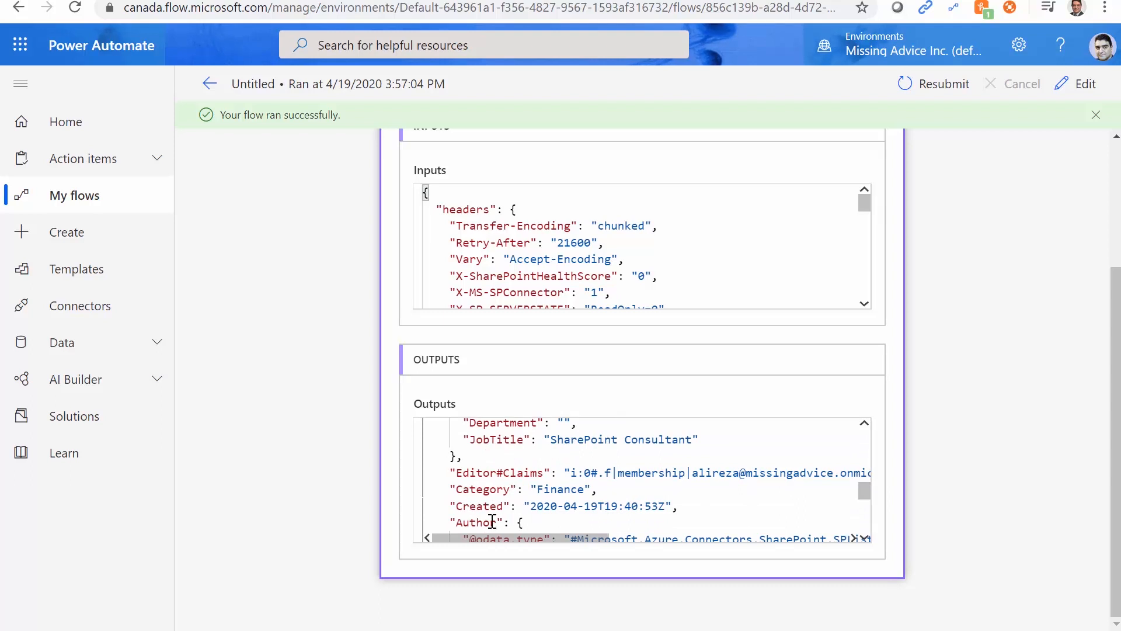
scroll(down, 3)
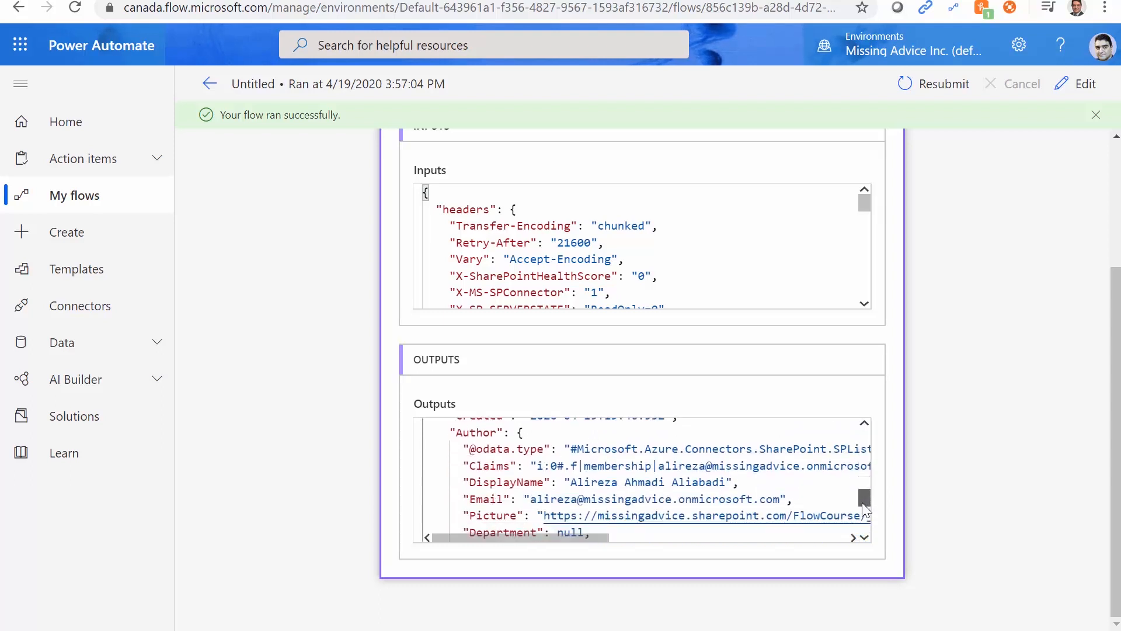
scroll(down, 3)
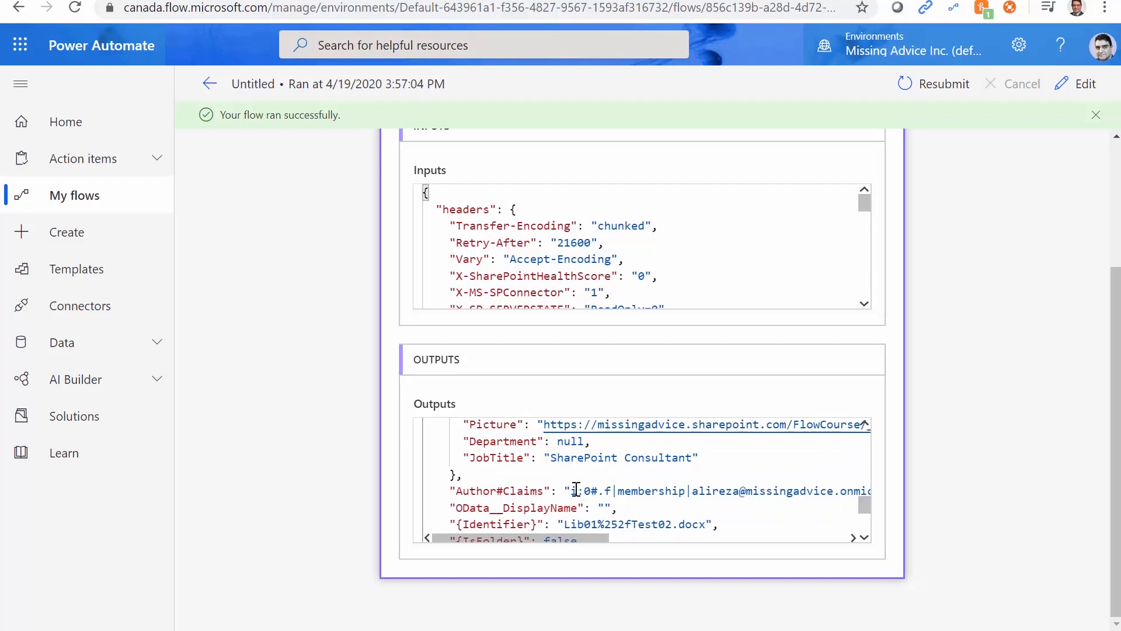
mouse_move(590, 508)
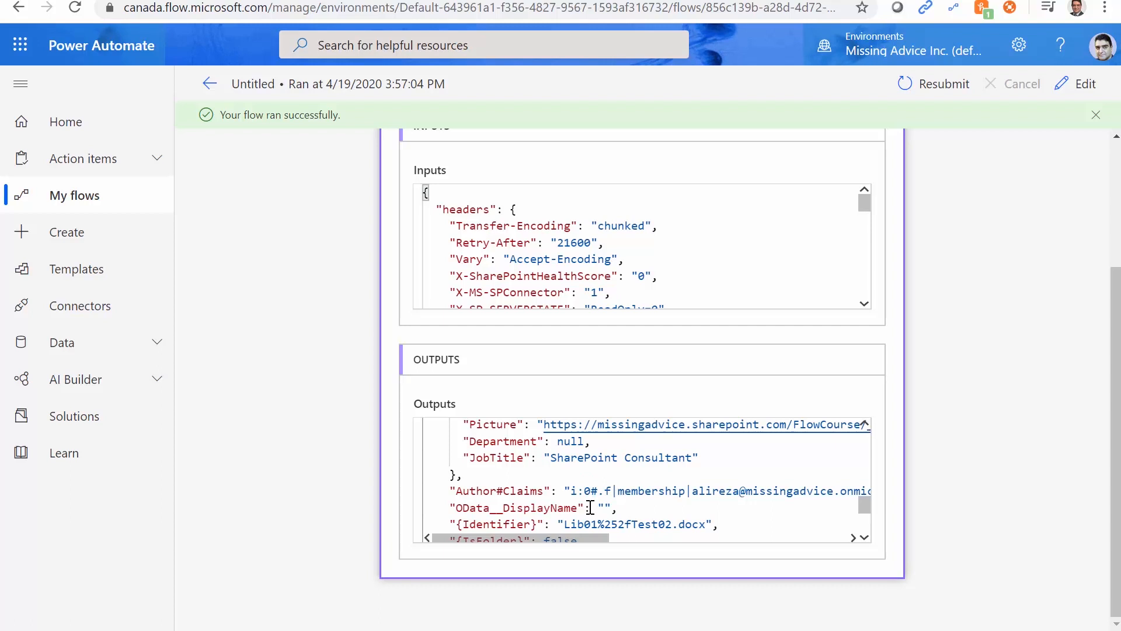
scroll(down, 3)
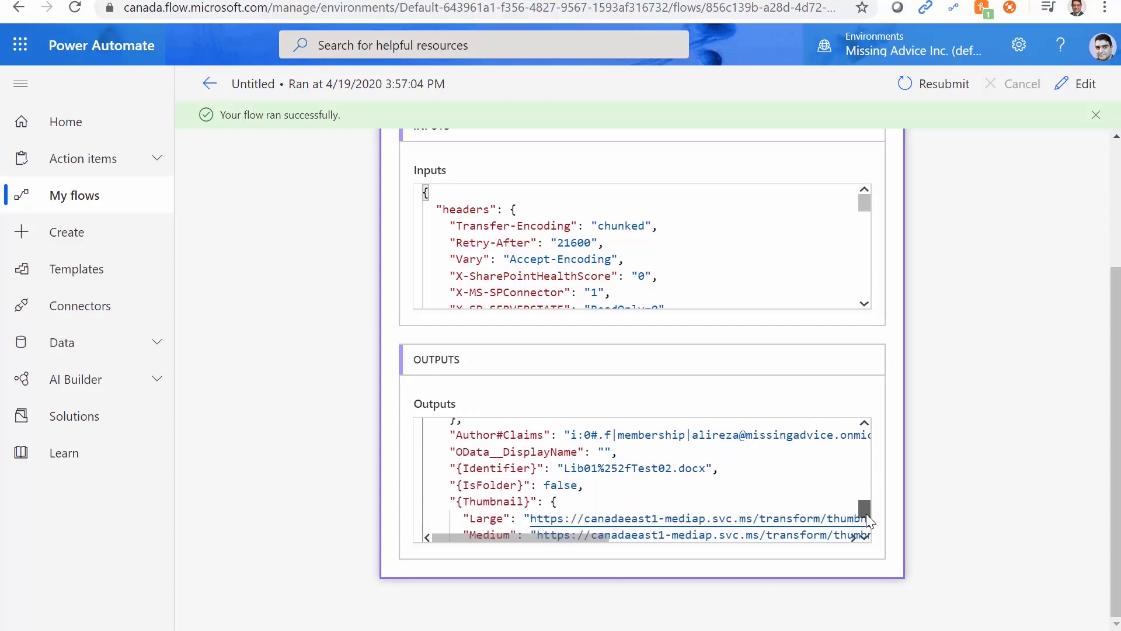
scroll(down, 3)
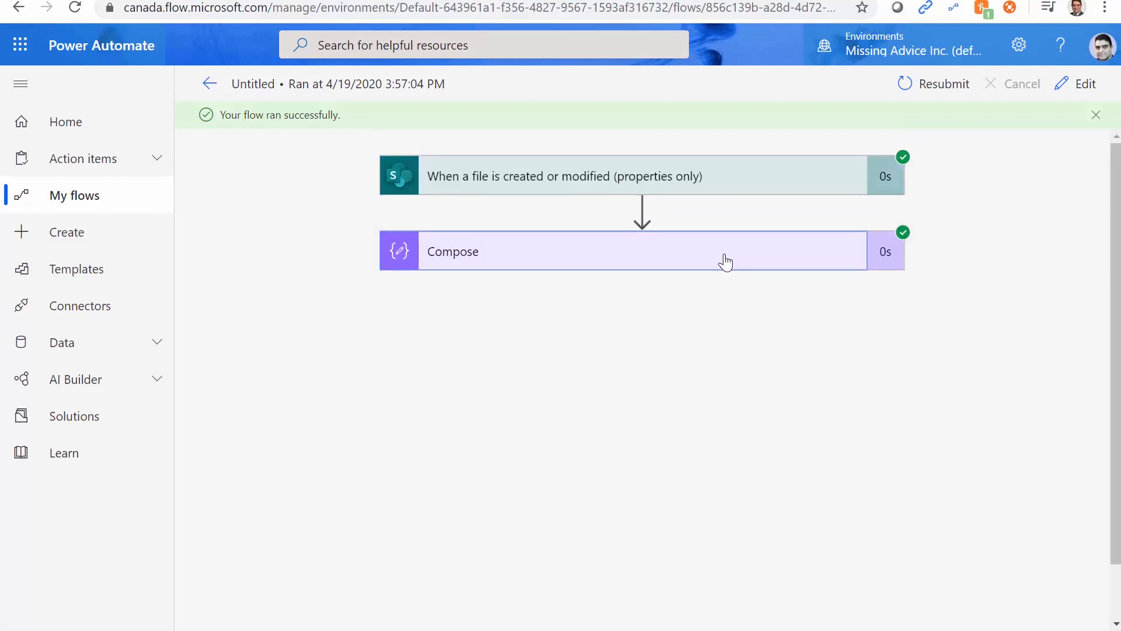
mouse_move(721, 298)
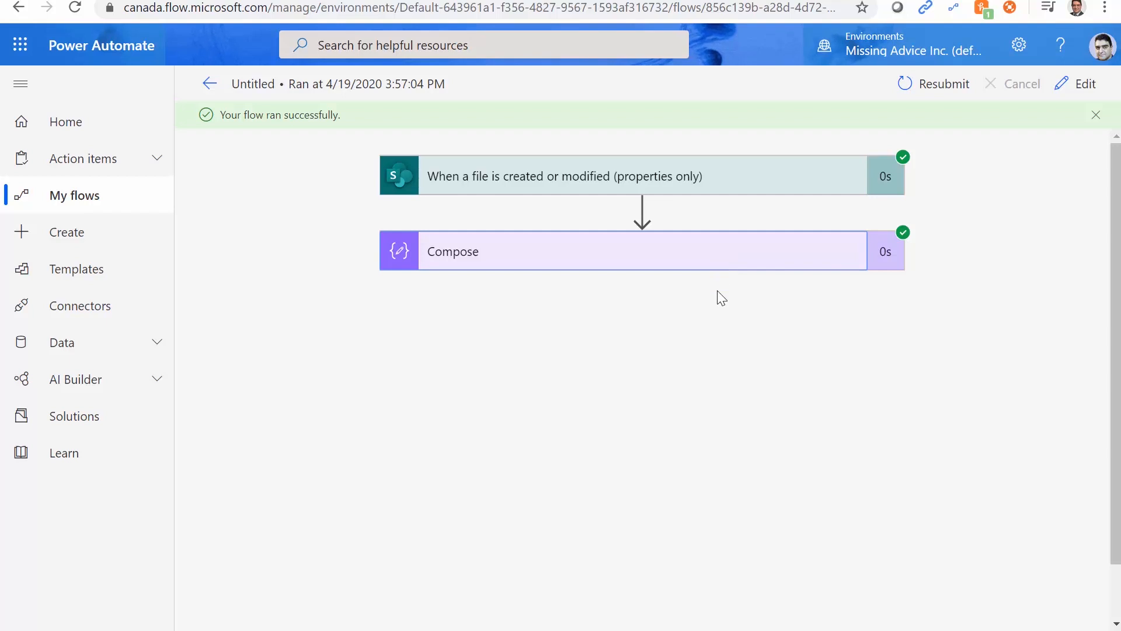
mouse_move(638, 186)
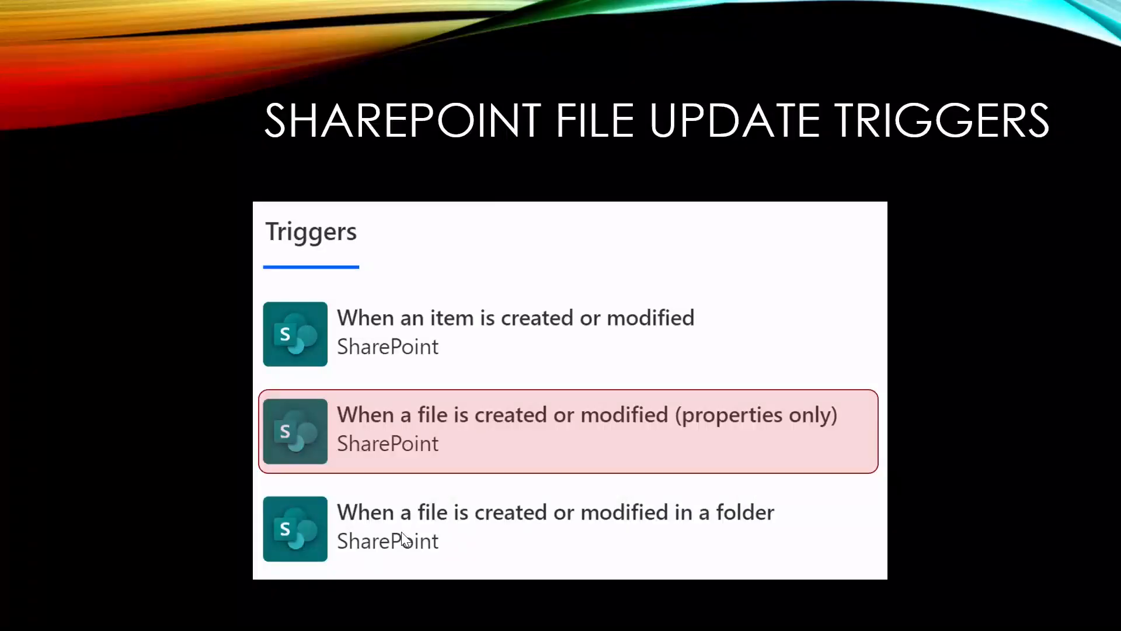
mouse_move(731, 535)
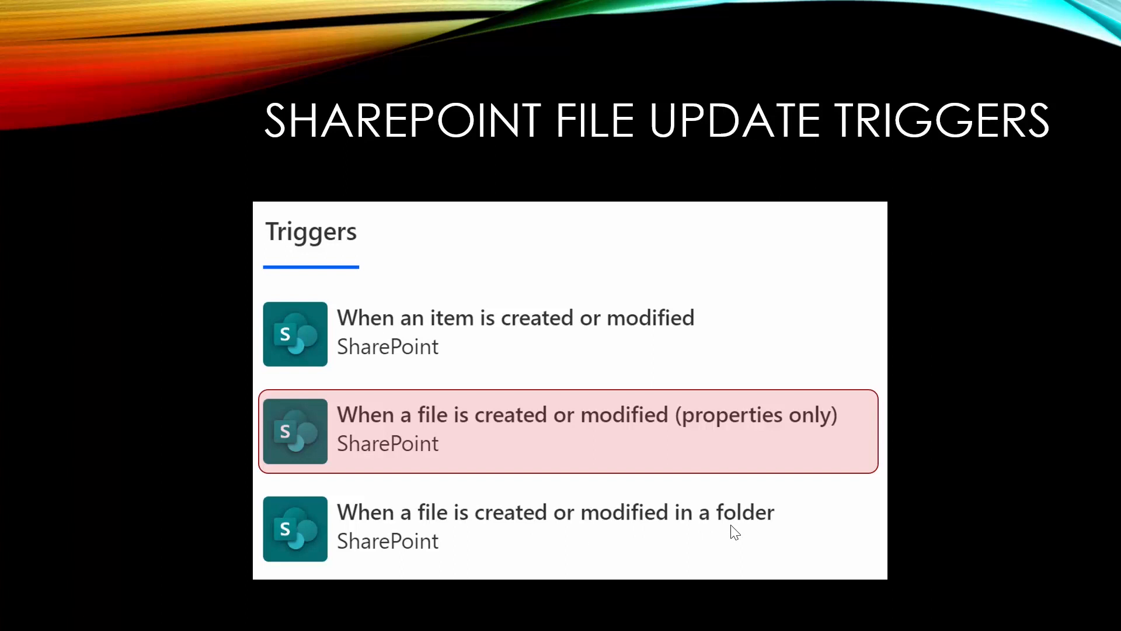
mouse_move(440, 539)
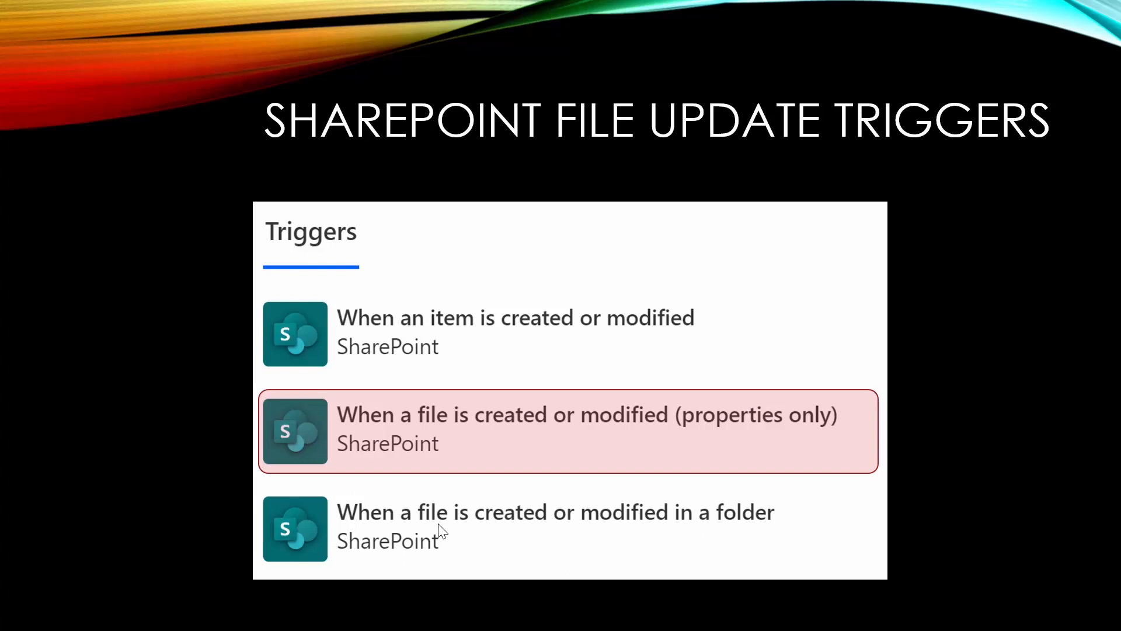
mouse_move(489, 401)
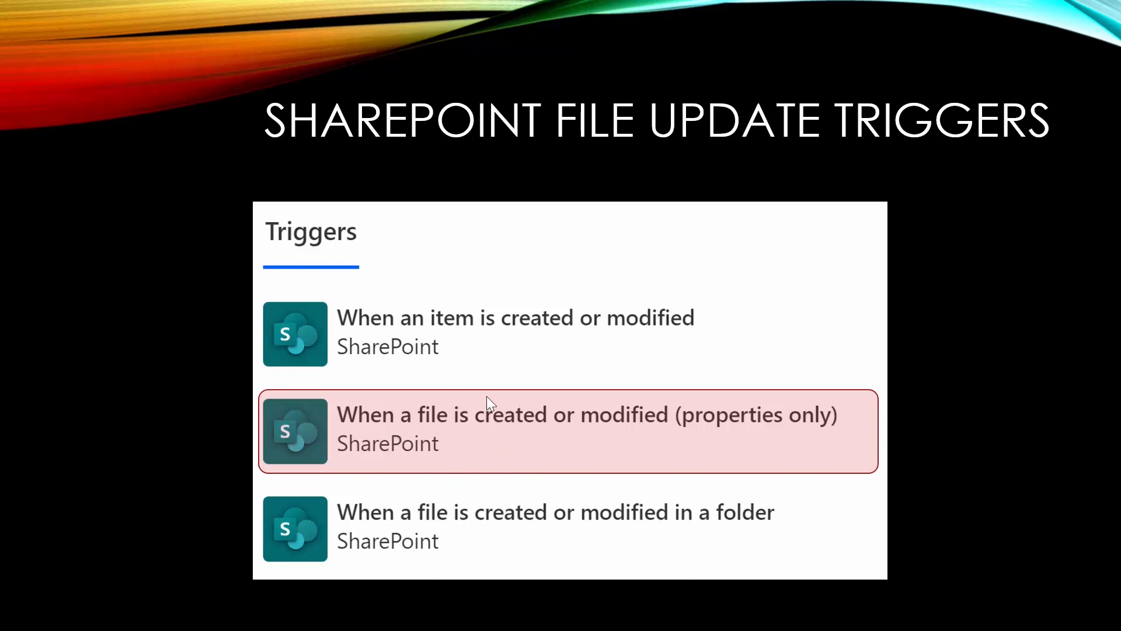
mouse_move(498, 436)
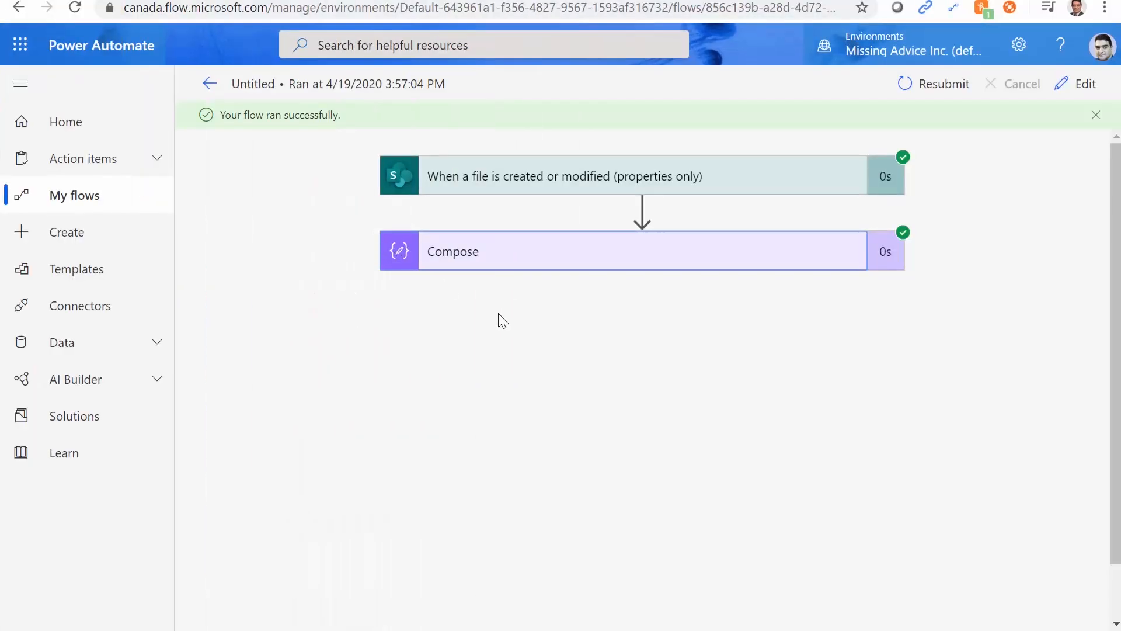
mouse_move(1087, 84)
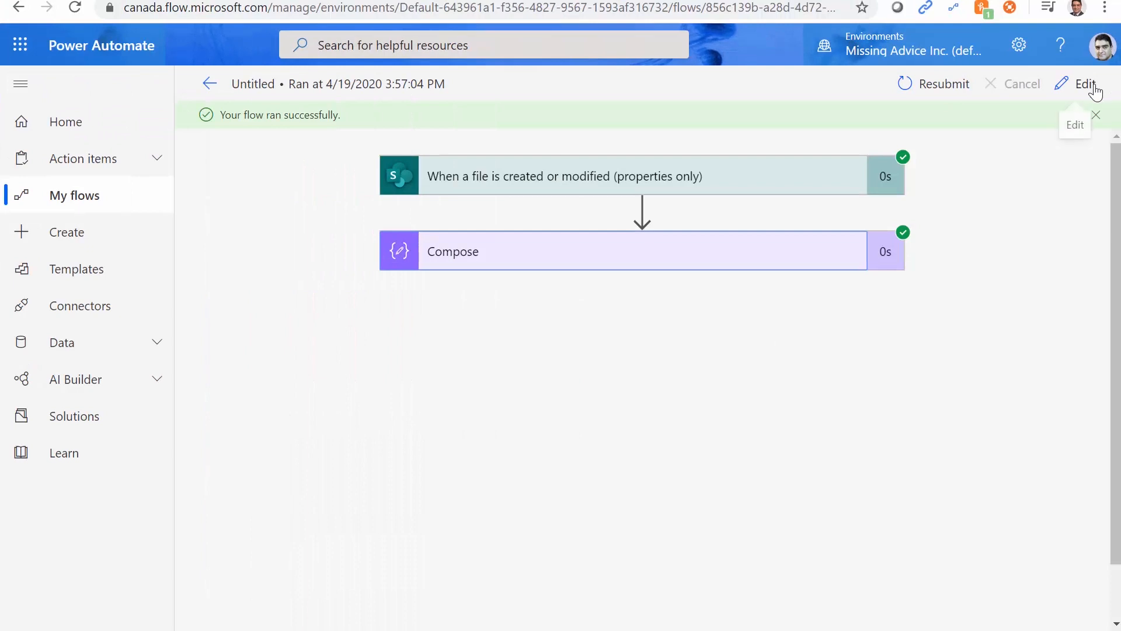
- Choose Delete from the file-properties trigger's options menu so its confirmation appears
click(1083, 84)
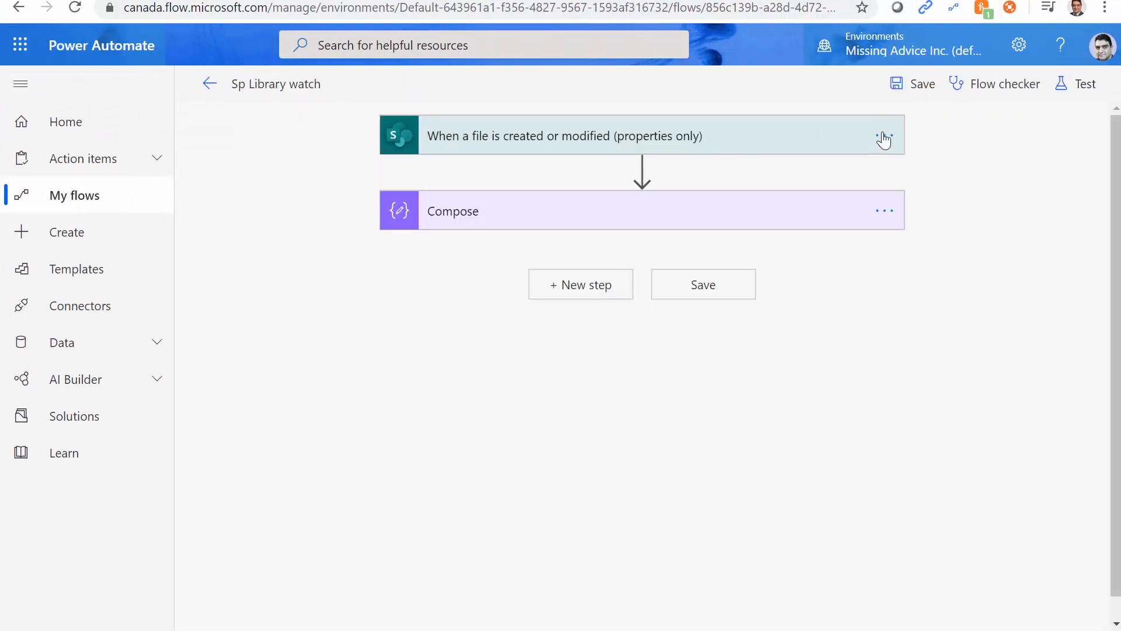
click(884, 135)
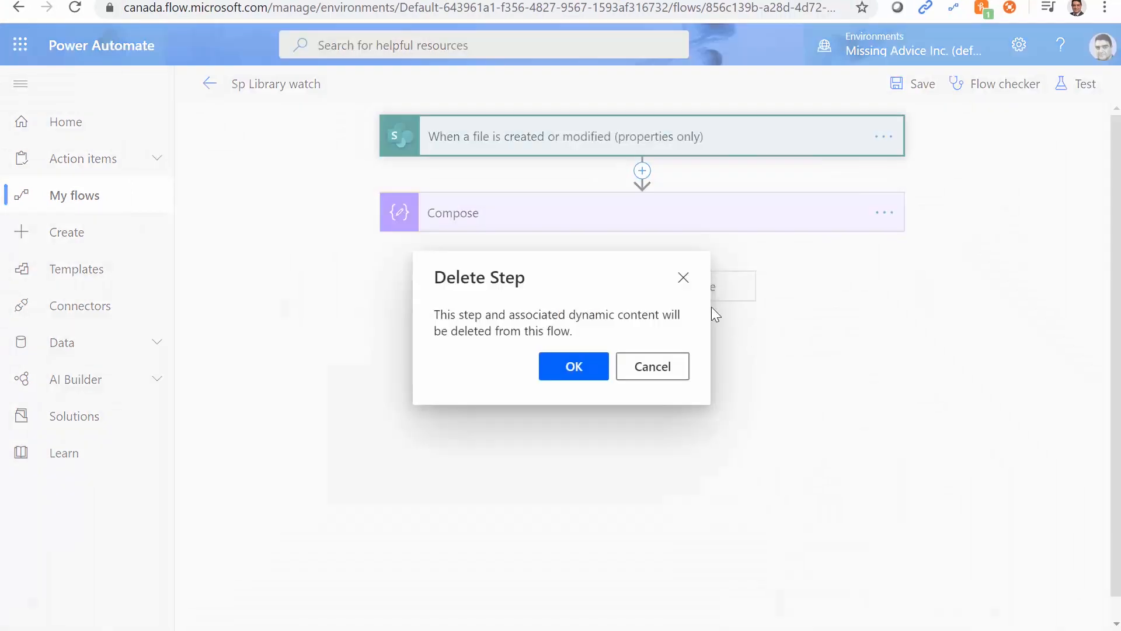
- Confirm deleting the old trigger and add SharePoint's 'When an item is created or modified' trigger
click(574, 366)
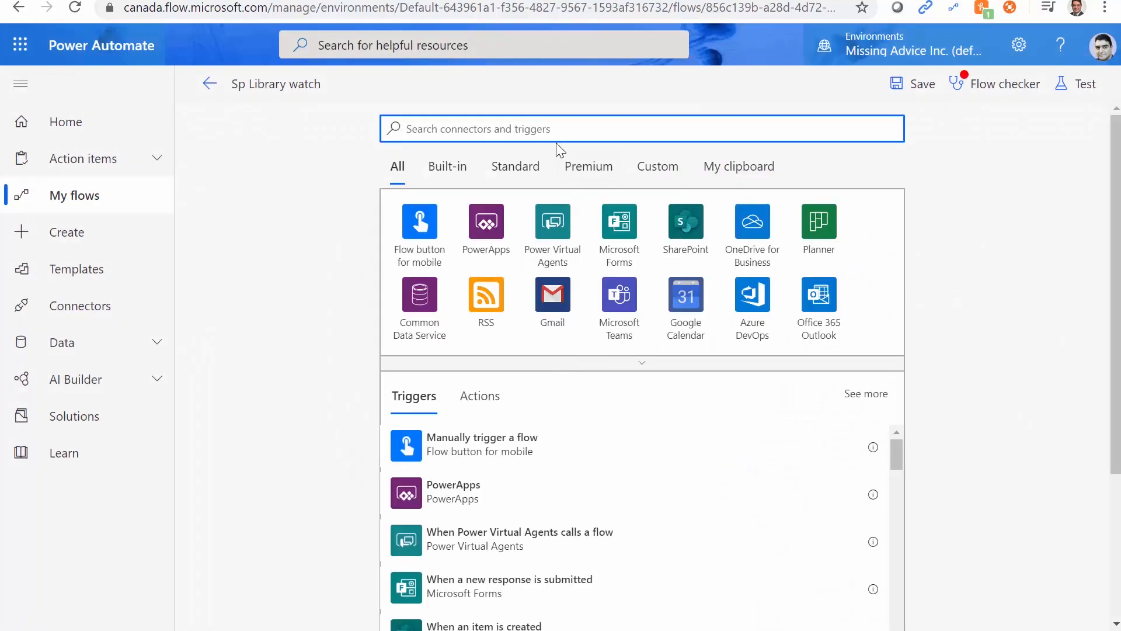
text(Share)
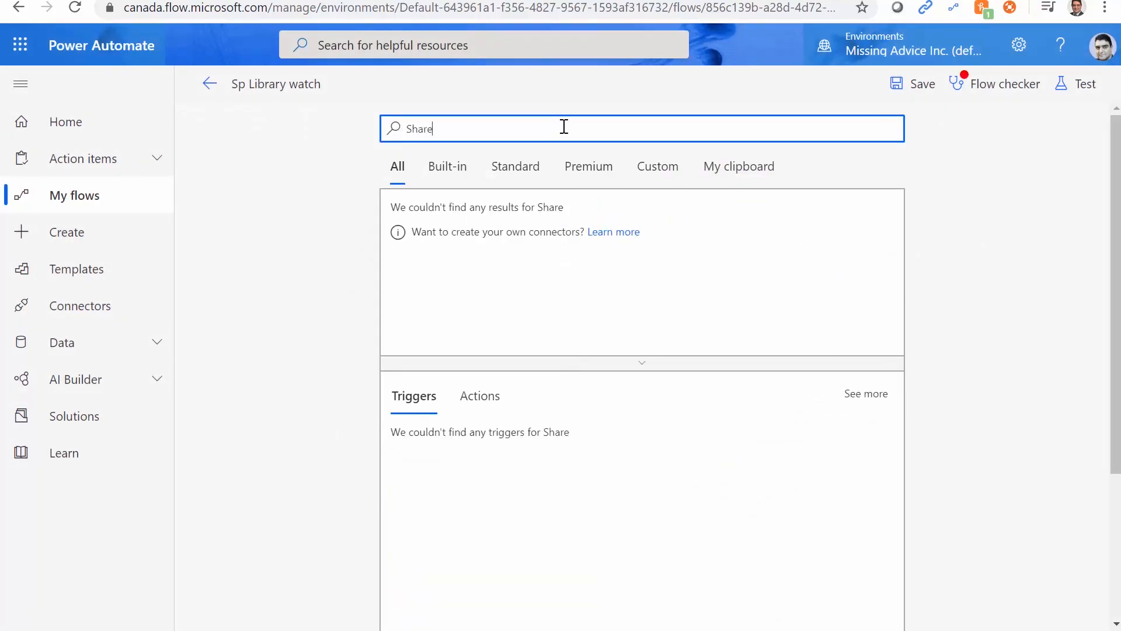
text(SharePoint)
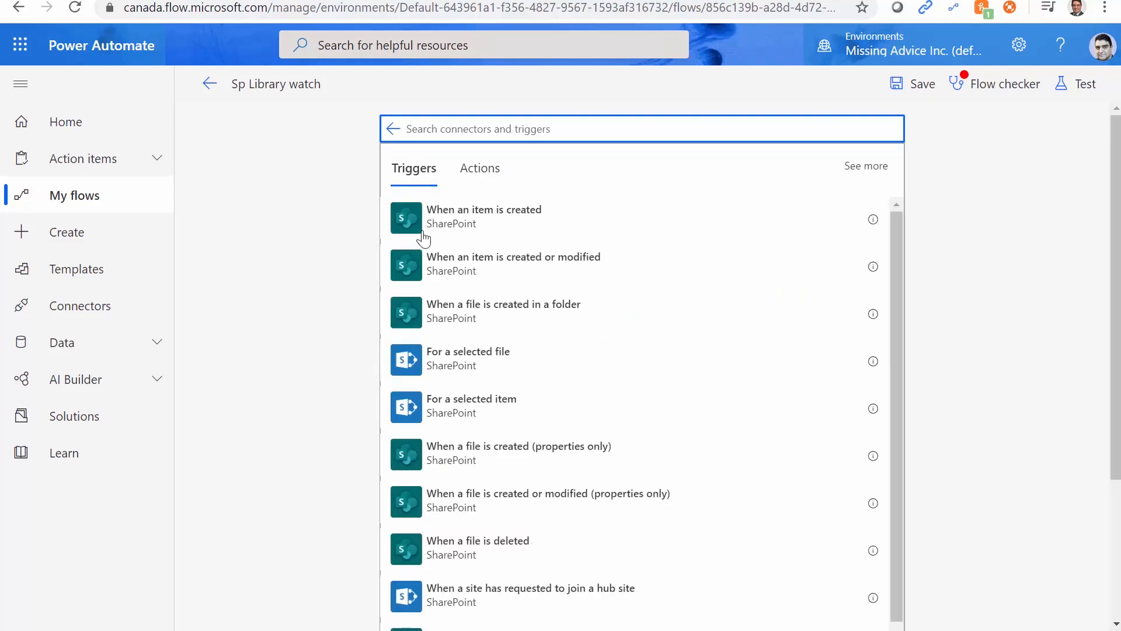
text(M)
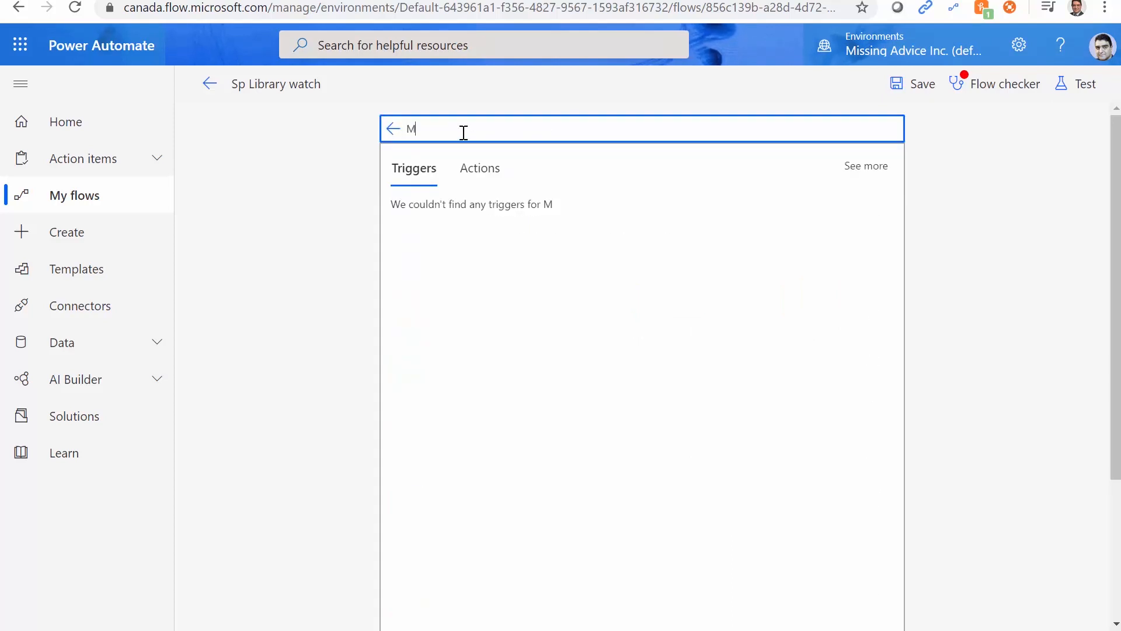
text(odified)
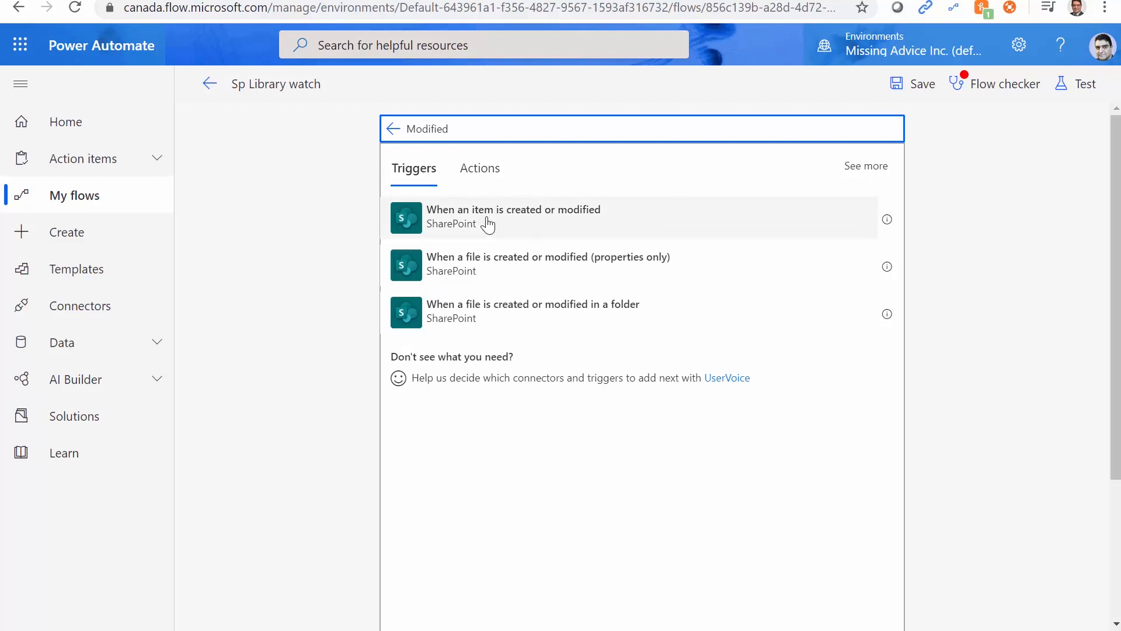
click(513, 217)
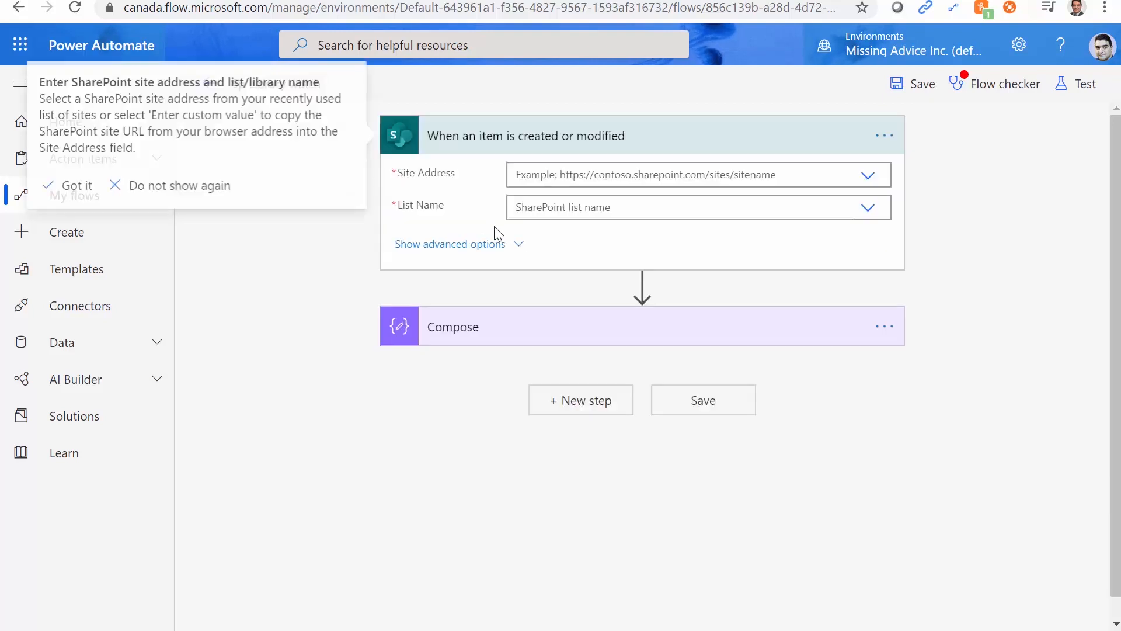
mouse_move(810, 221)
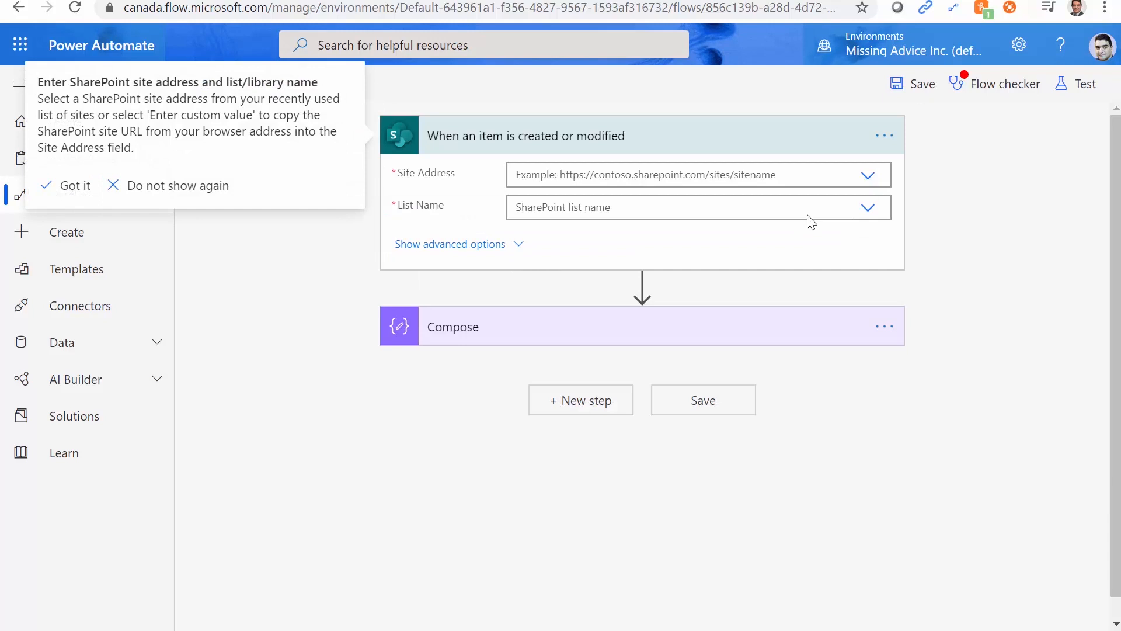
- Set the trigger's Site Address to Flow Course and enter custom List Name Lib01
click(867, 174)
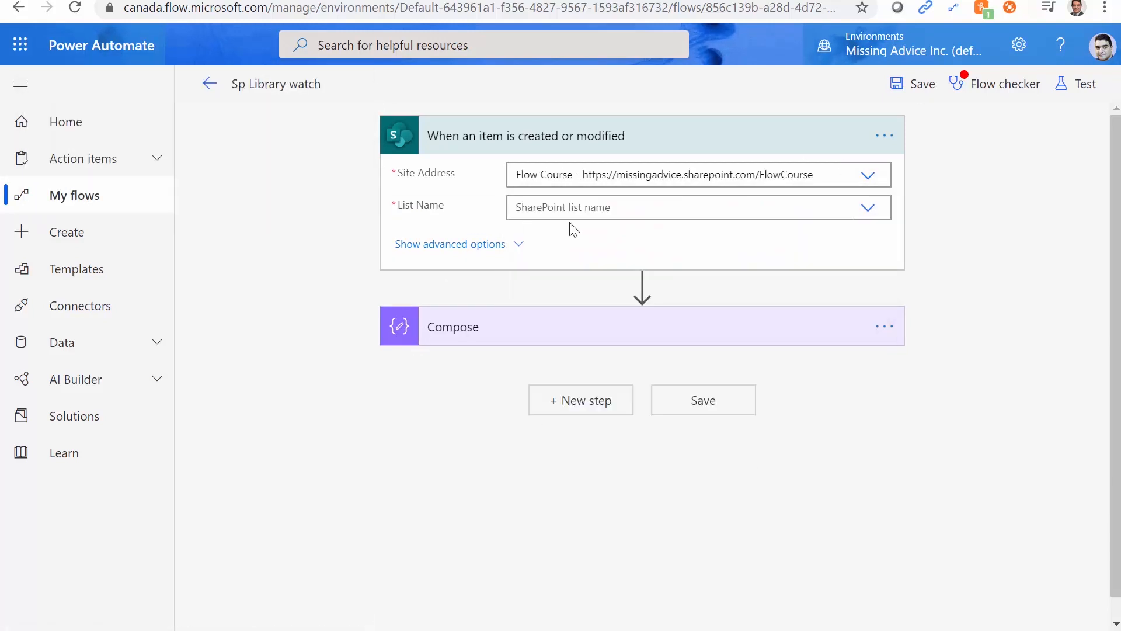
click(868, 207)
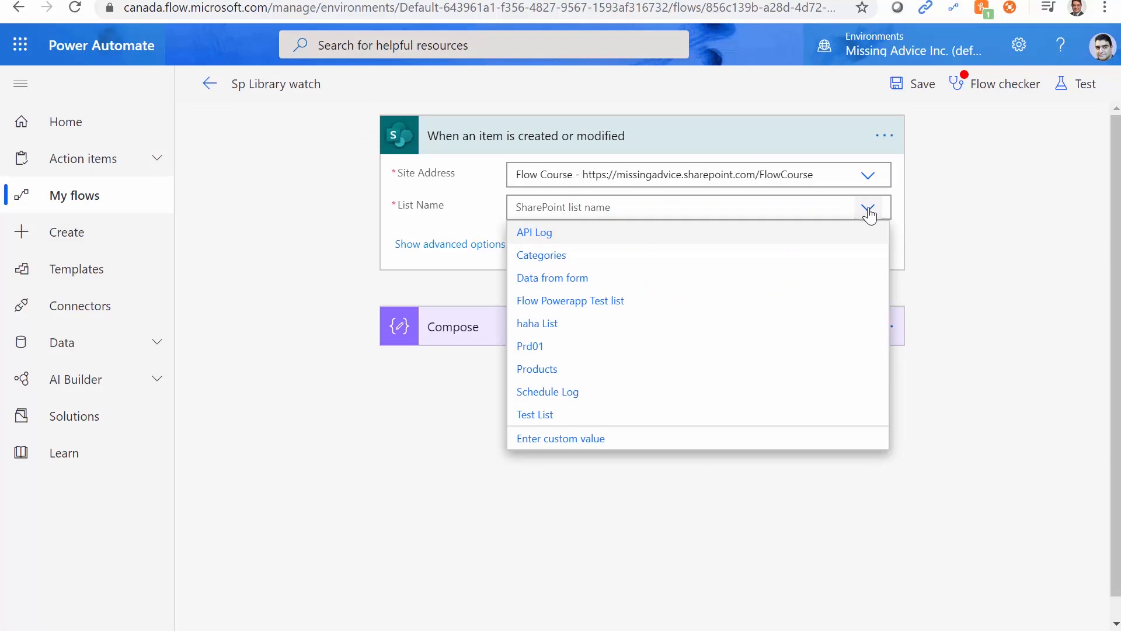
mouse_move(617, 286)
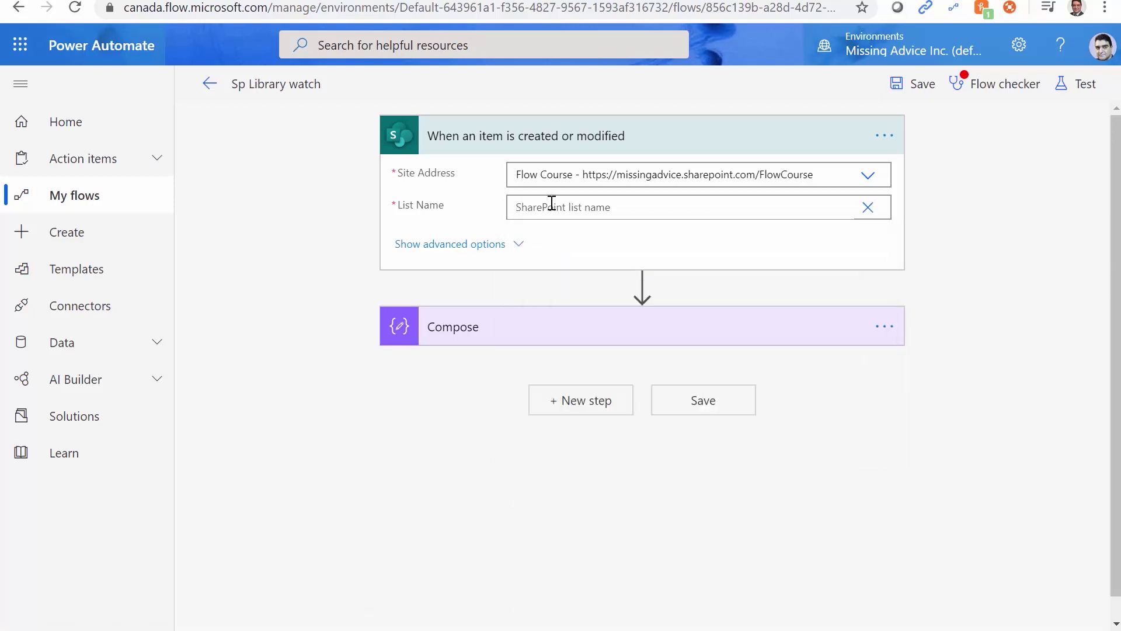
text(Lib)
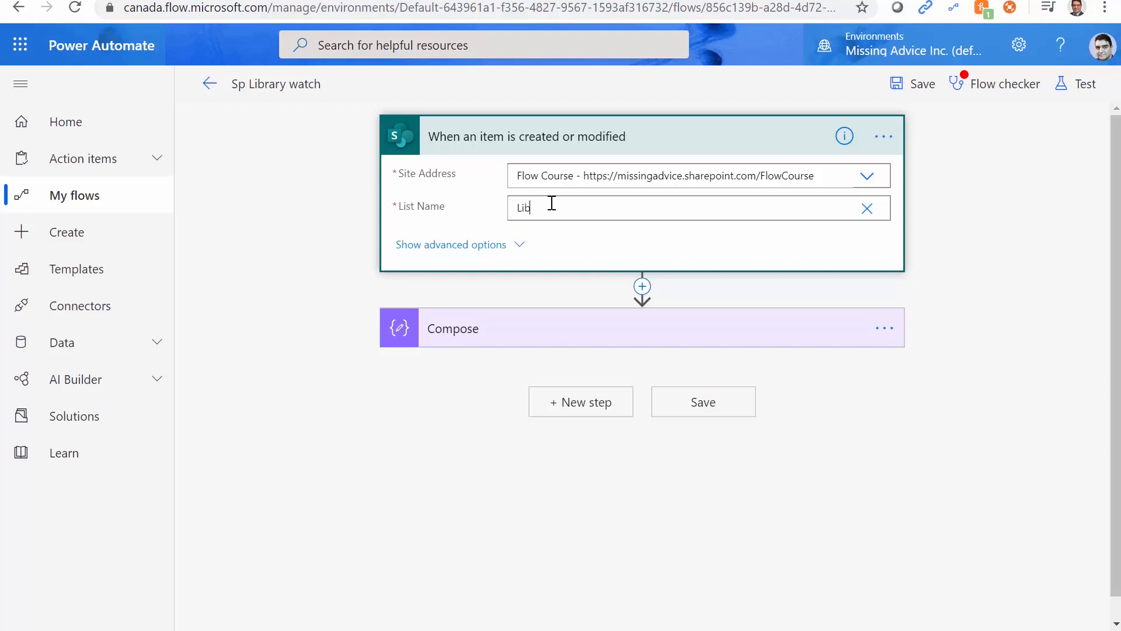
text(01)
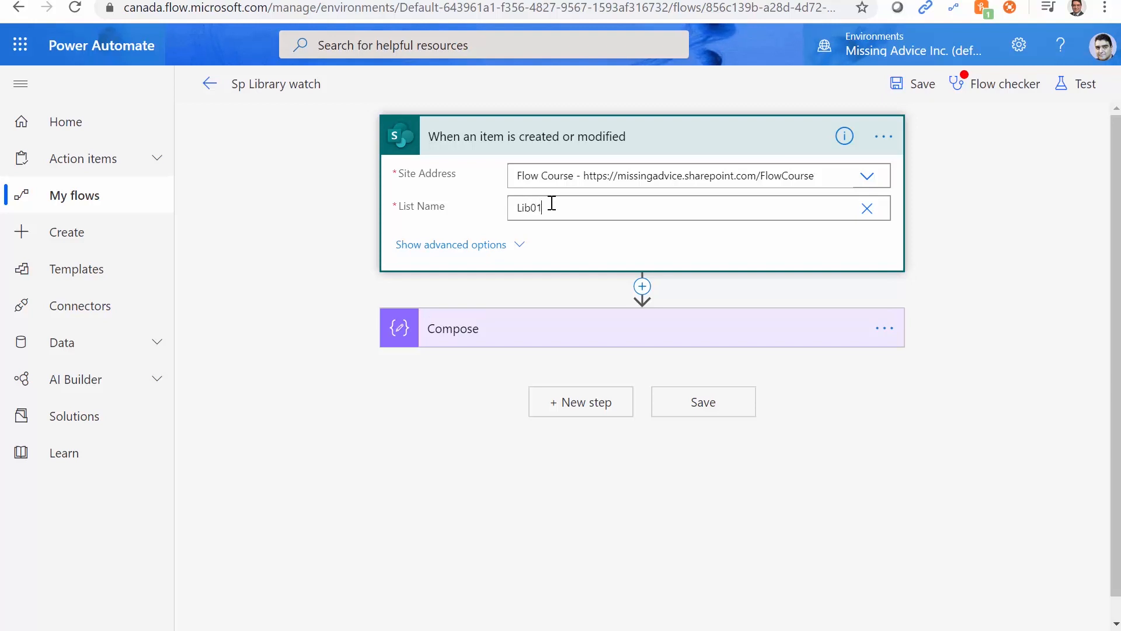
click(1005, 83)
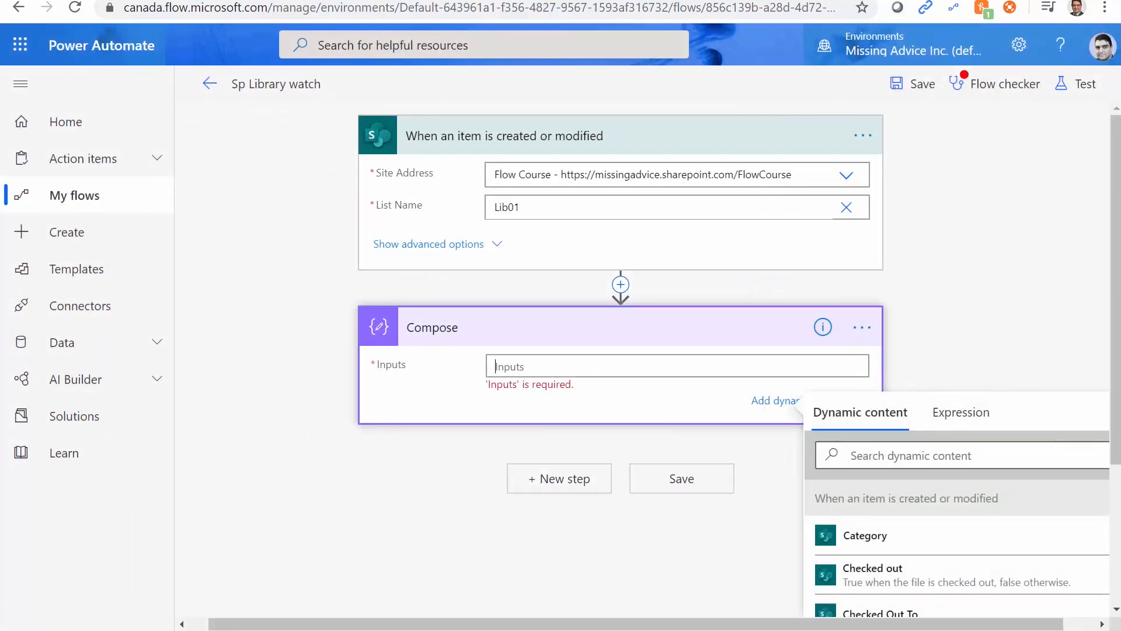
- Insert the triggerOutputs() expression as the Compose step's Inputs
click(961, 412)
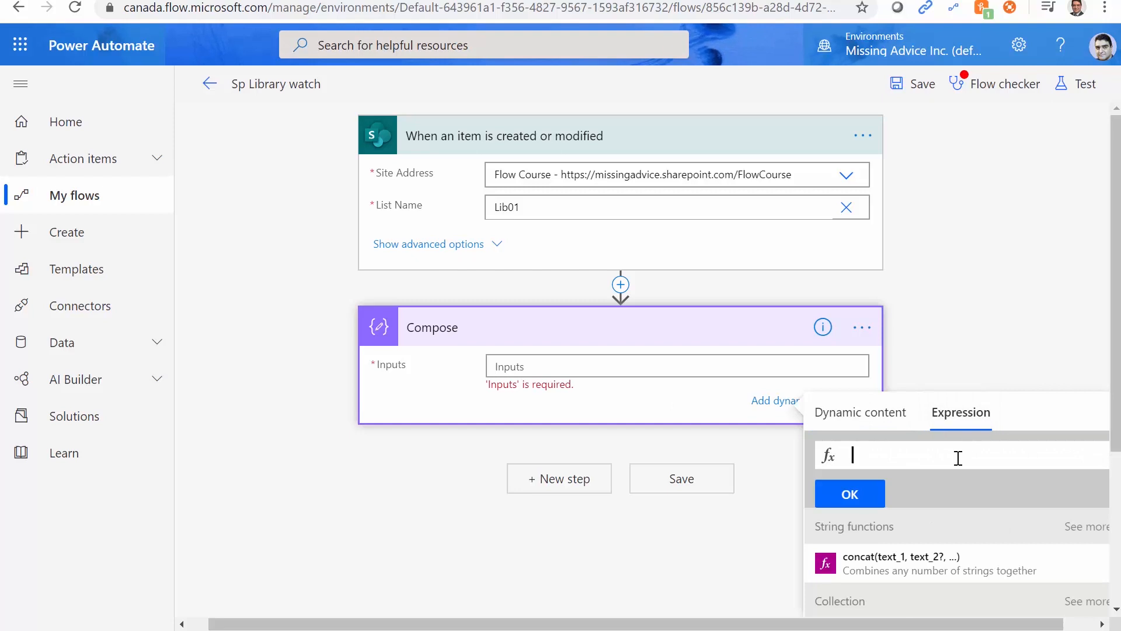
text(Triggerout)
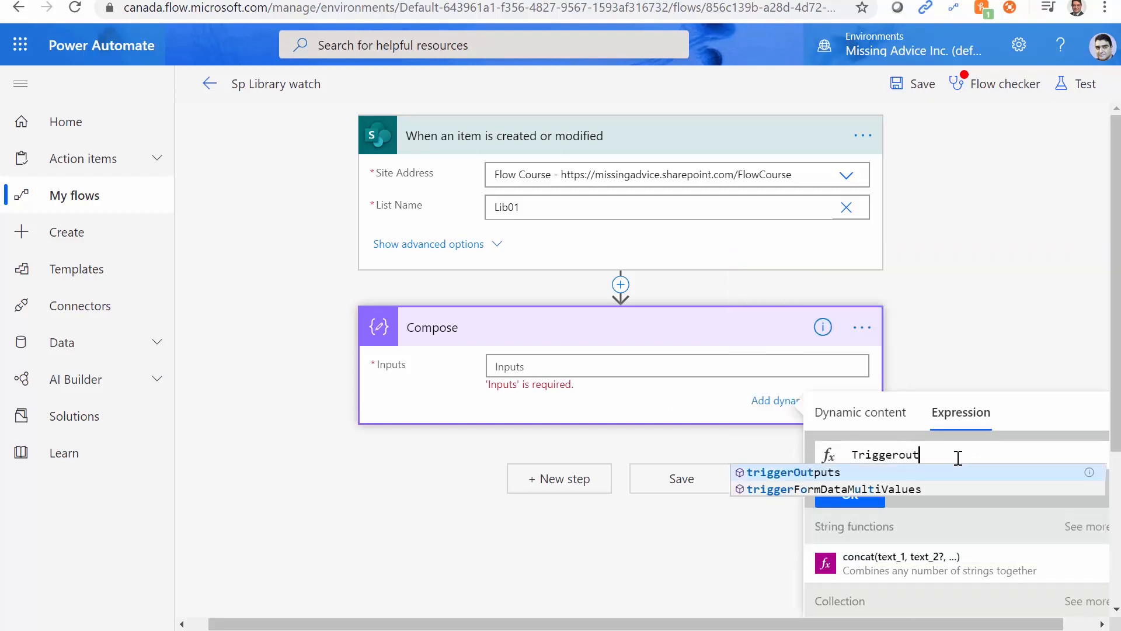
click(793, 472)
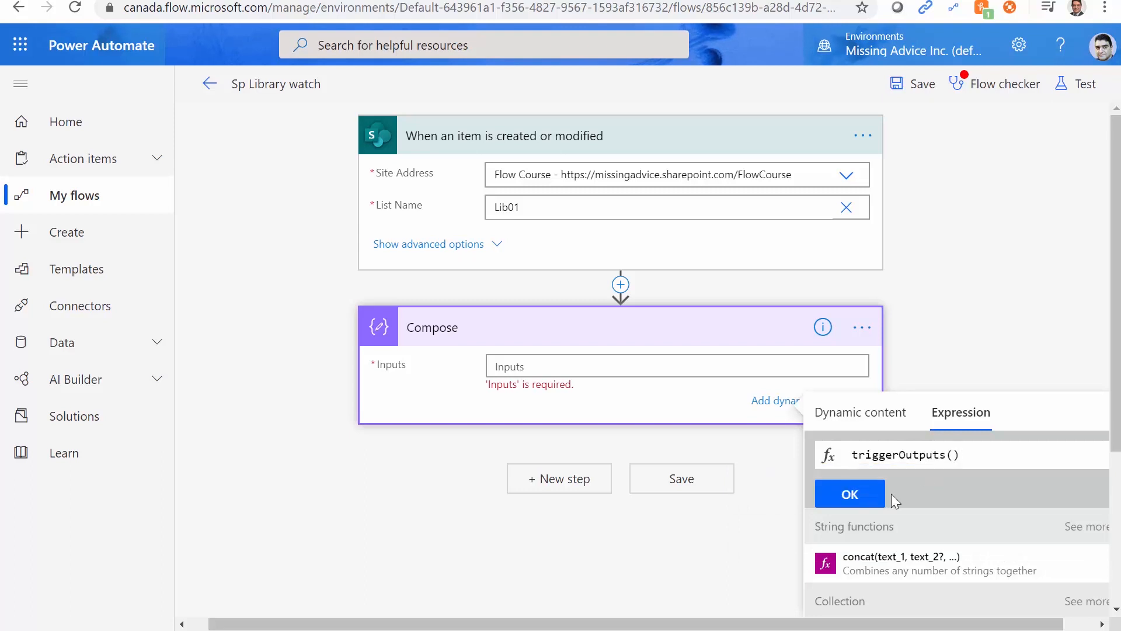
click(849, 493)
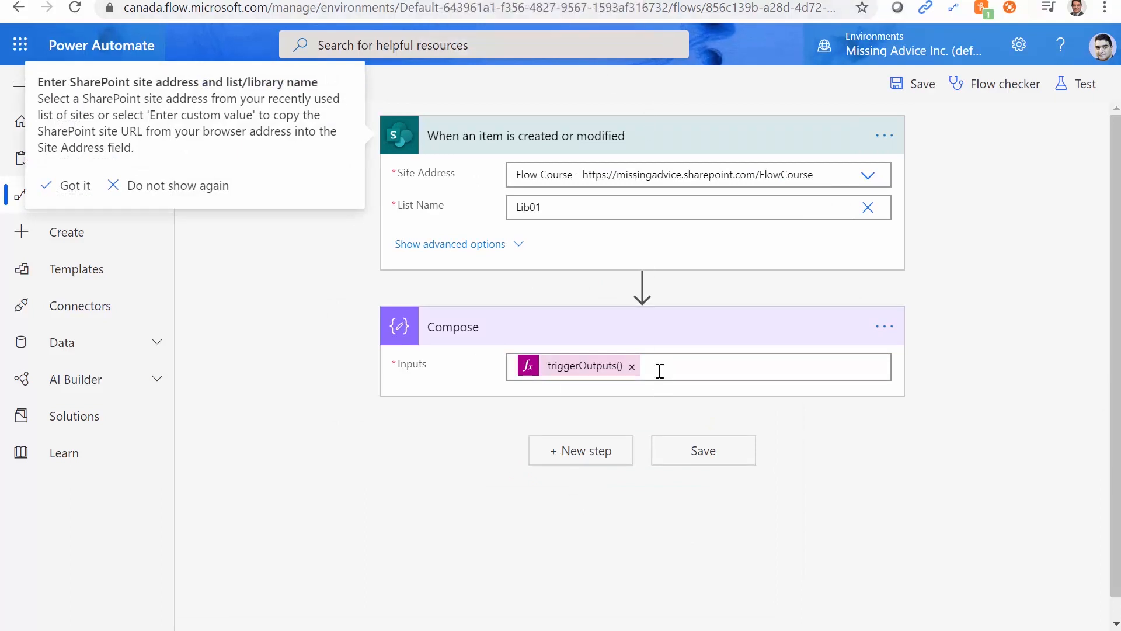
- Browse the trigger's Dynamic content list, from Created By through Full Path and Thumbnail
click(680, 366)
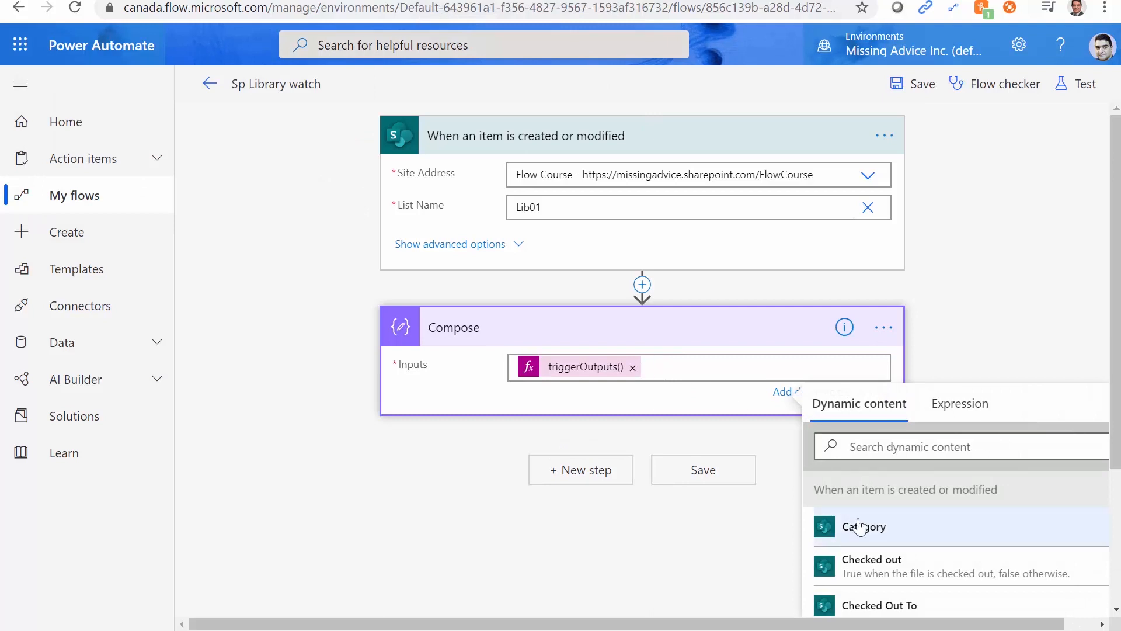
mouse_move(912, 585)
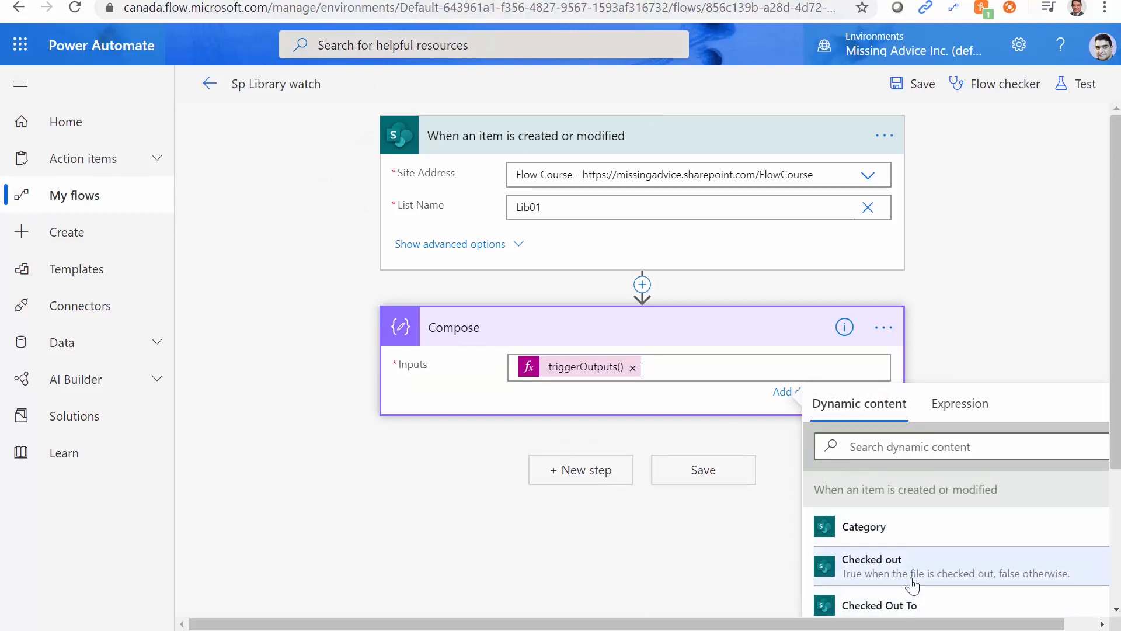
scroll(down, 3)
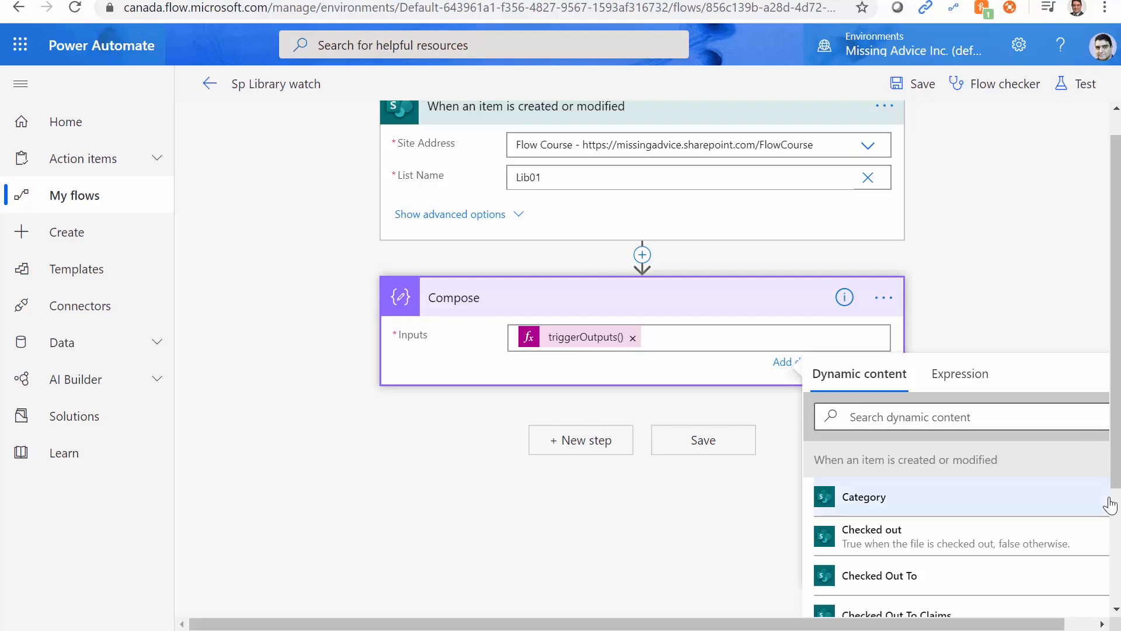
scroll(down, 3)
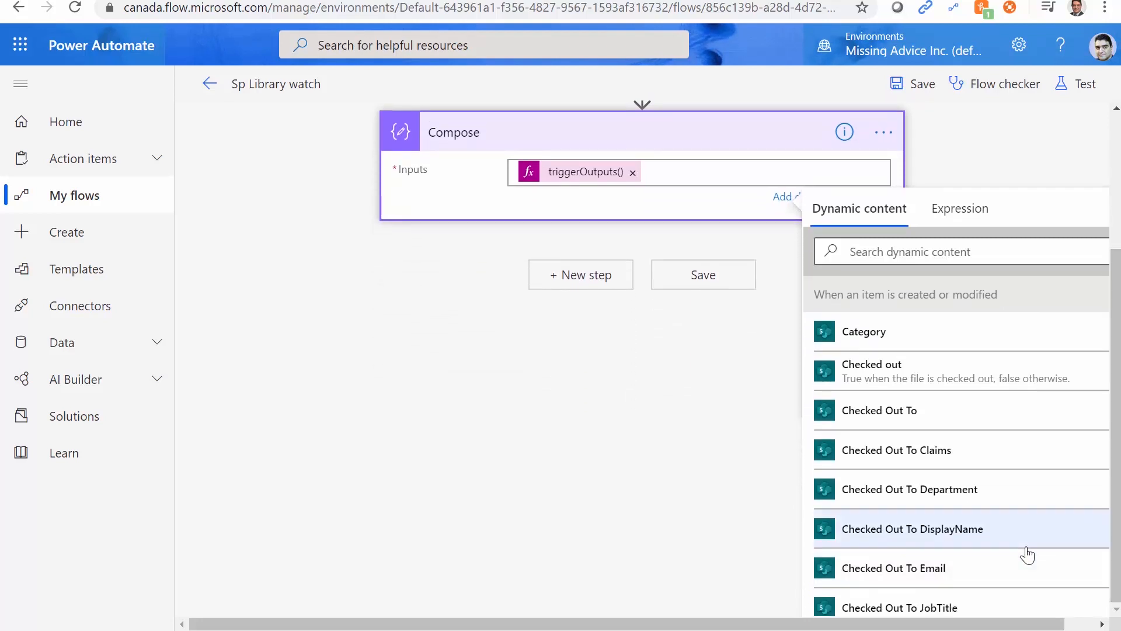
scroll(down, 3)
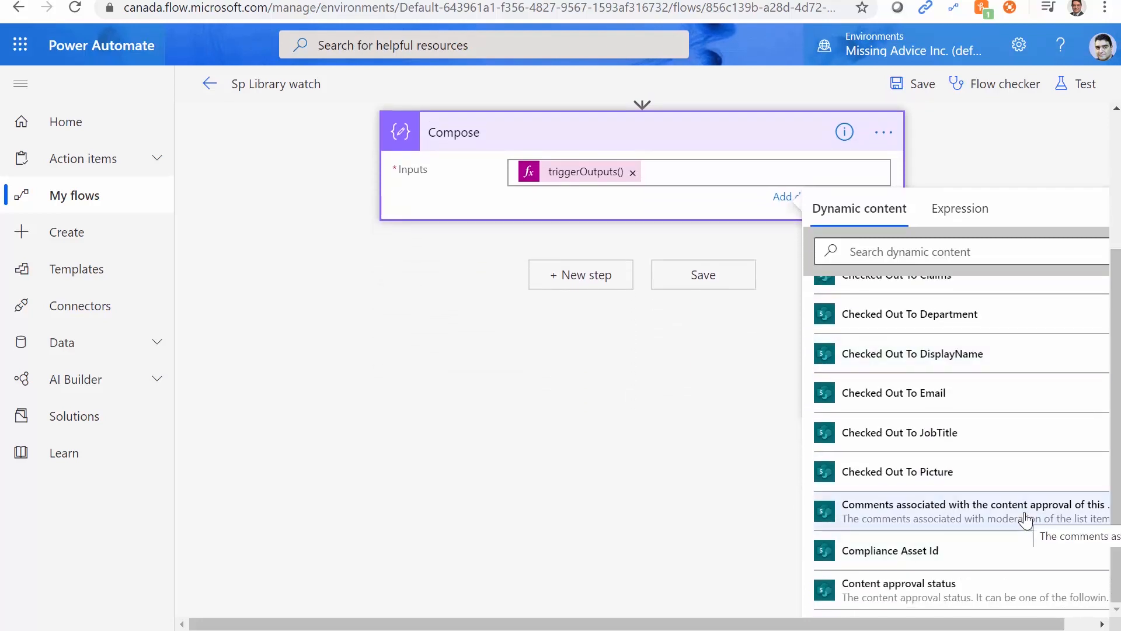
scroll(down, 3)
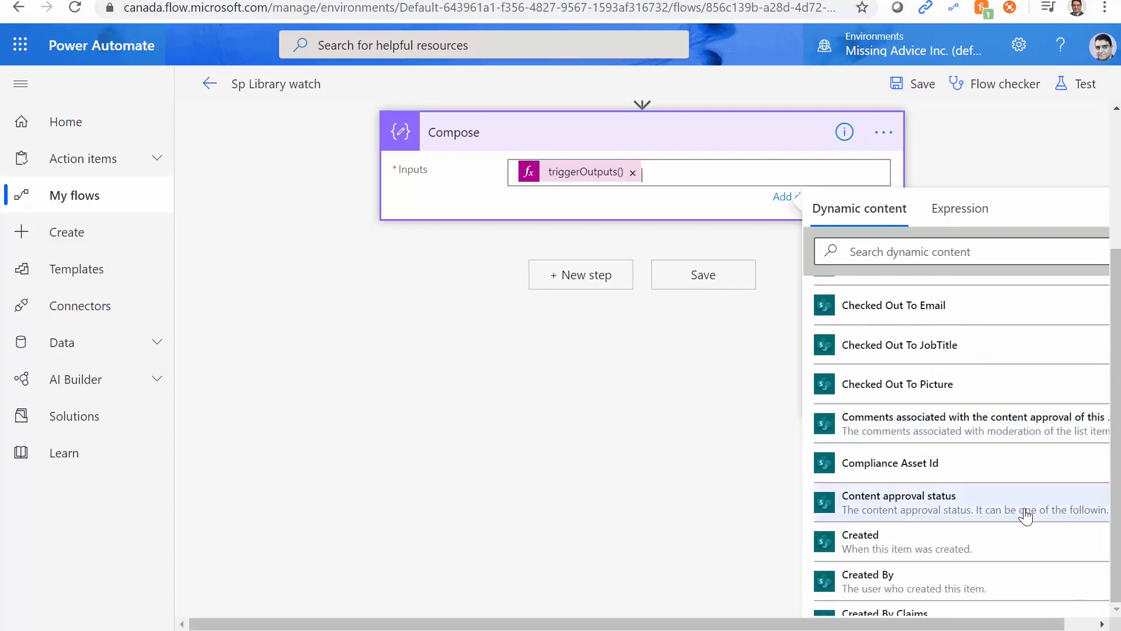
scroll(down, 3)
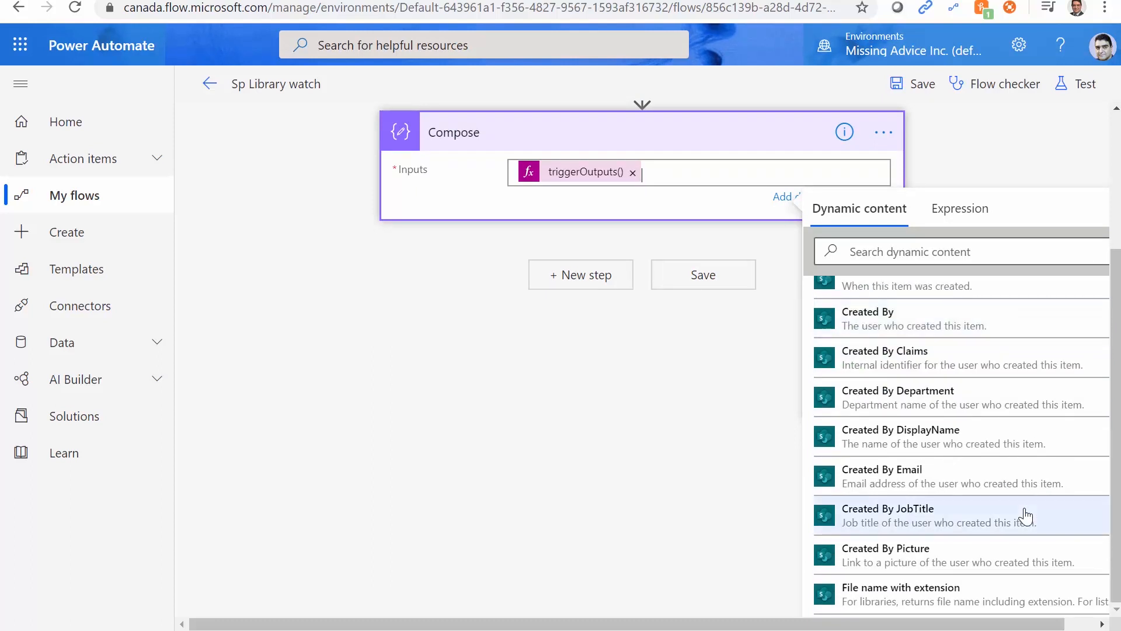
scroll(down, 3)
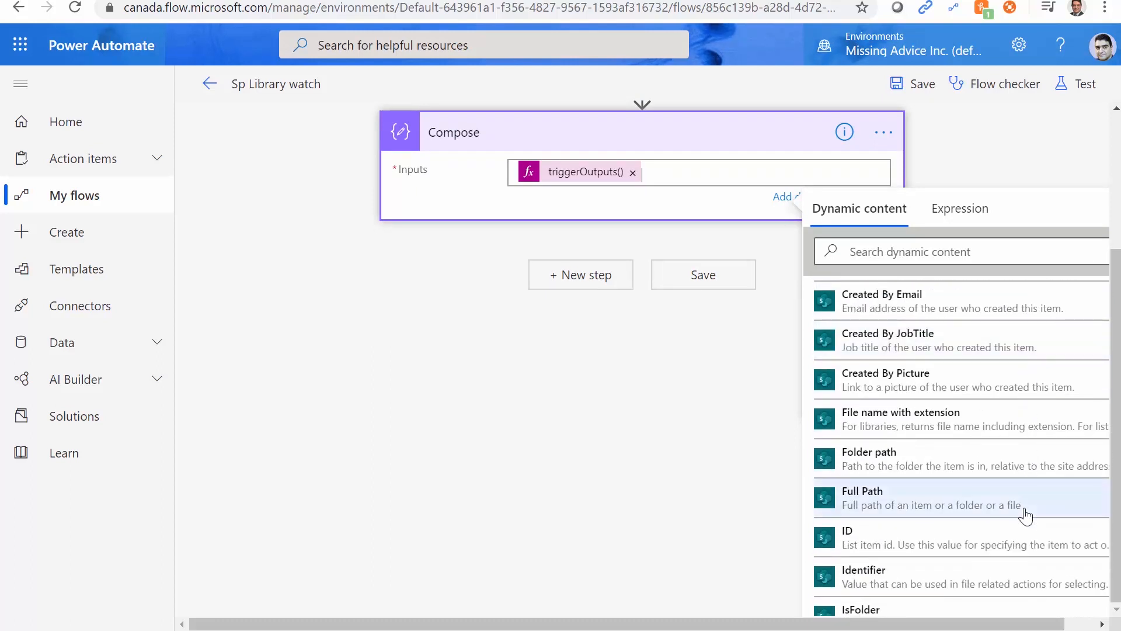
scroll(down, 3)
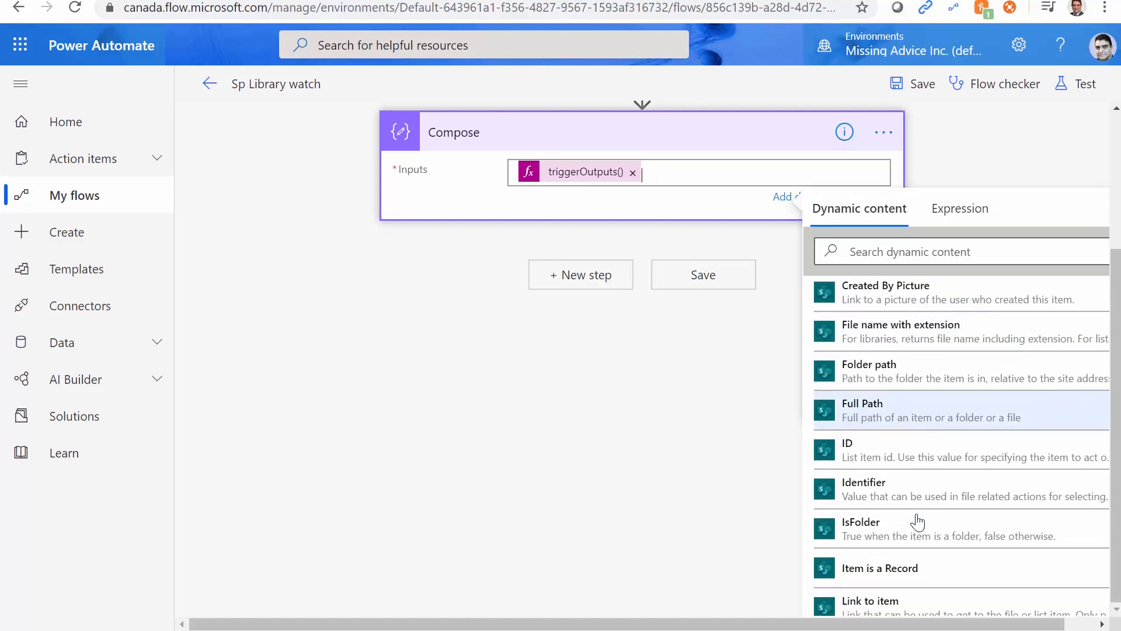
scroll(down, 3)
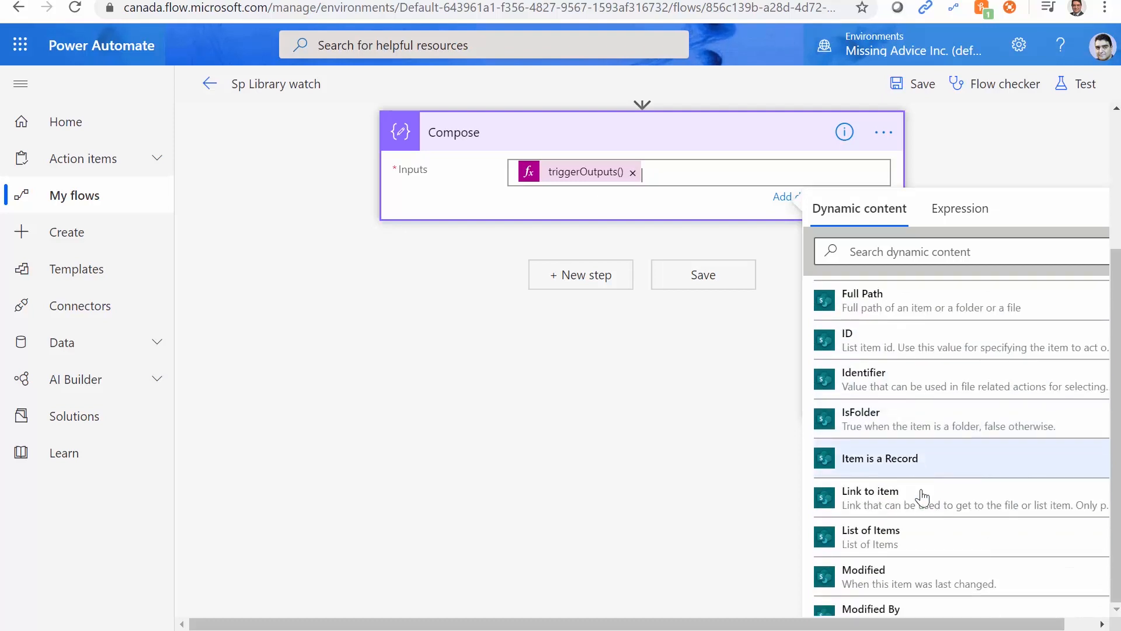
scroll(down, 3)
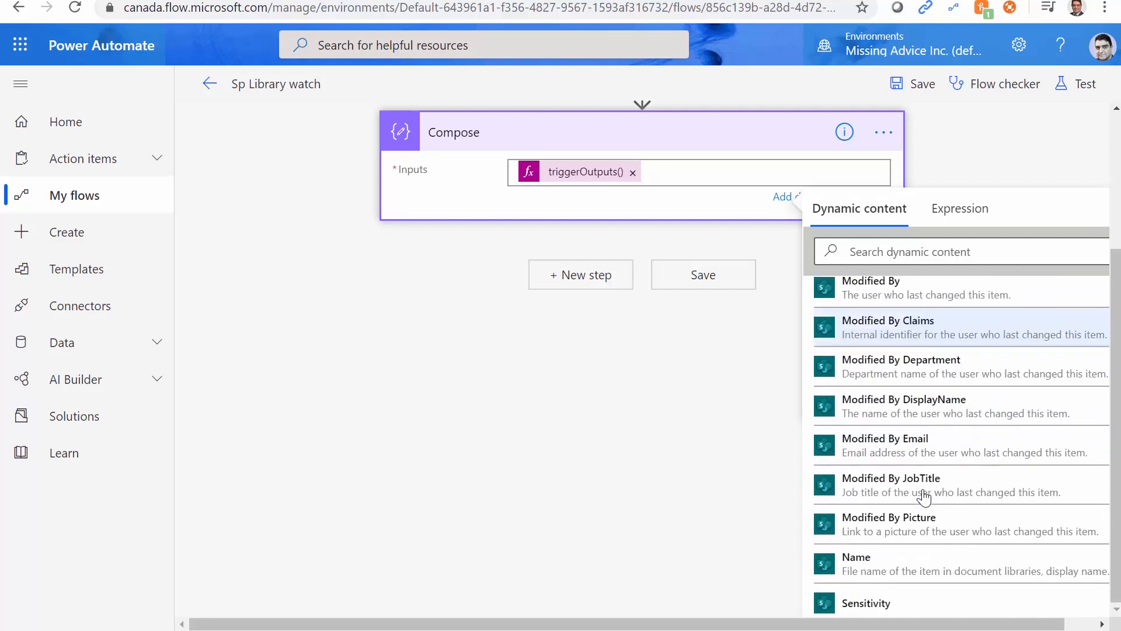
scroll(down, 3)
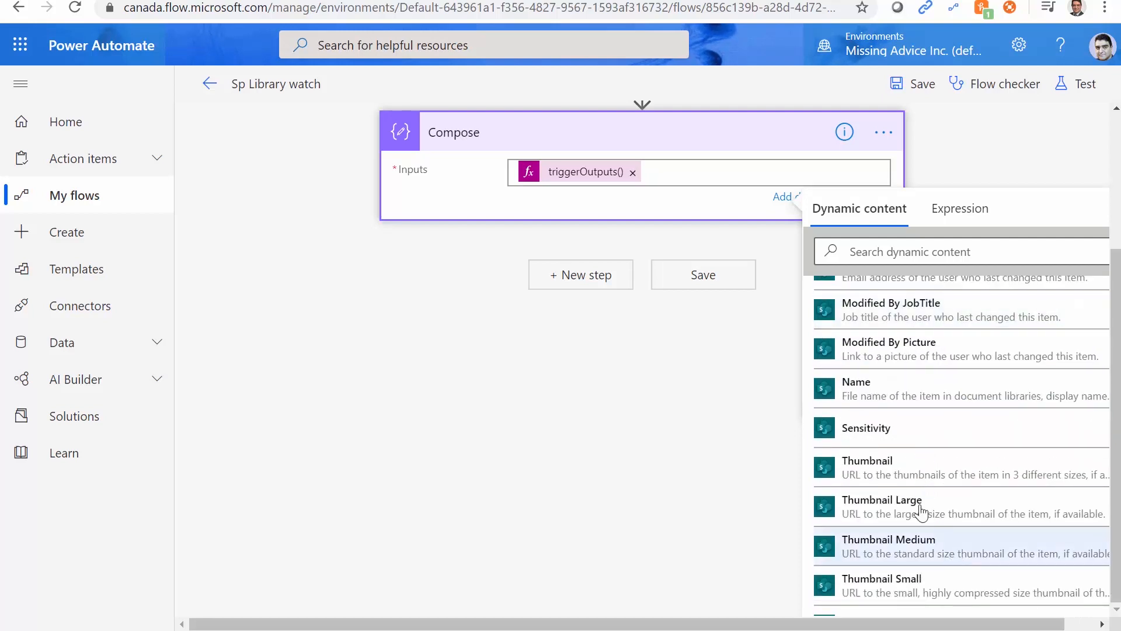
scroll(down, 3)
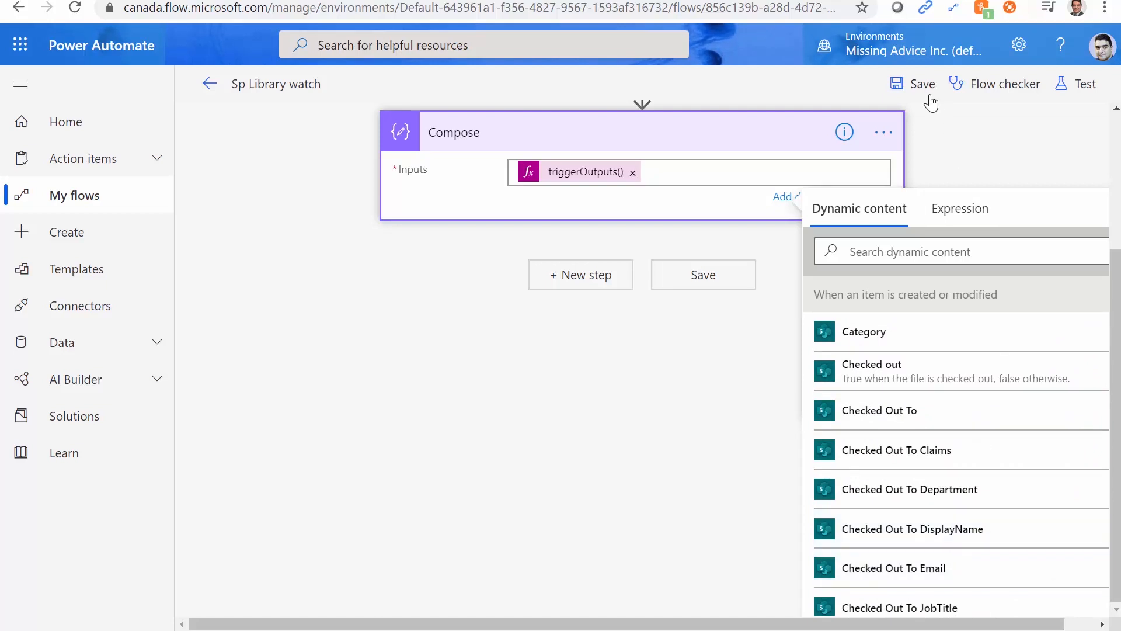
- Save the flow, then retype Test01.docx's Category from Marketing to Business and save its properties
click(923, 84)
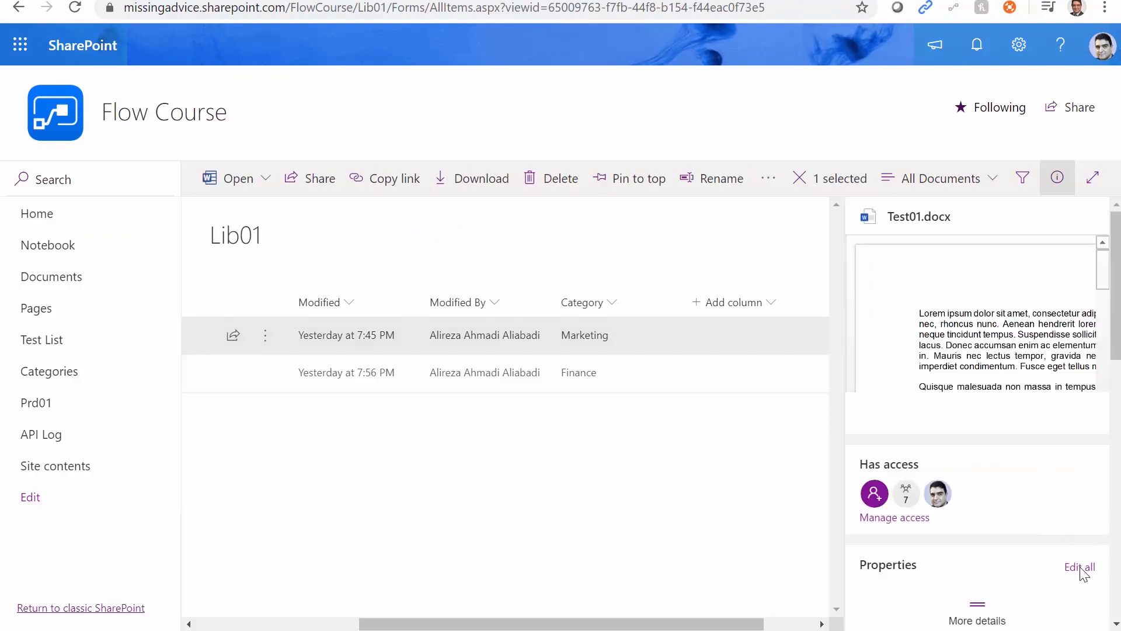
click(1079, 567)
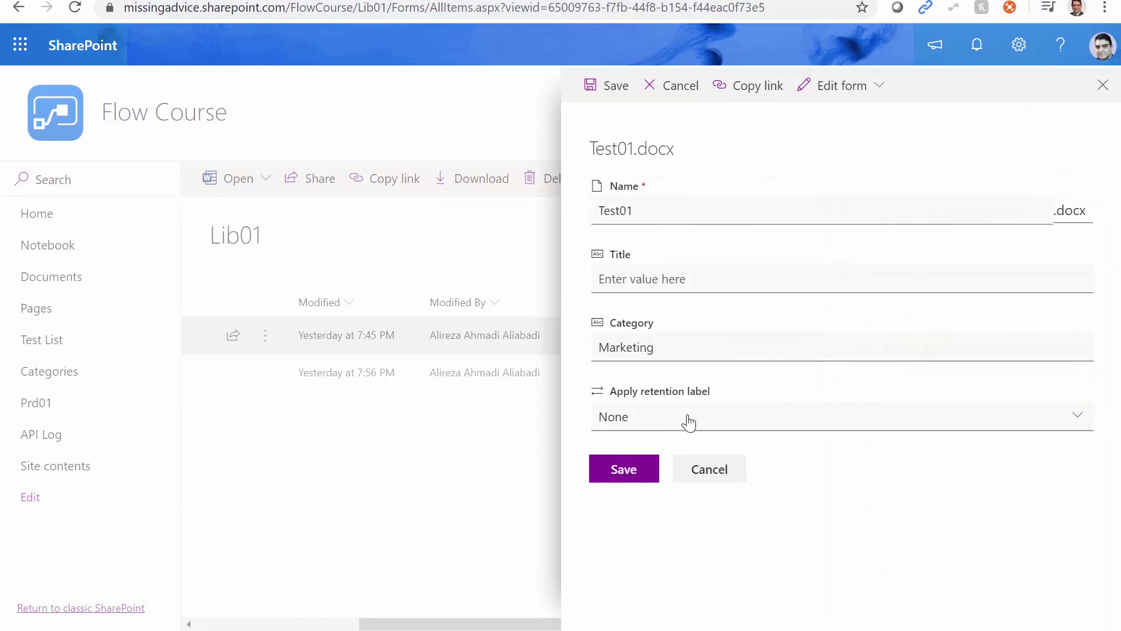
double_click(625, 347)
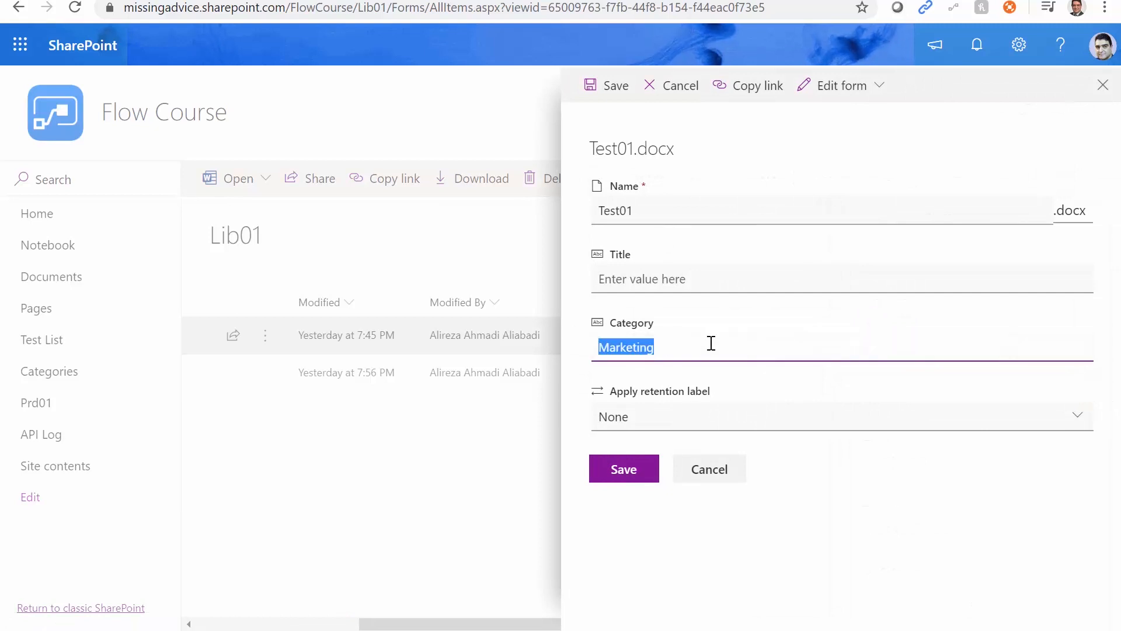
text(Busin)
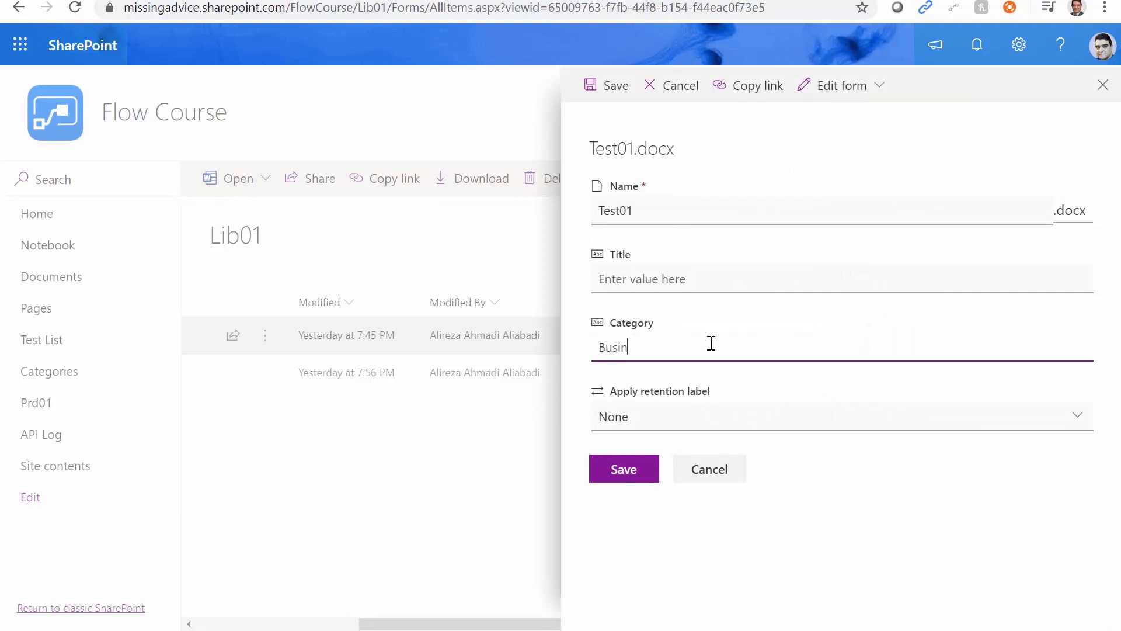
text(ess)
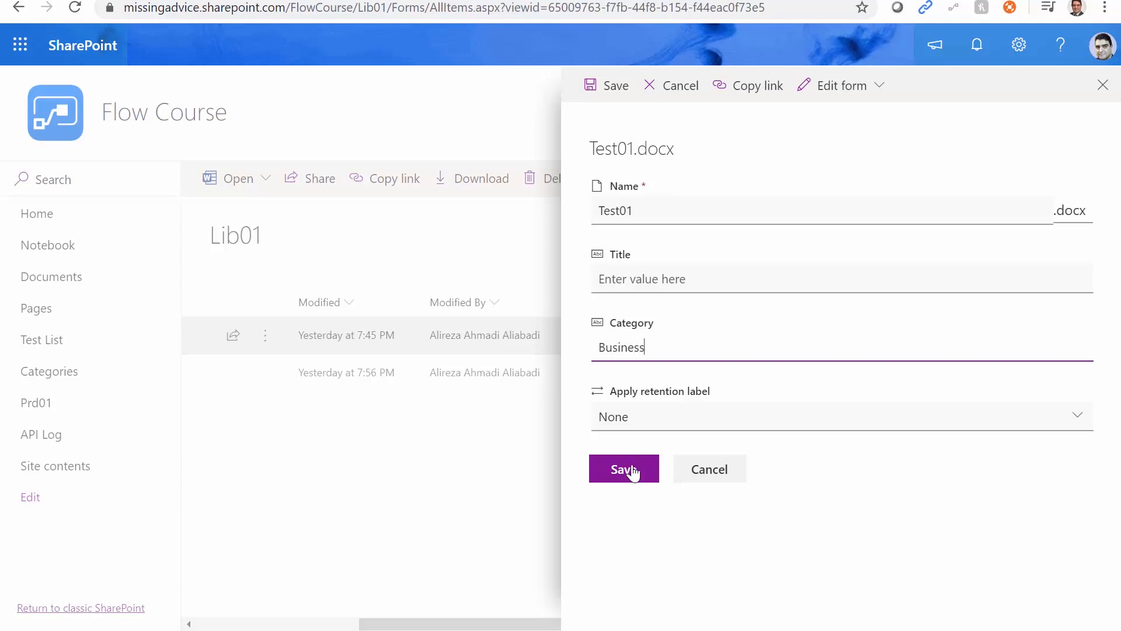
click(624, 468)
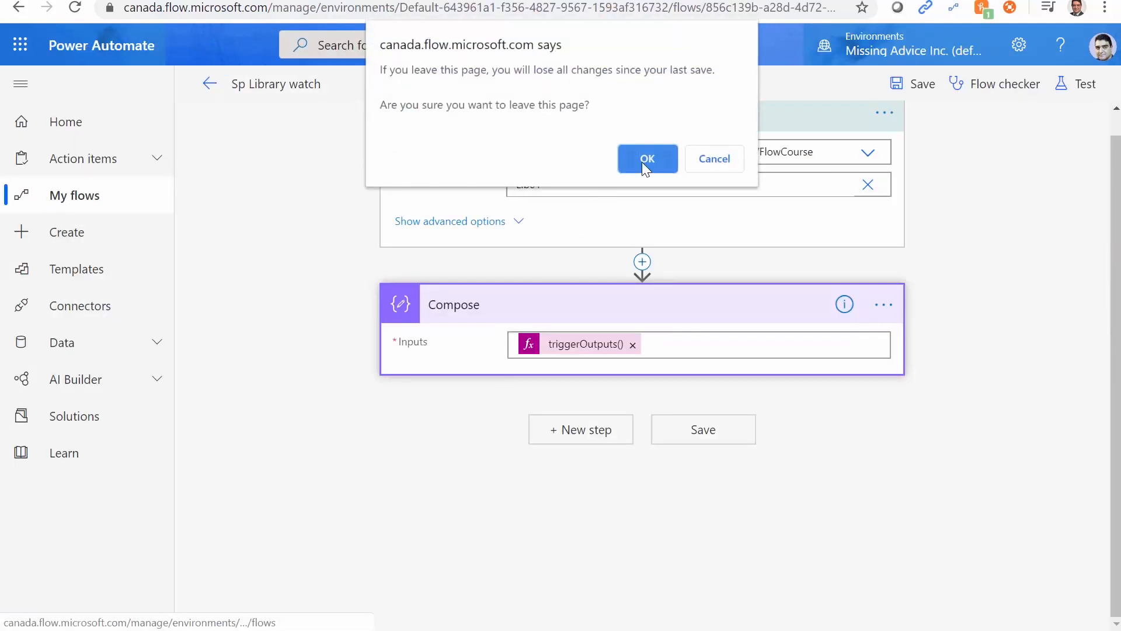
- Leave the editor, refresh Sp Library watch's run history and open the newest 4:02 PM run
click(647, 158)
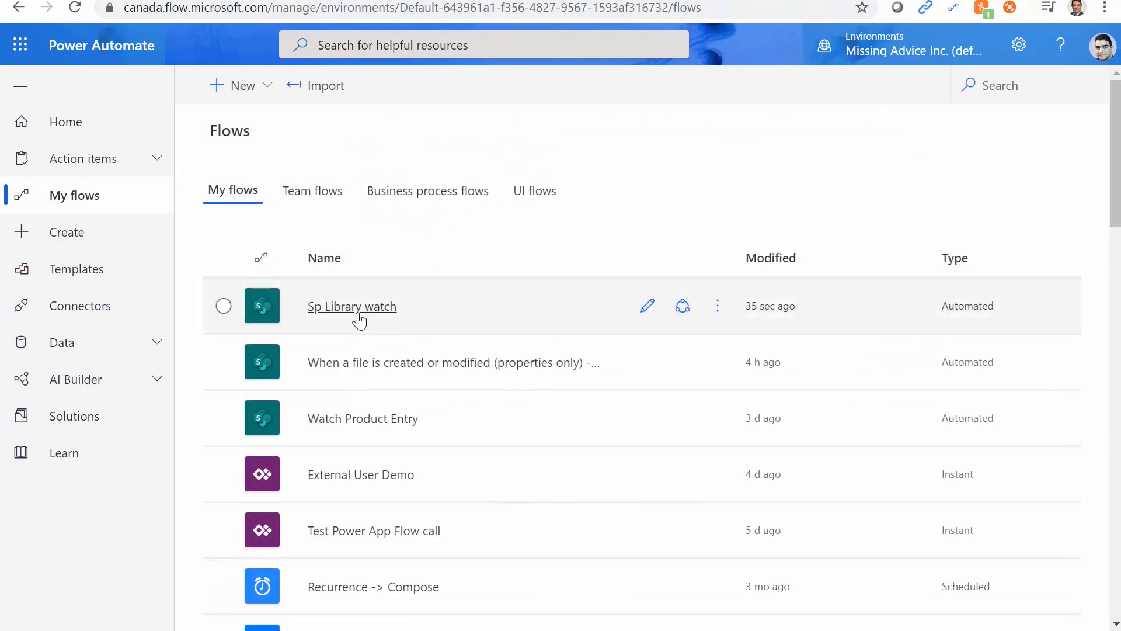
click(352, 307)
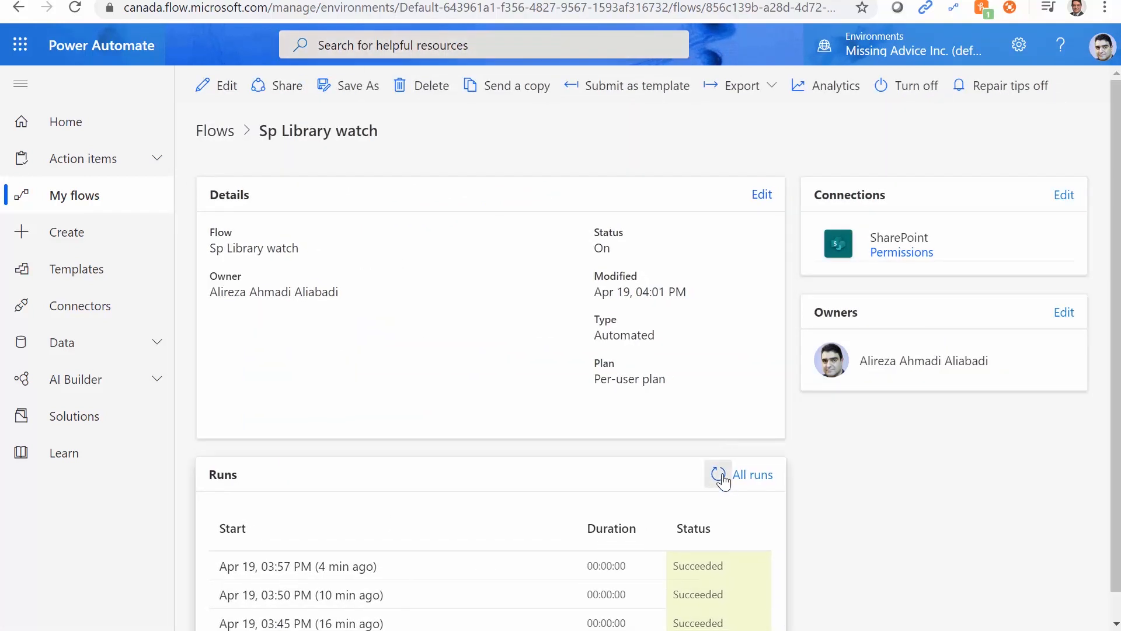
mouse_move(717, 477)
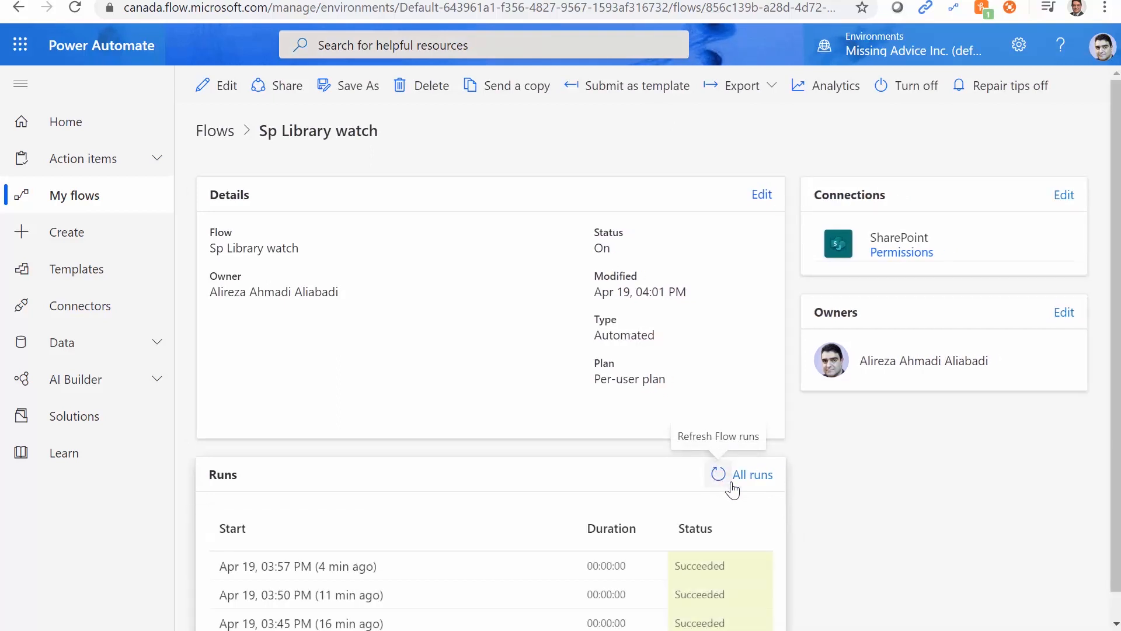
mouse_move(917, 626)
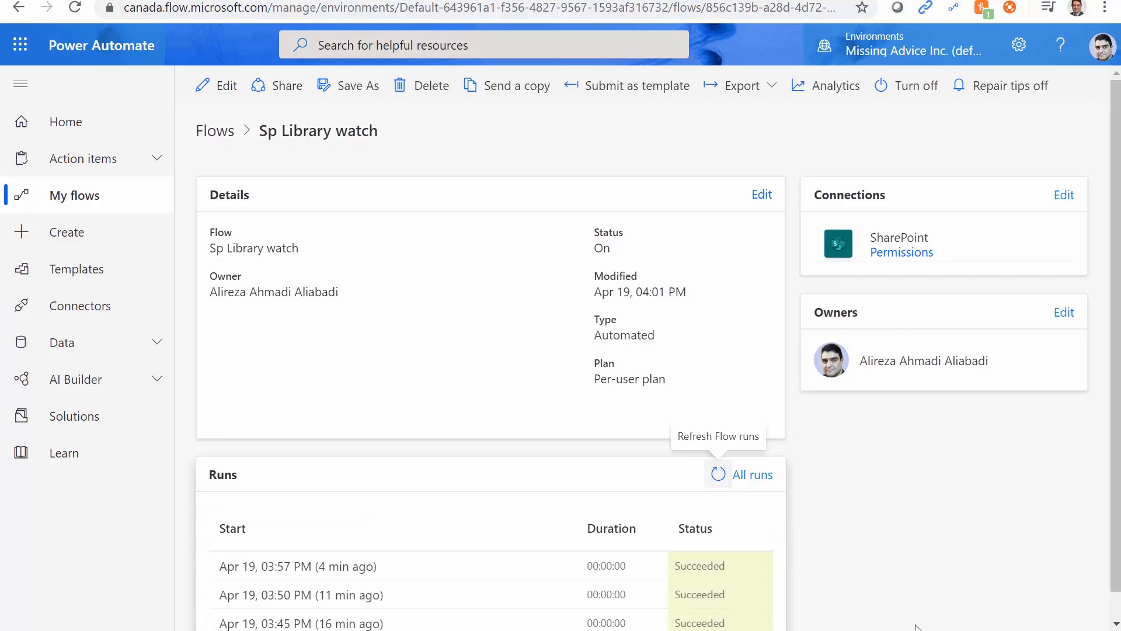
click(716, 474)
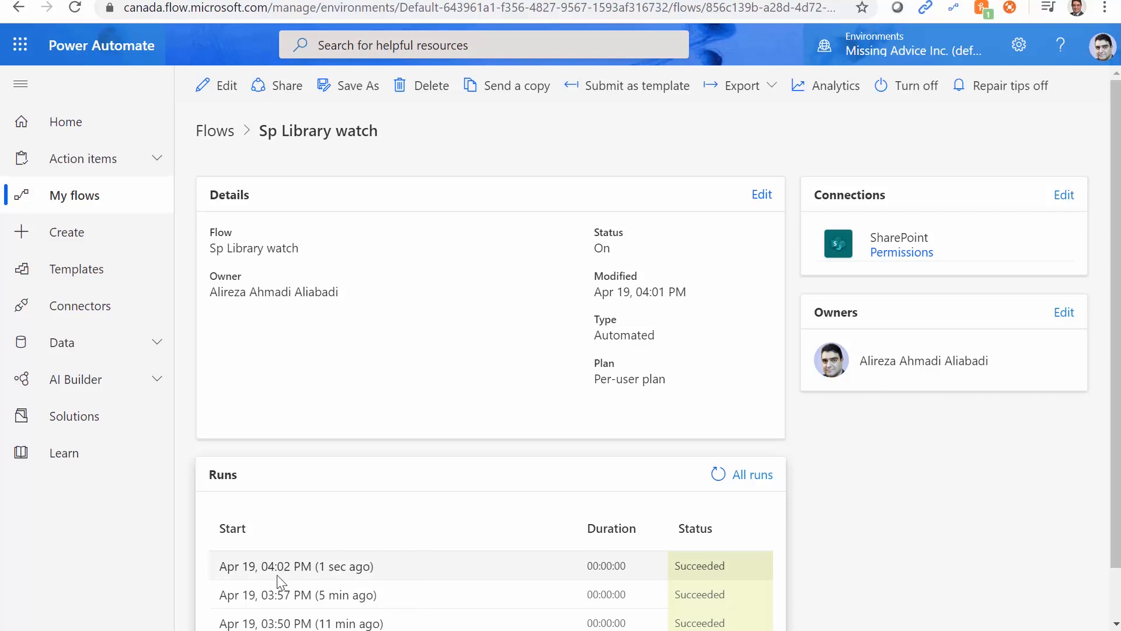
click(296, 566)
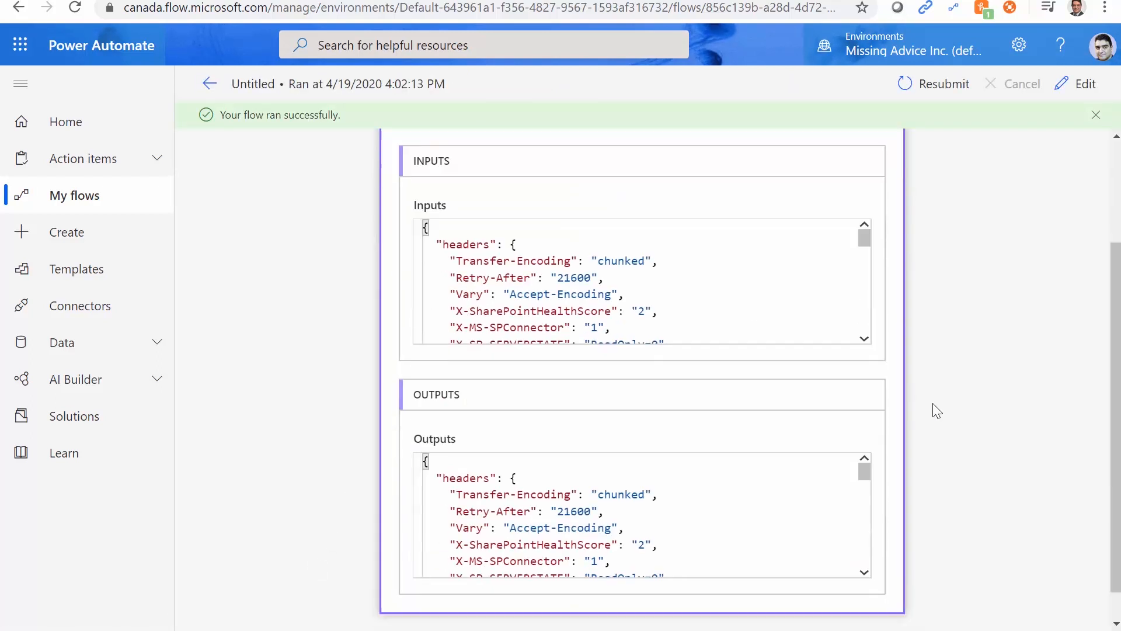
scroll(down, 3)
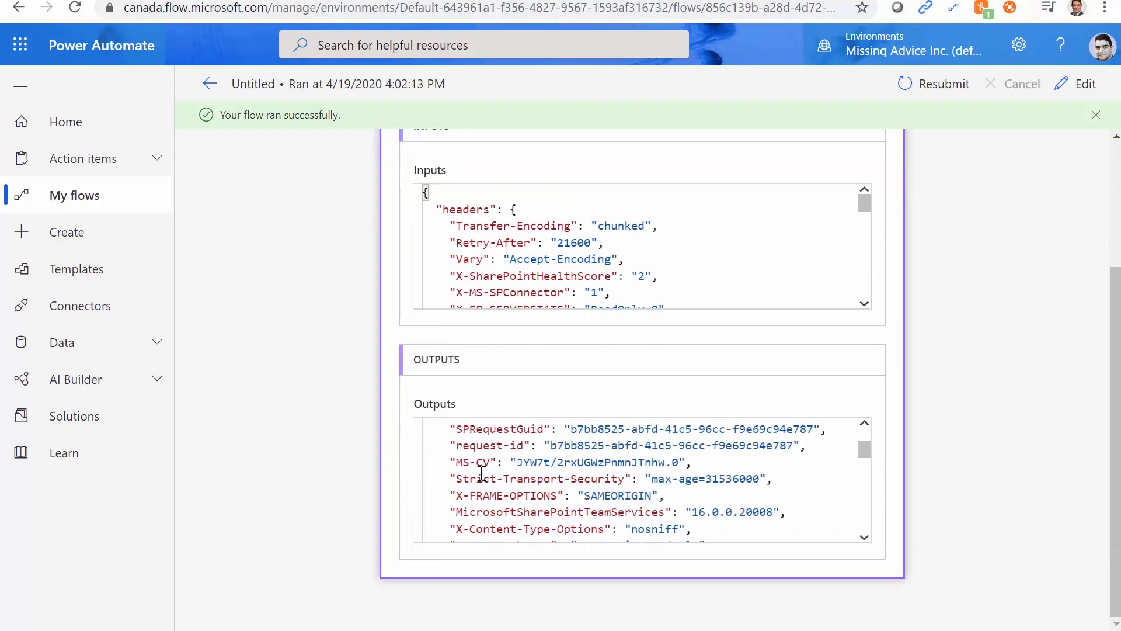
scroll(down, 3)
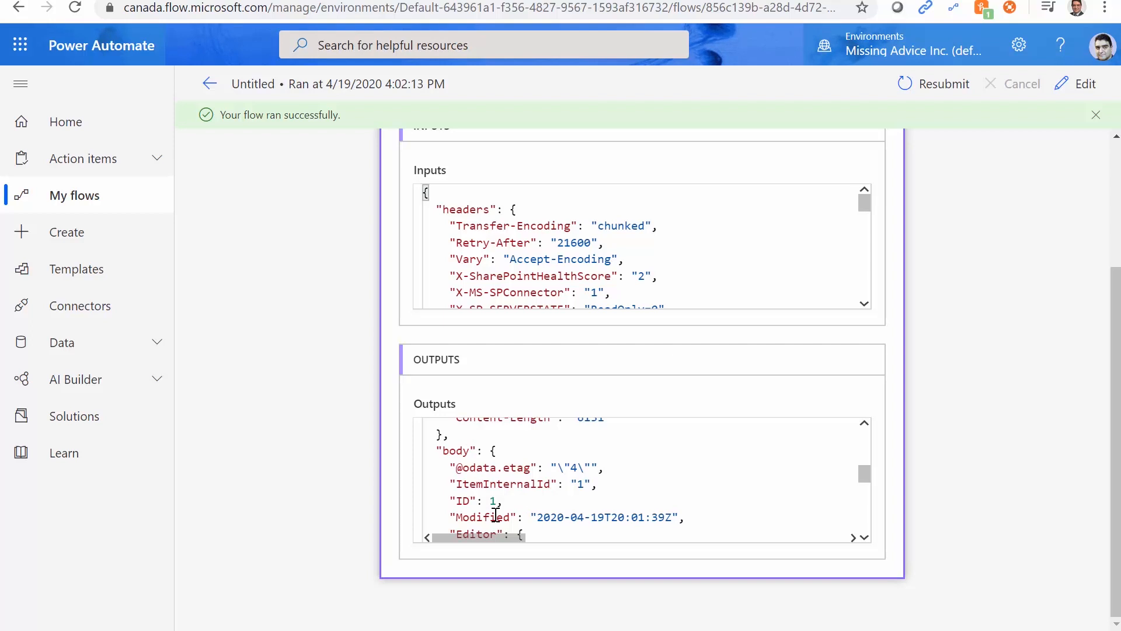
scroll(down, 3)
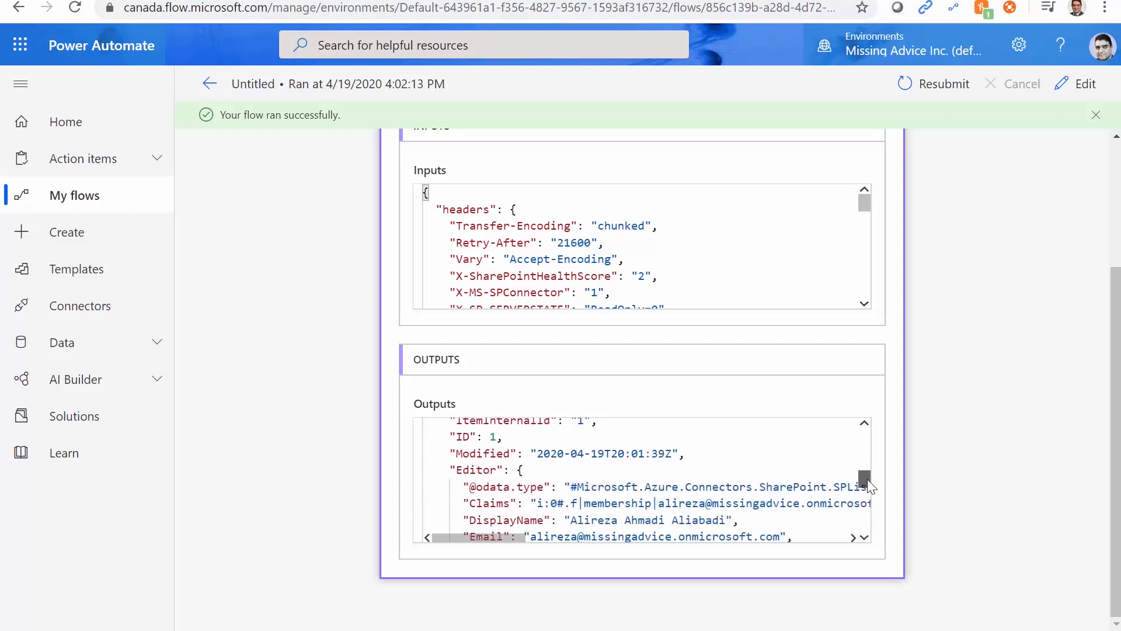
scroll(down, 3)
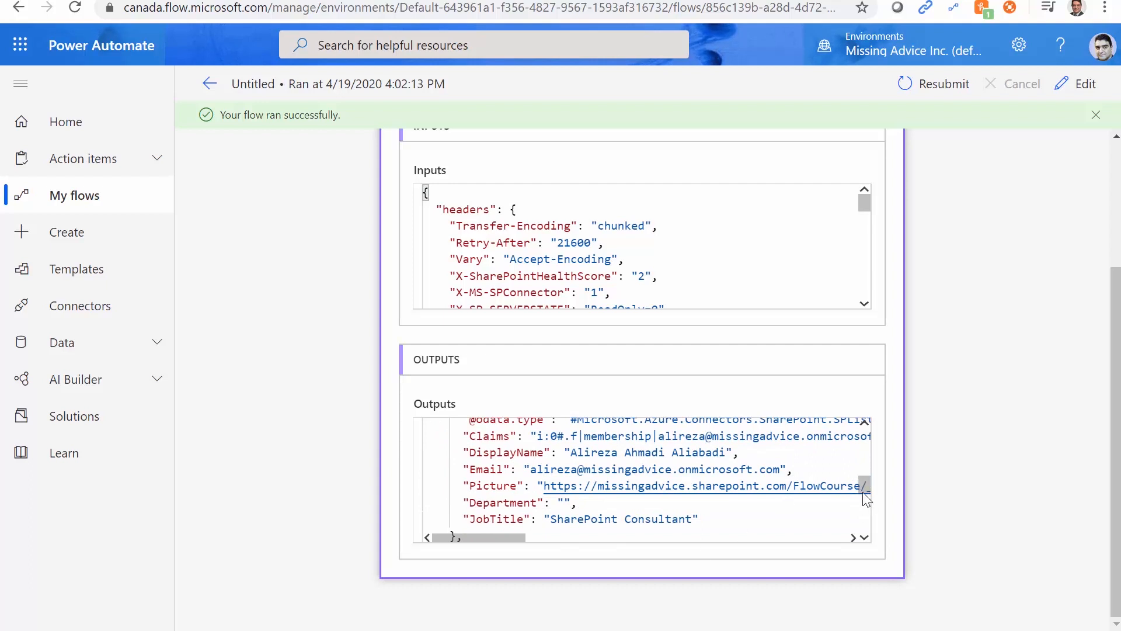
scroll(down, 3)
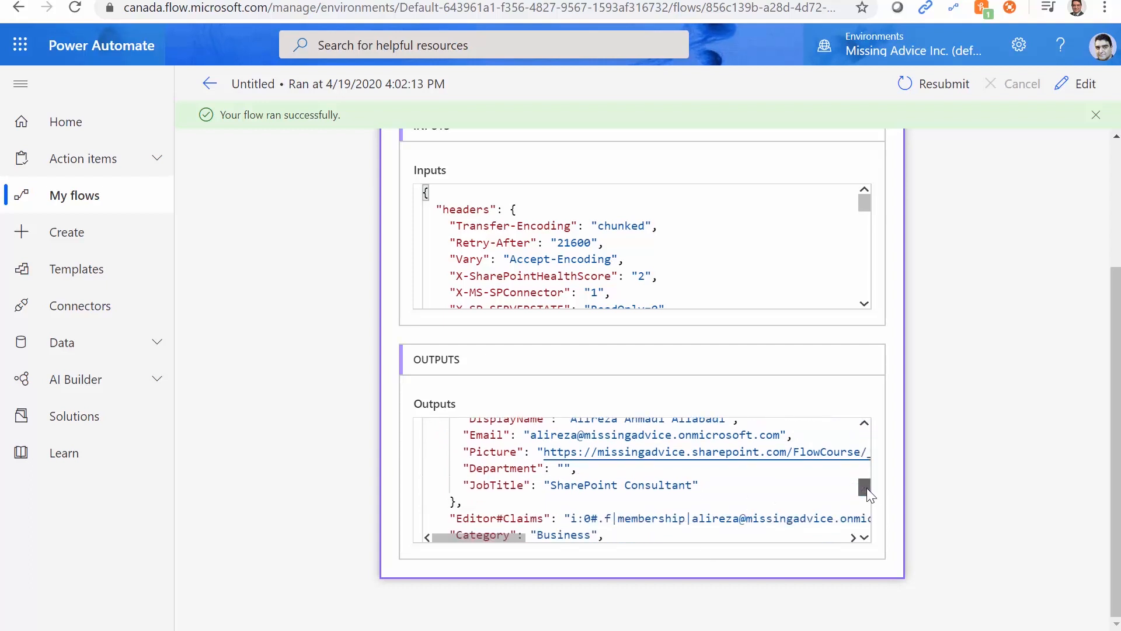
scroll(down, 3)
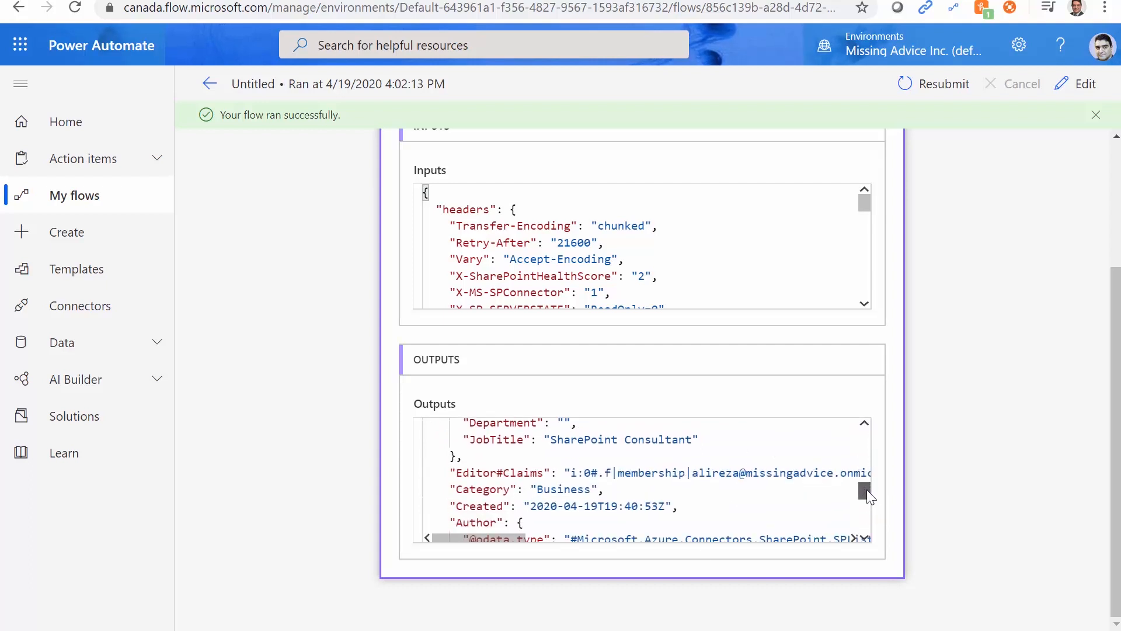
scroll(down, 3)
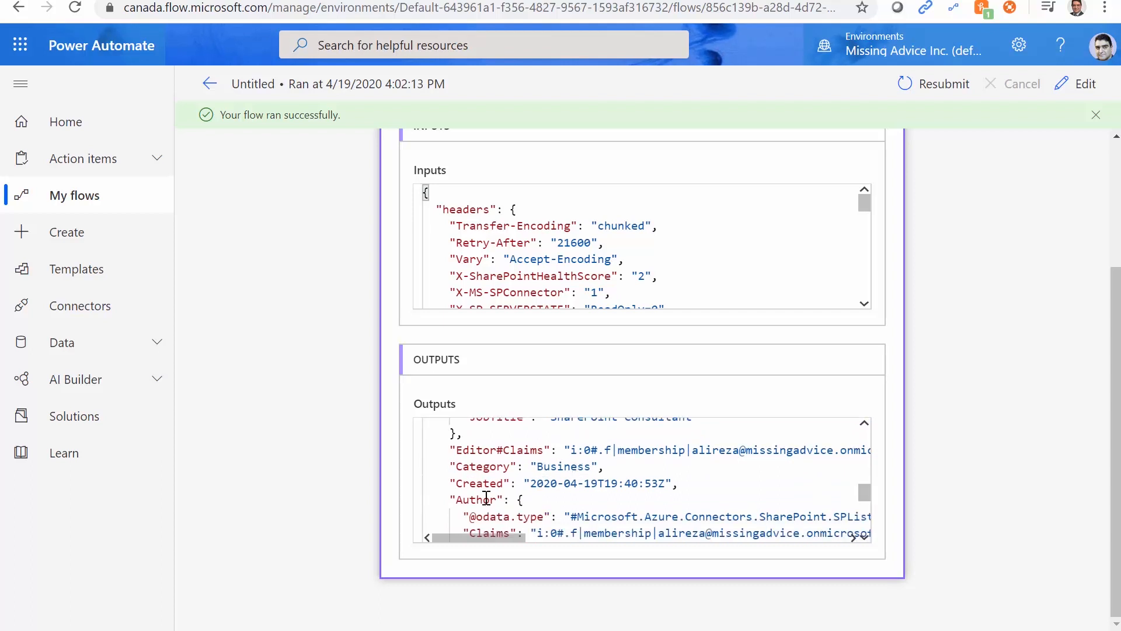
scroll(down, 3)
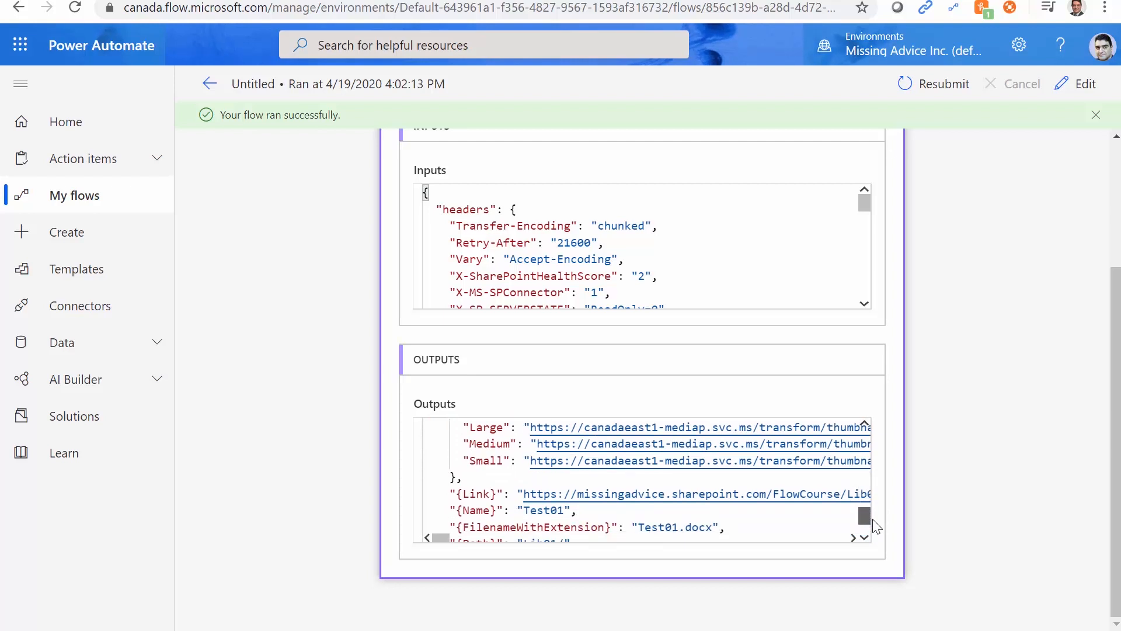
scroll(down, 3)
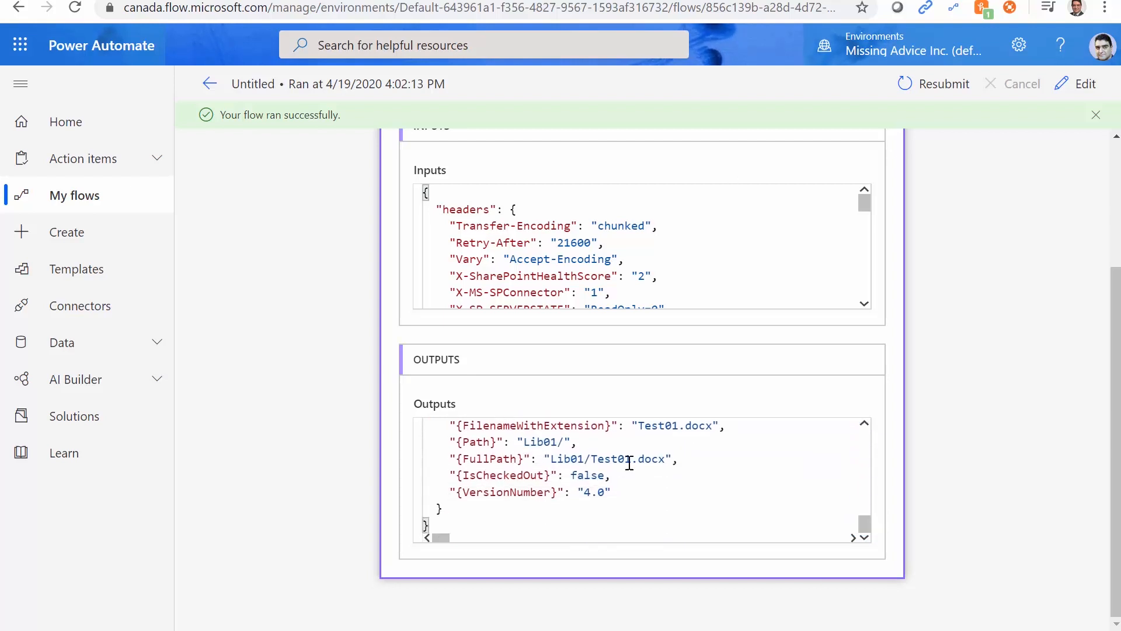
mouse_move(649, 459)
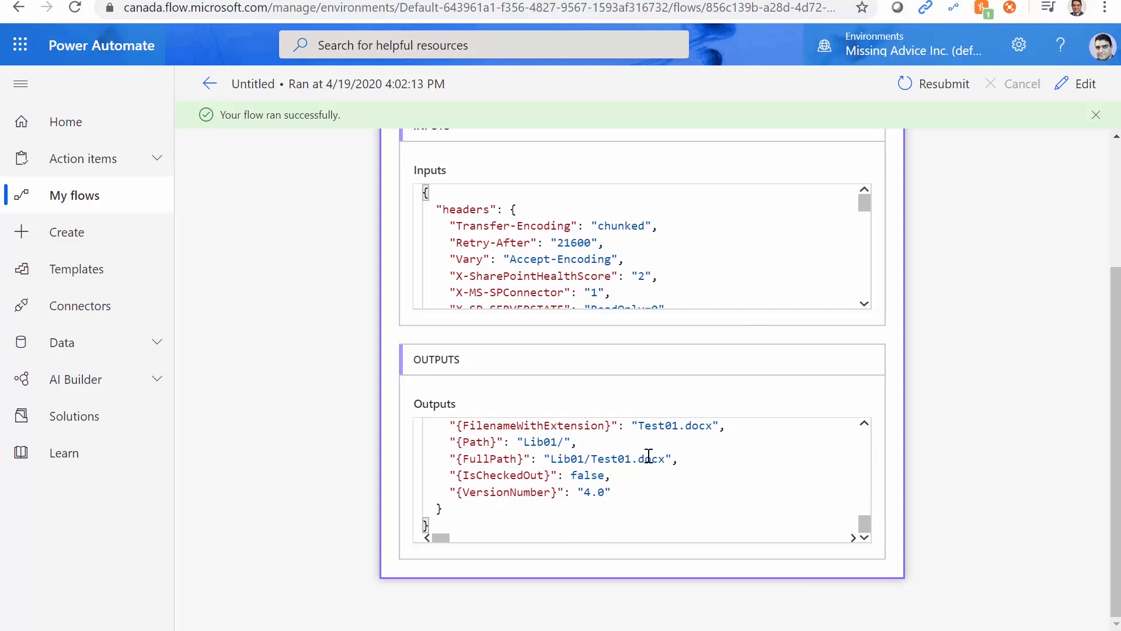
mouse_move(738, 356)
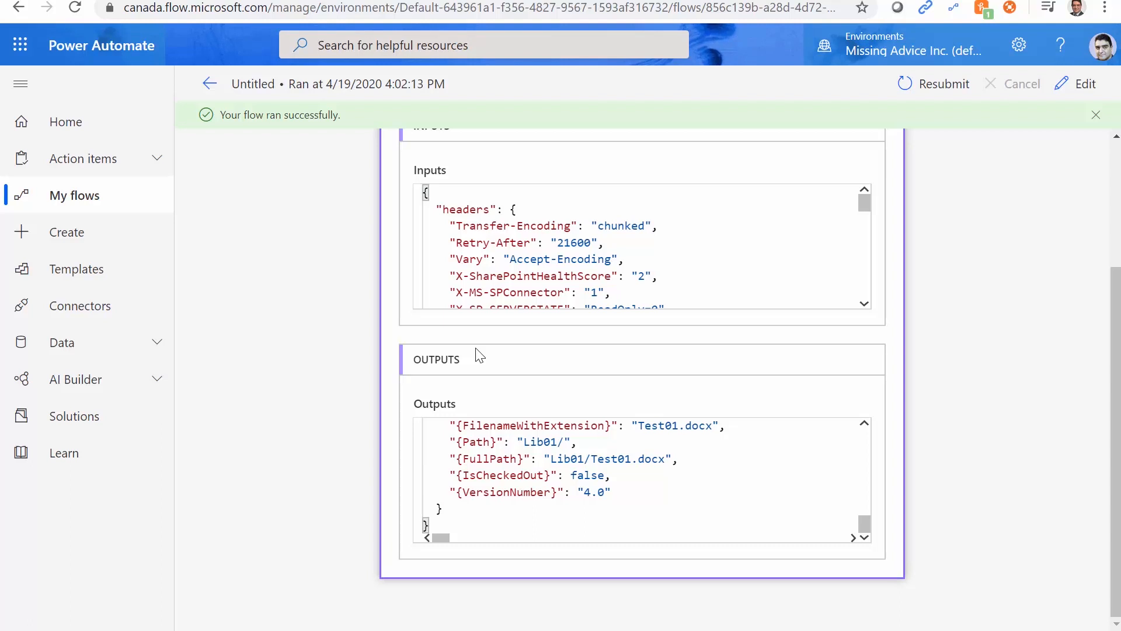
mouse_move(505, 402)
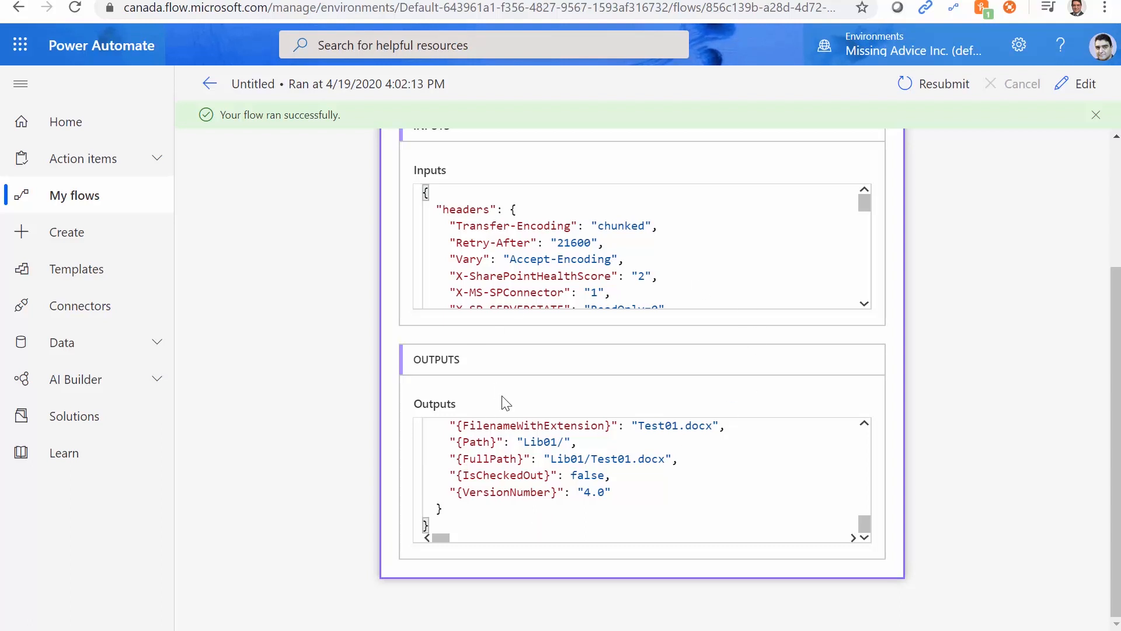